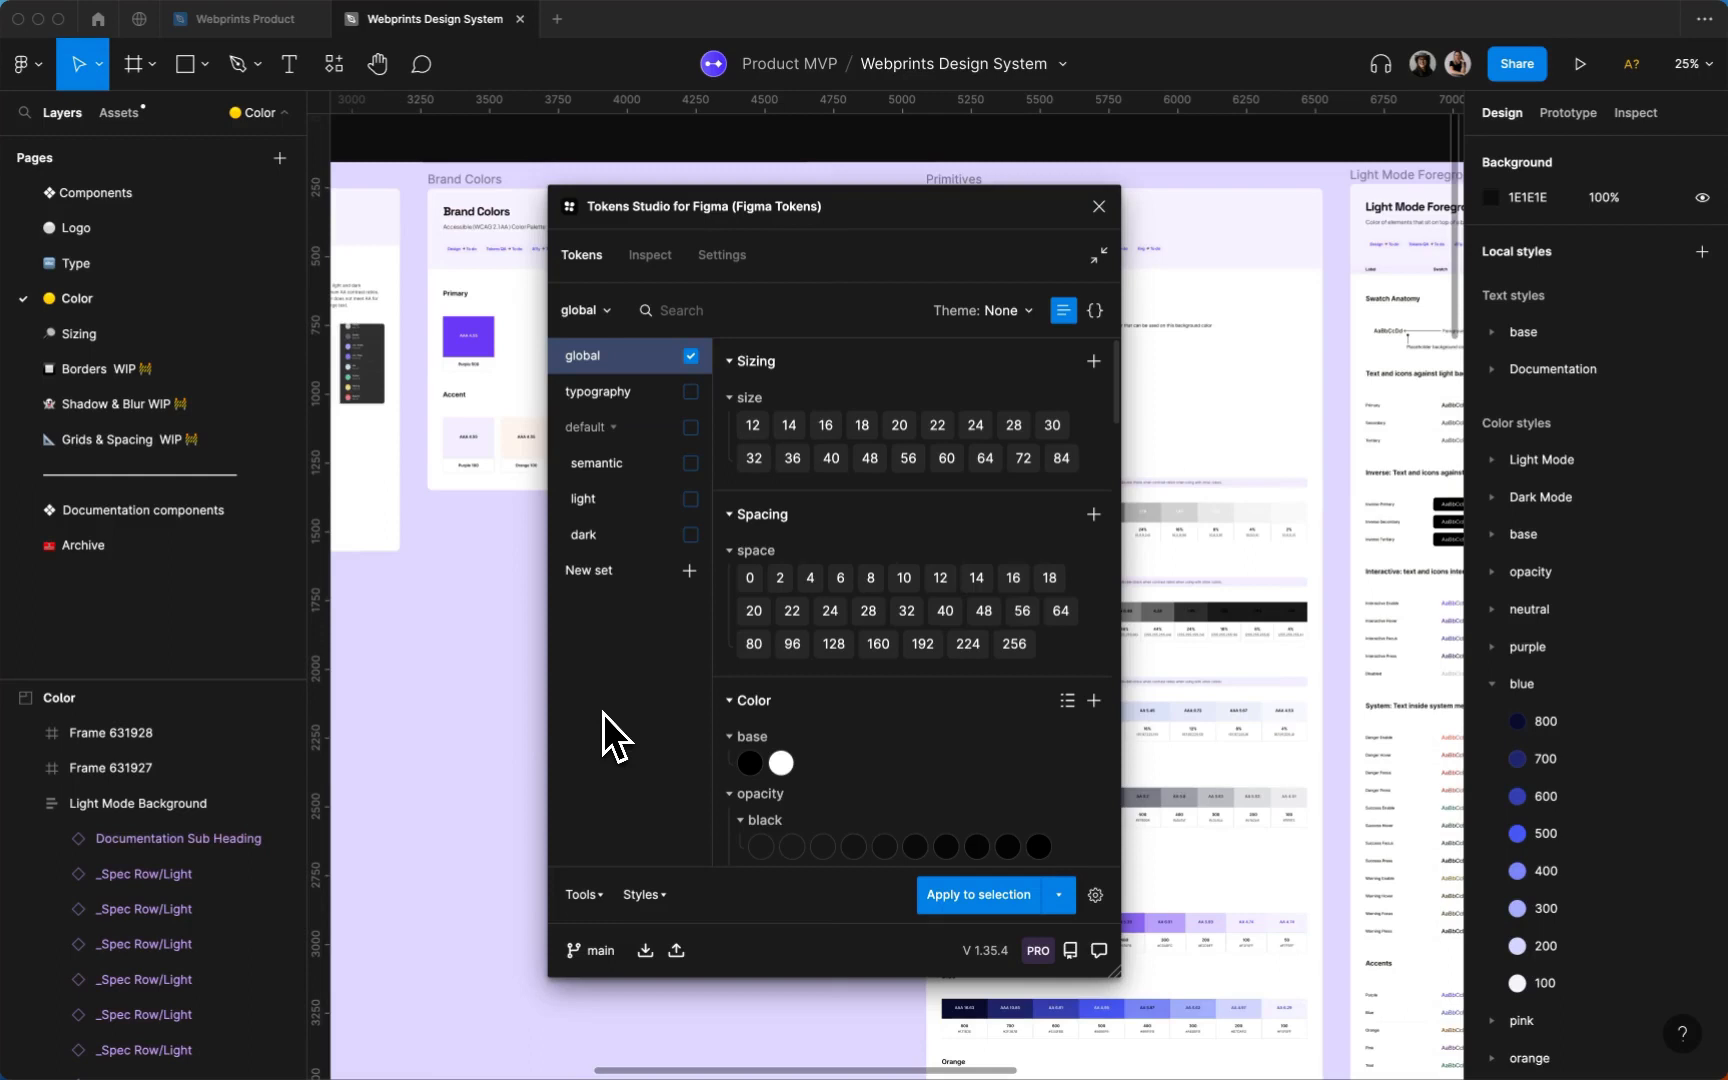
{"action": "mouse_move", "coordinate": [648, 684]}
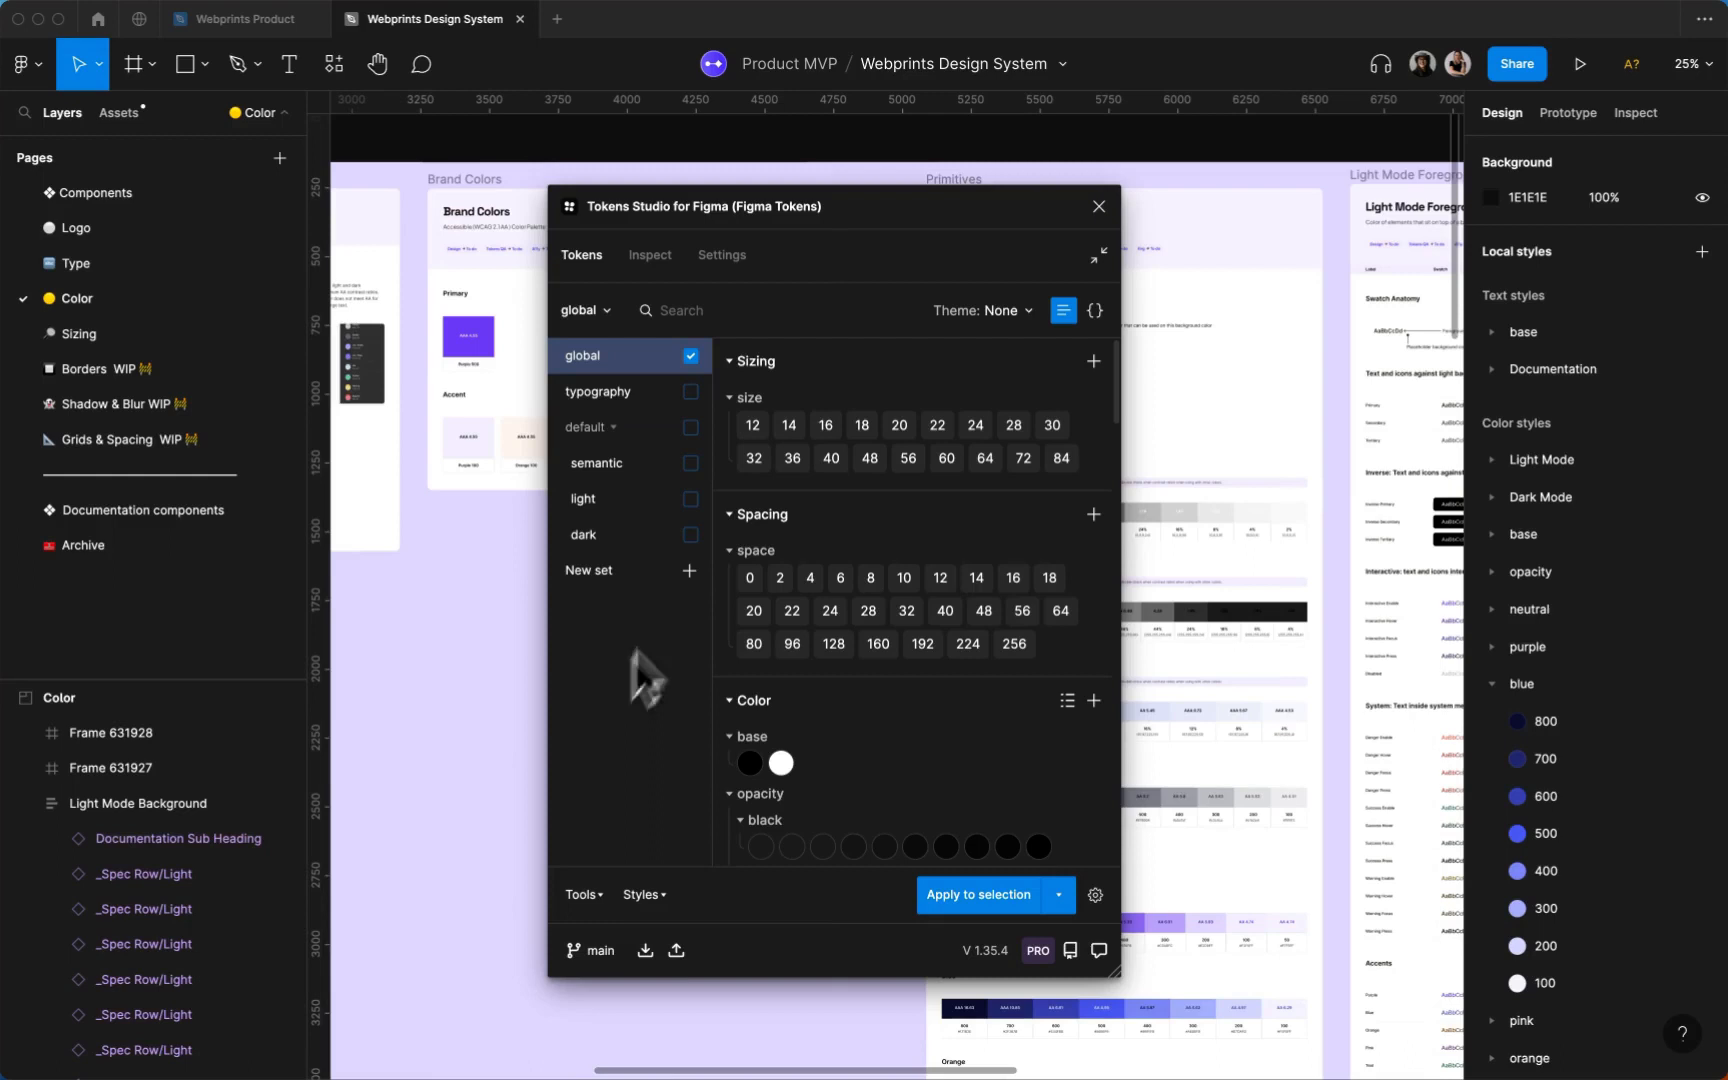
{"action": "mouse_move", "coordinate": [650, 396]}
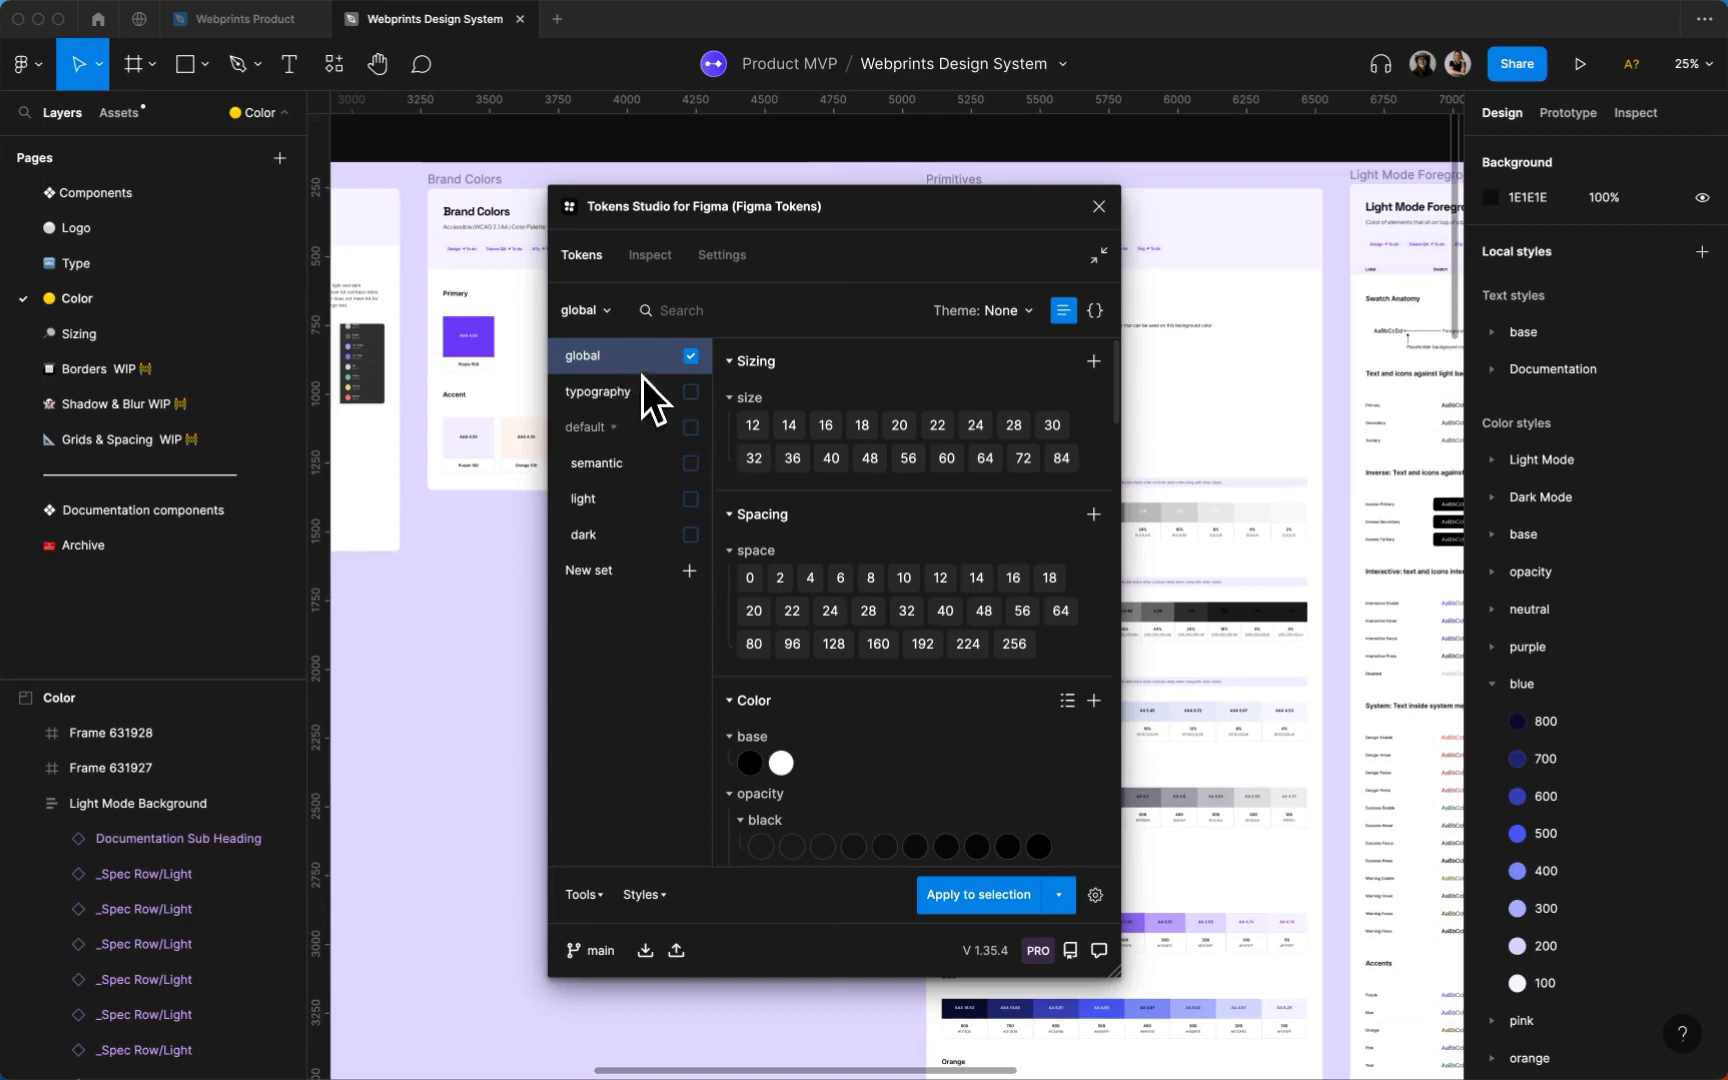
Scroll through the semantic set's brand, state and opacity color tokens
{"action": "scroll", "scroll_direction": "down", "scroll_amount": 3}
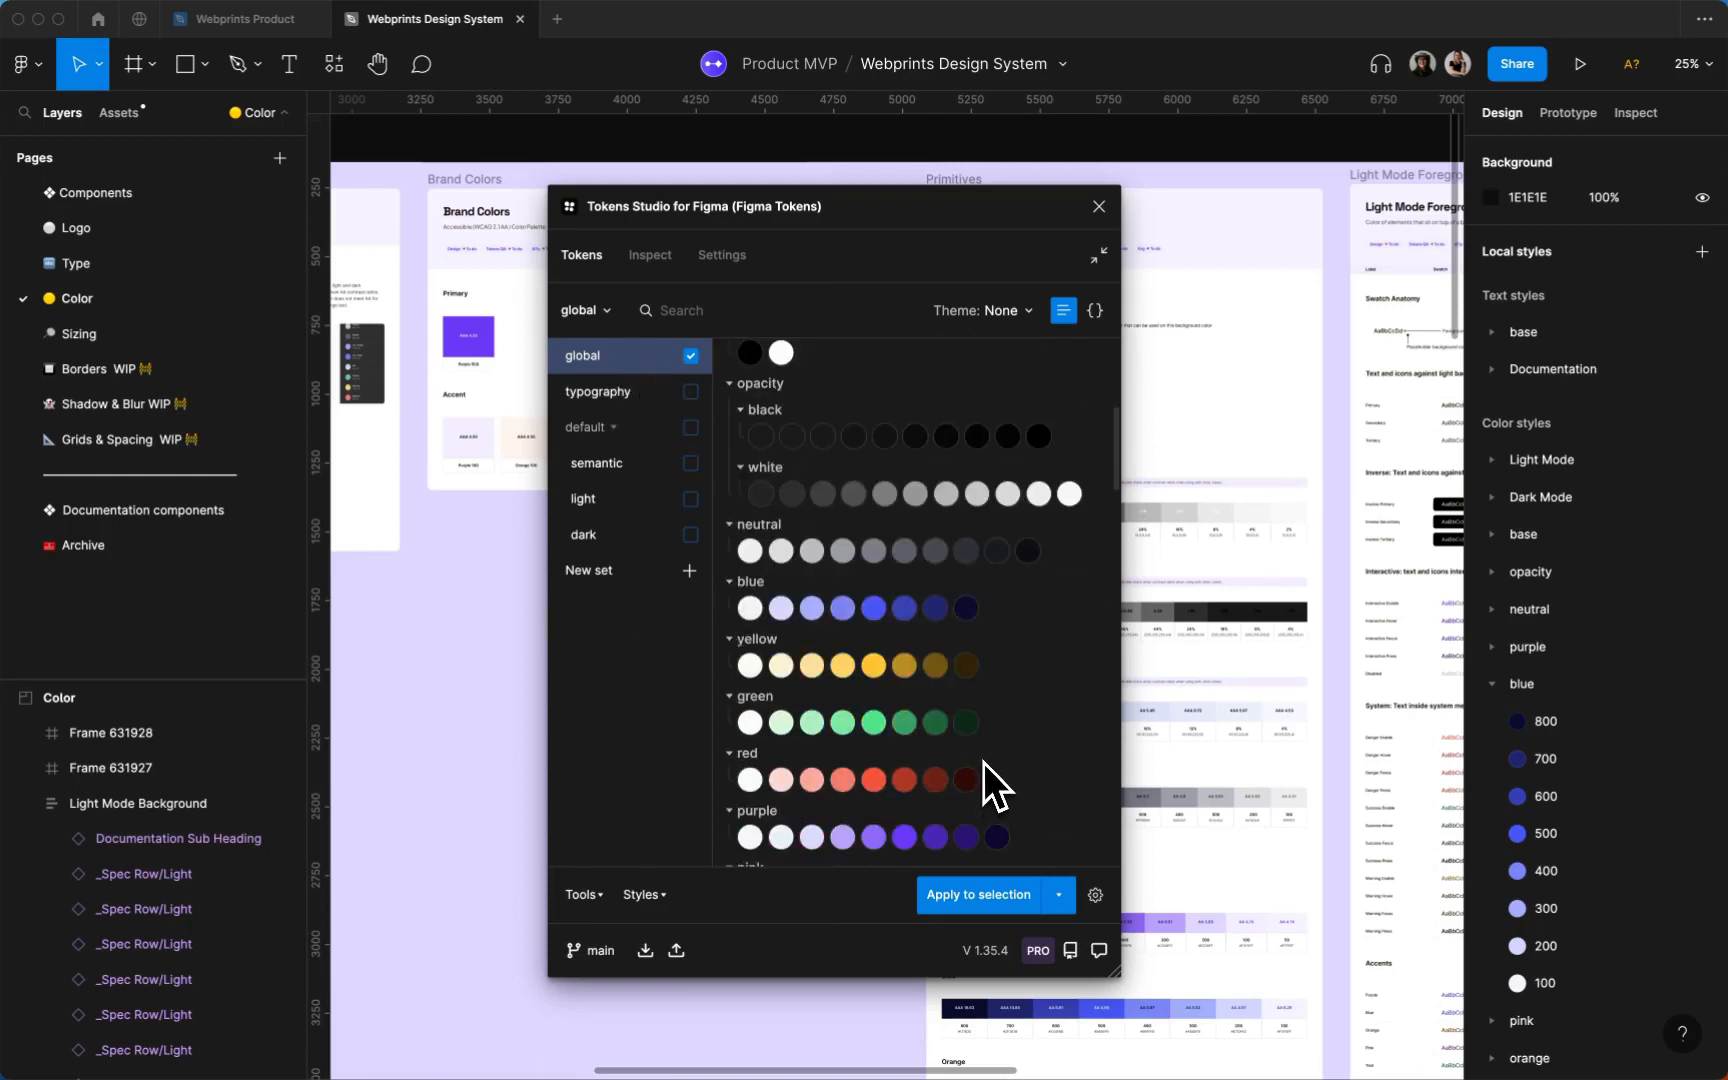
{"action": "scroll", "scroll_direction": "down", "scroll_amount": 3}
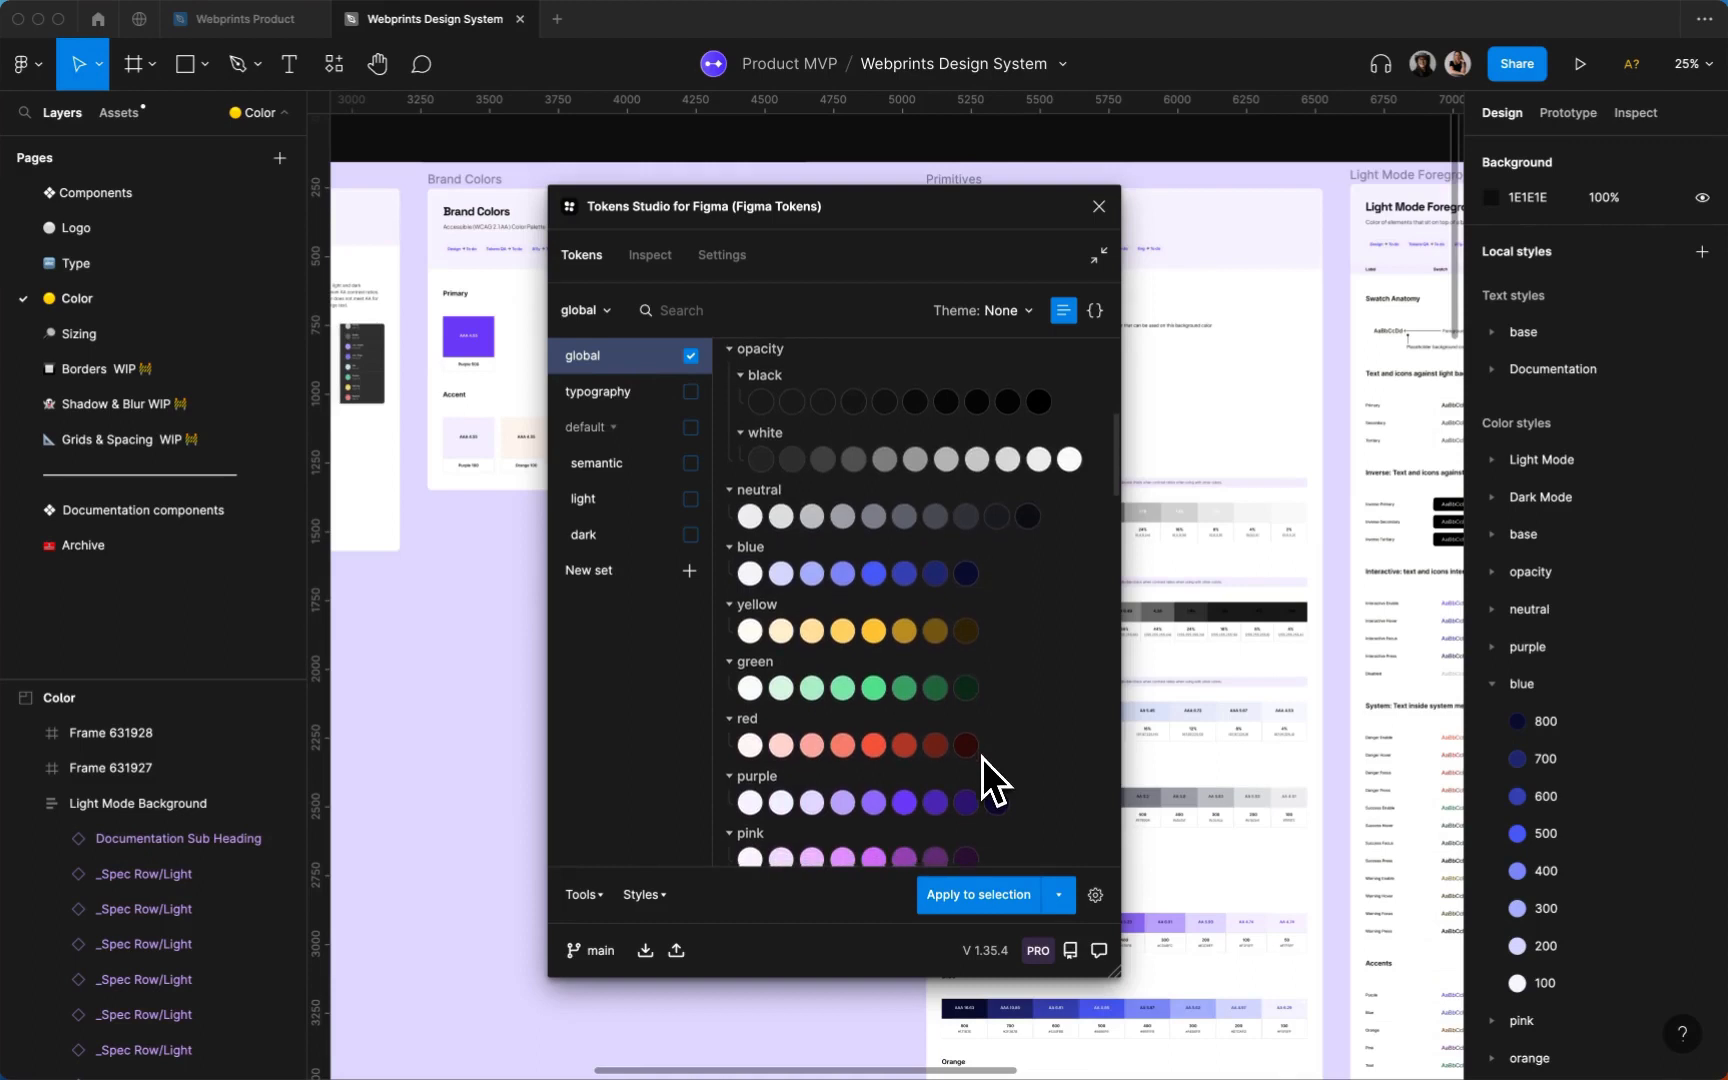
{"action": "scroll", "scroll_direction": "down", "scroll_amount": 3}
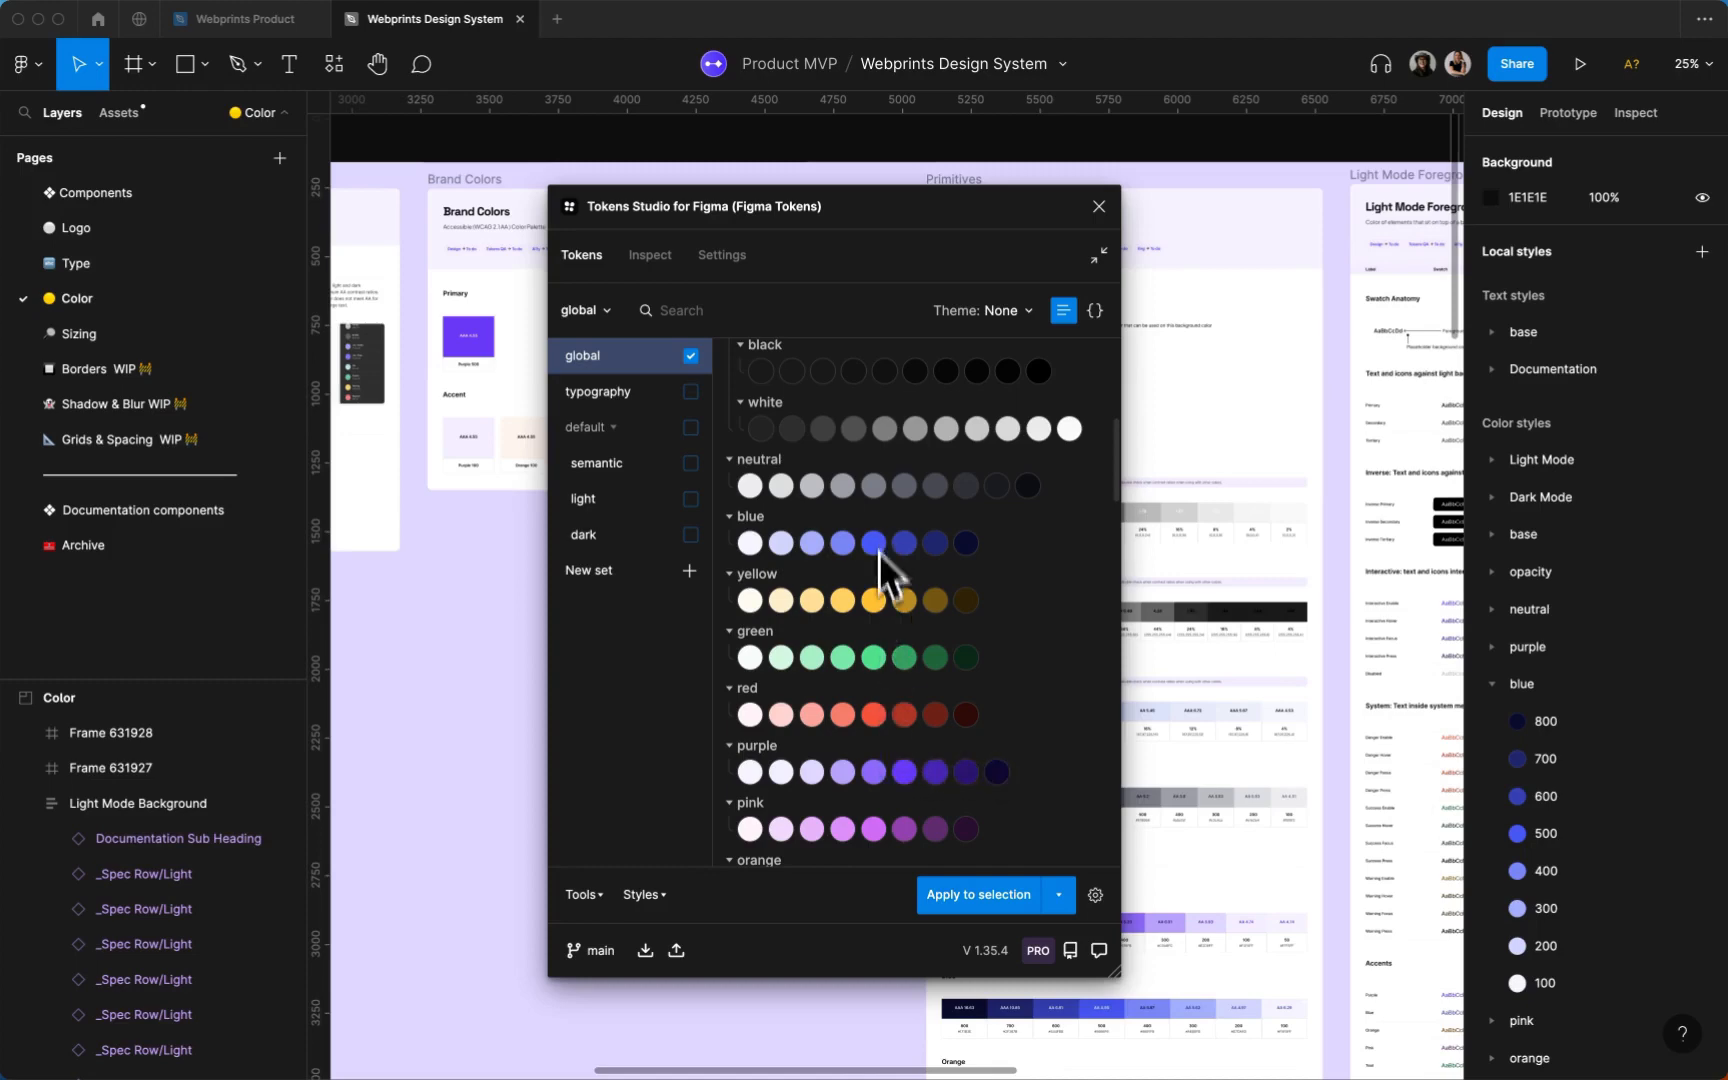
{"action": "mouse_move", "coordinate": [1074, 634]}
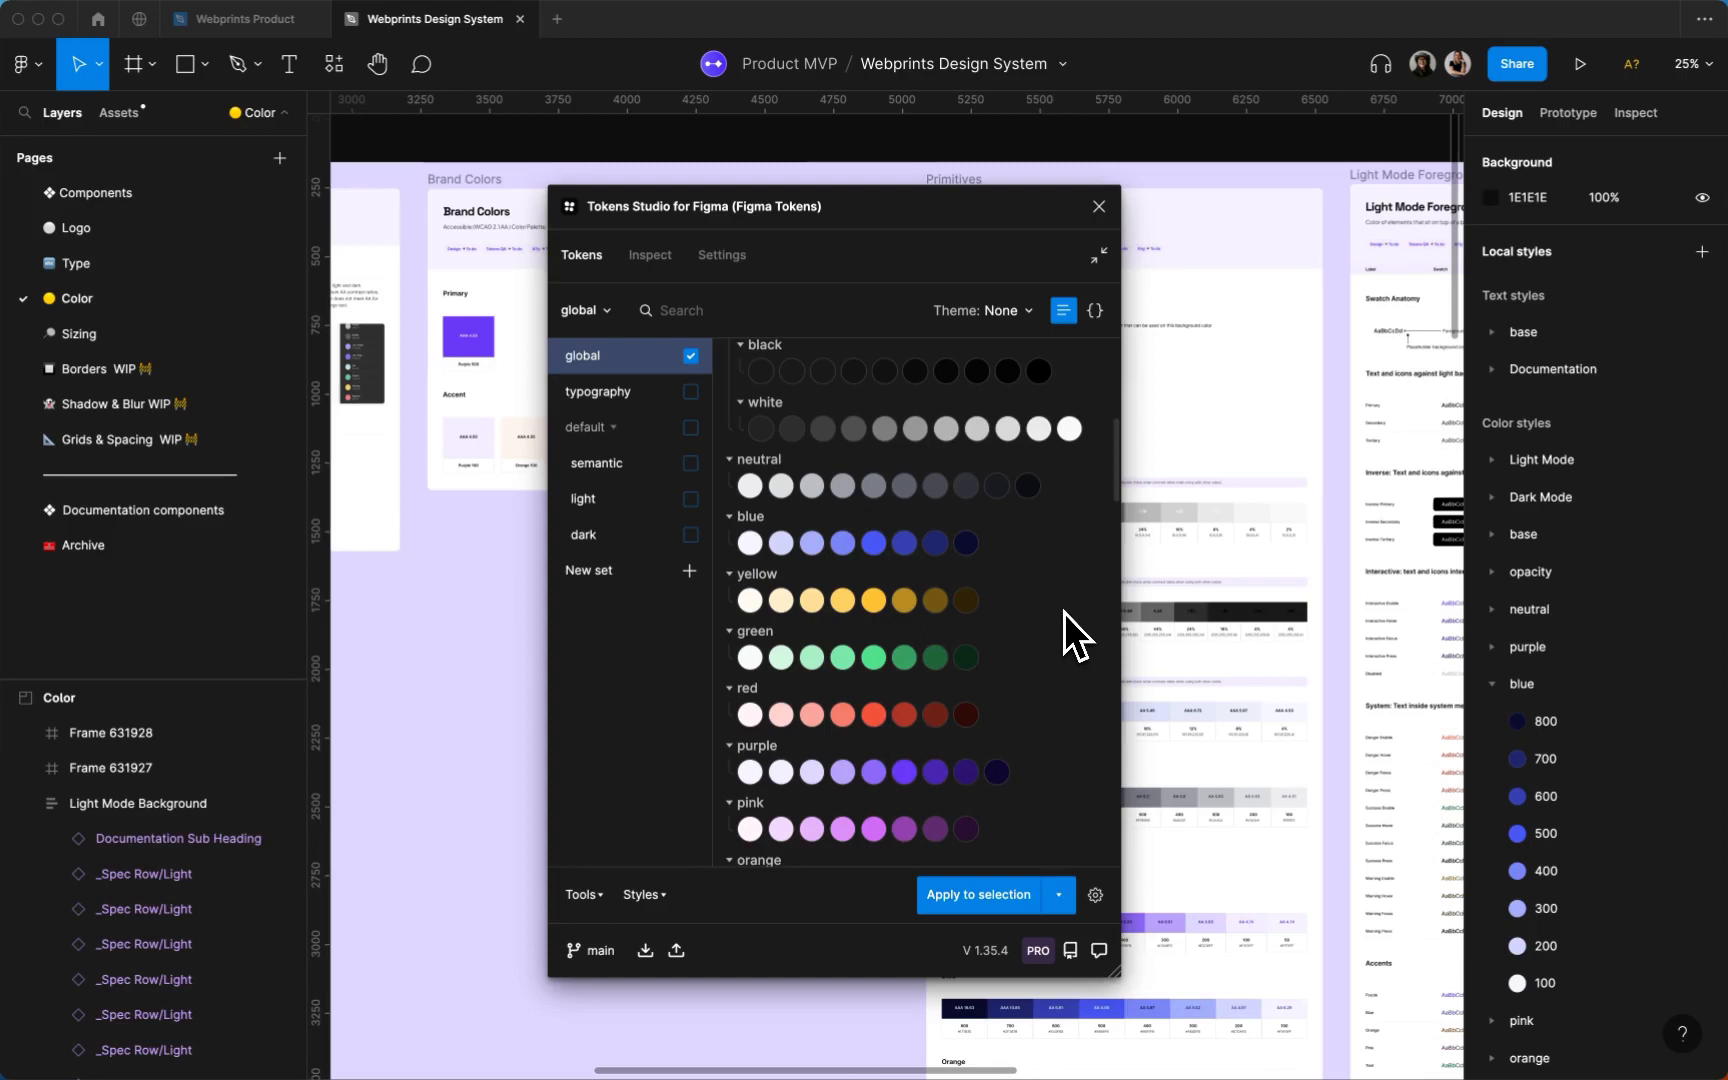
{"action": "mouse_move", "coordinate": [722, 620]}
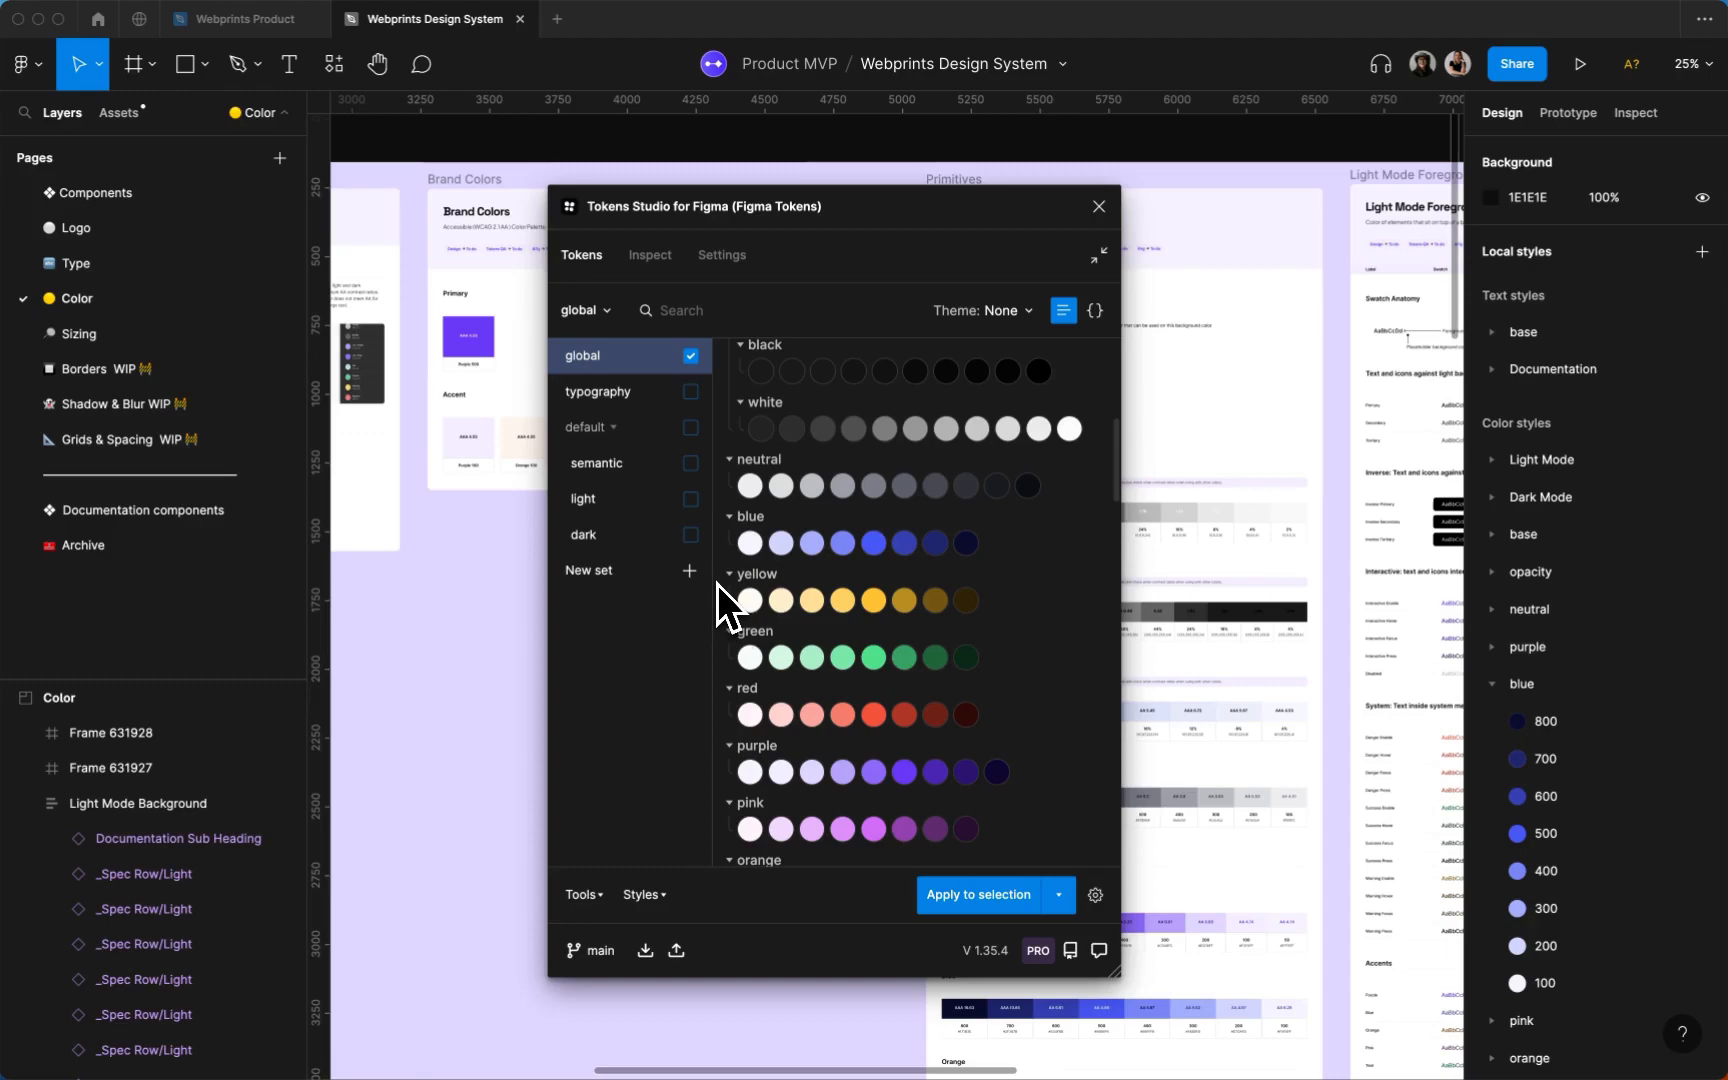
{"action": "mouse_move", "coordinate": [728, 612]}
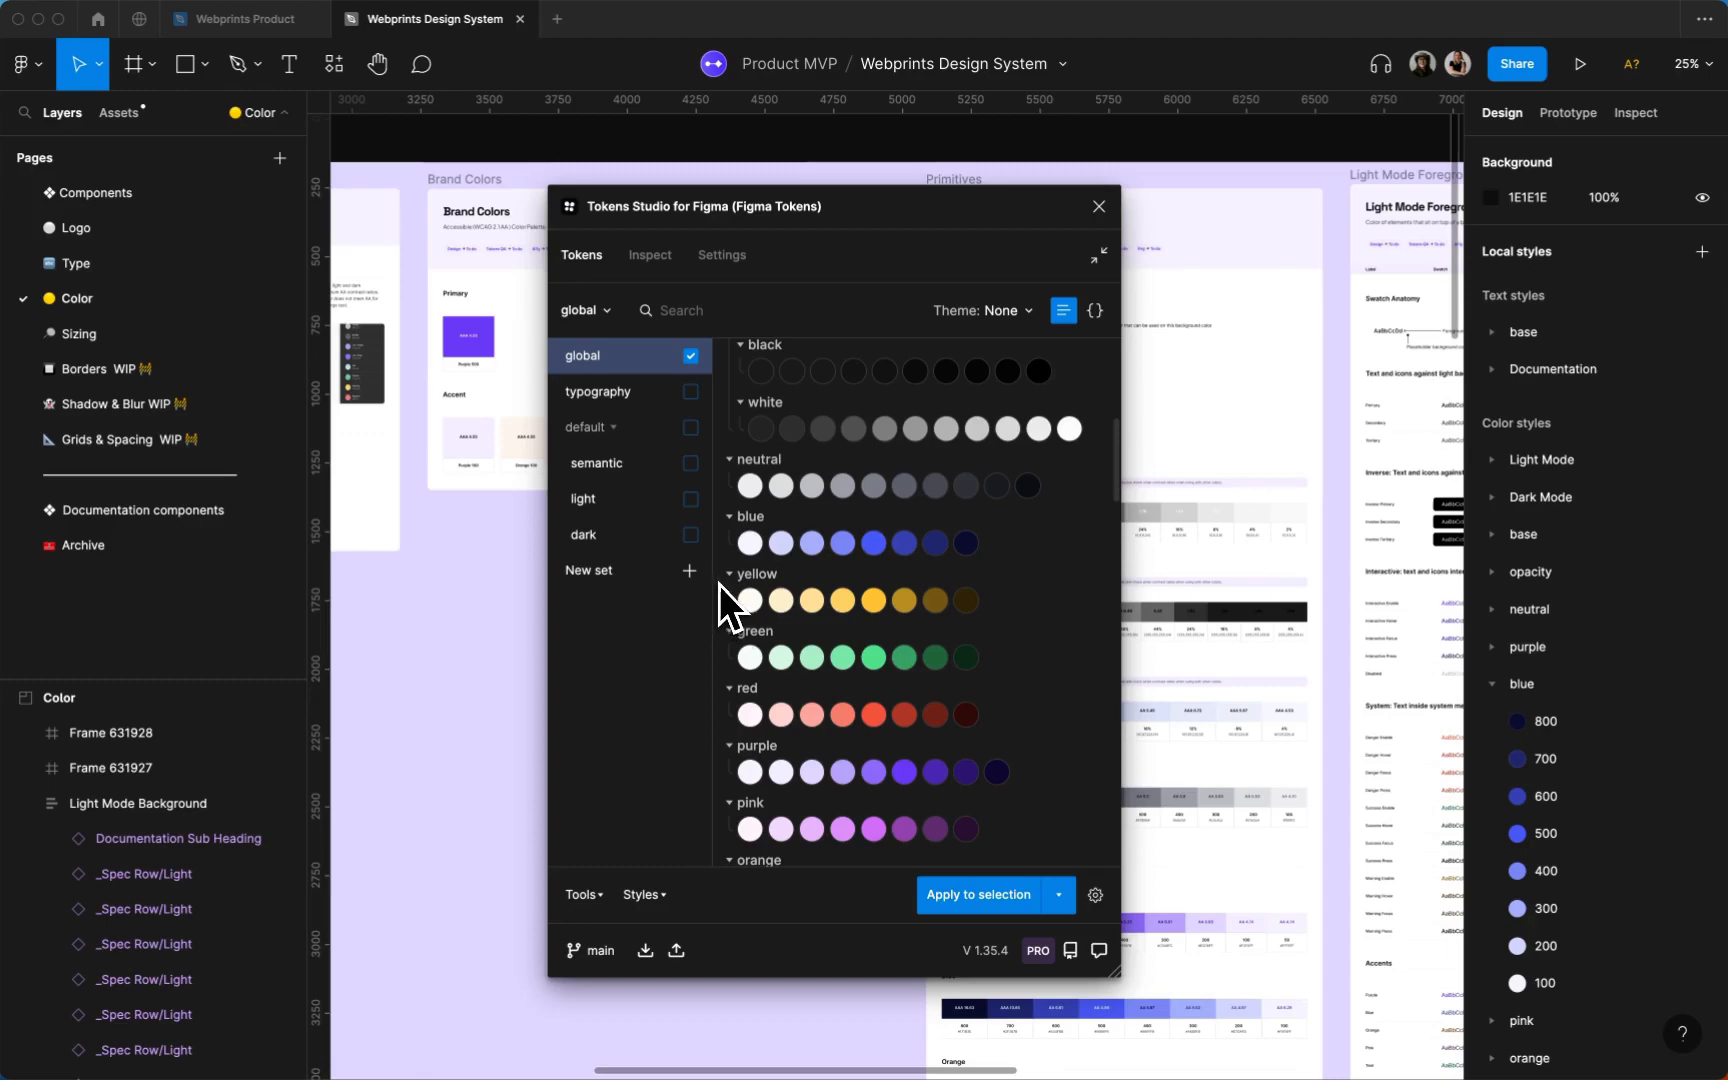
{"action": "mouse_move", "coordinate": [732, 606]}
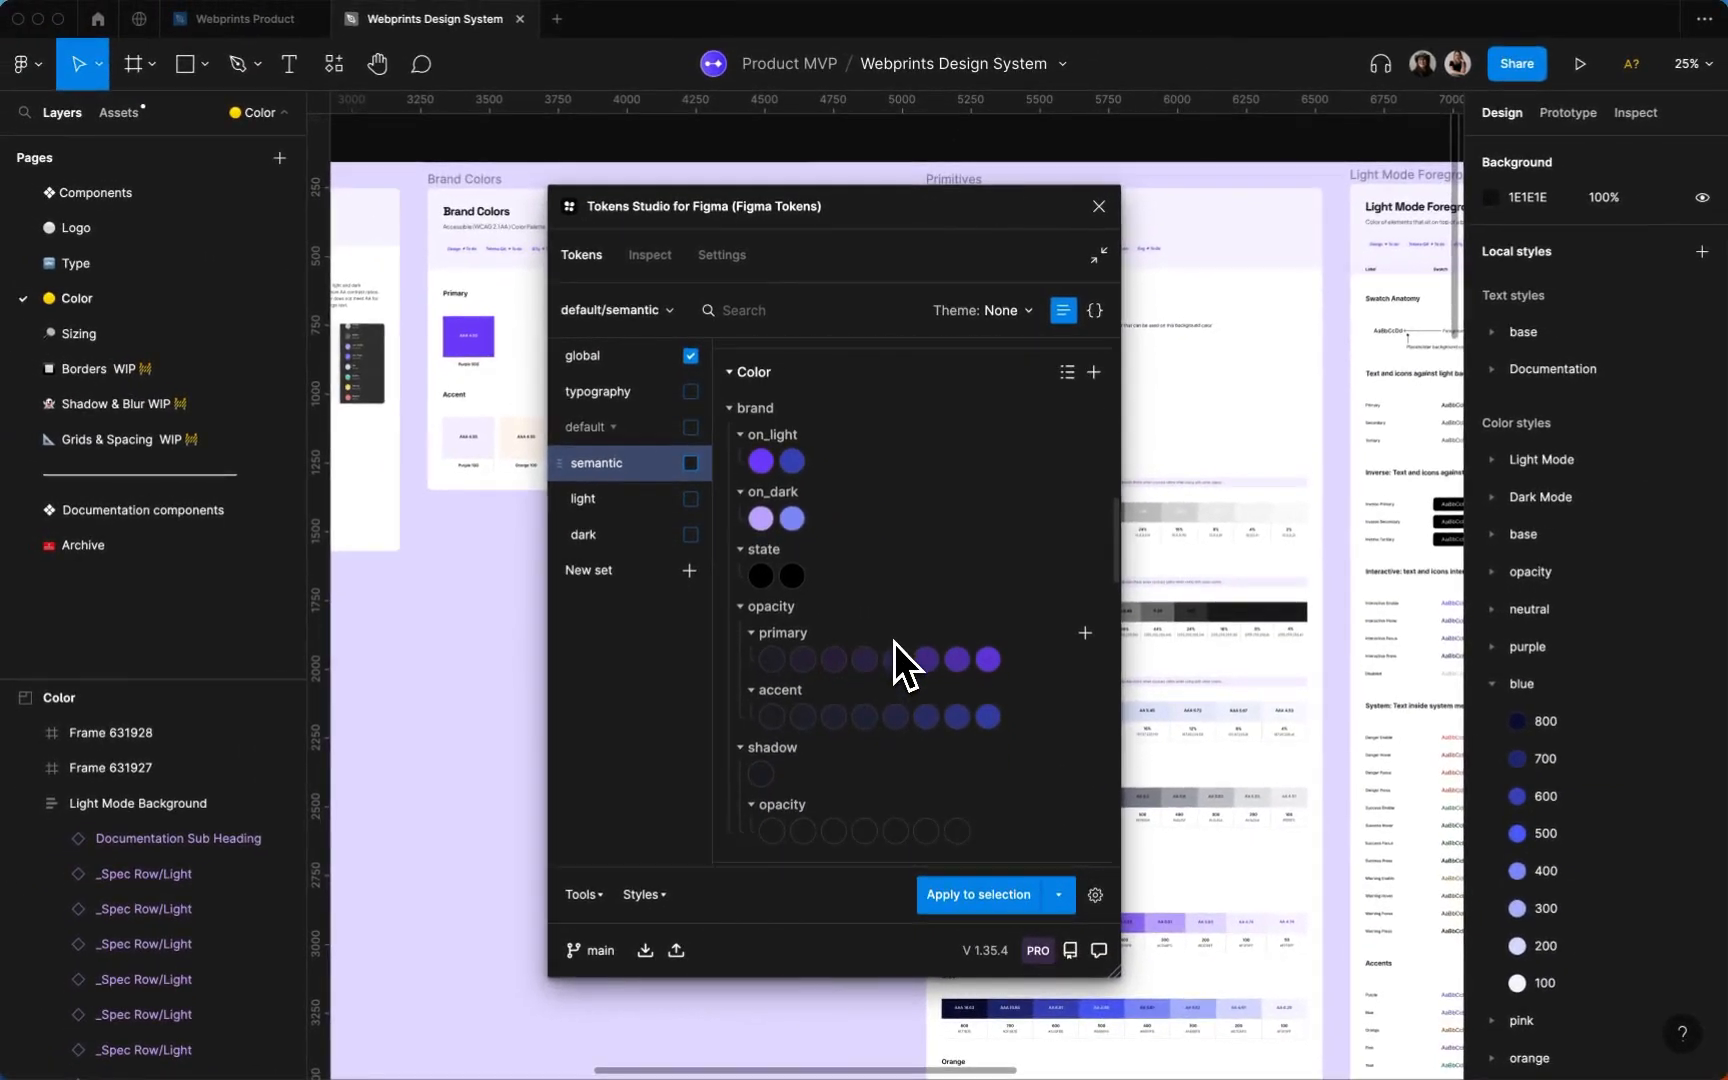
{"action": "mouse_move", "coordinate": [900, 652]}
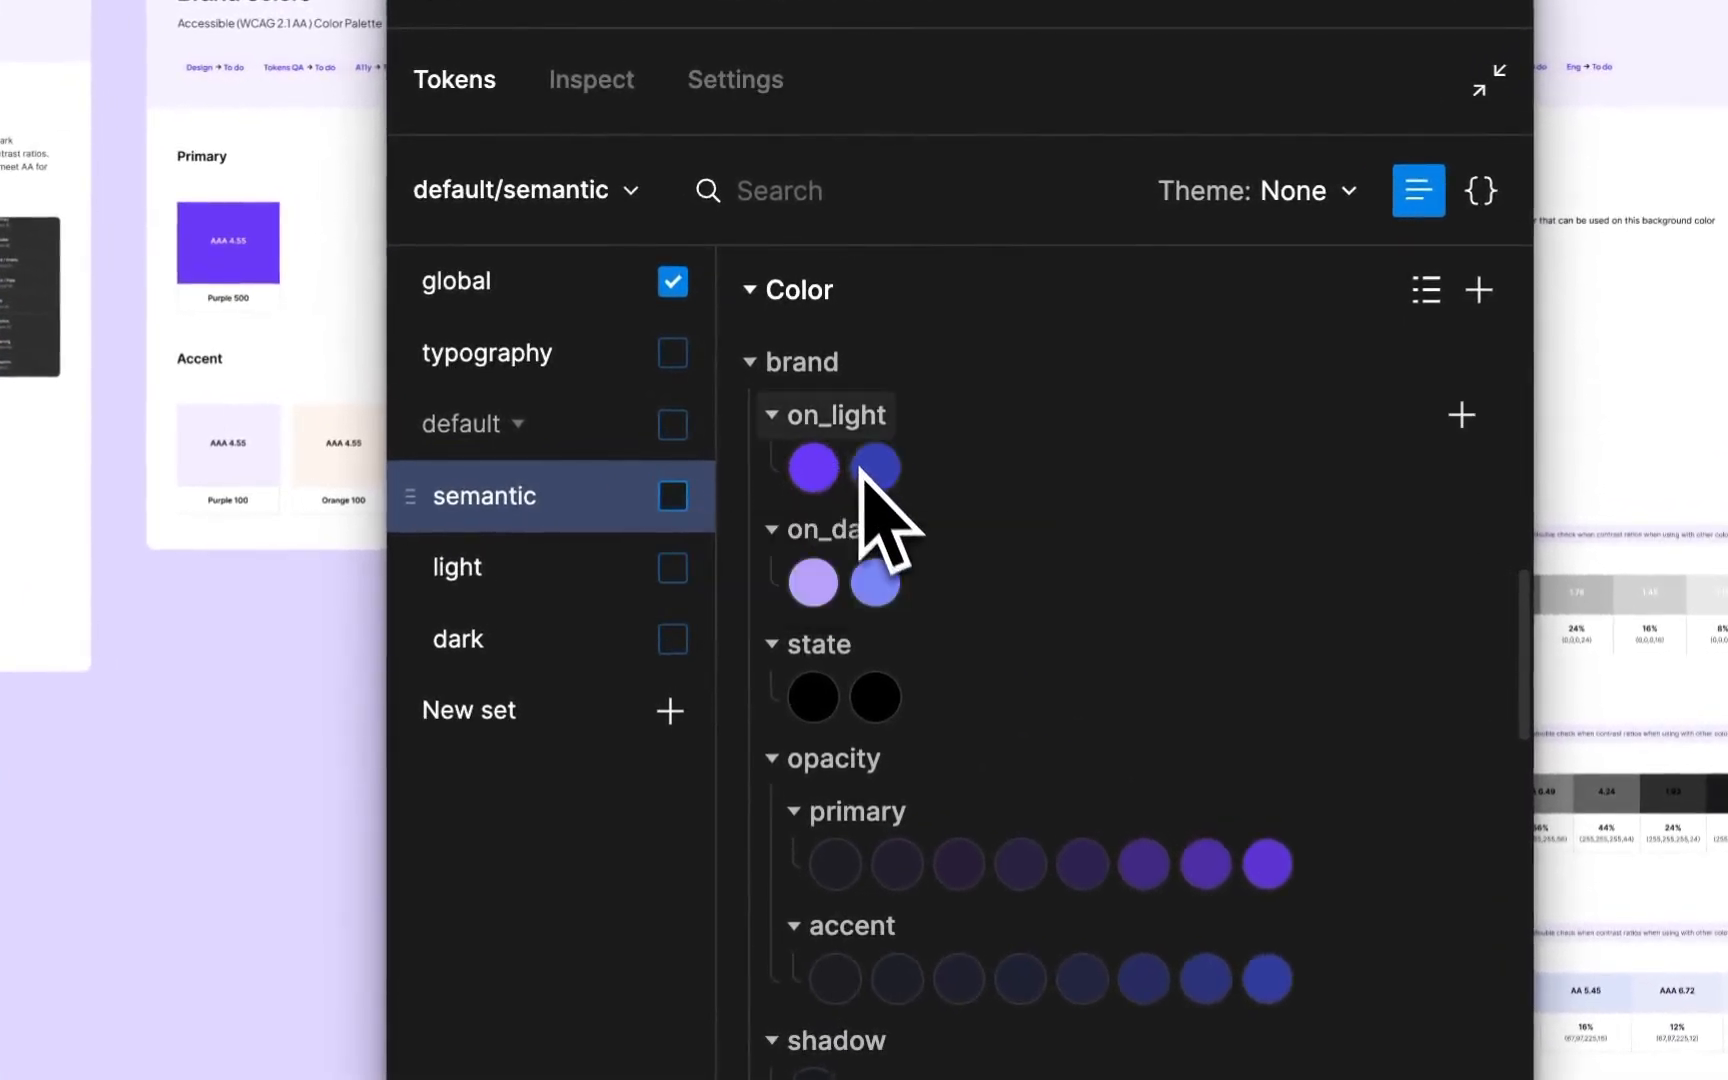
{"action": "mouse_move", "coordinate": [926, 596]}
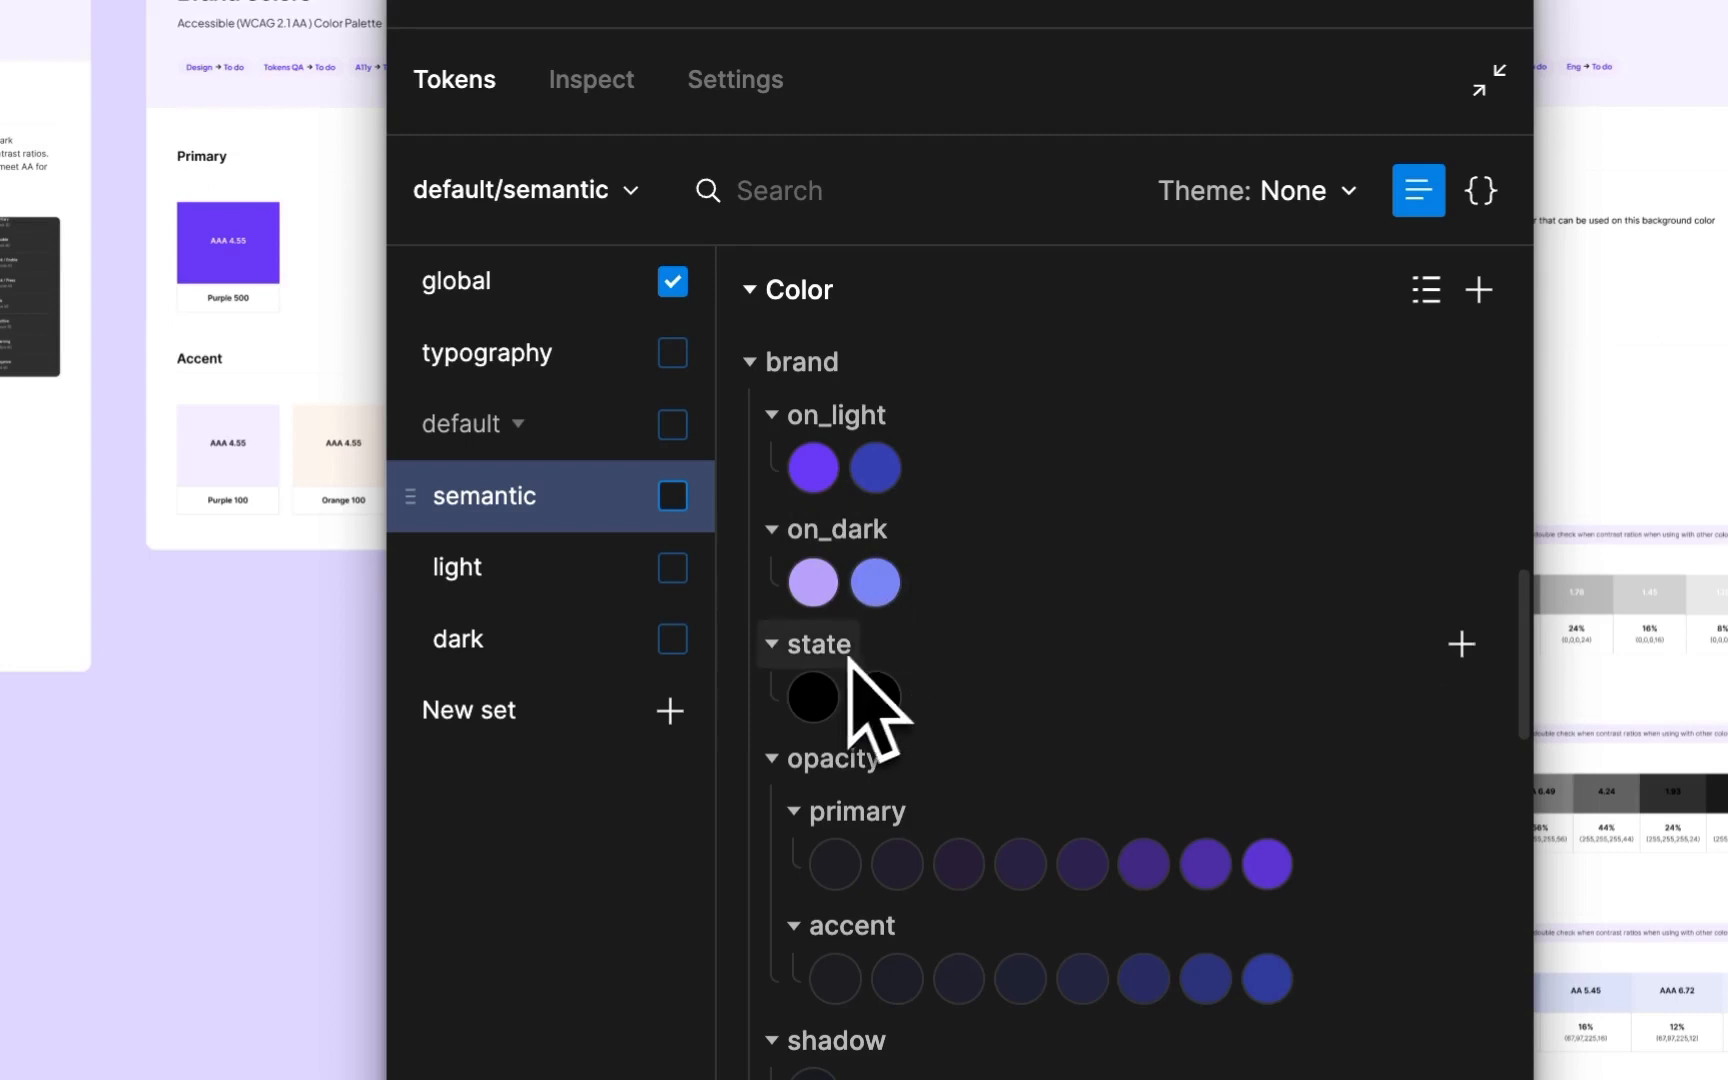
{"action": "mouse_move", "coordinate": [870, 706]}
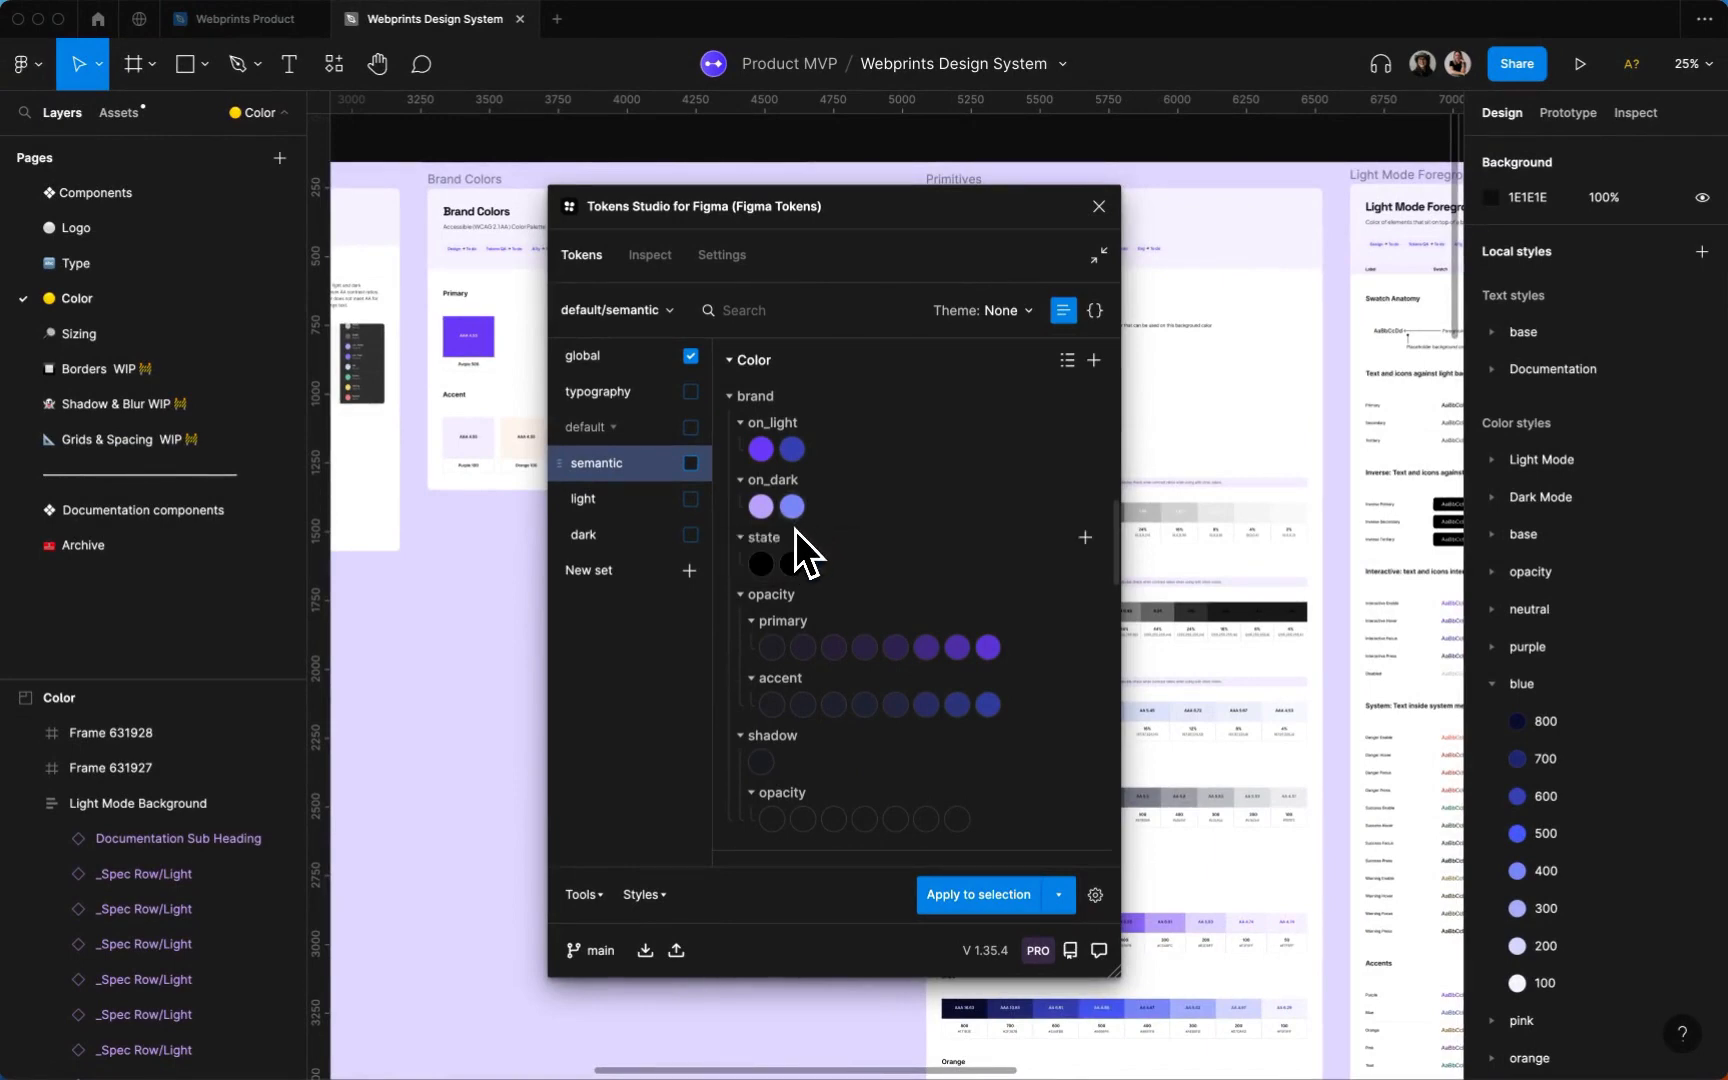
{"action": "mouse_move", "coordinate": [758, 564]}
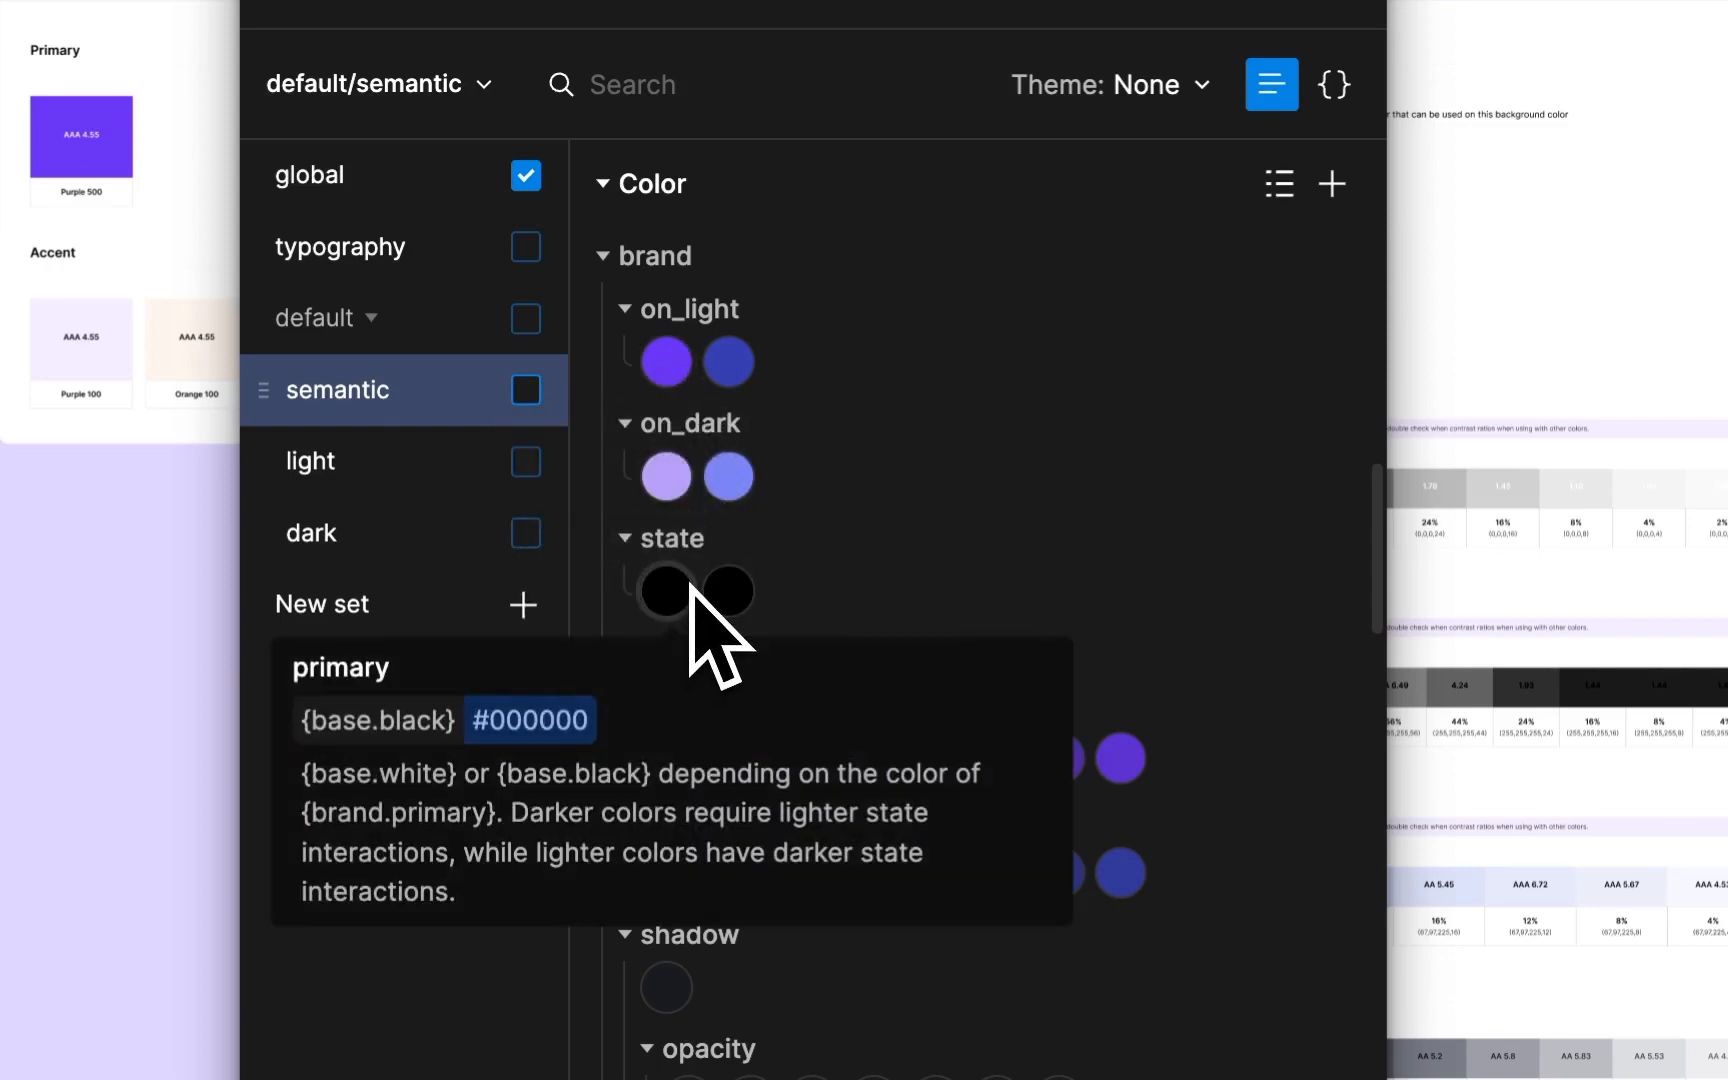
{"action": "mouse_move", "coordinate": [688, 662]}
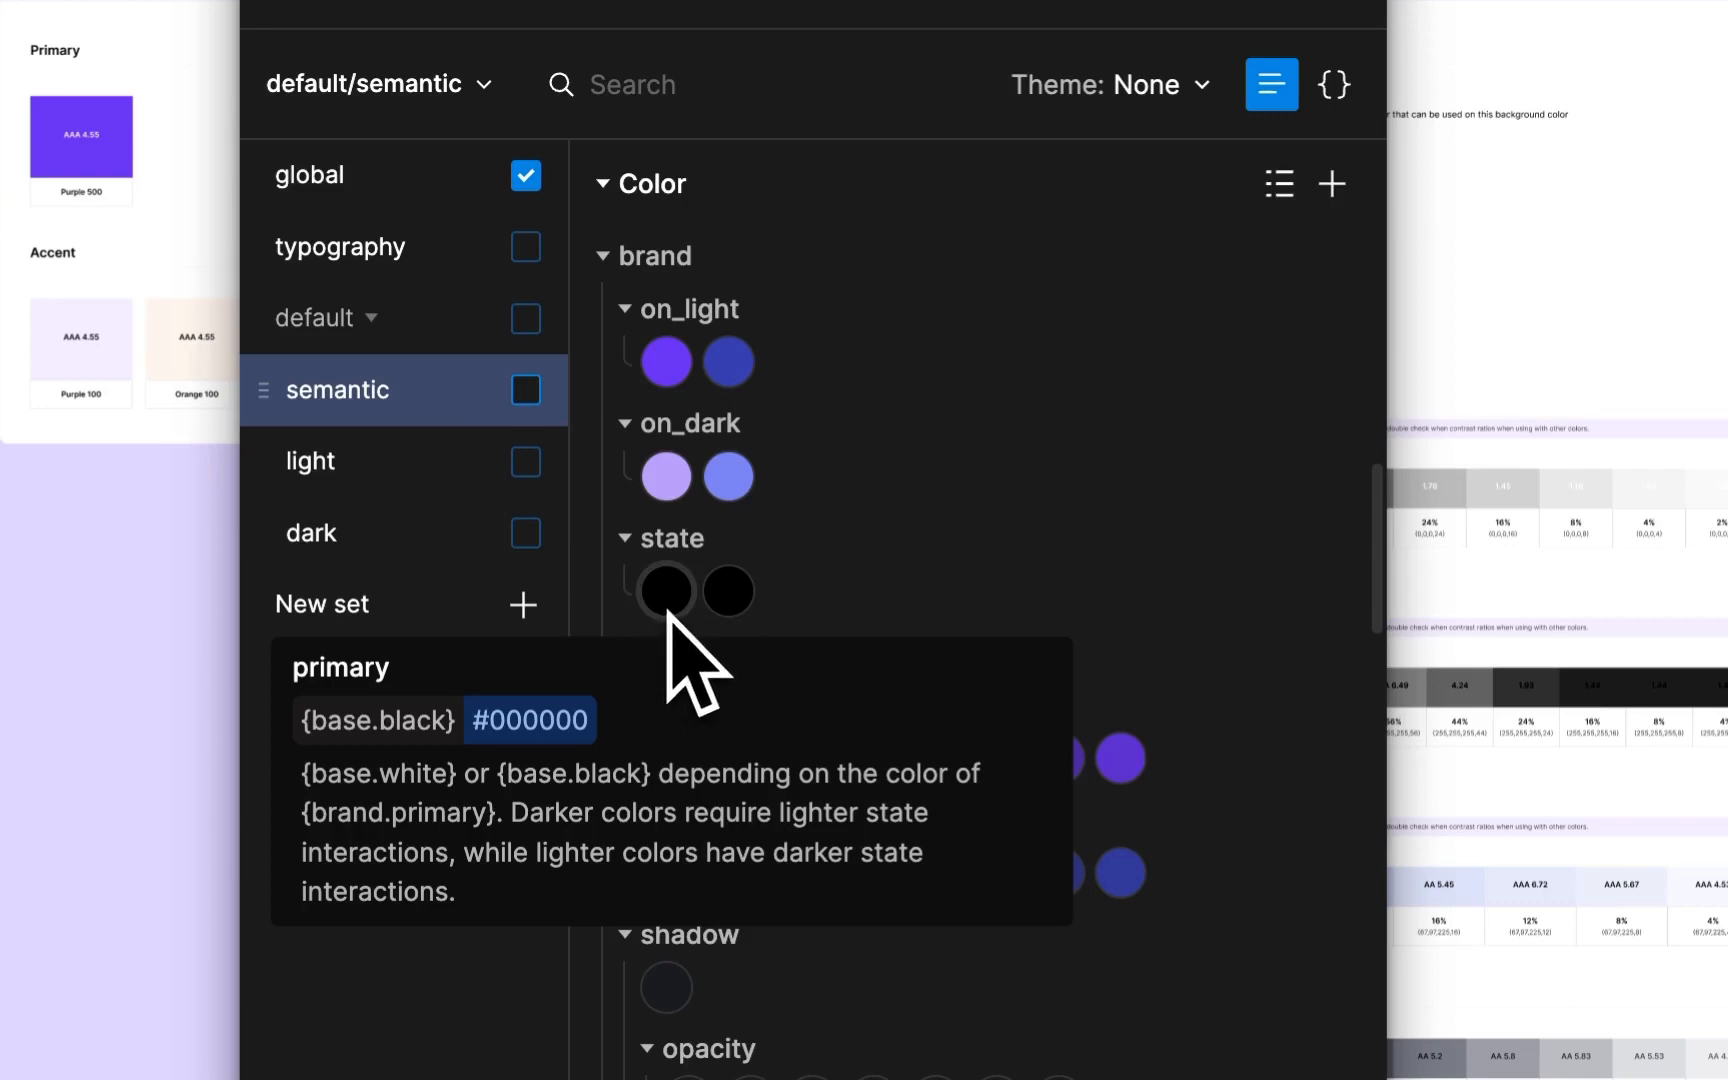
{"action": "mouse_move", "coordinate": [640, 596]}
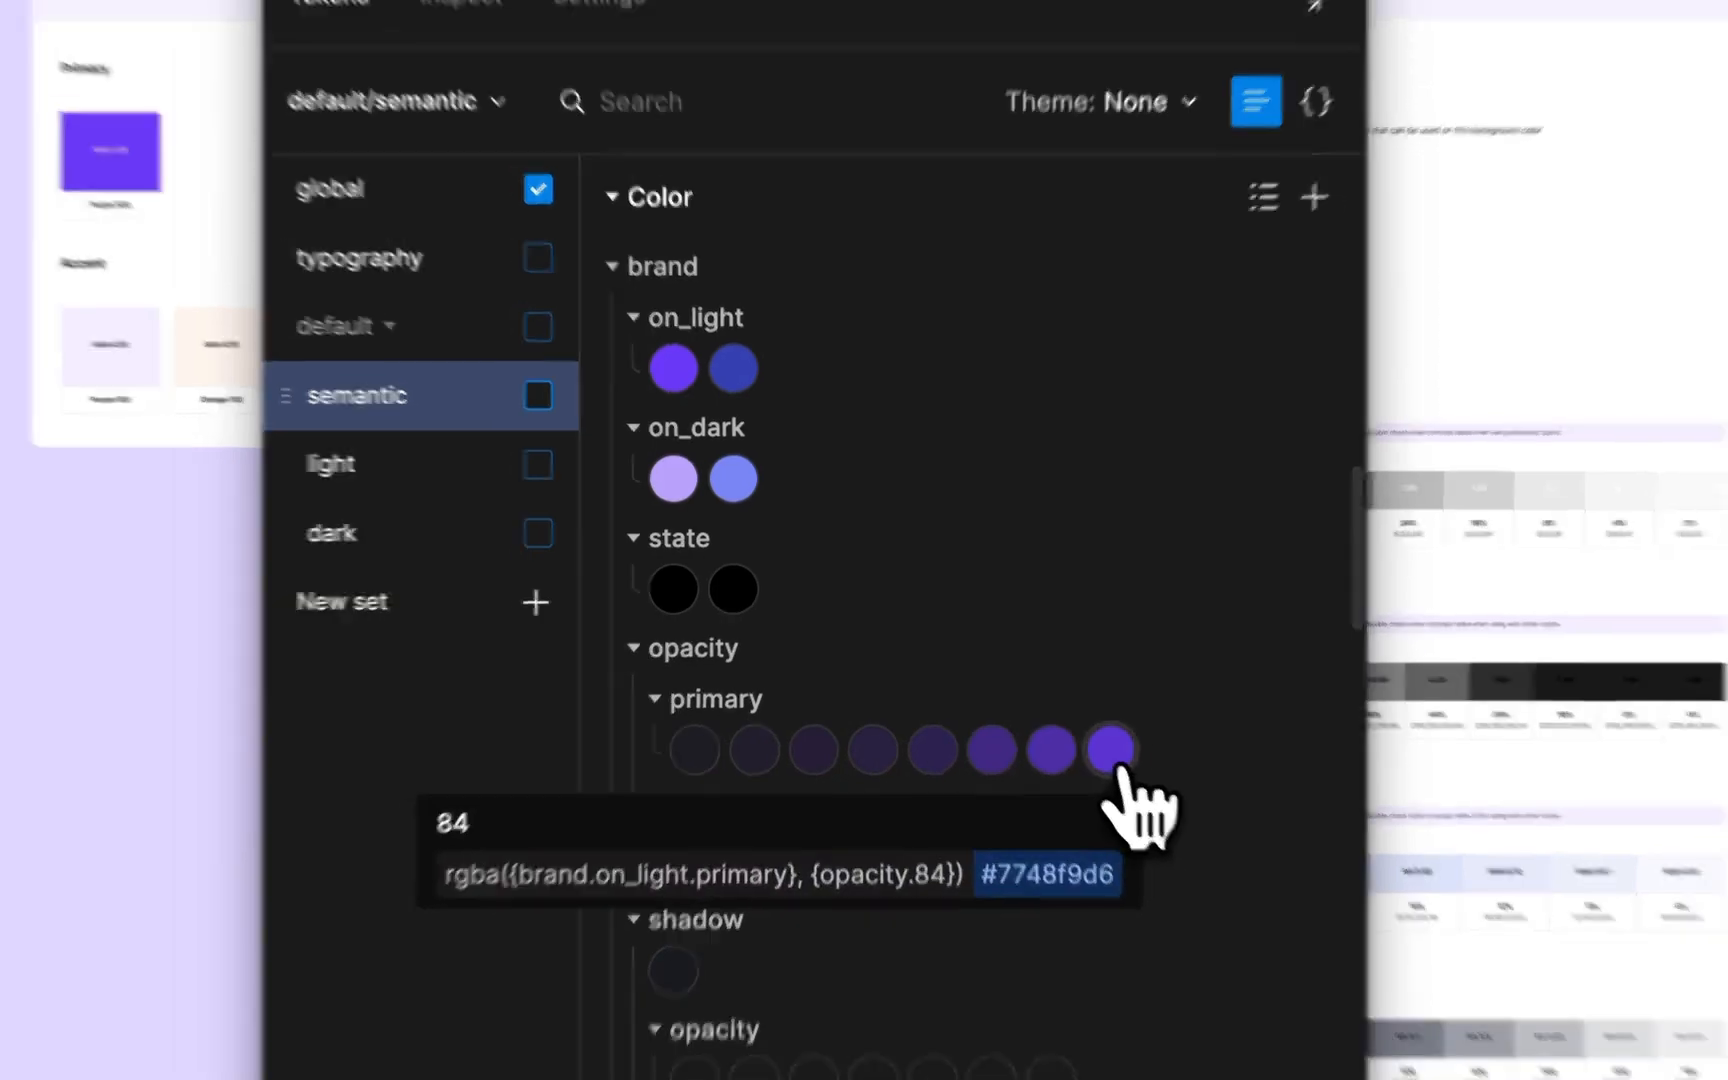
{"action": "left_click", "coordinate": [1110, 750]}
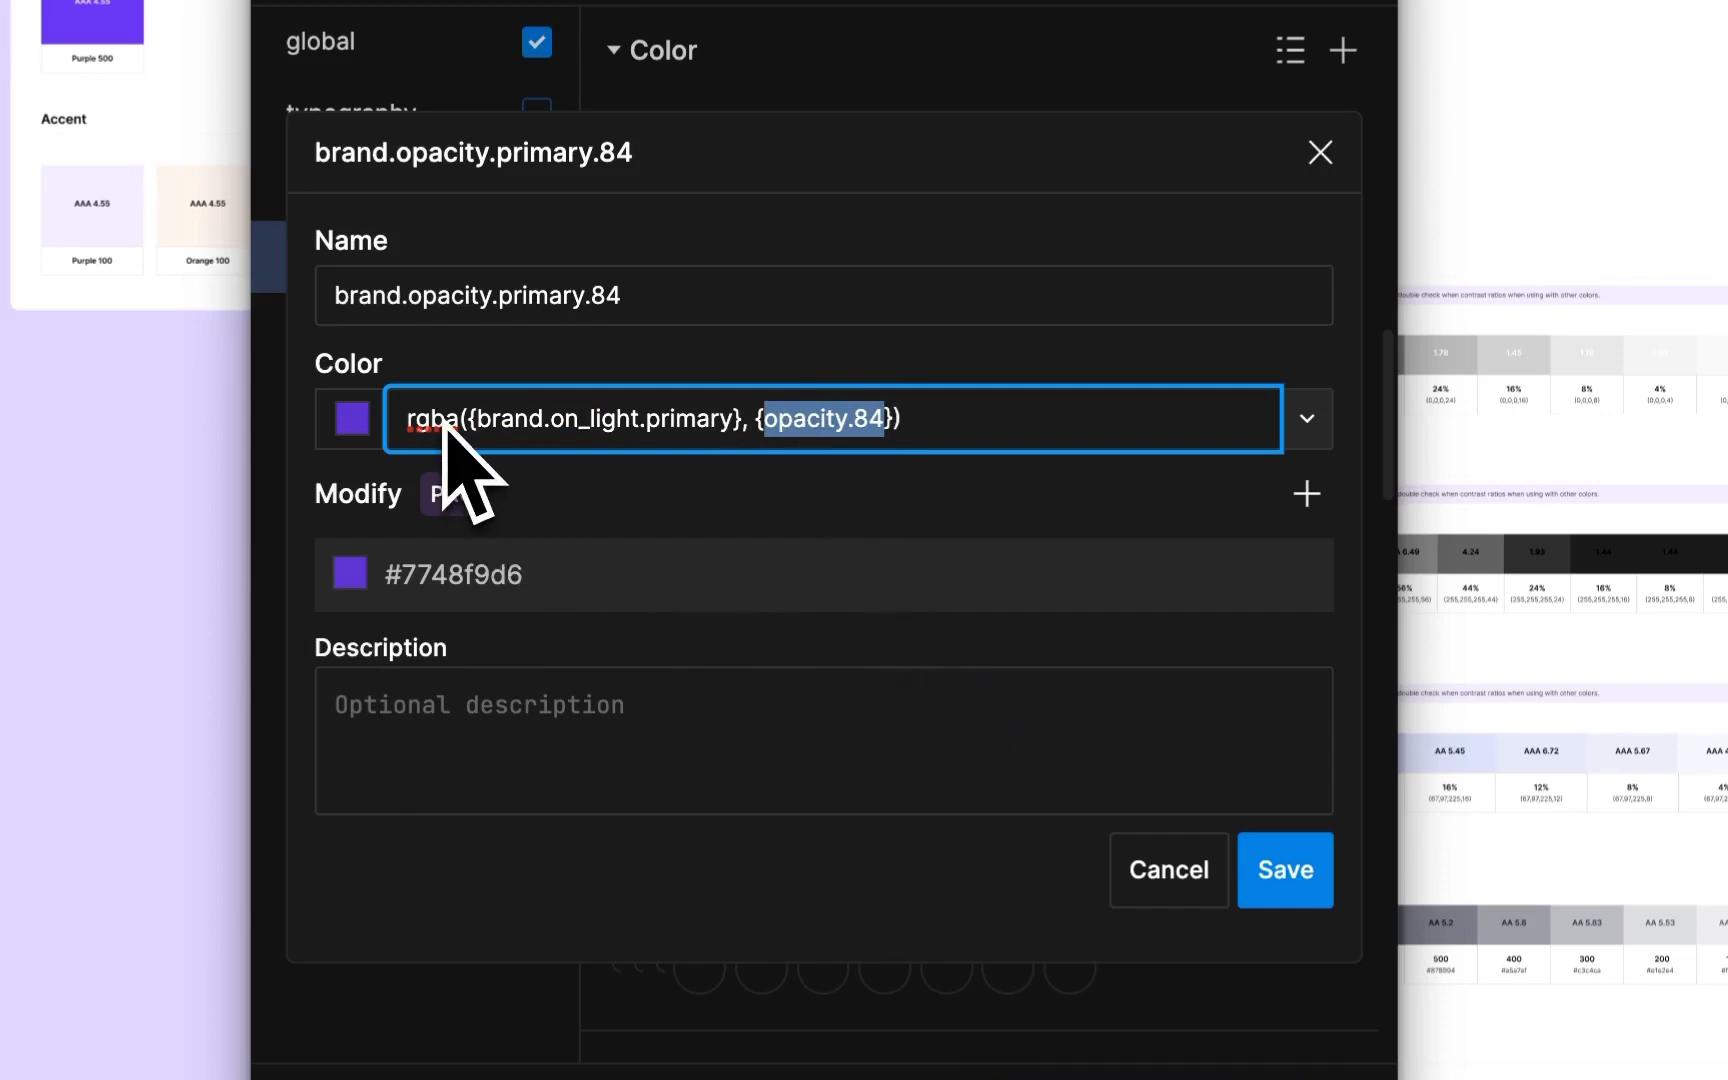
{"action": "mouse_move", "coordinate": [782, 474]}
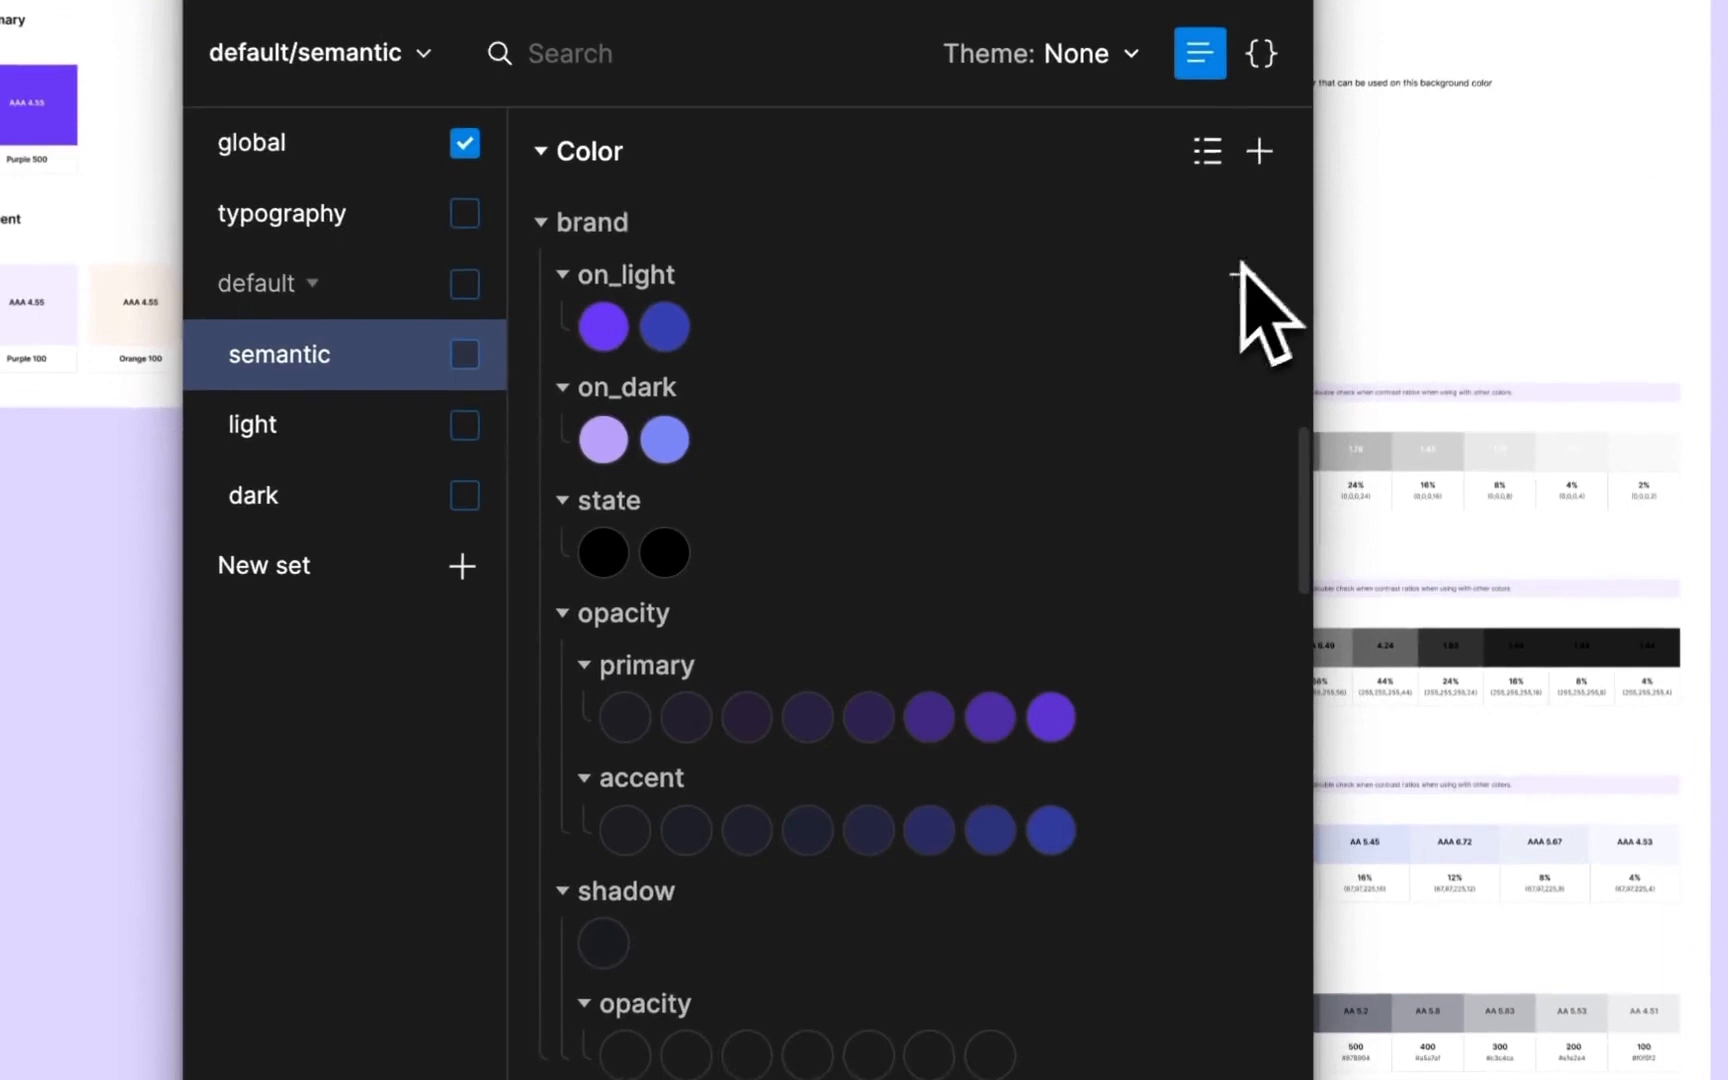
{"action": "mouse_move", "coordinate": [602, 322]}
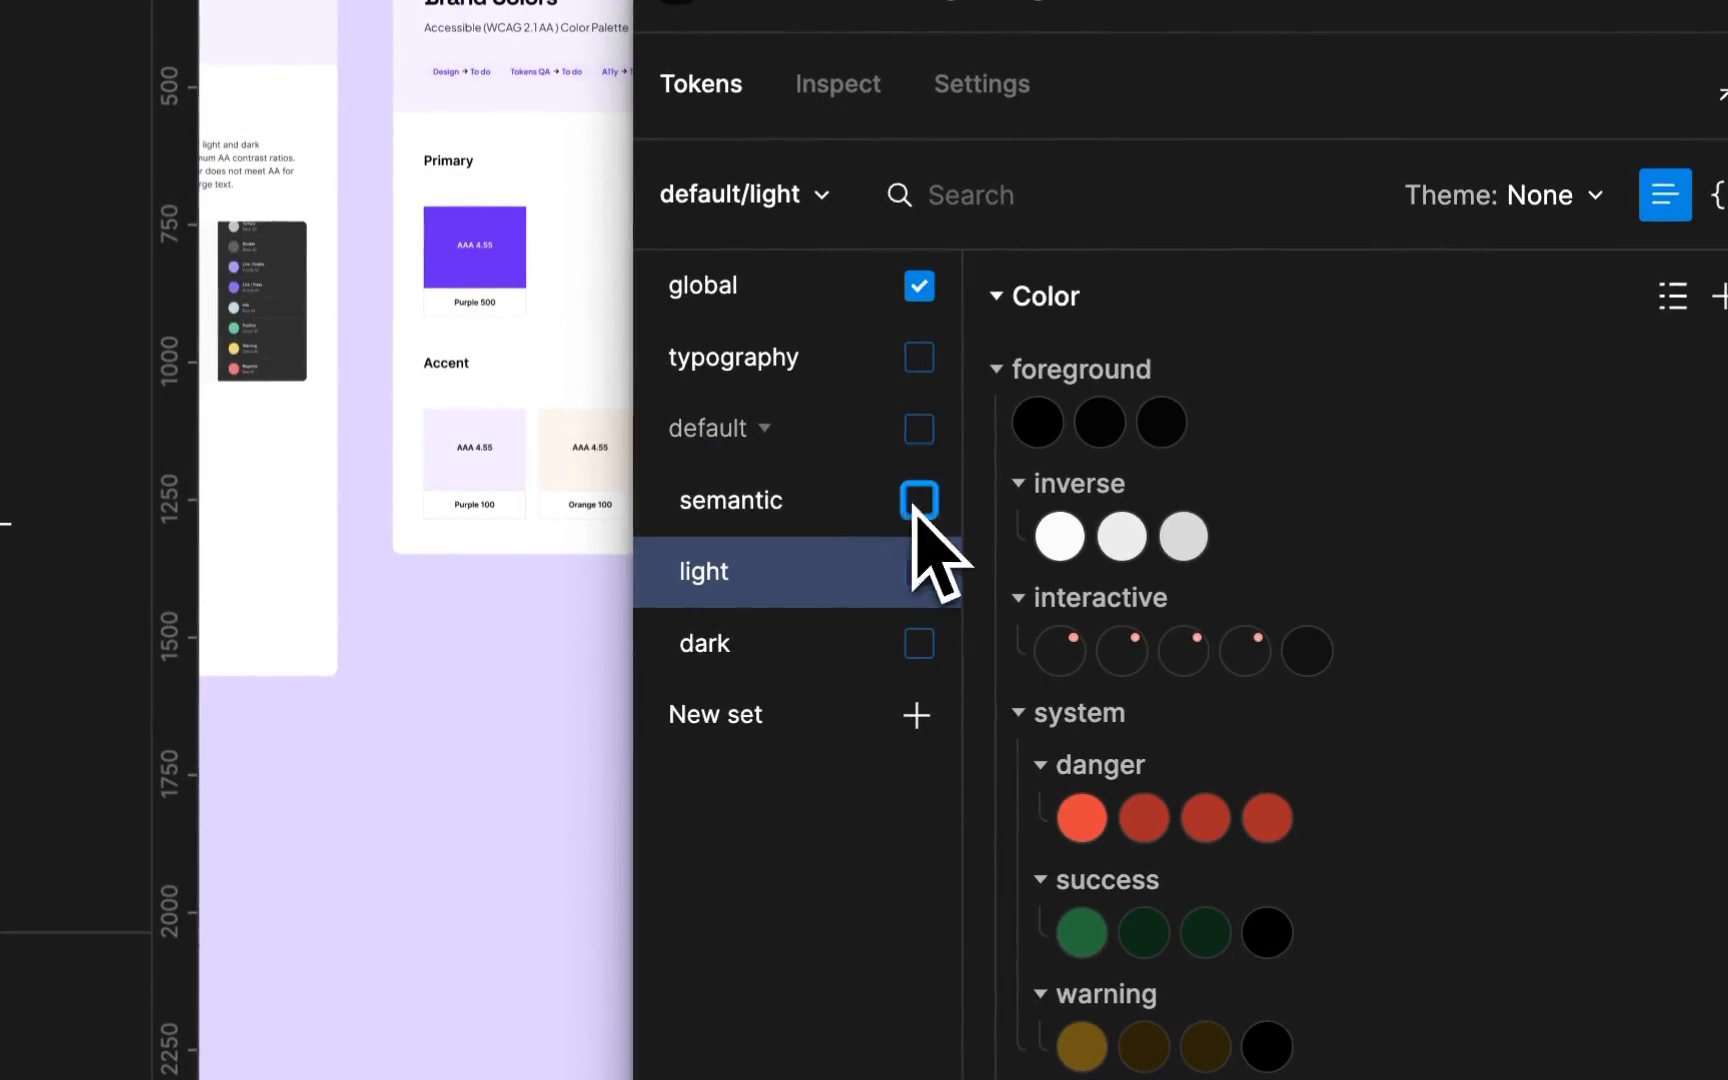
Enable the semantic set, then switch between dark and light sets to compare interactive purples
{"action": "left_click", "coordinate": [920, 500]}
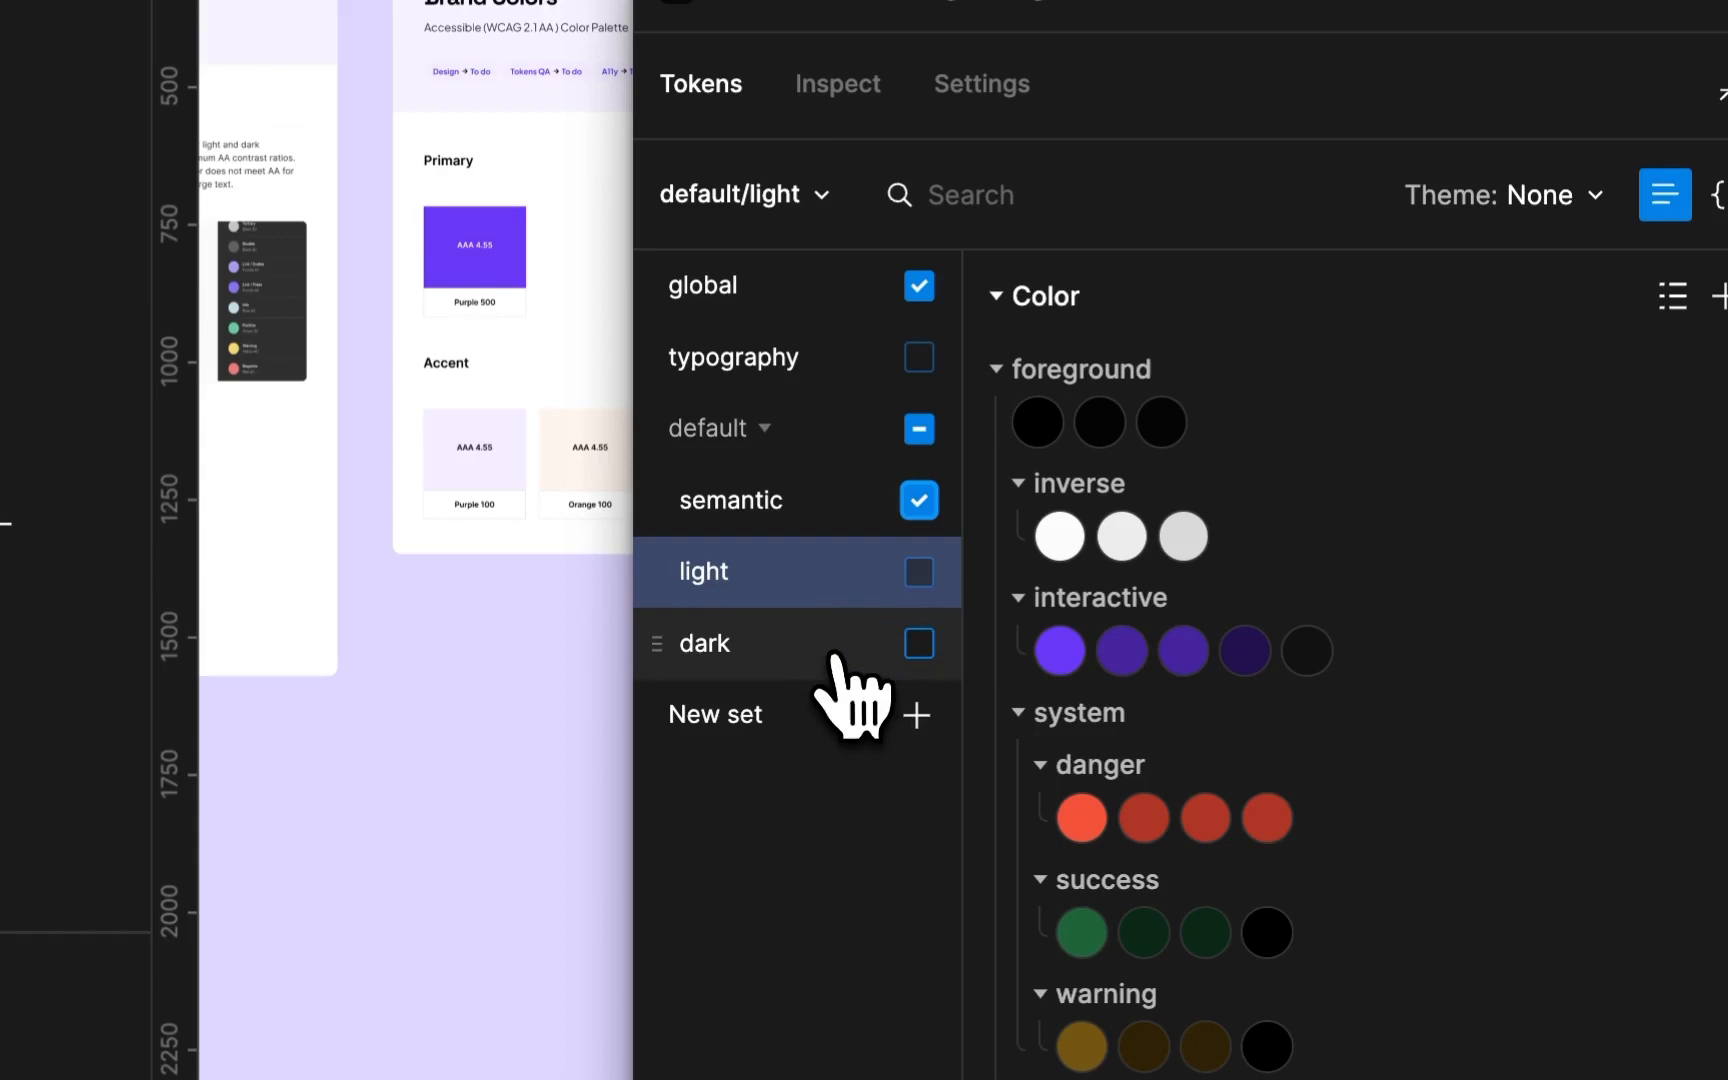
{"action": "left_click", "coordinate": [704, 642]}
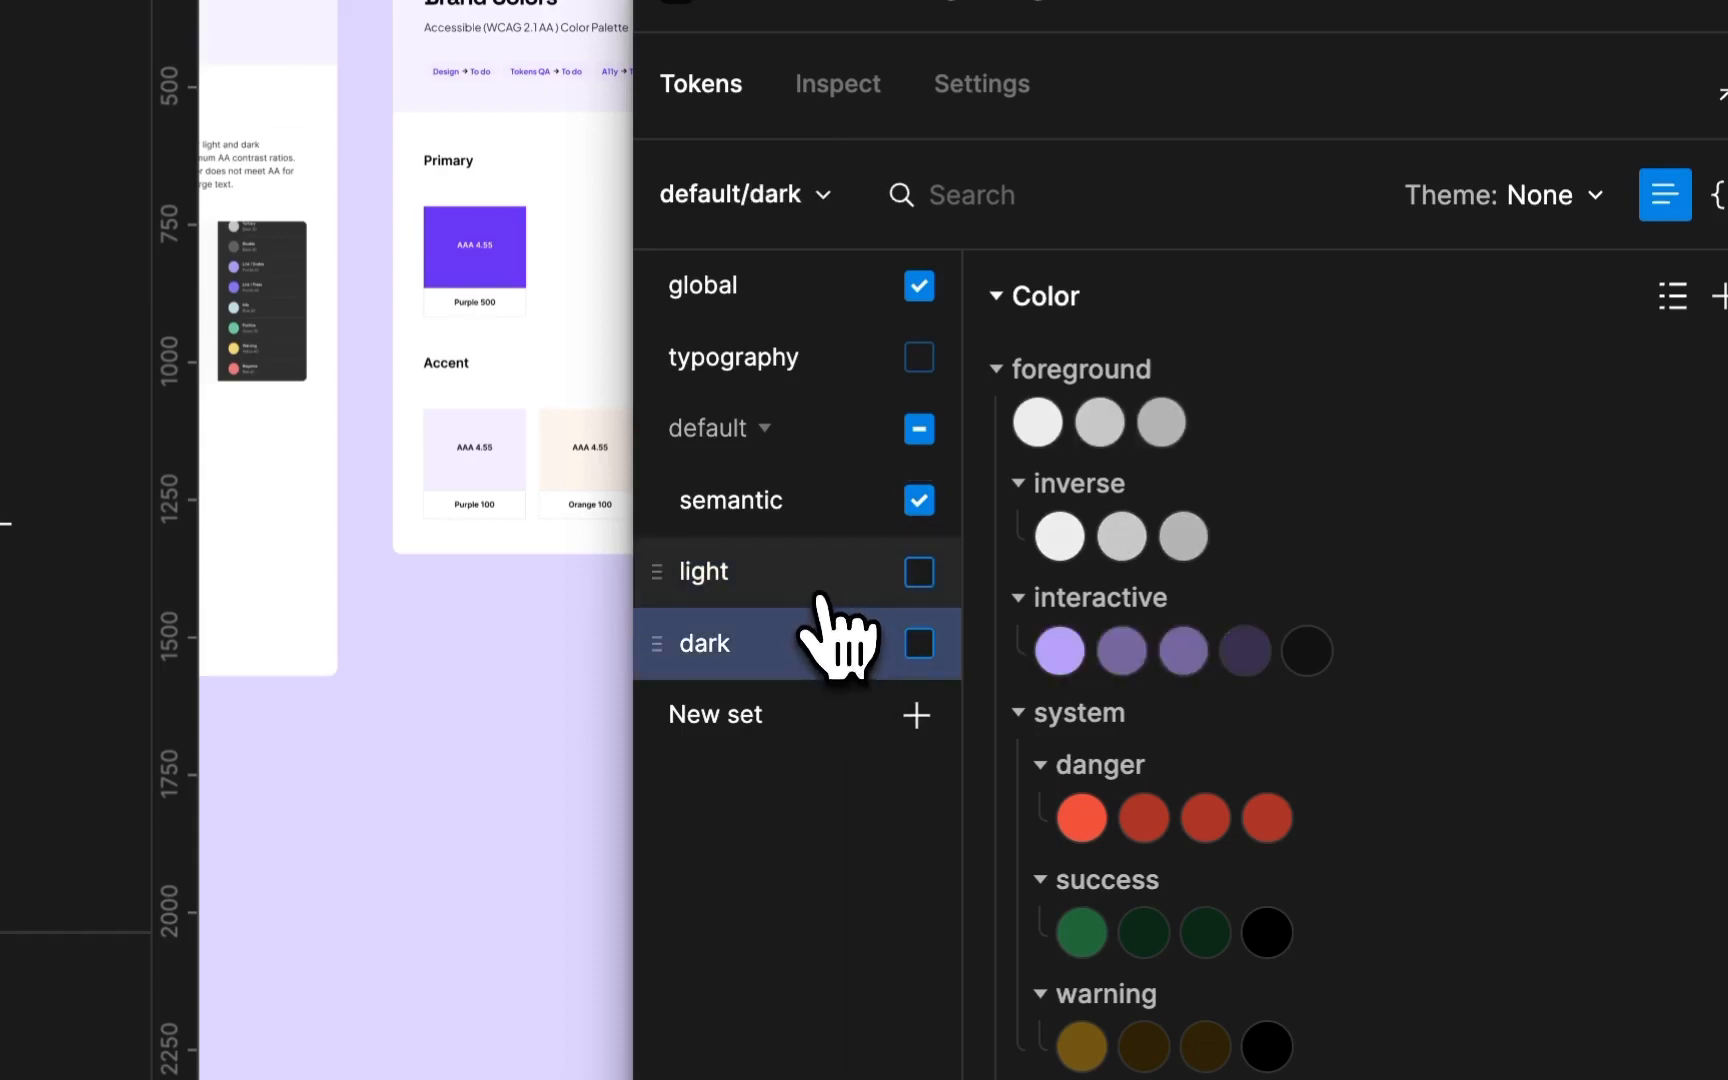
{"action": "left_click", "coordinate": [702, 570]}
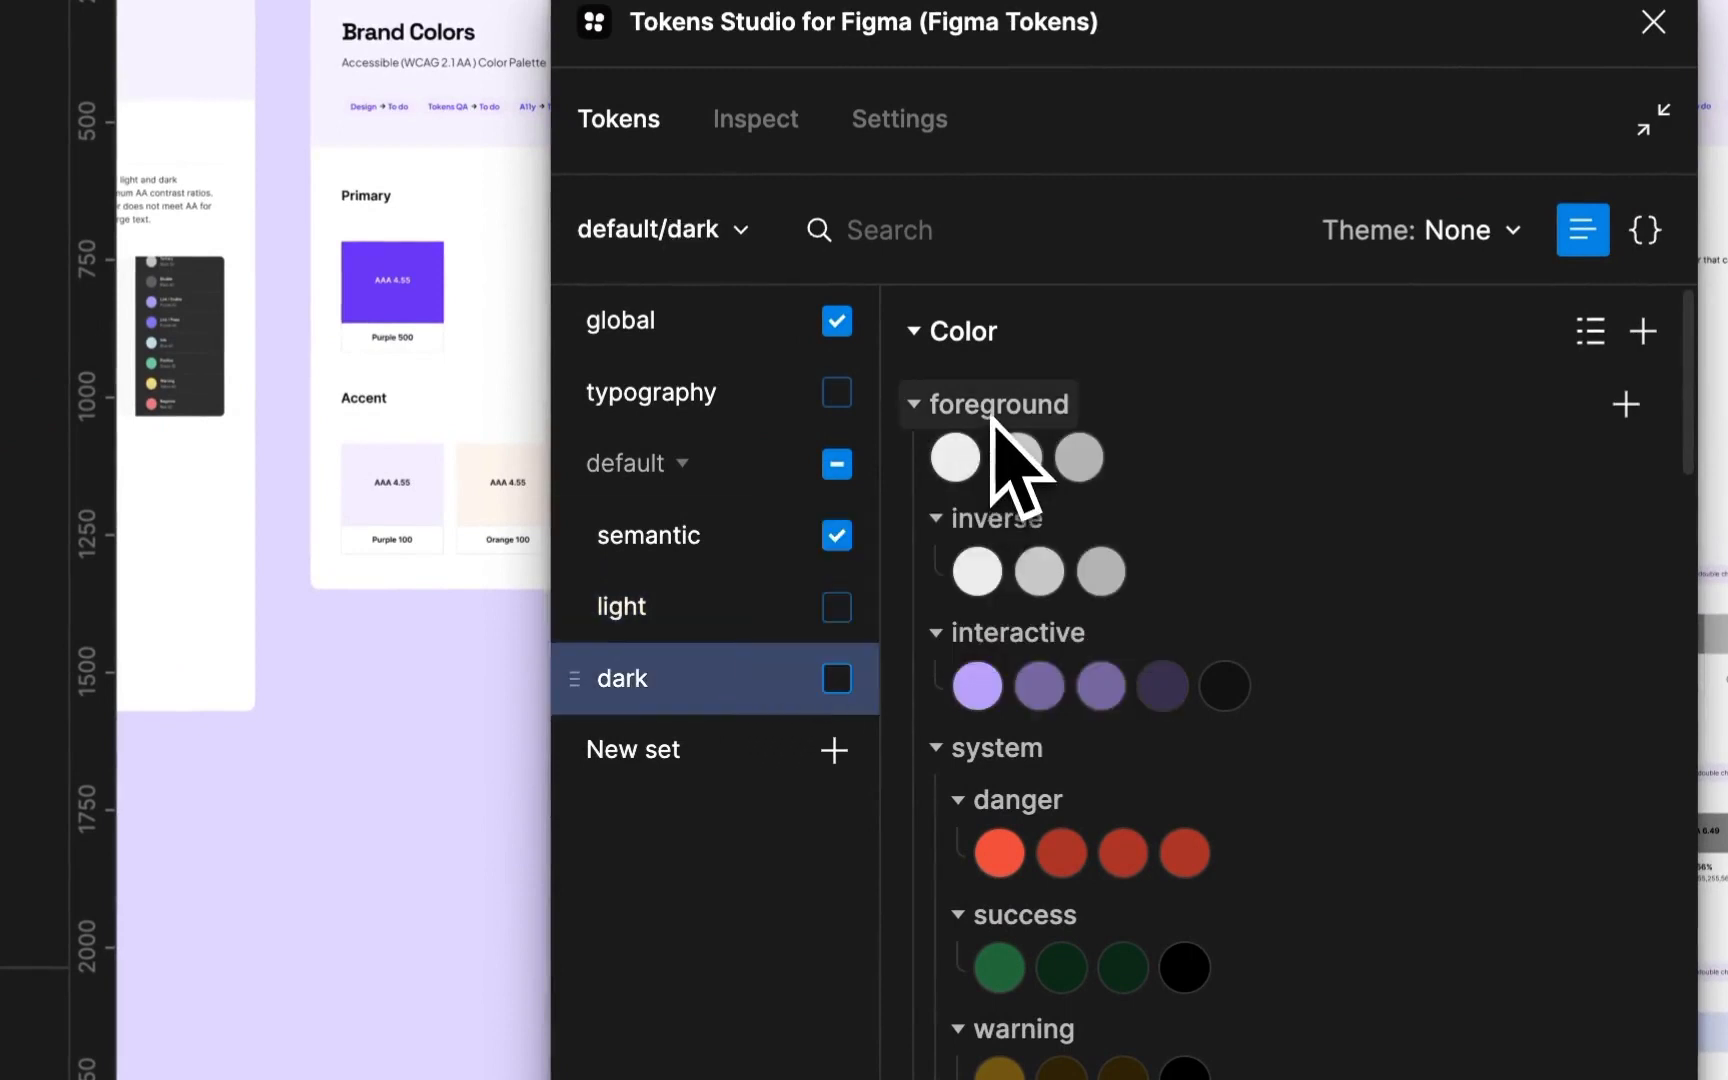
{"action": "mouse_move", "coordinate": [952, 456]}
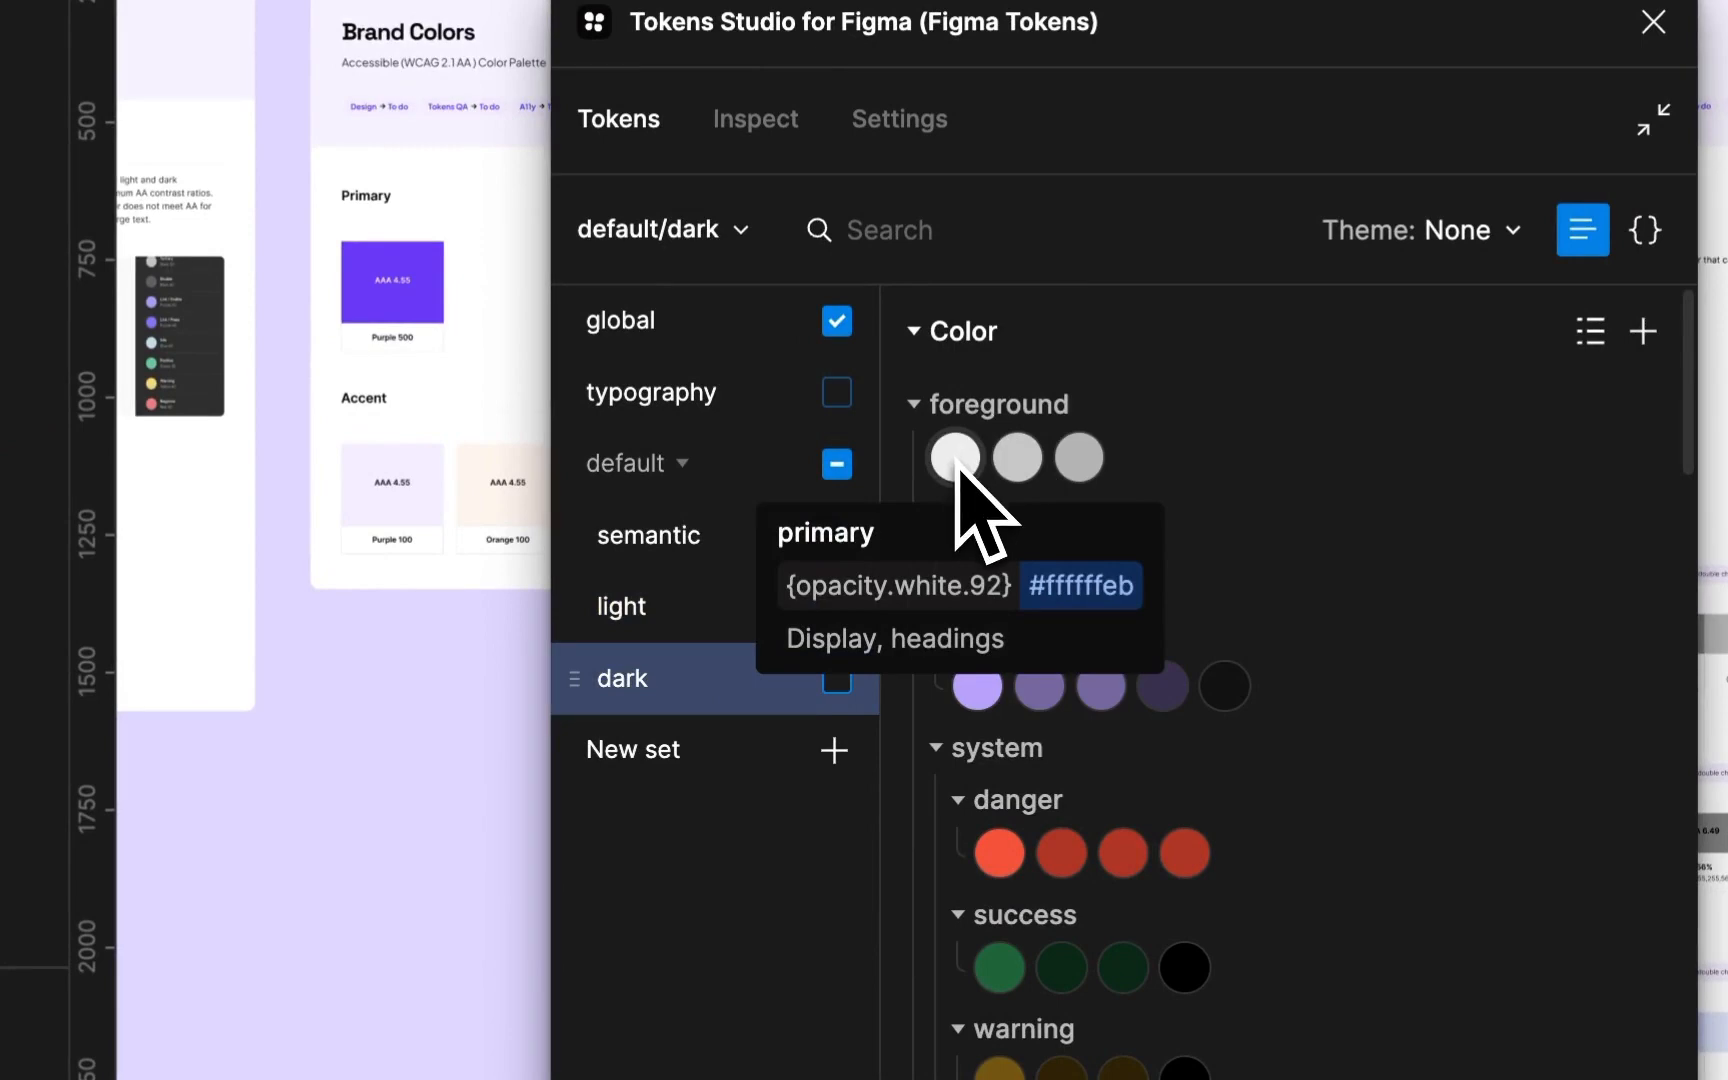
{"action": "left_click", "coordinate": [620, 606]}
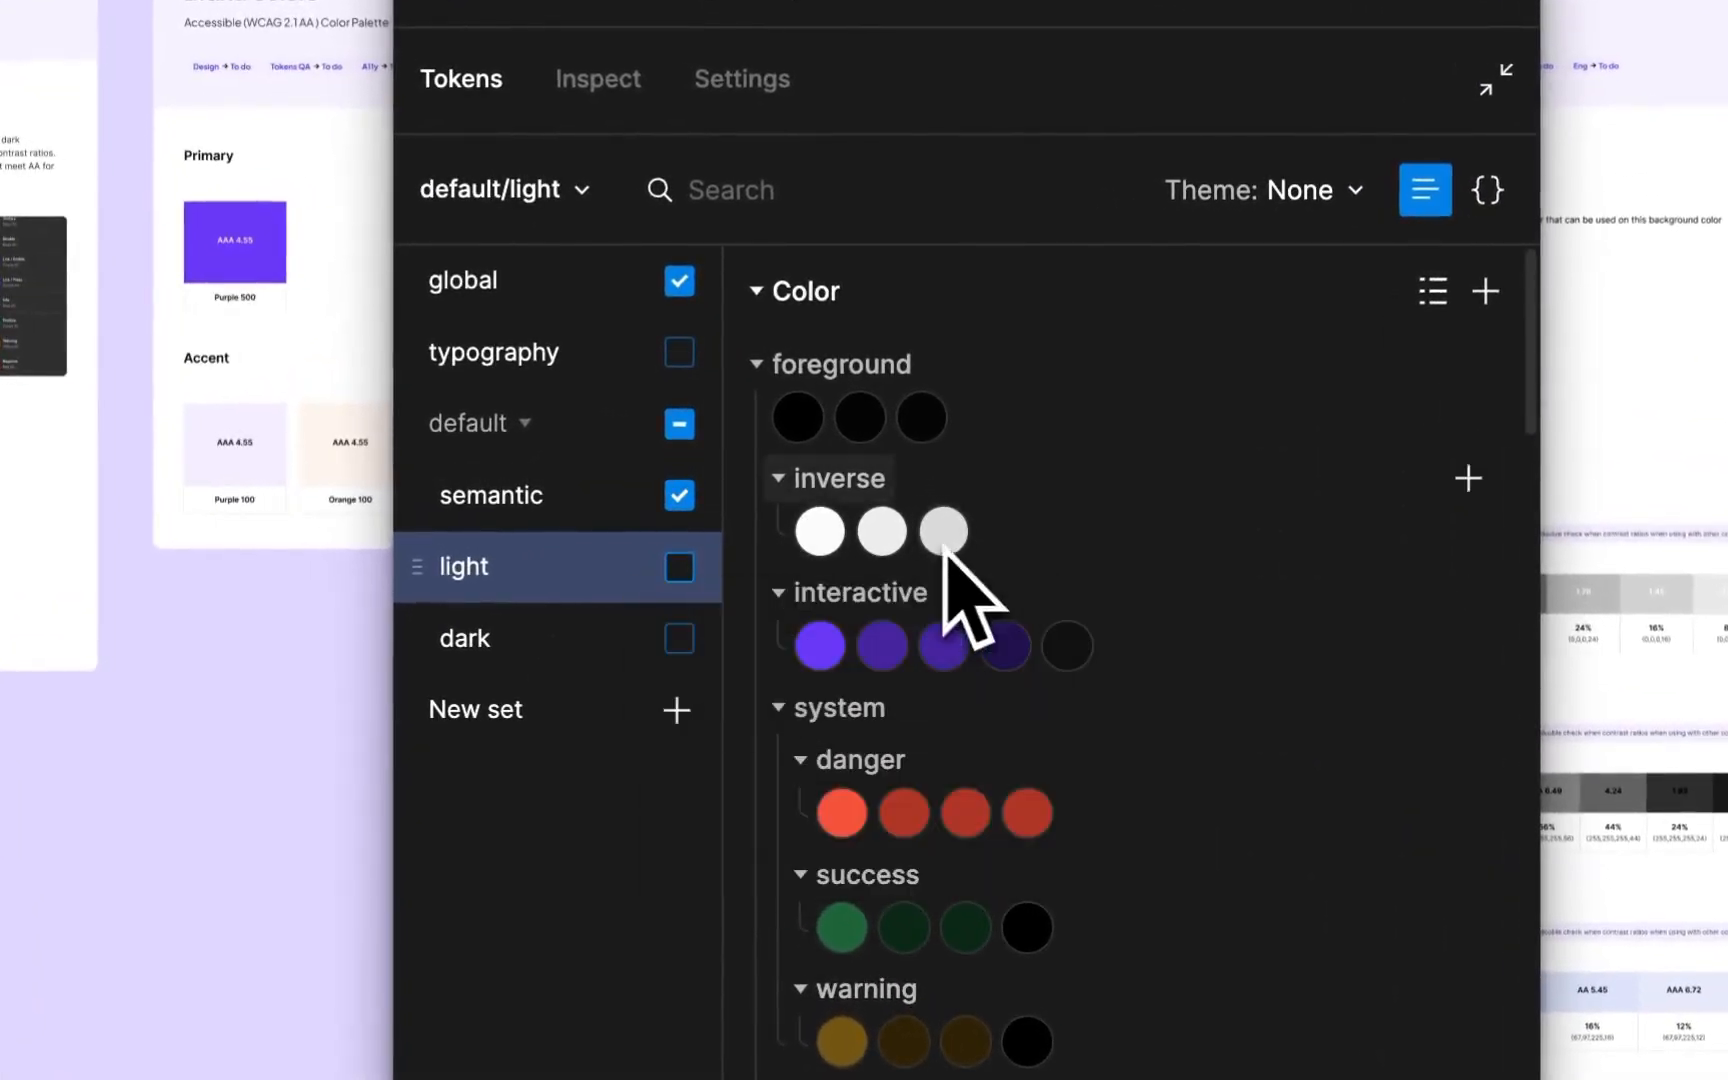
{"action": "mouse_move", "coordinate": [920, 416]}
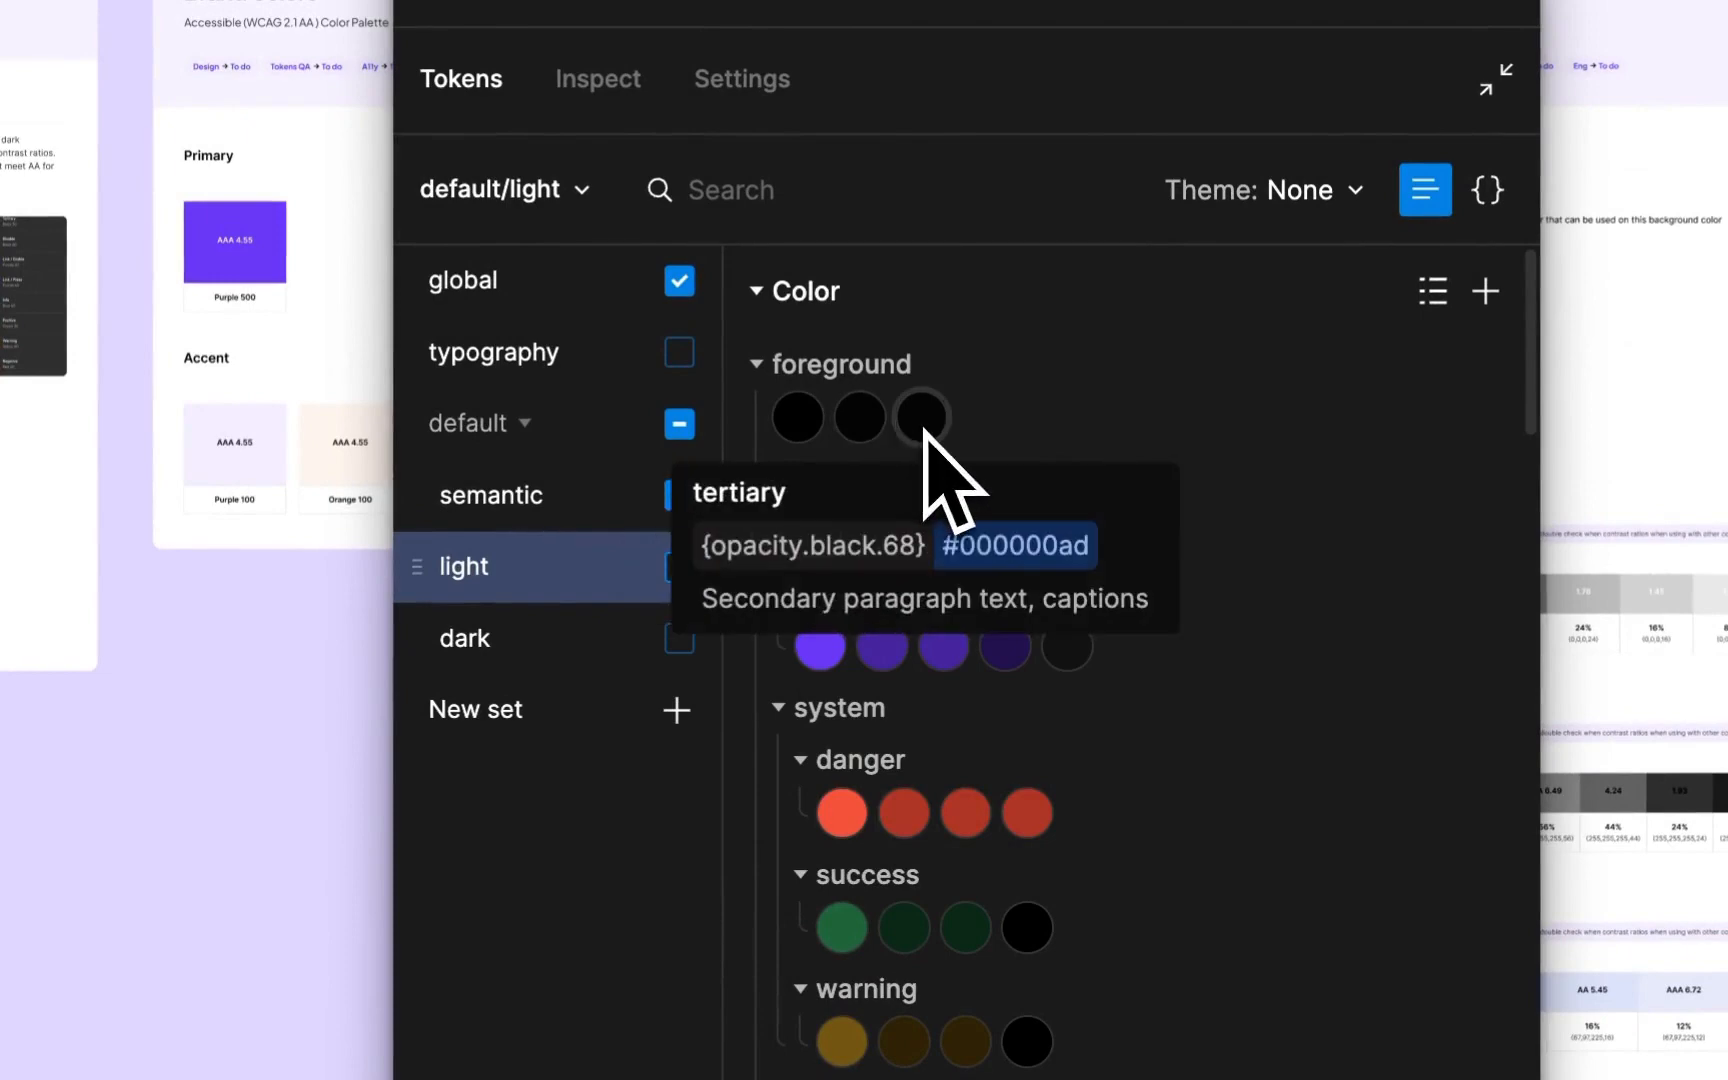
{"action": "left_click", "coordinate": [678, 494]}
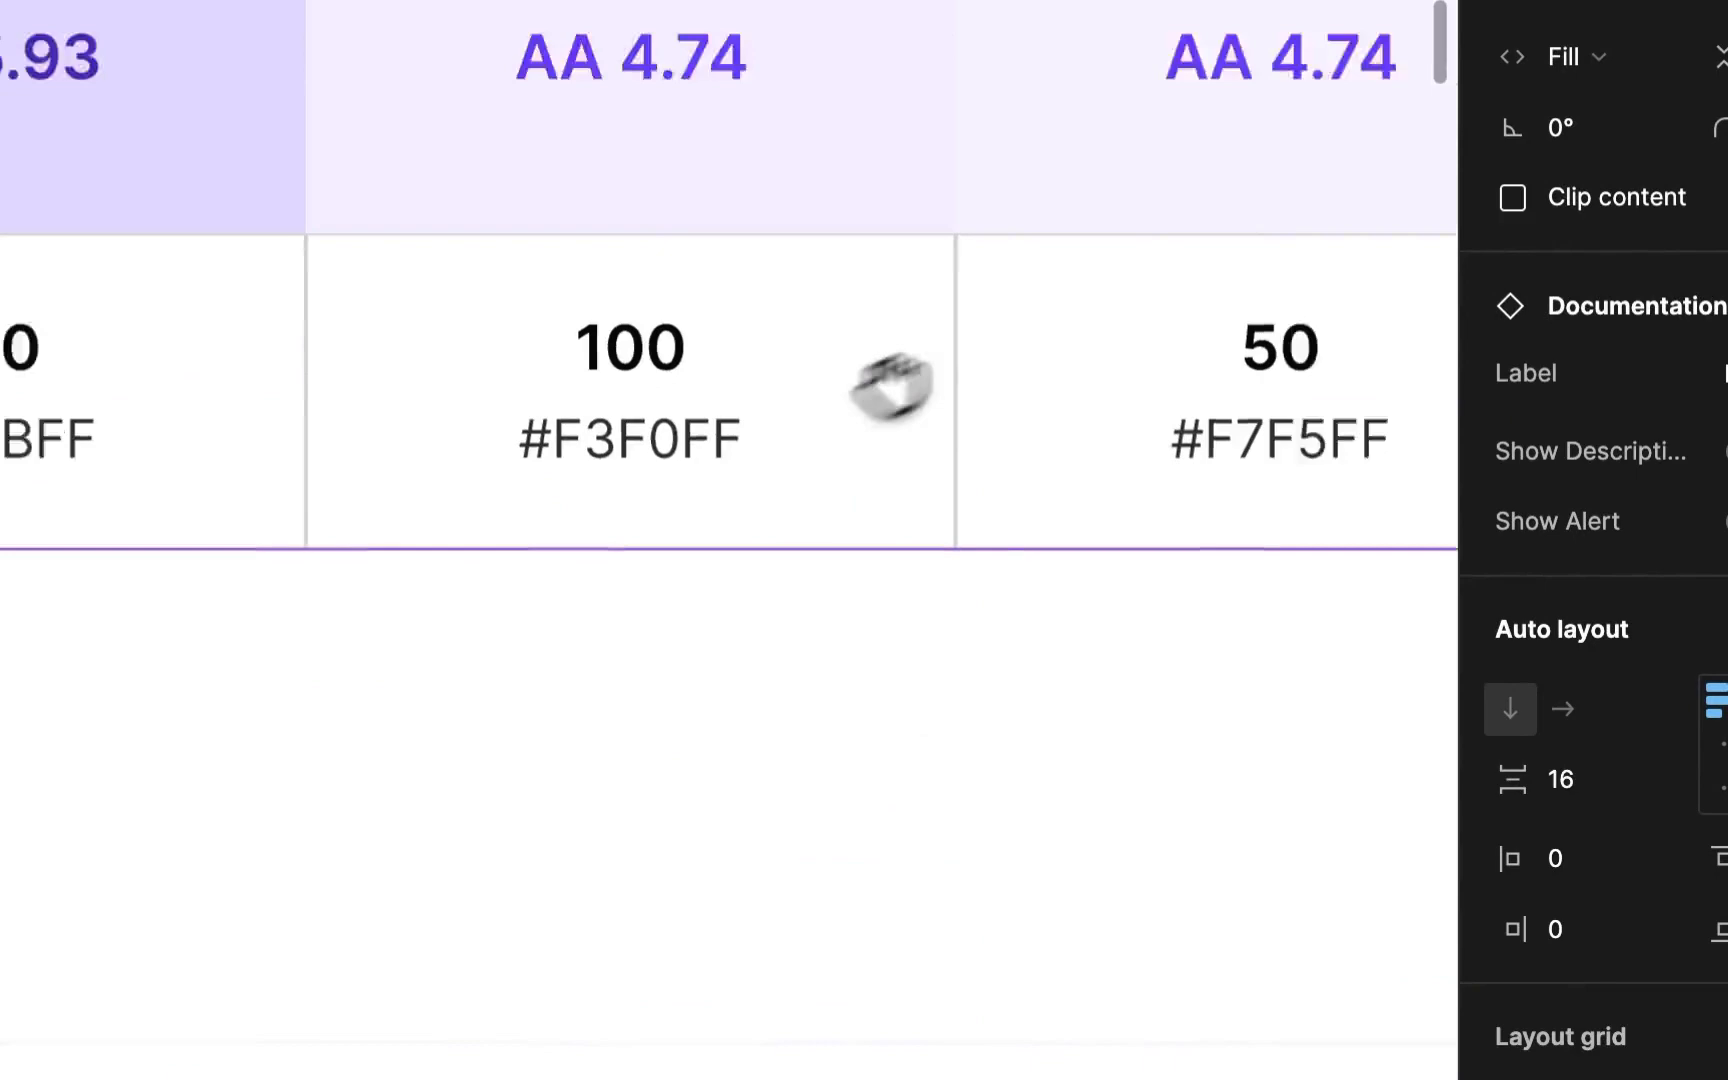
{"action": "left_click", "coordinate": [888, 374]}
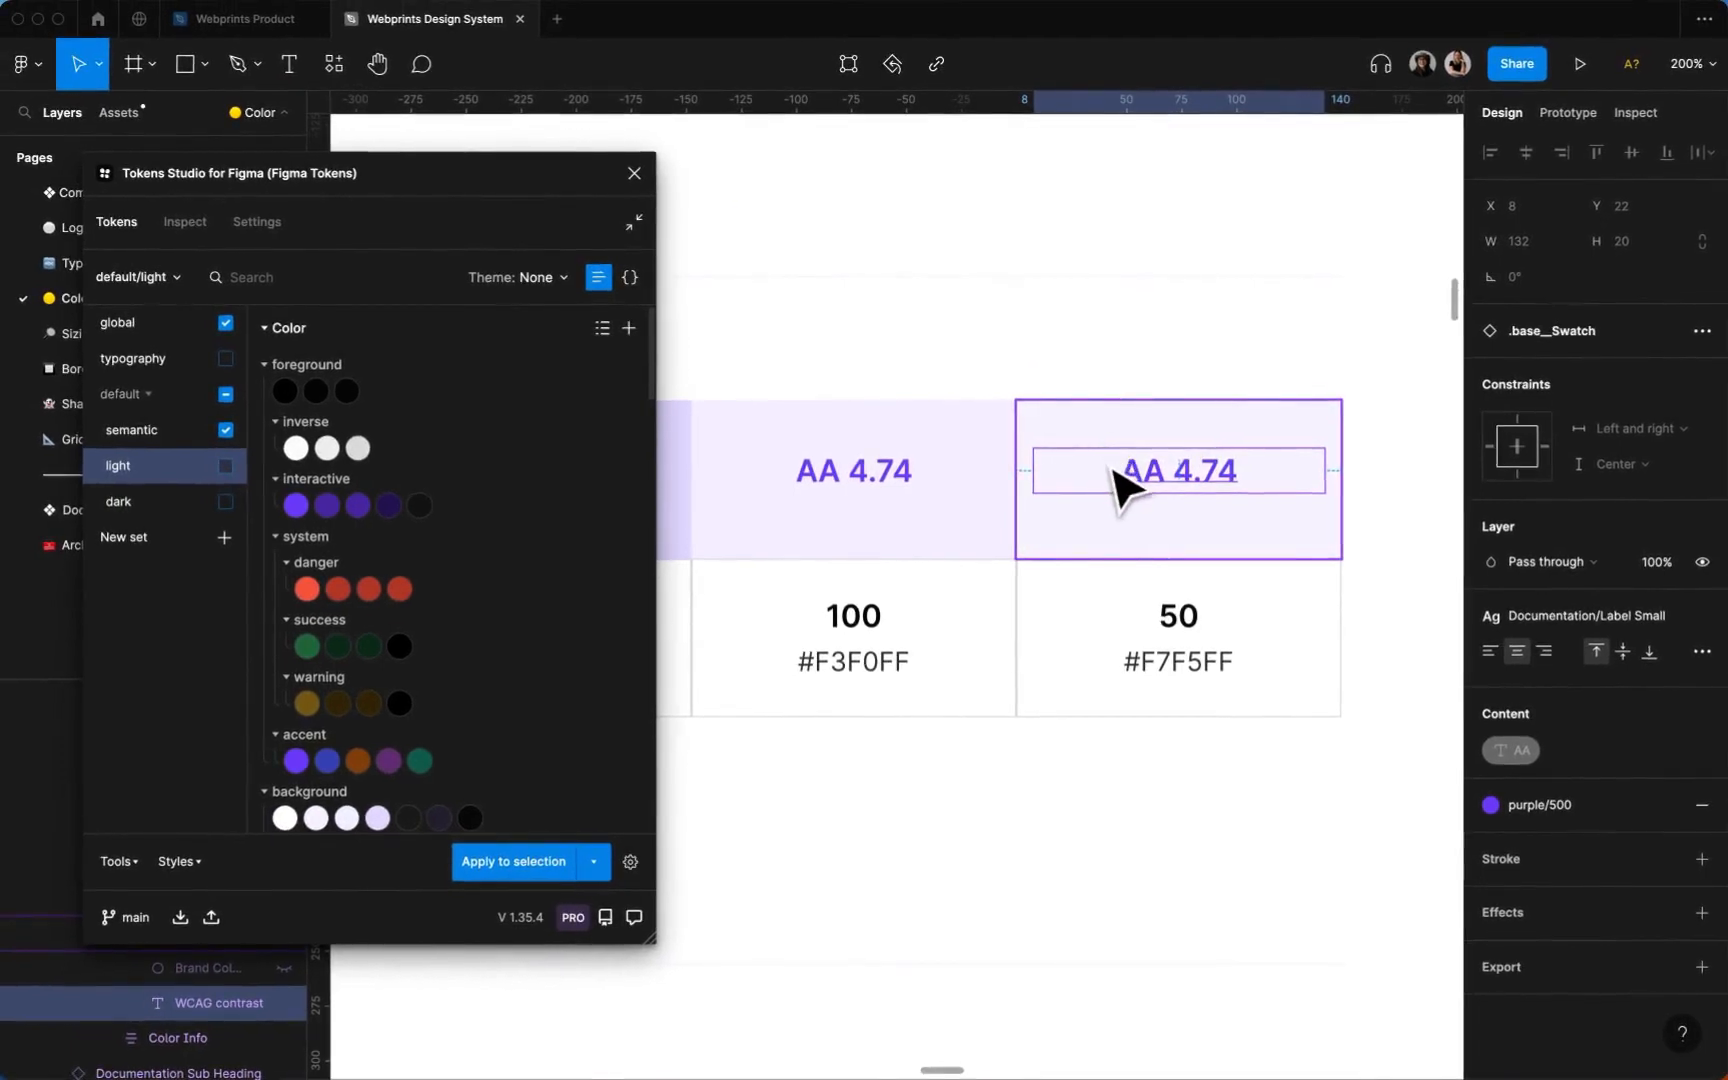
{"action": "mouse_move", "coordinate": [1114, 452]}
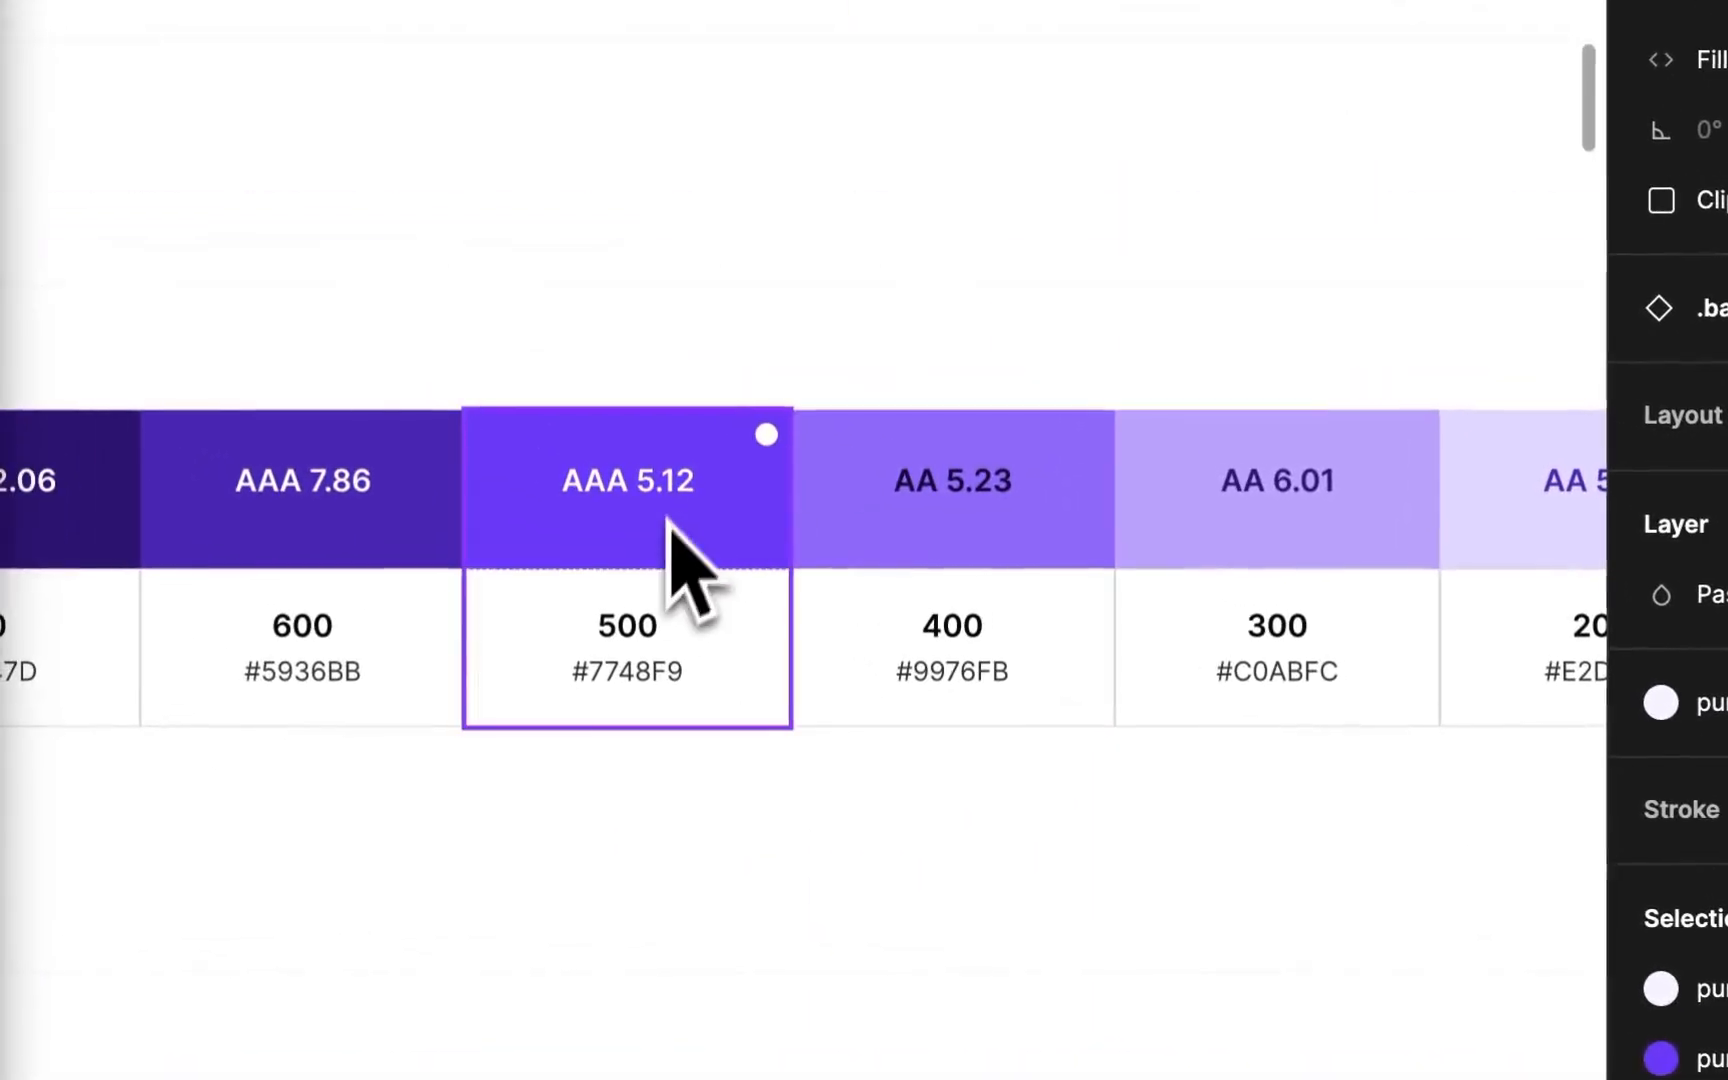
{"action": "mouse_move", "coordinate": [684, 596]}
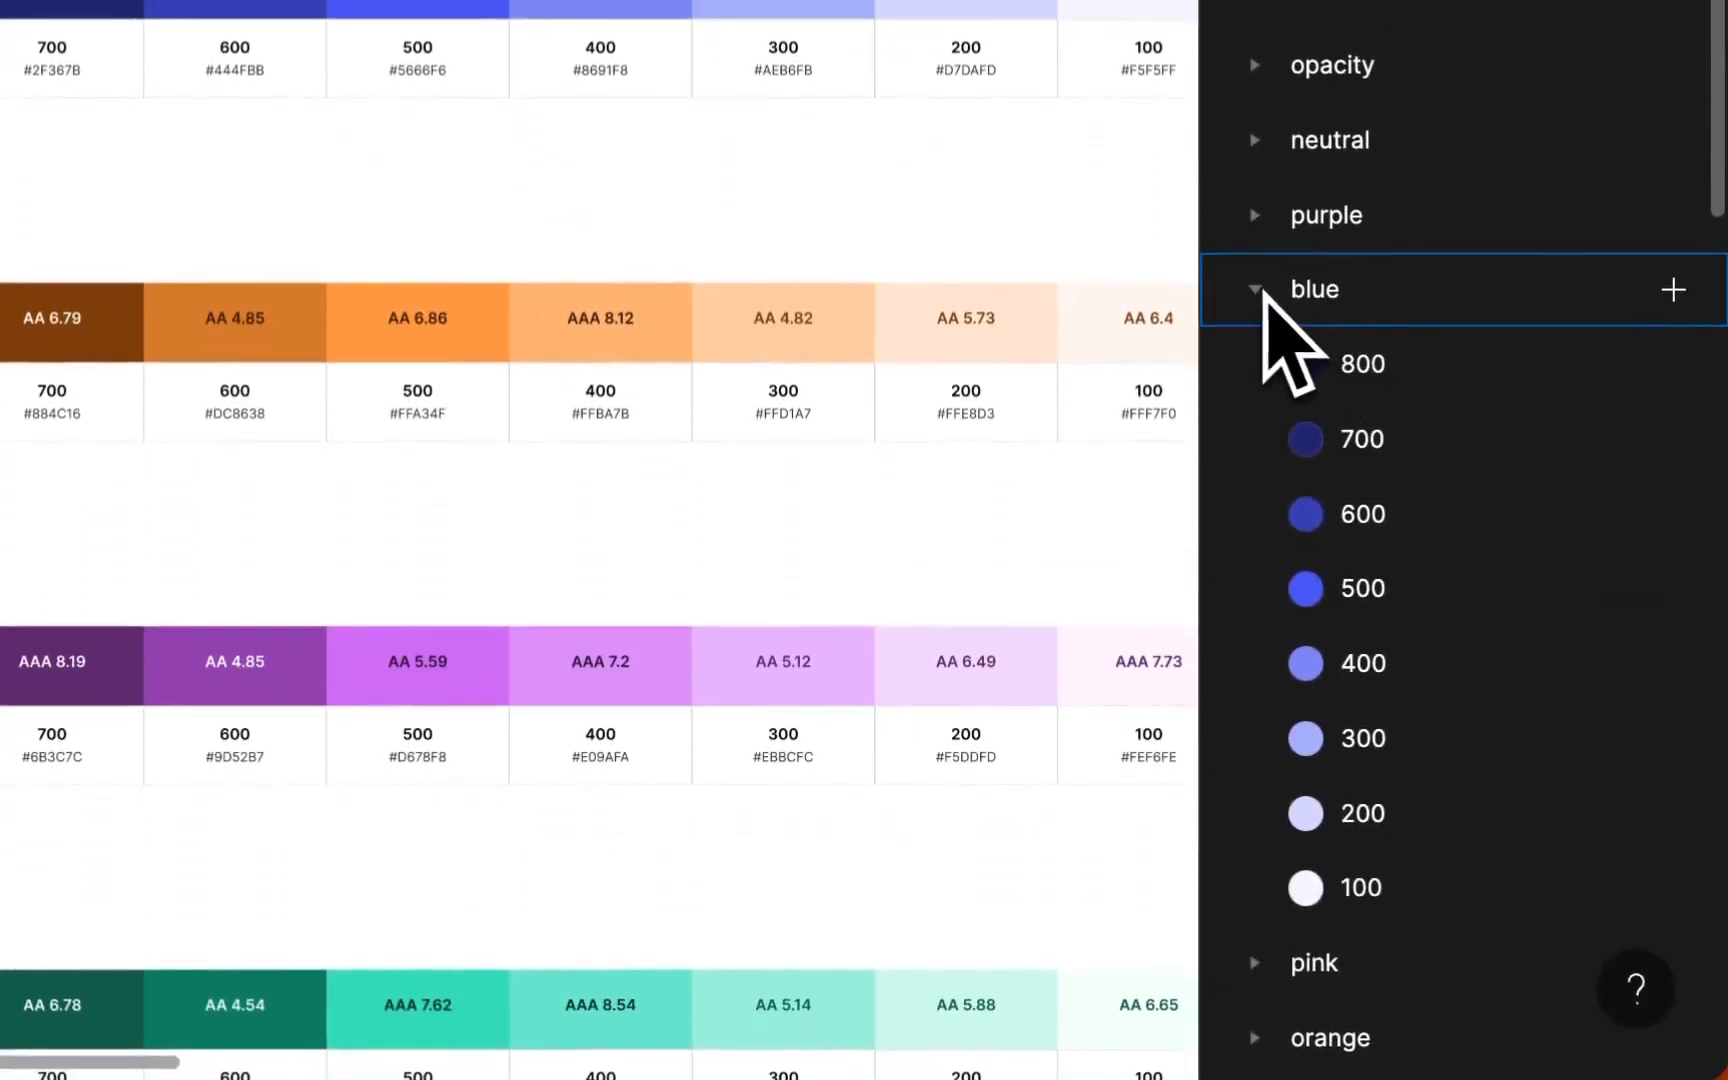
Import only the file's color styles into Tokens Studio via Tools > Import styles
{"action": "left_click", "coordinate": [1254, 288]}
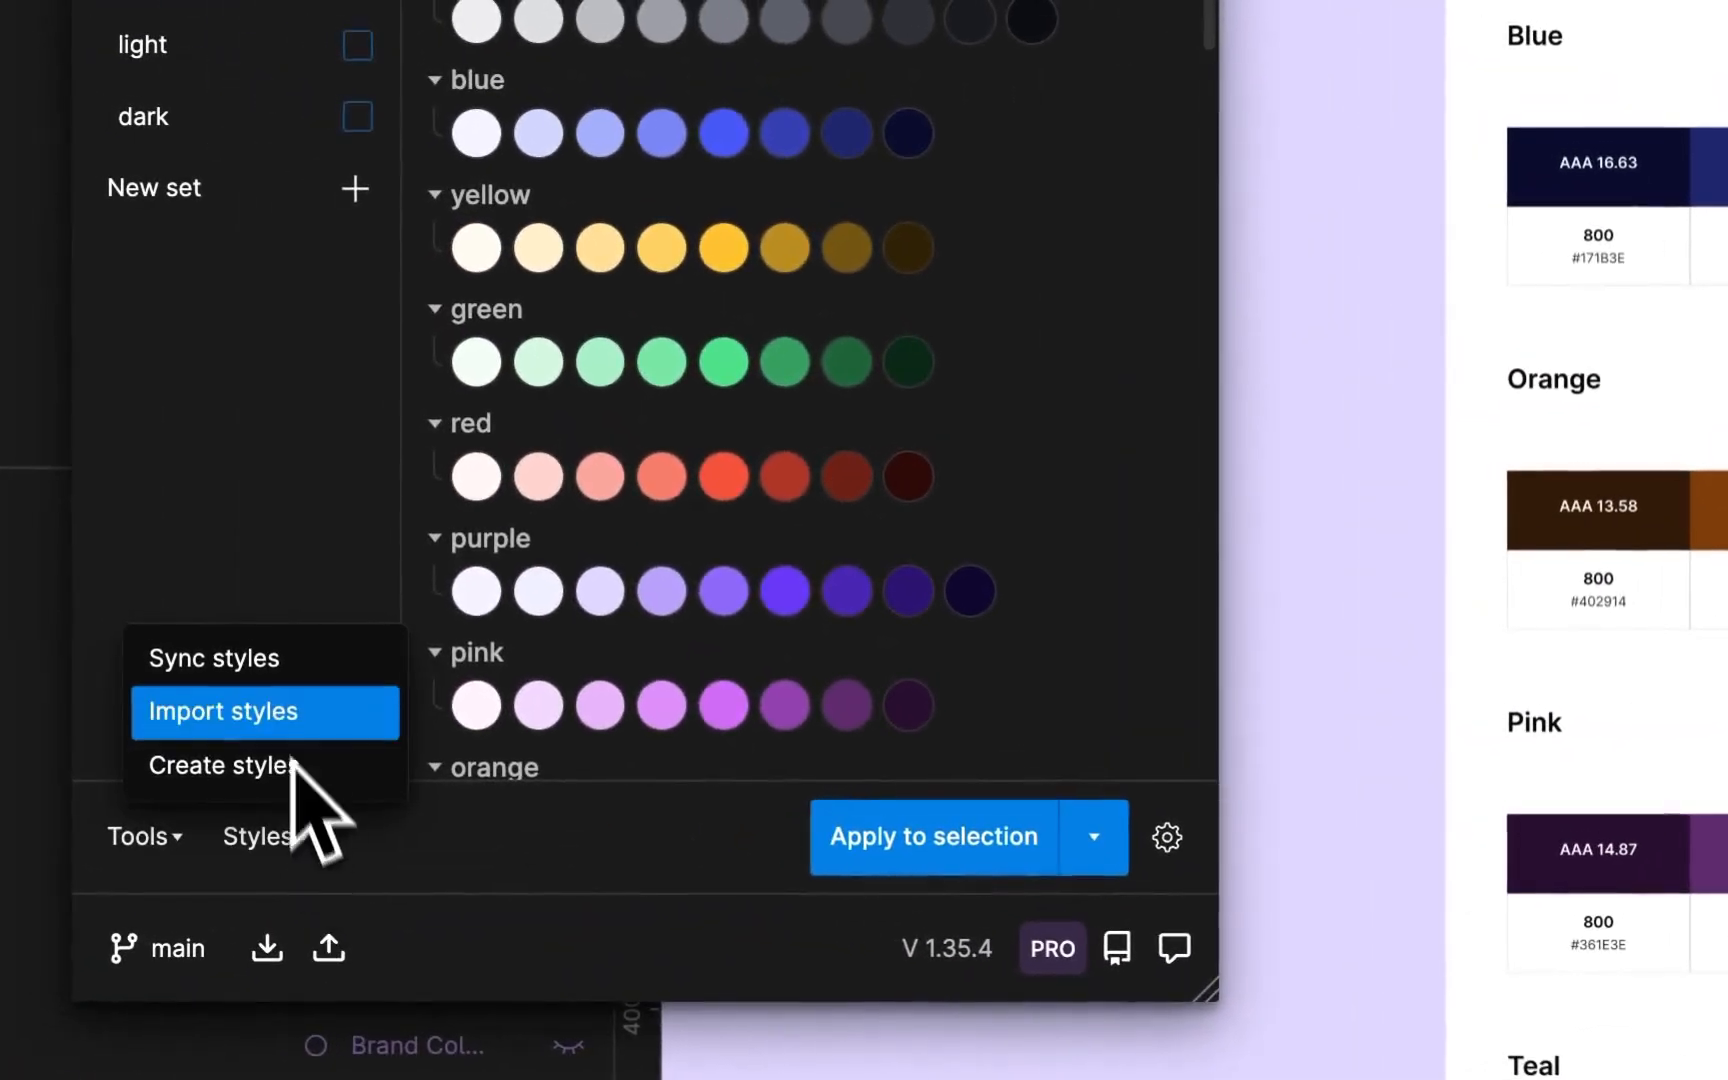
{"action": "left_click", "coordinate": [222, 710]}
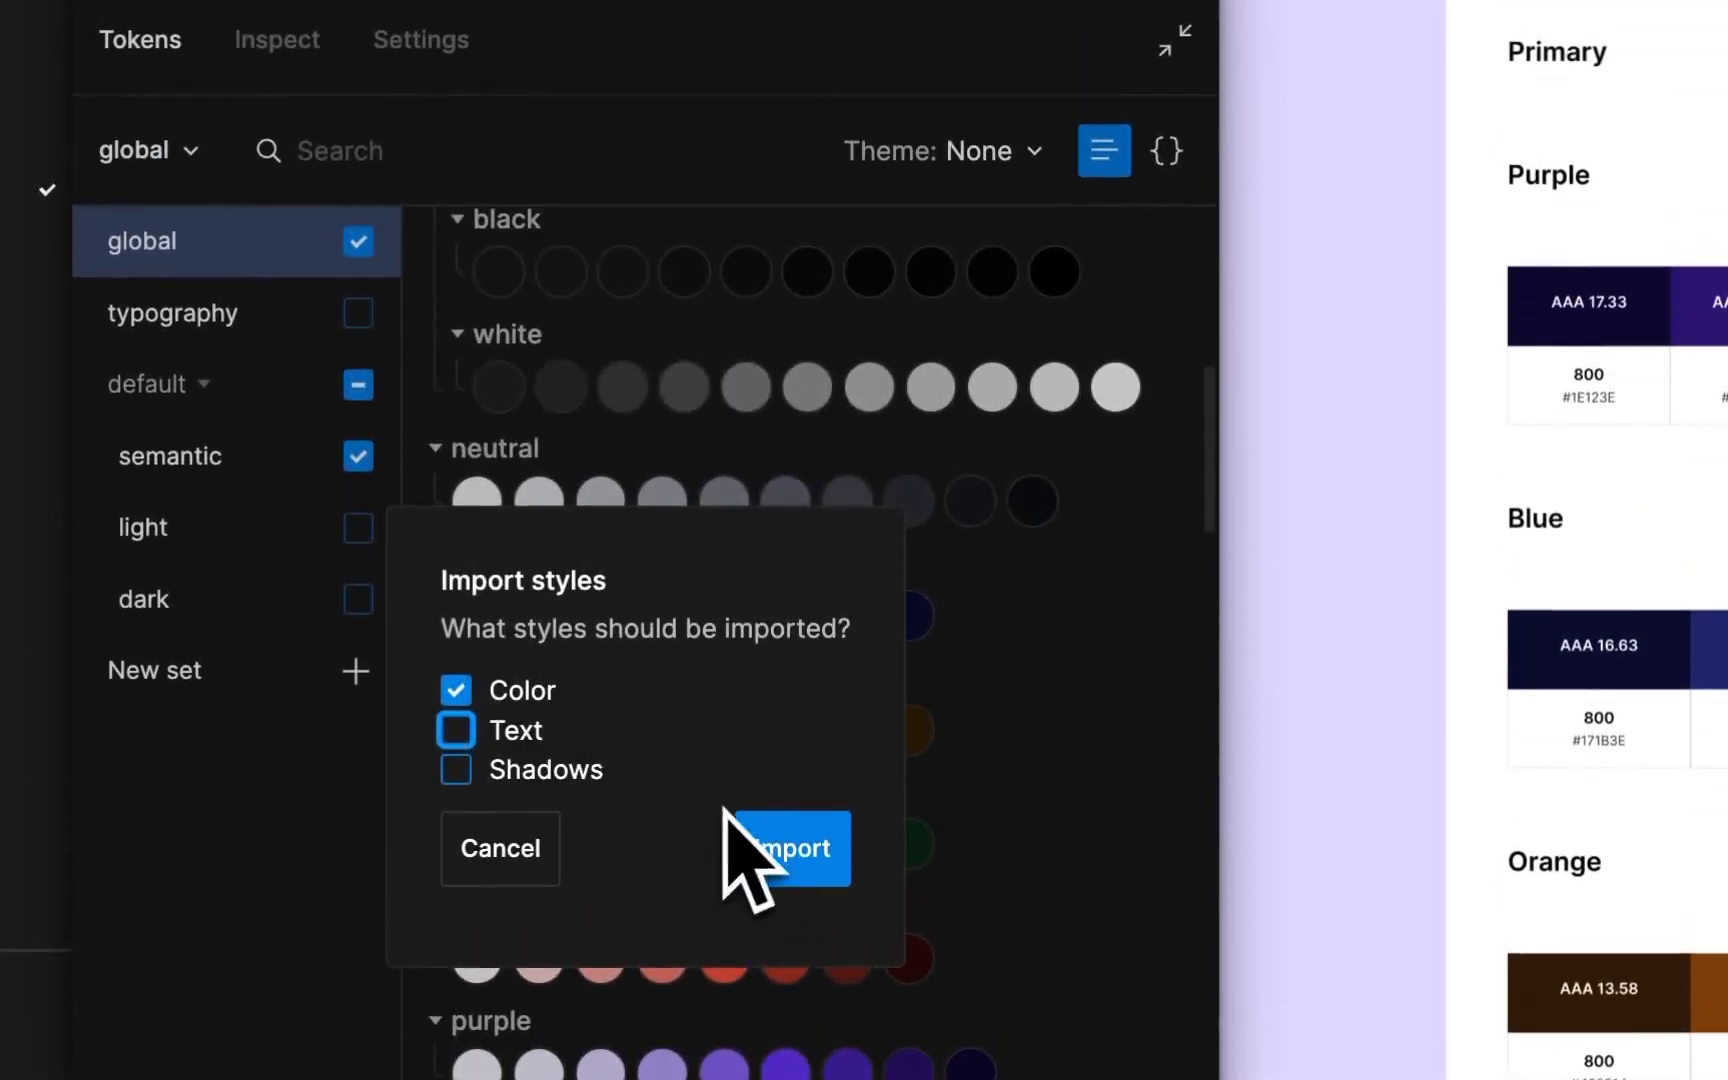
{"action": "left_click", "coordinate": [786, 848]}
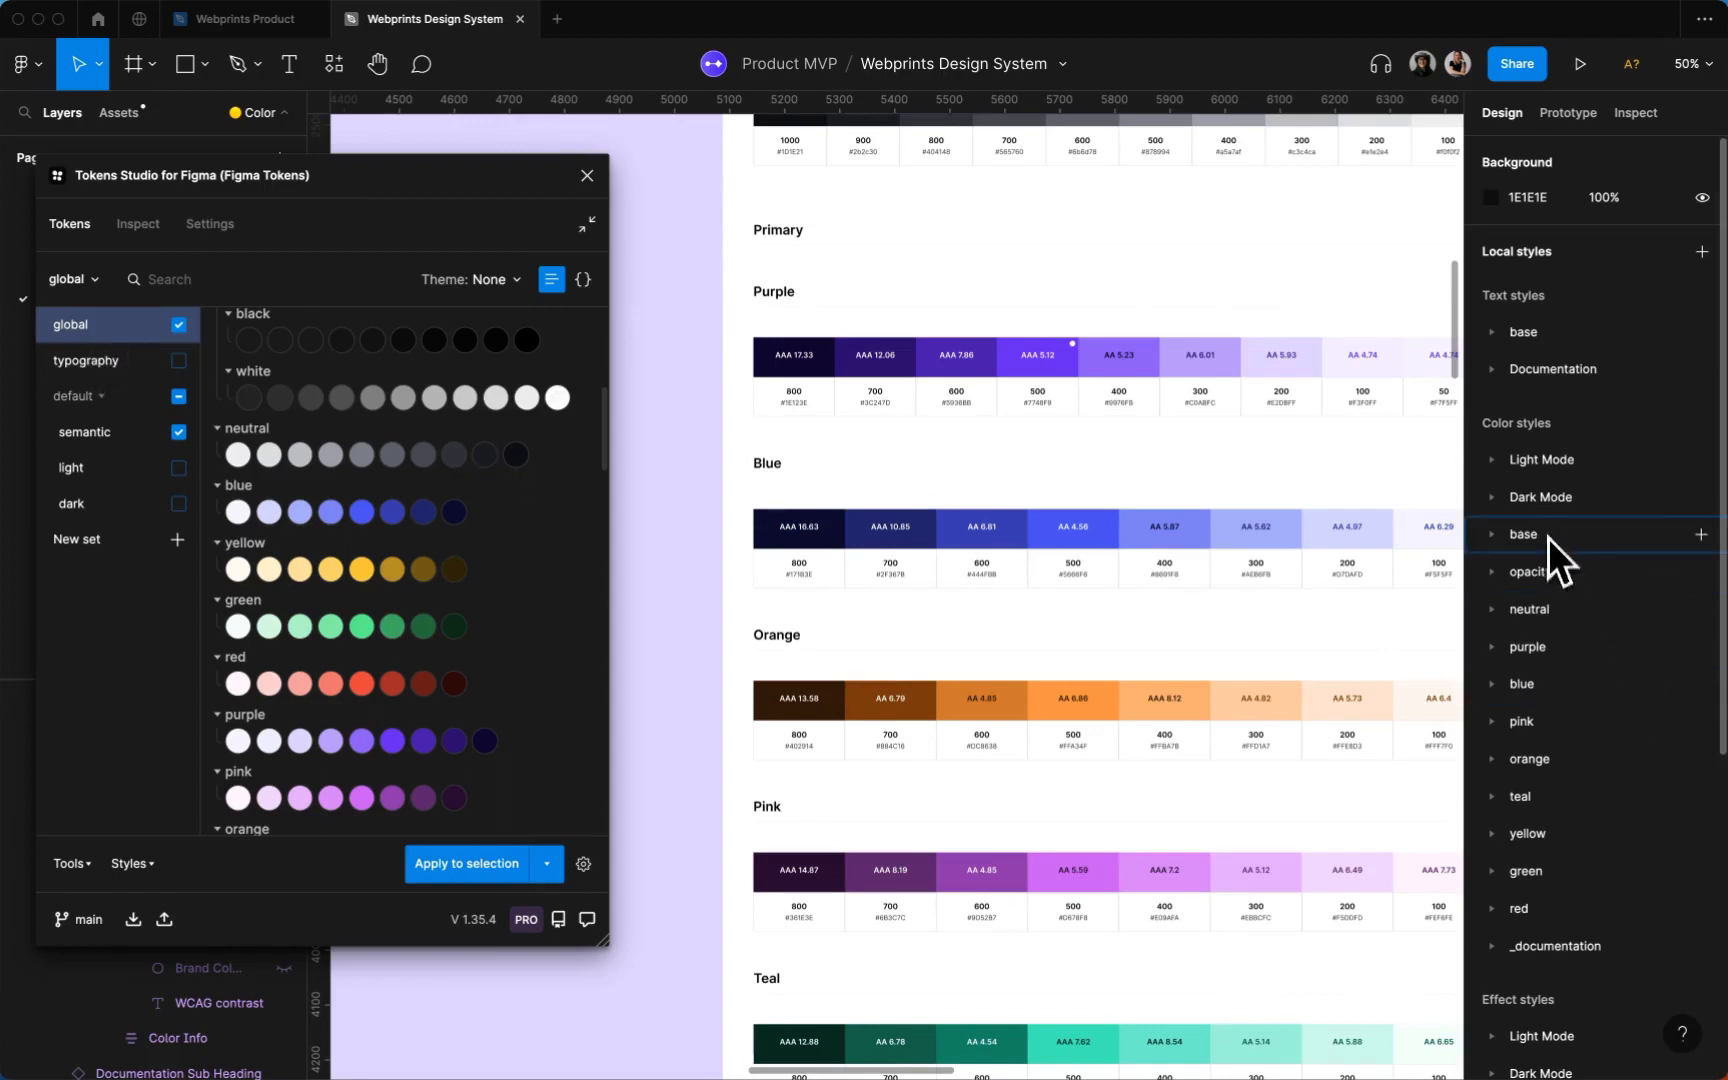
{"action": "mouse_move", "coordinate": [1516, 568]}
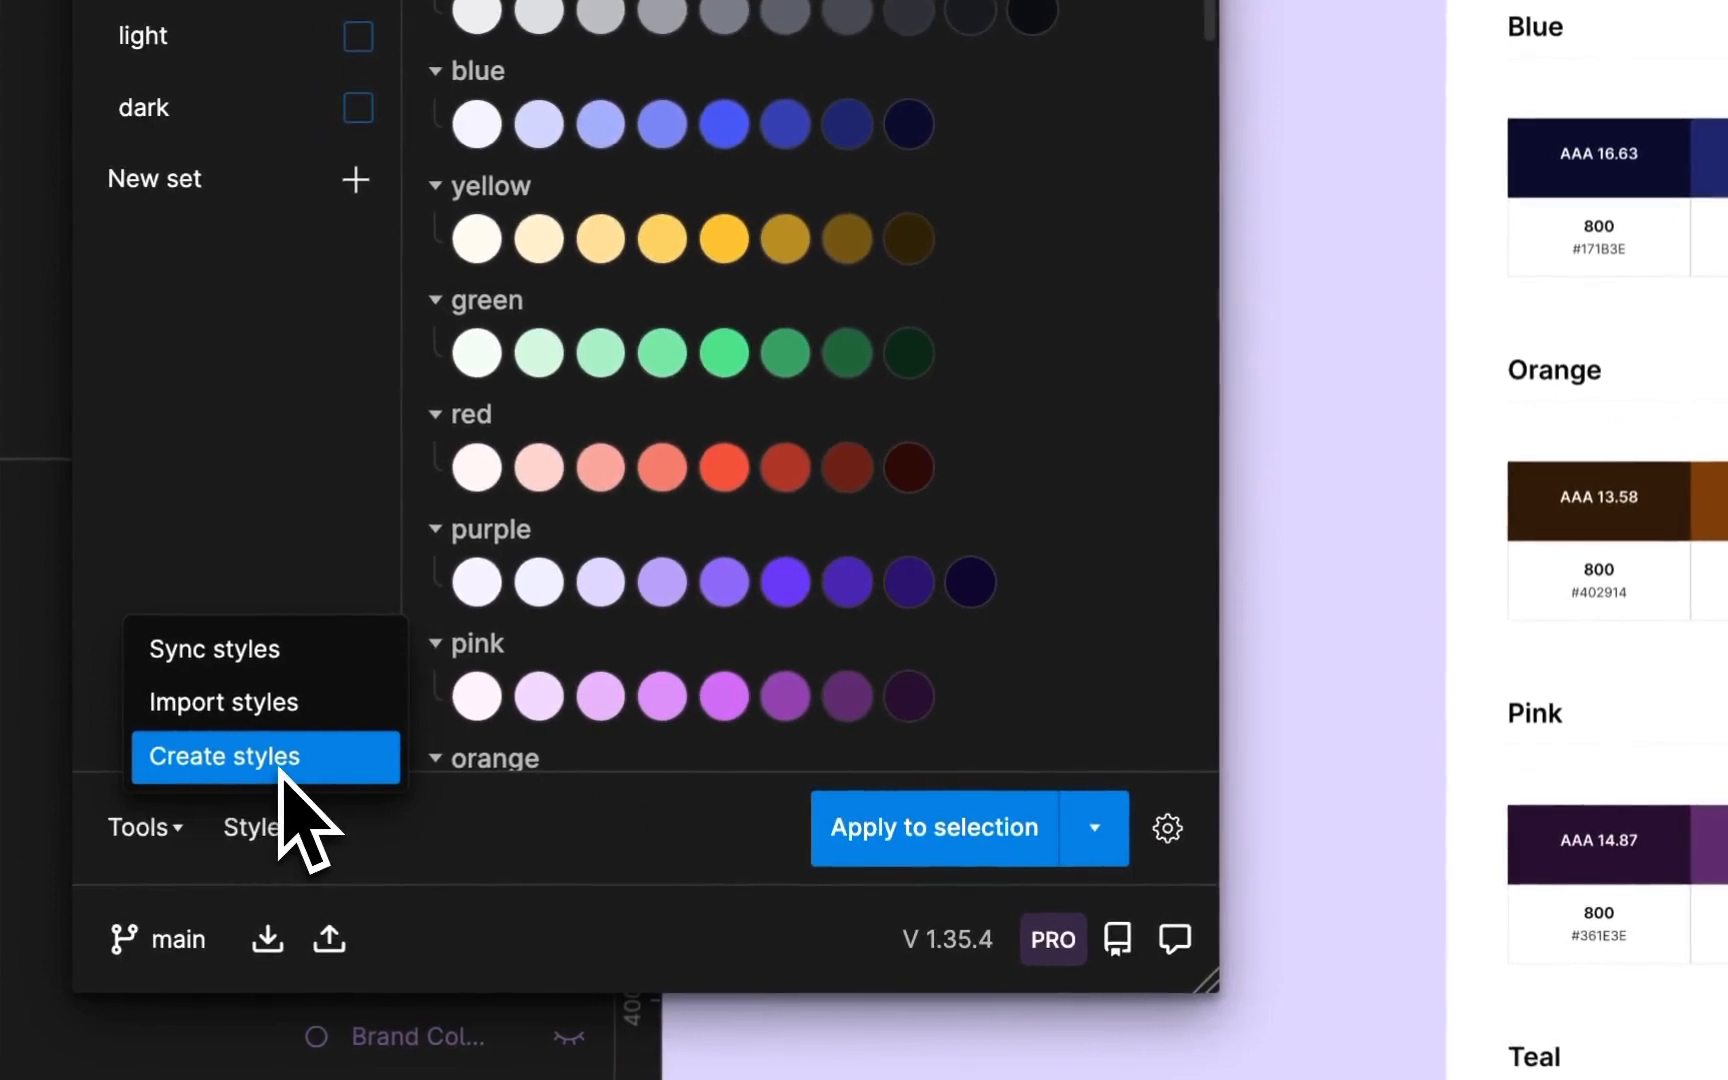
Create color-only styles from the tokens via Styles > Create styles
{"action": "left_click", "coordinate": [222, 756]}
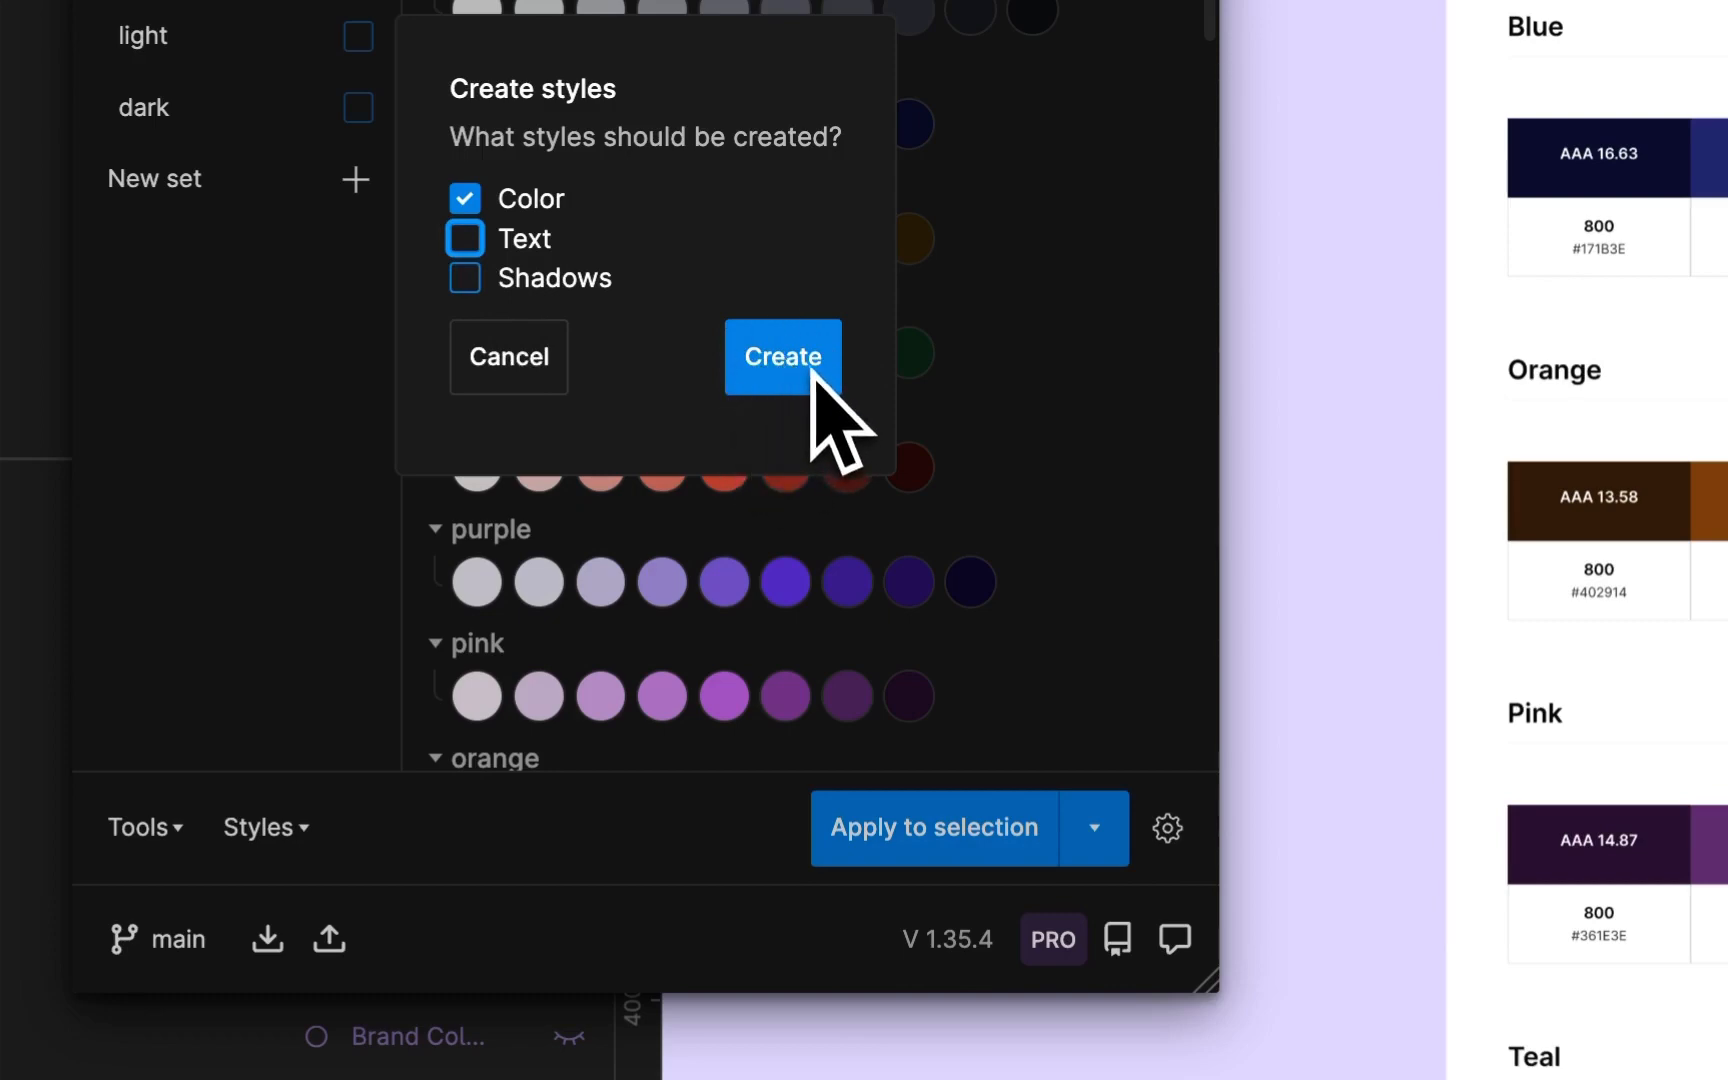
{"action": "left_click", "coordinate": [782, 356]}
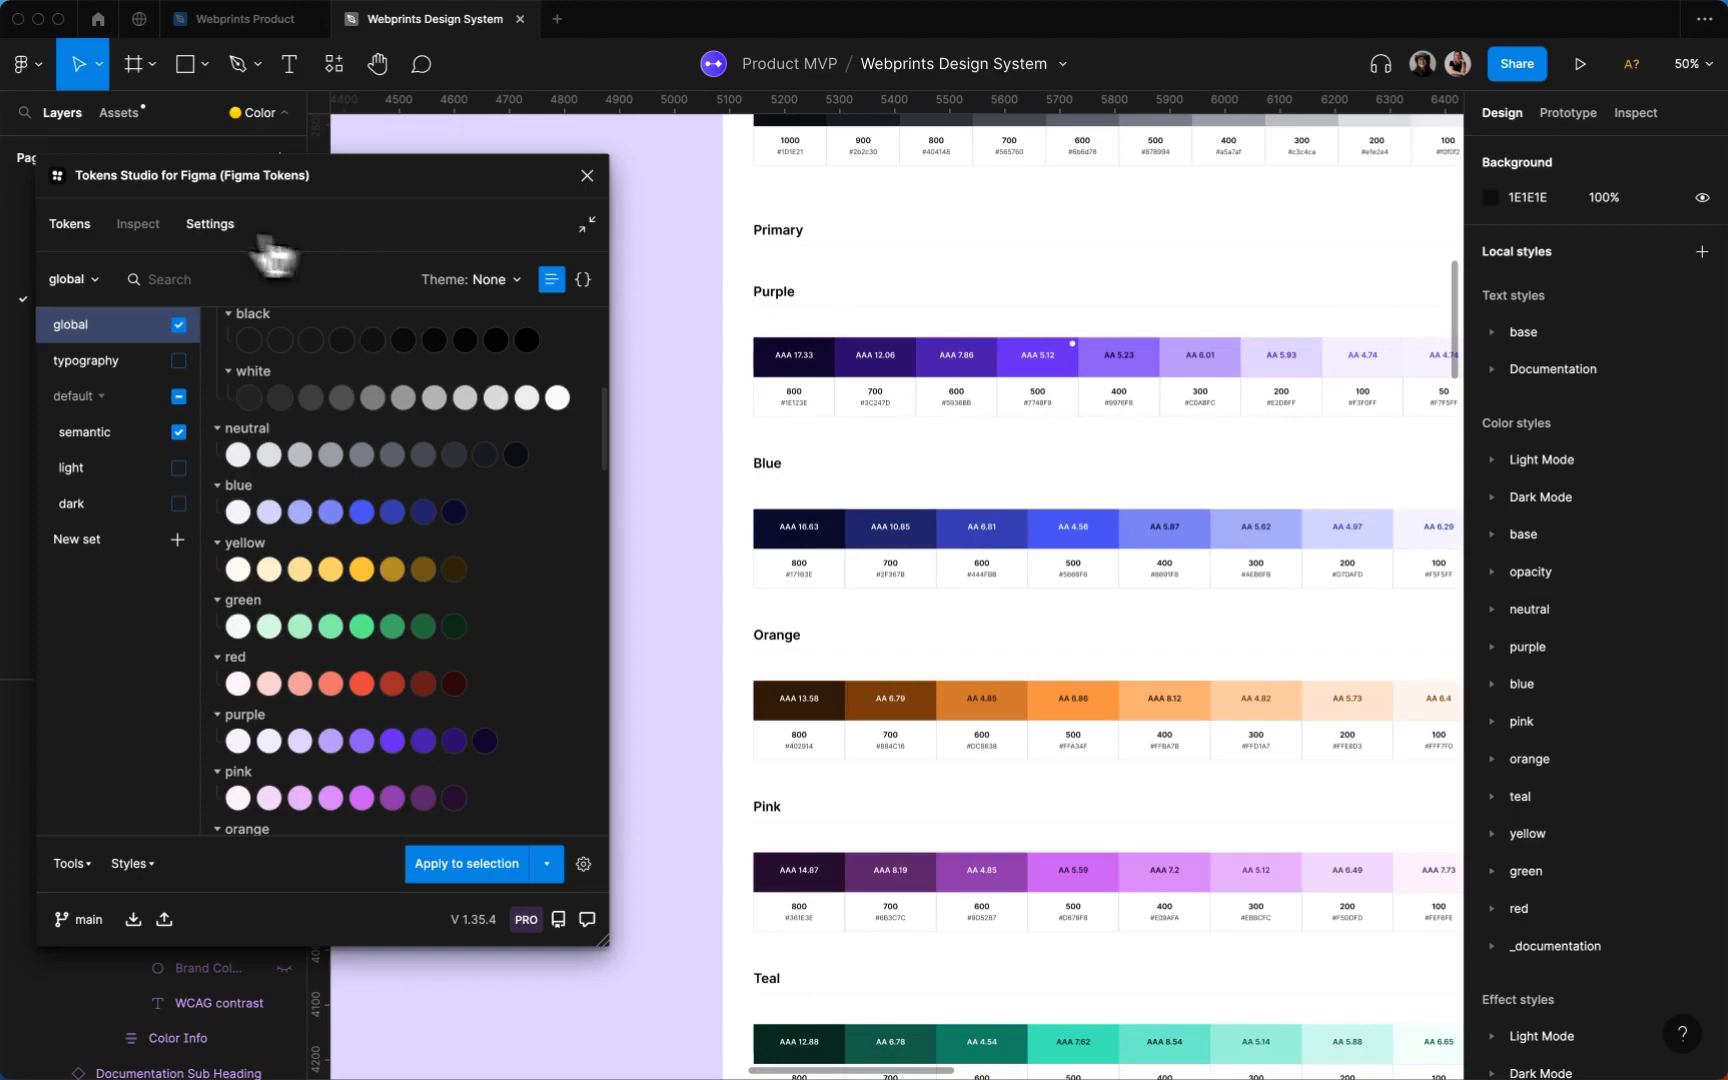
In Settings, enable 'Prefix styles with active theme name' for generated styles
{"action": "left_click", "coordinate": [208, 224]}
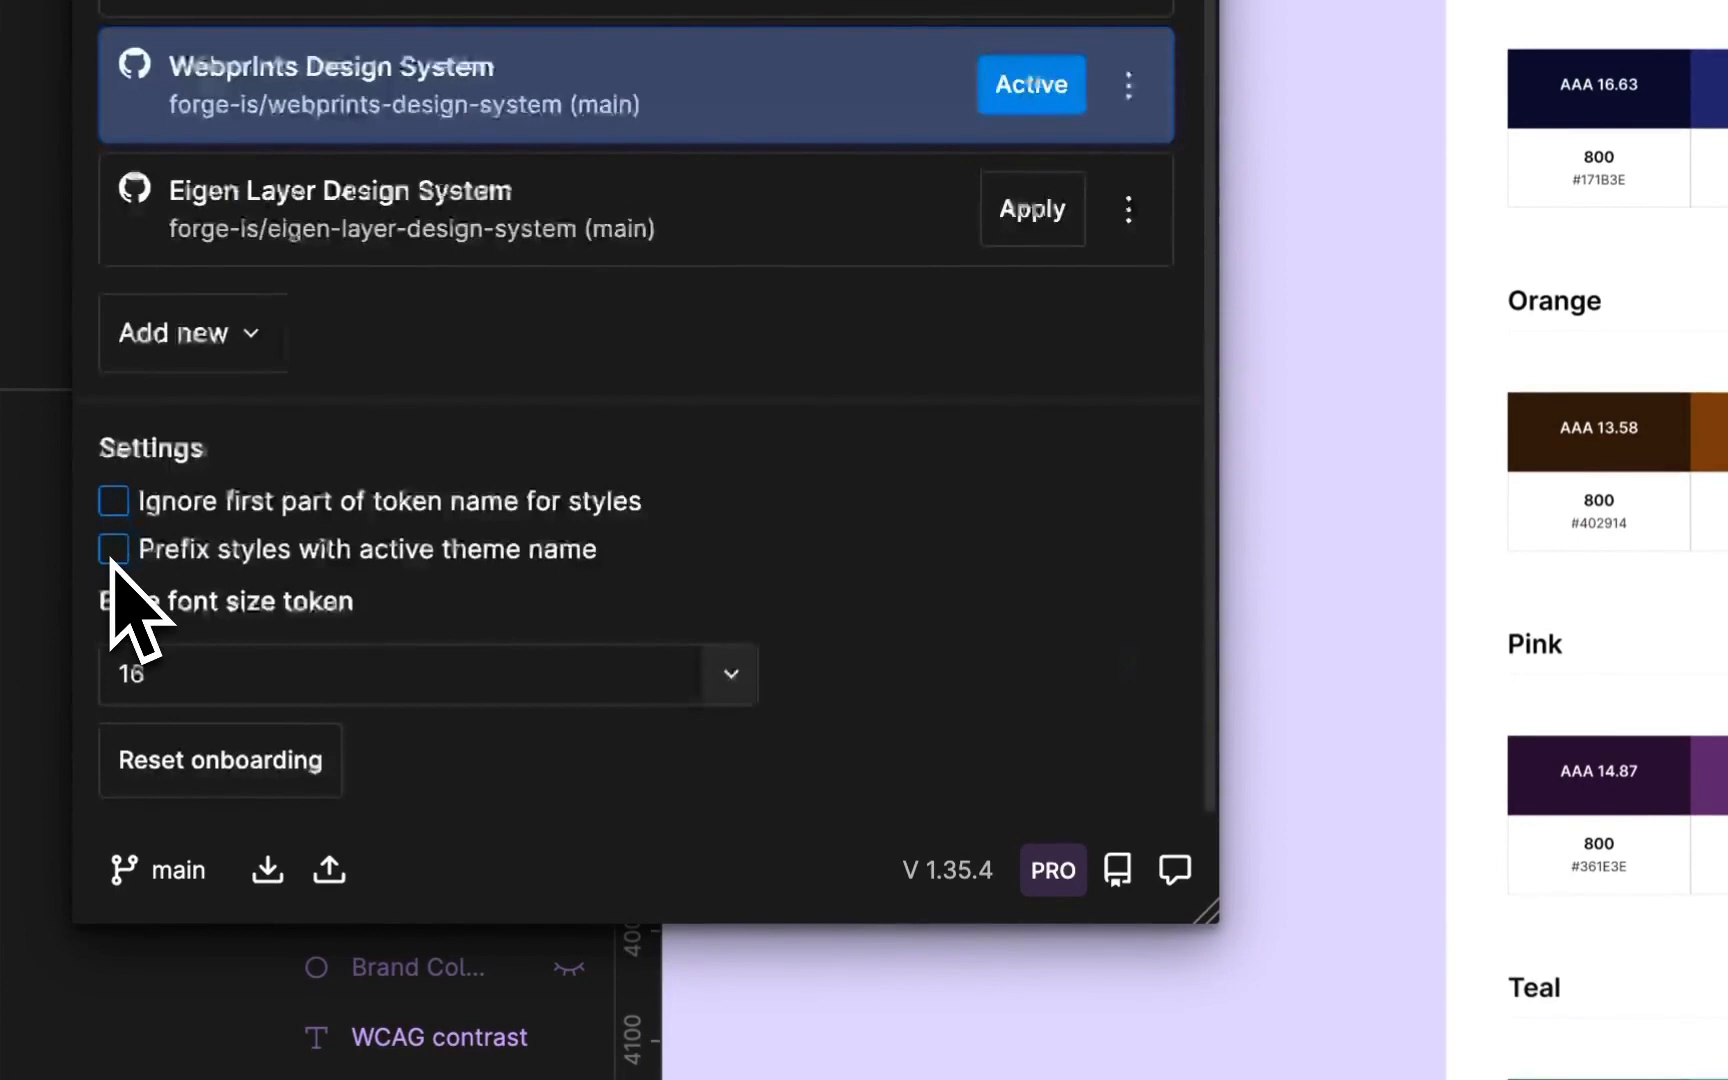
{"action": "left_click", "coordinate": [114, 548]}
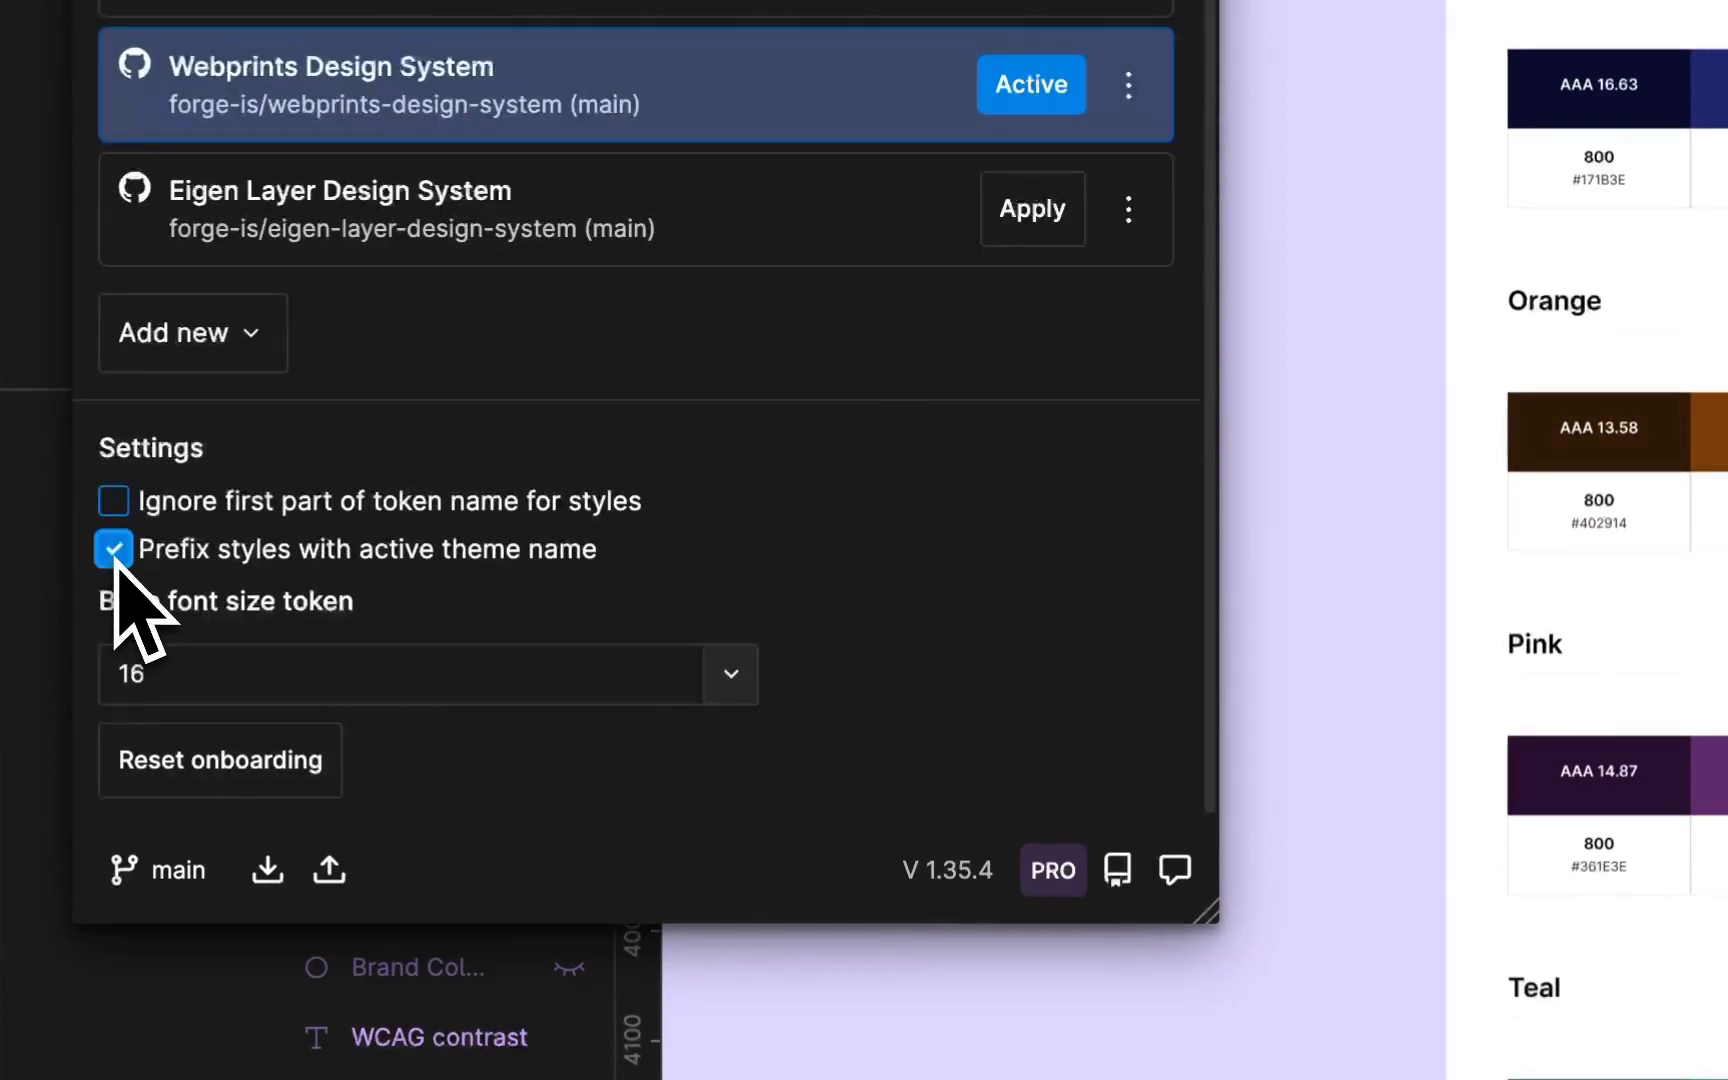
{"action": "mouse_move", "coordinate": [204, 618]}
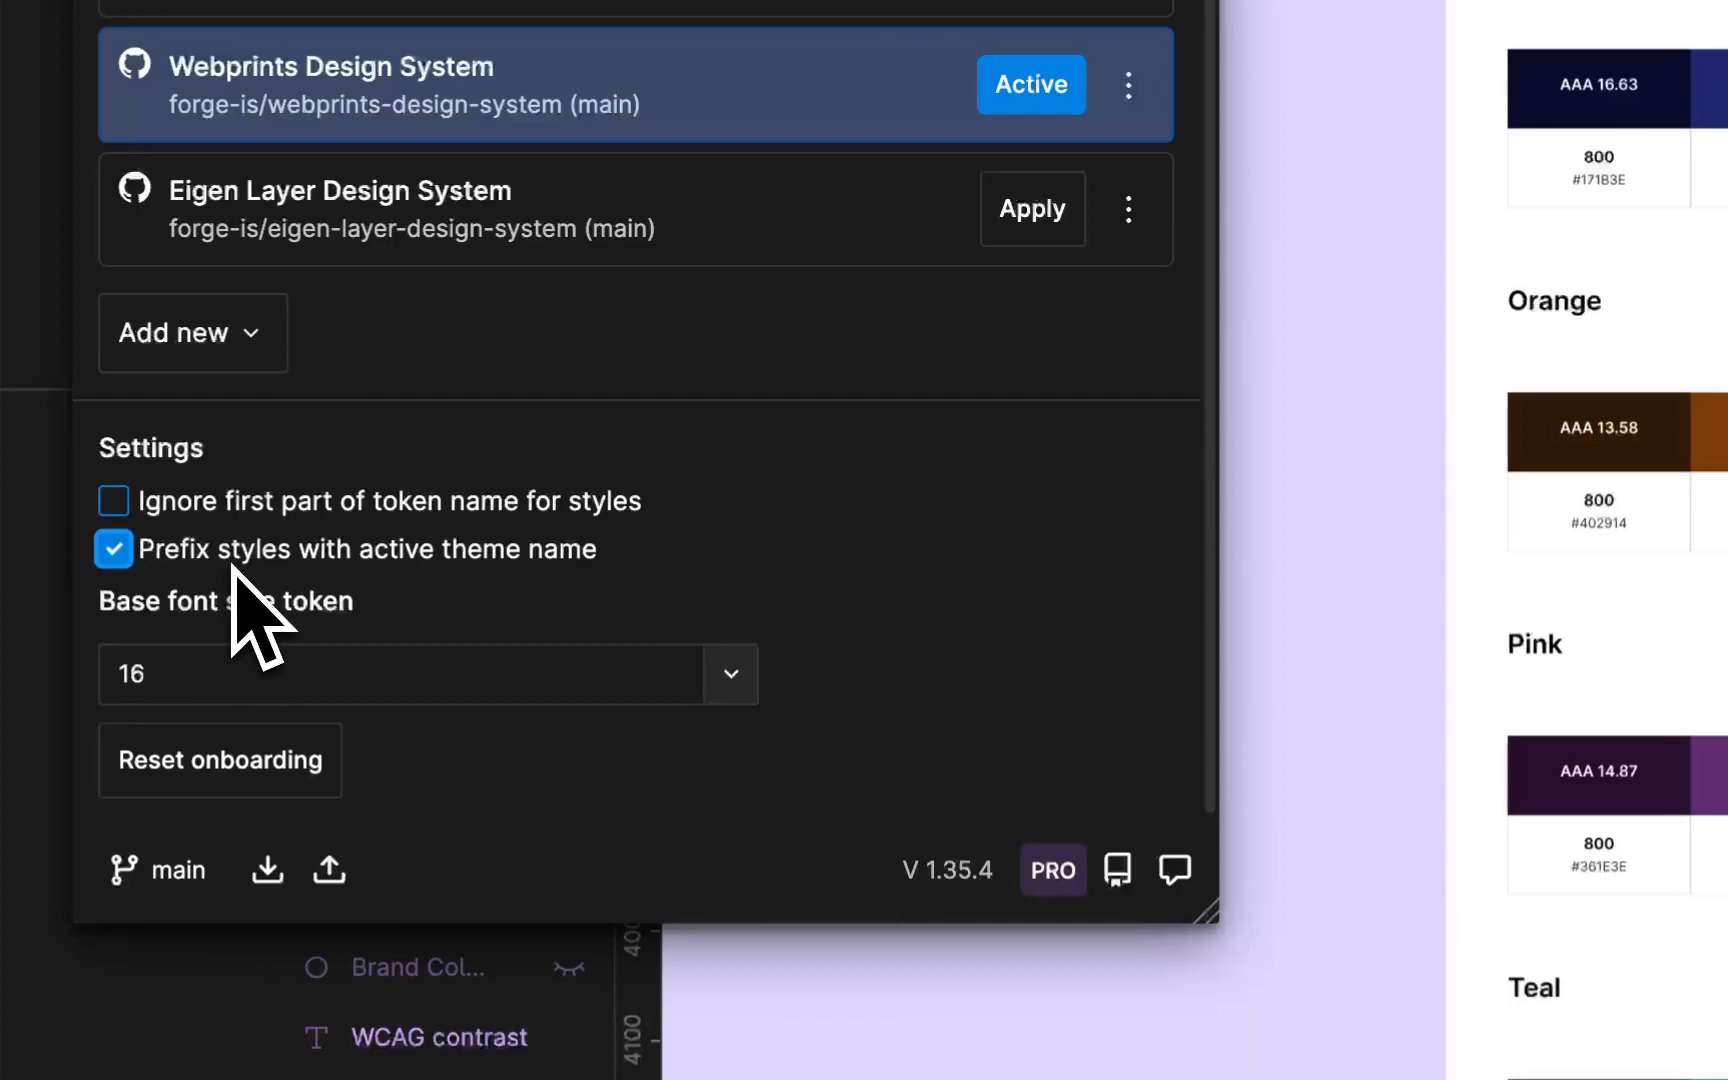
{"action": "mouse_move", "coordinate": [232, 618]}
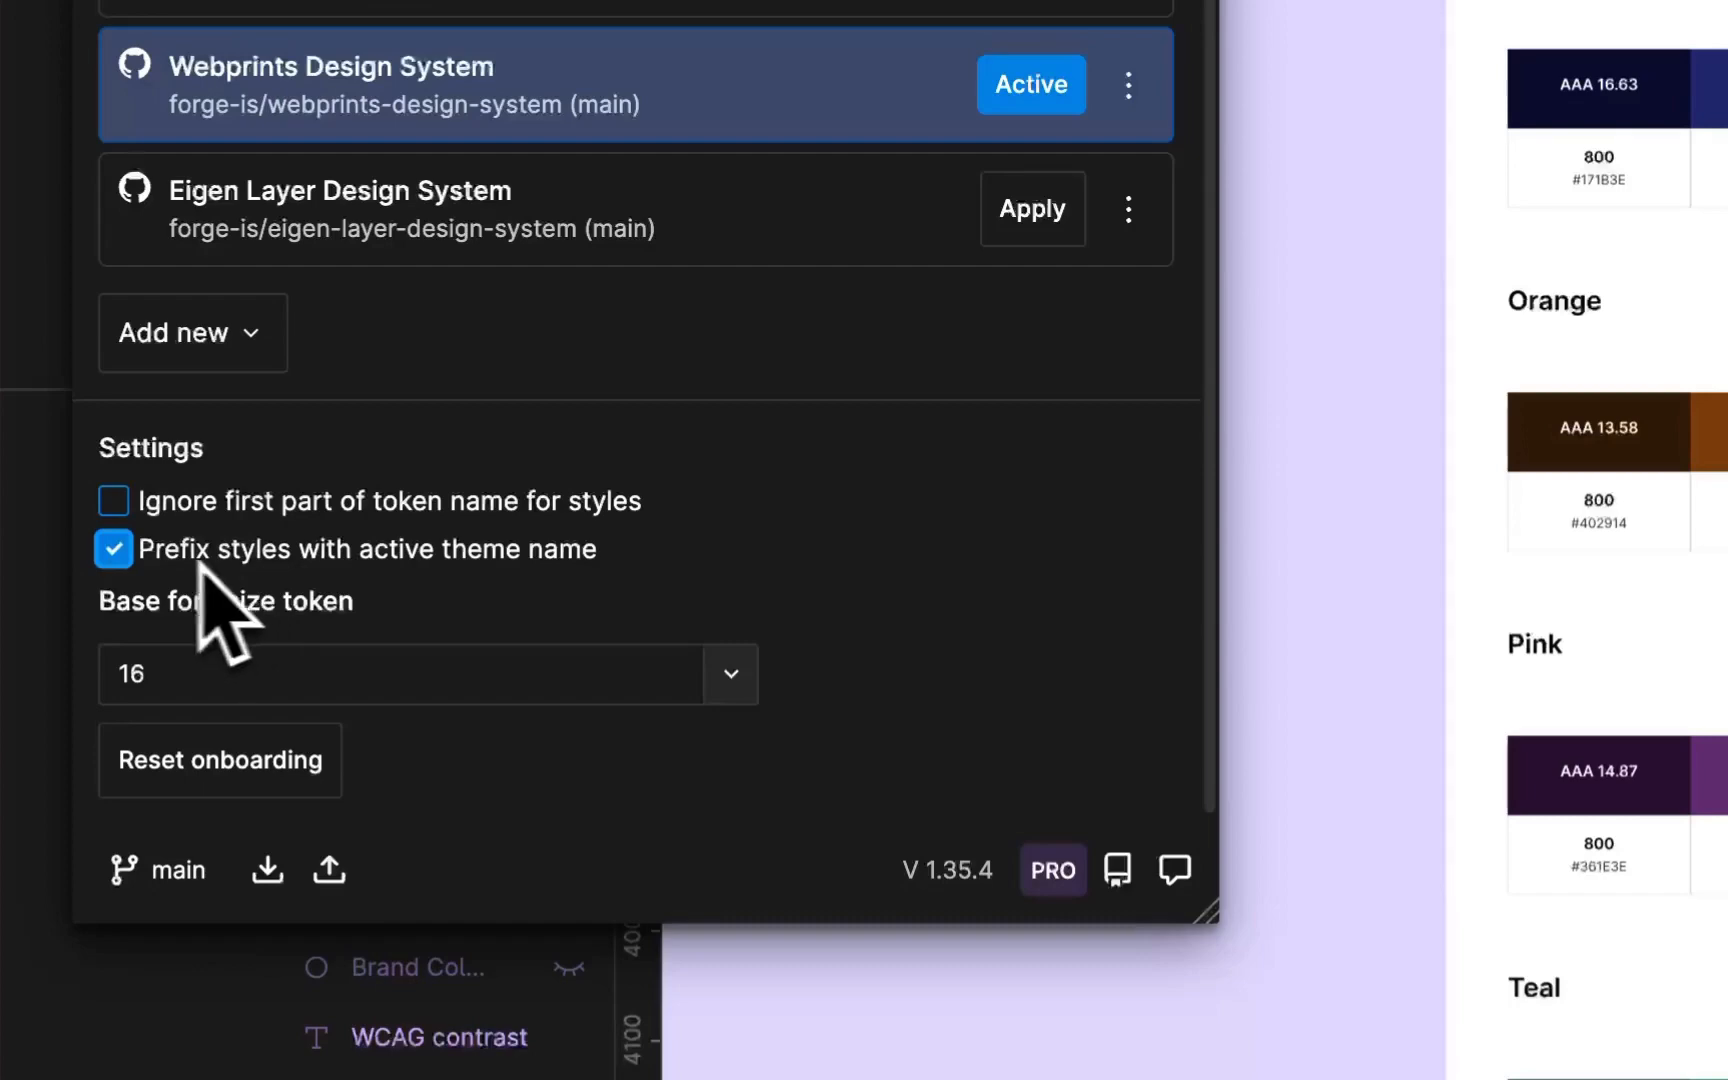
{"action": "left_click", "coordinate": [114, 548]}
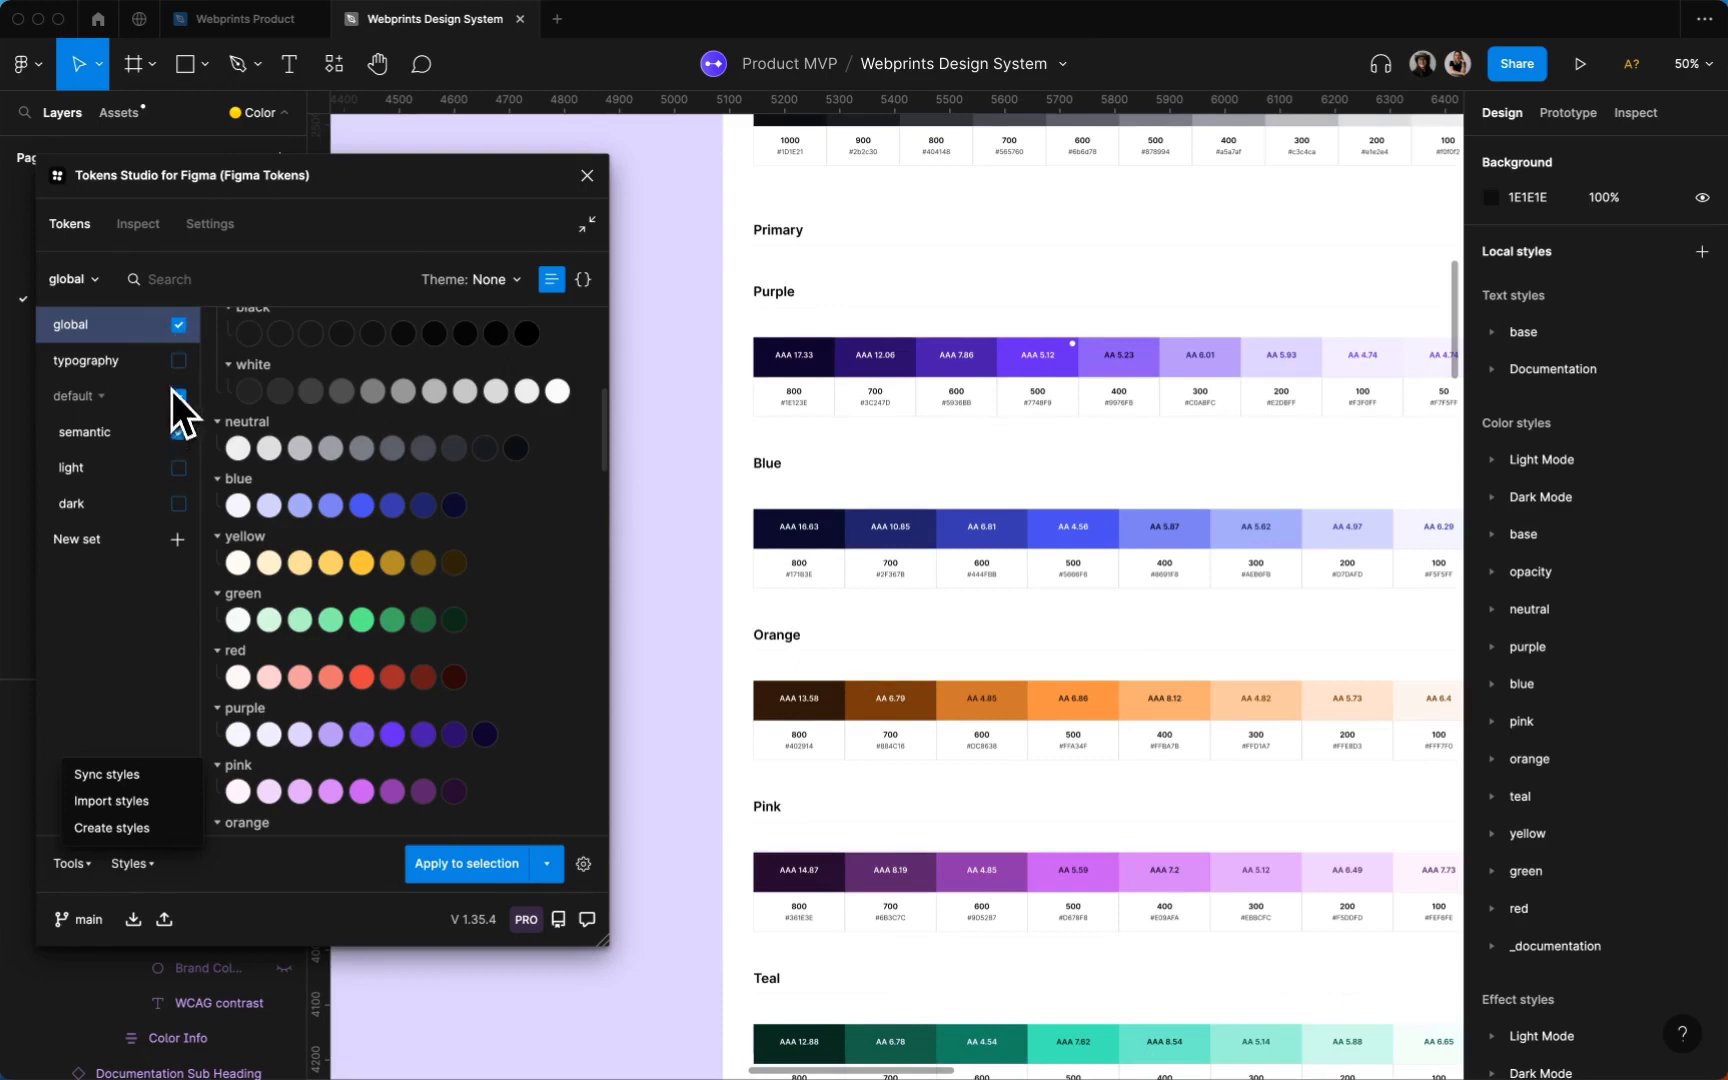
Select the default/light token set with the Light Mode theme applied
{"action": "left_click", "coordinate": [178, 430]}
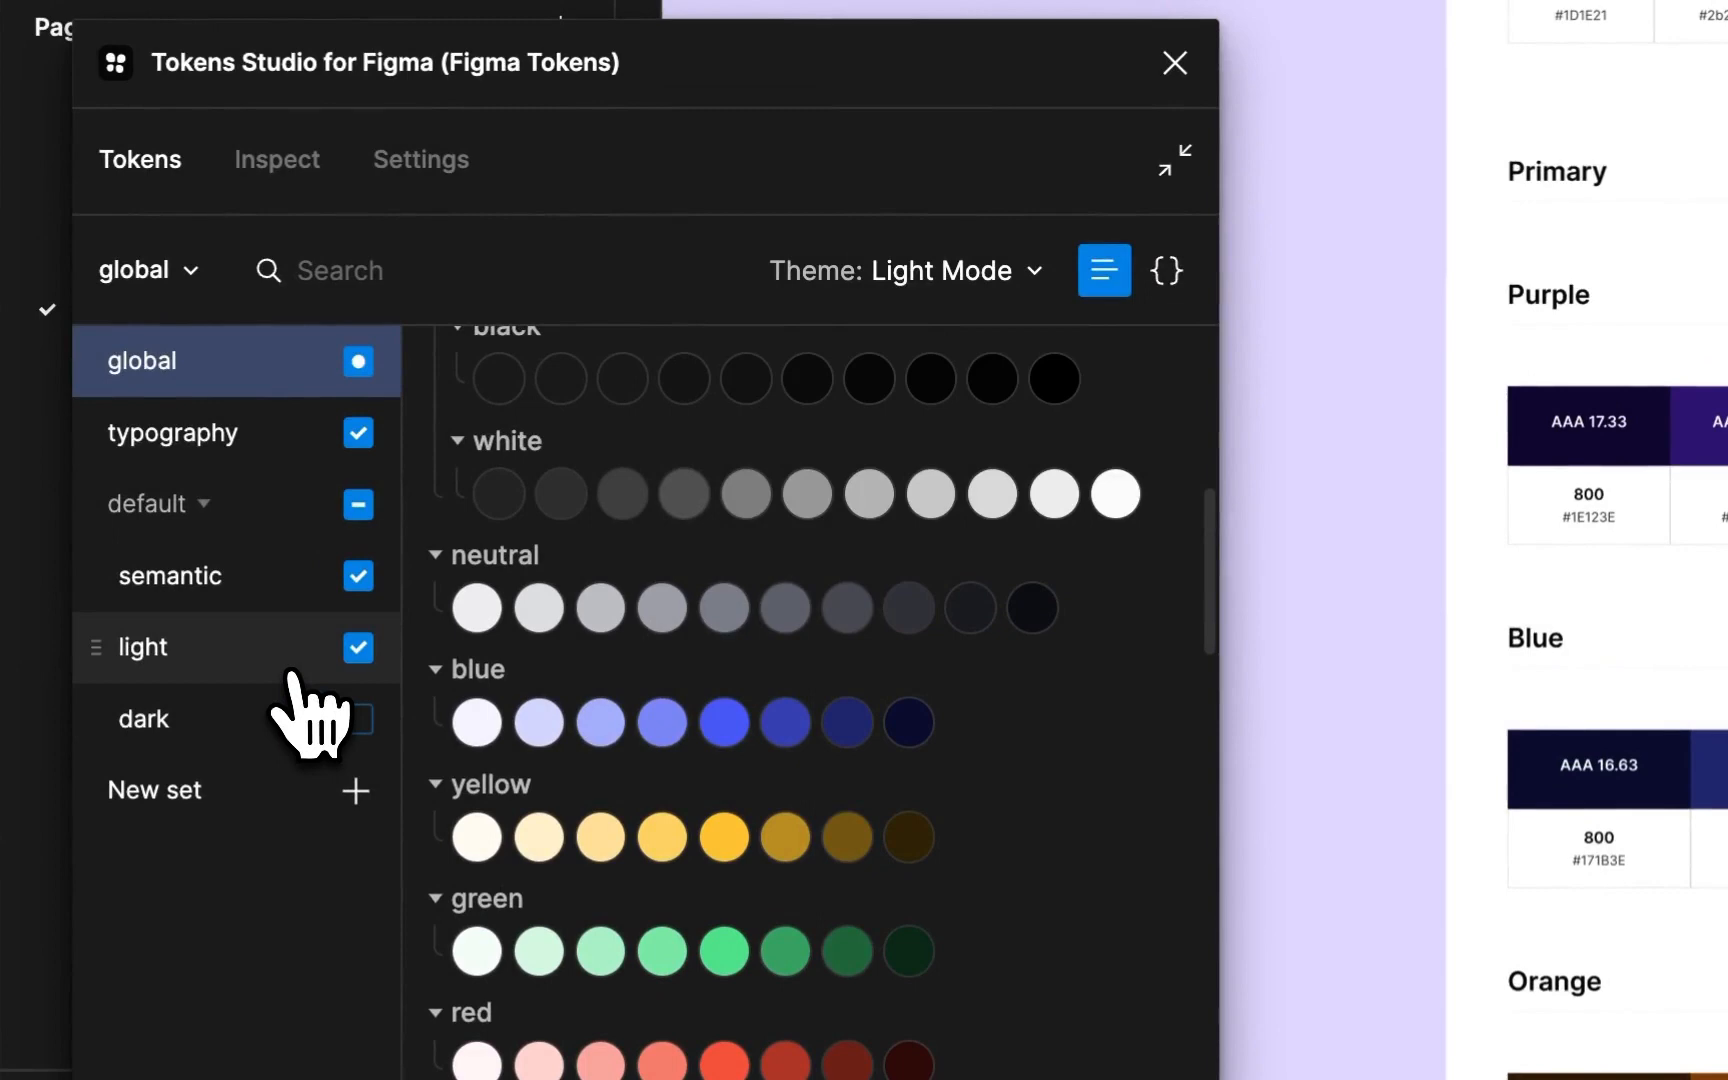
{"action": "left_click", "coordinate": [142, 646]}
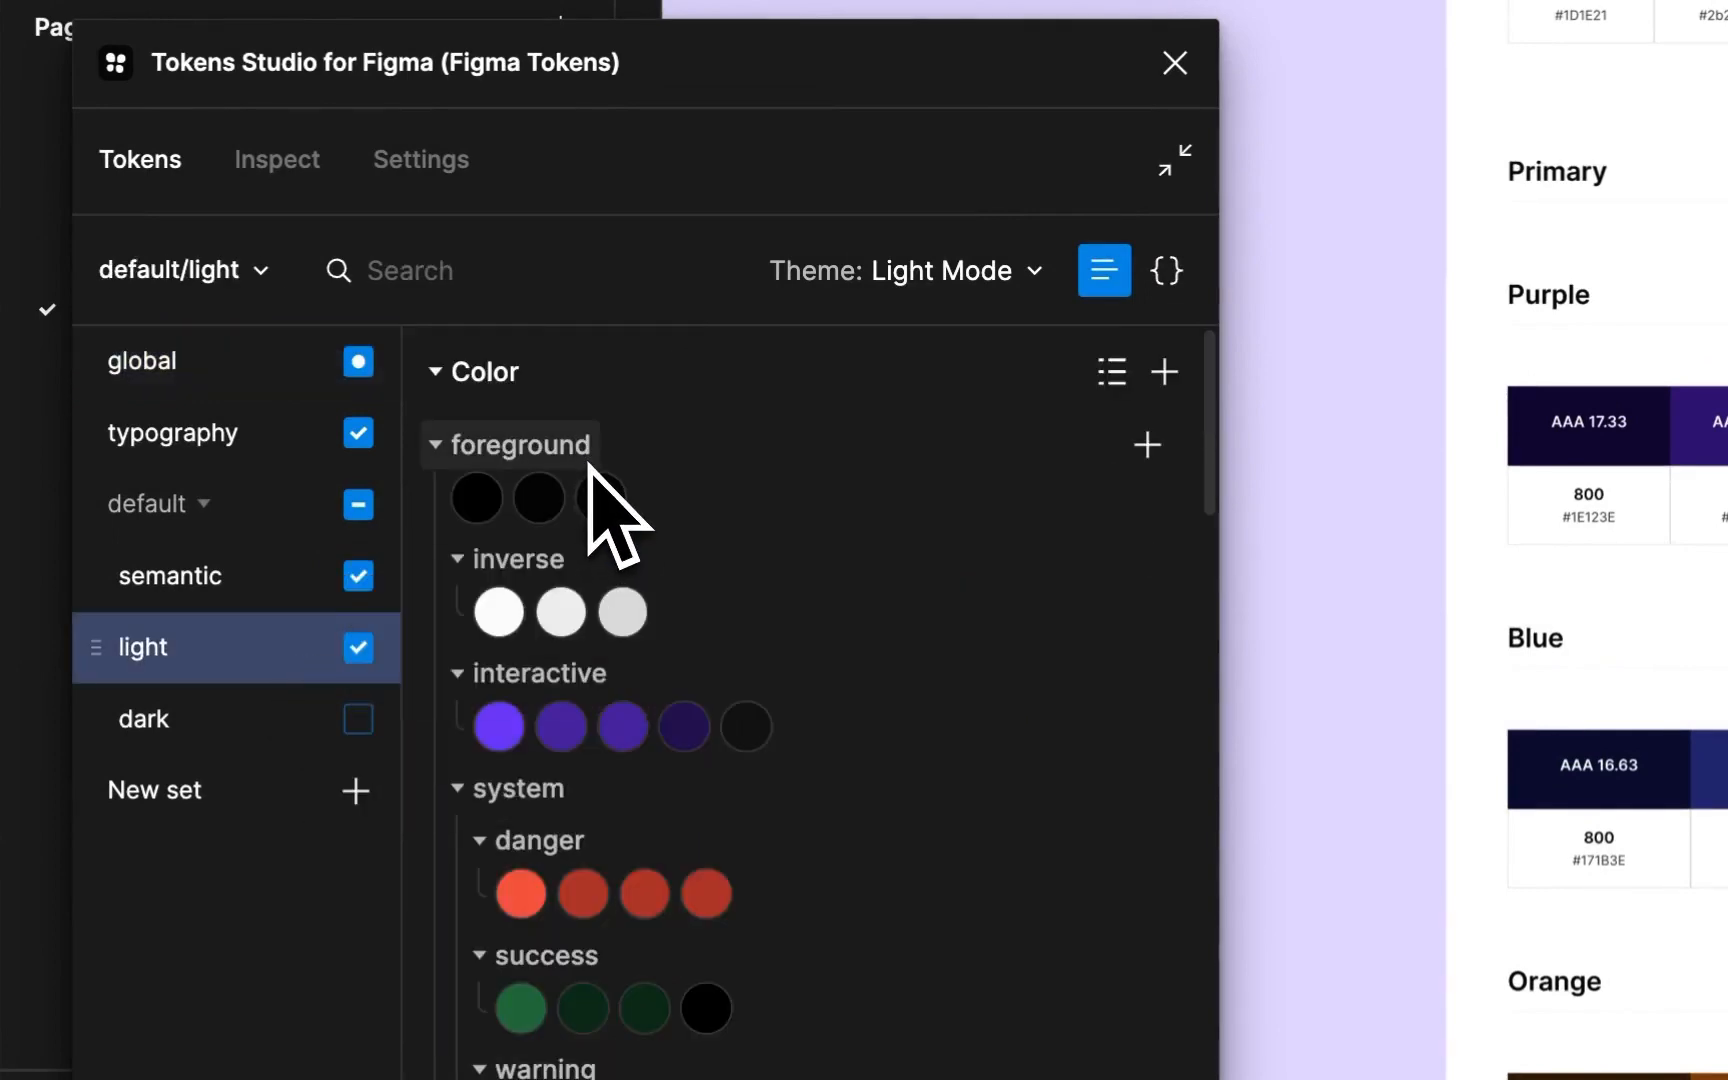
{"action": "left_click", "coordinate": [420, 160]}
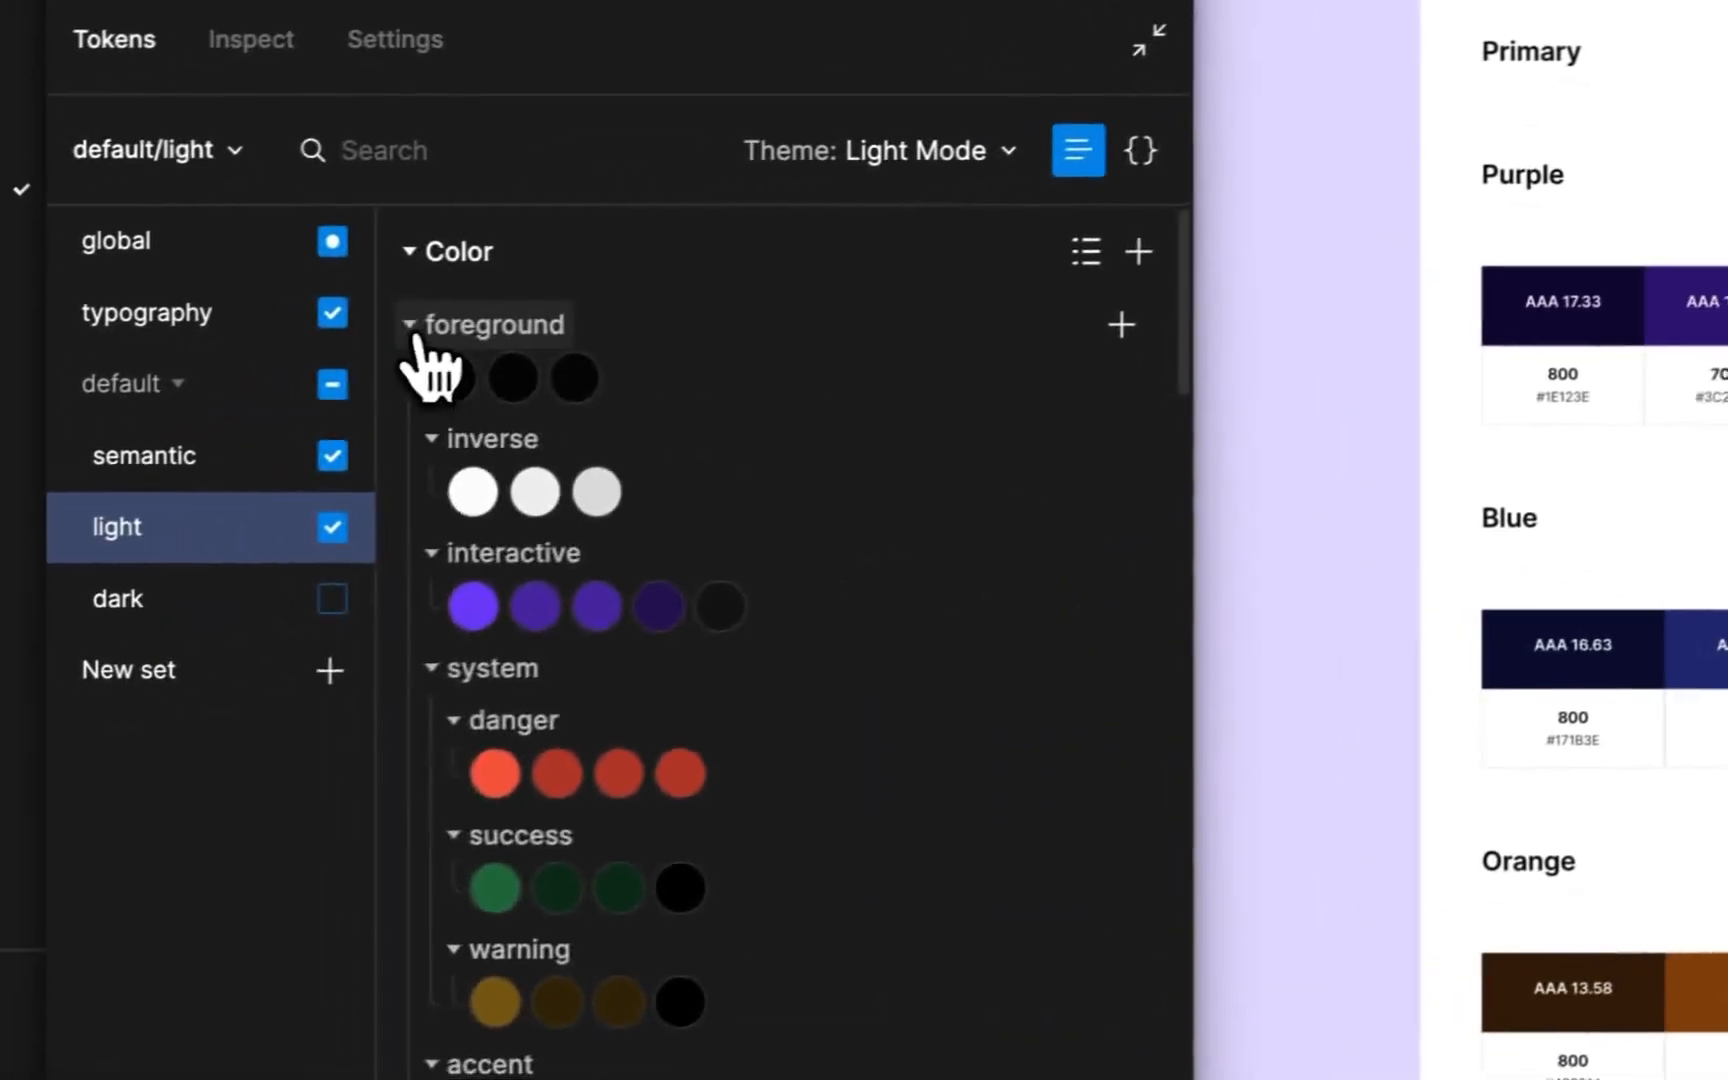
{"action": "left_click", "coordinate": [412, 322]}
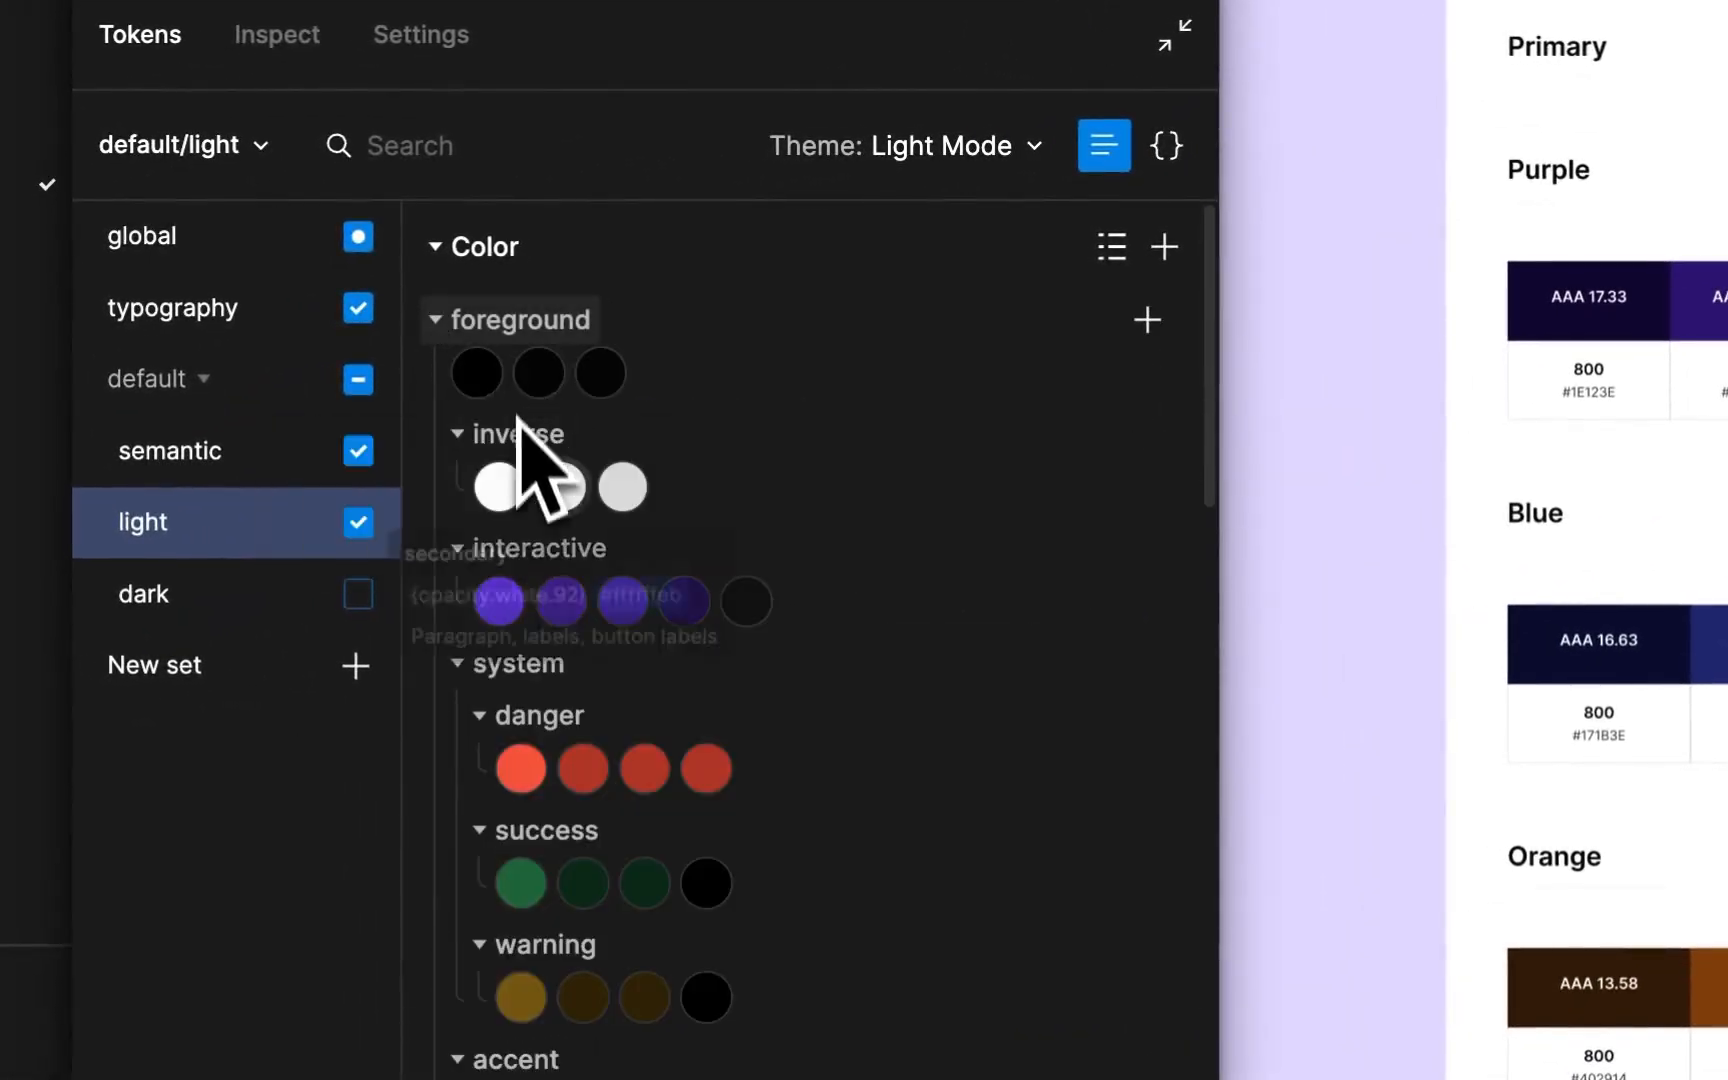
{"action": "mouse_move", "coordinate": [706, 768]}
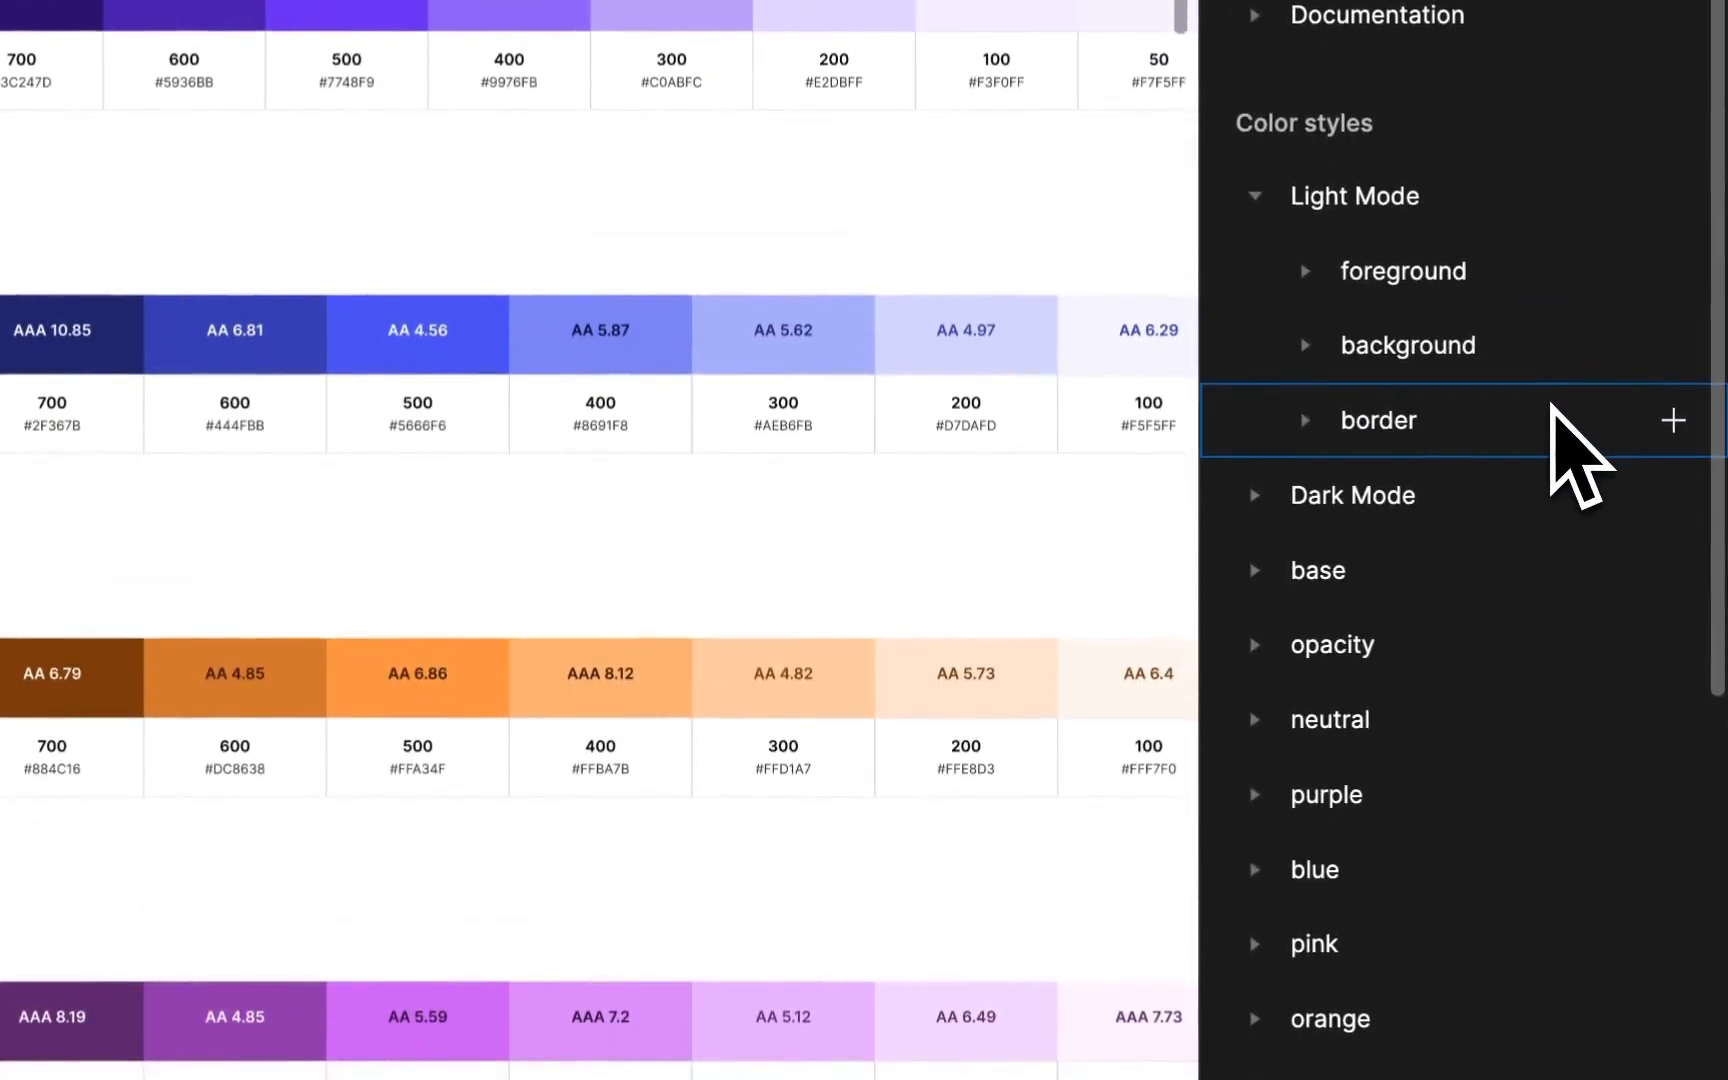
Expand the Light Mode foreground style group to see primary, secondary and tertiary entries
{"action": "left_click", "coordinate": [1306, 270]}
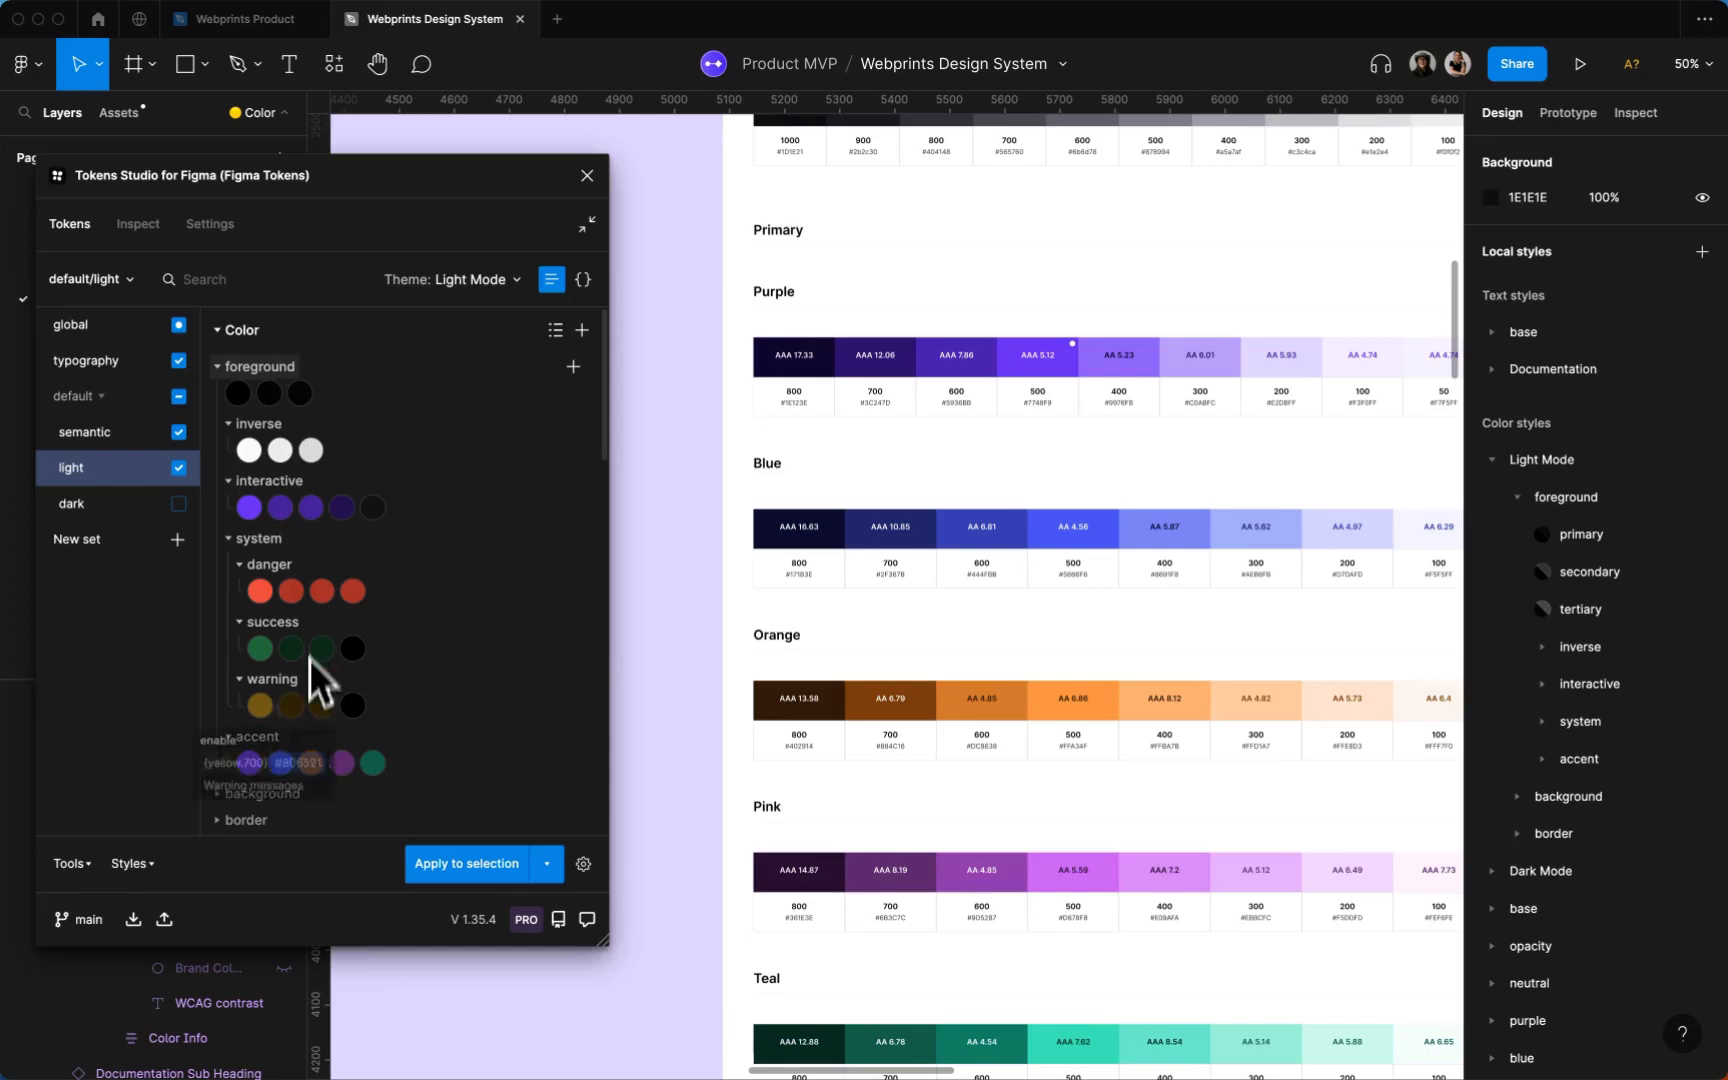
{"action": "mouse_move", "coordinate": [320, 590]}
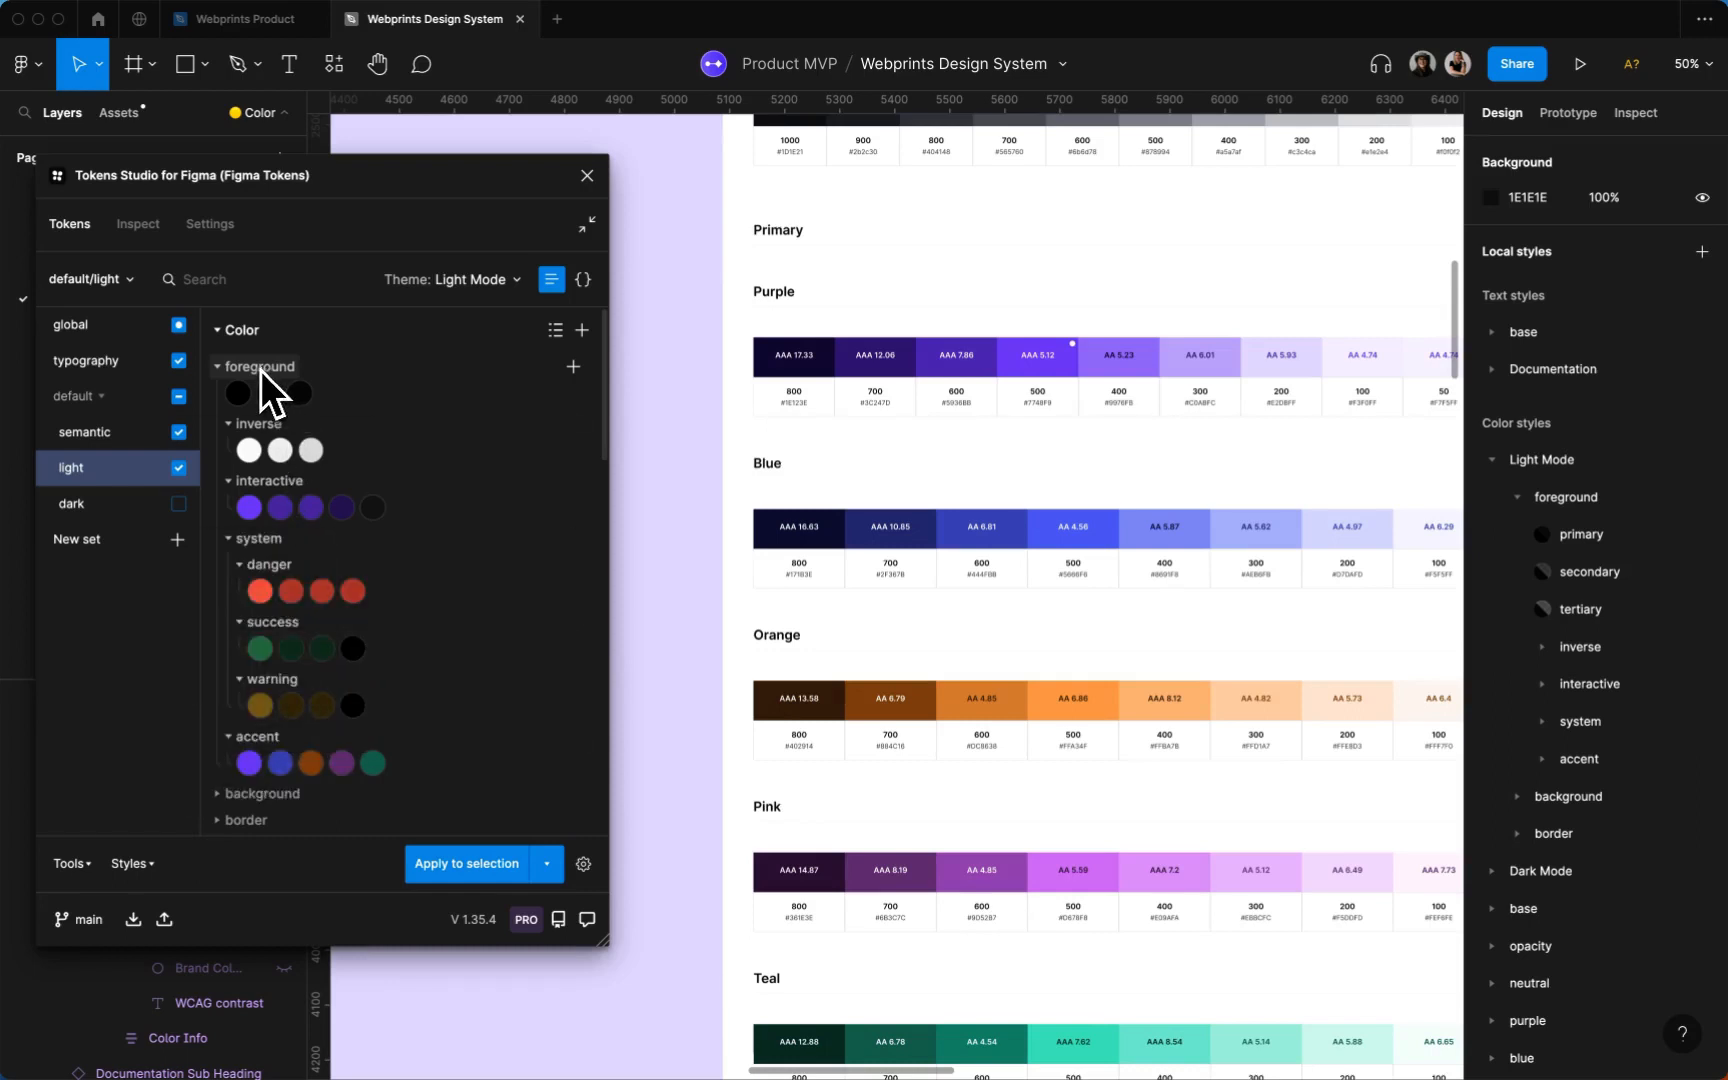
{"action": "mouse_move", "coordinate": [186, 242]}
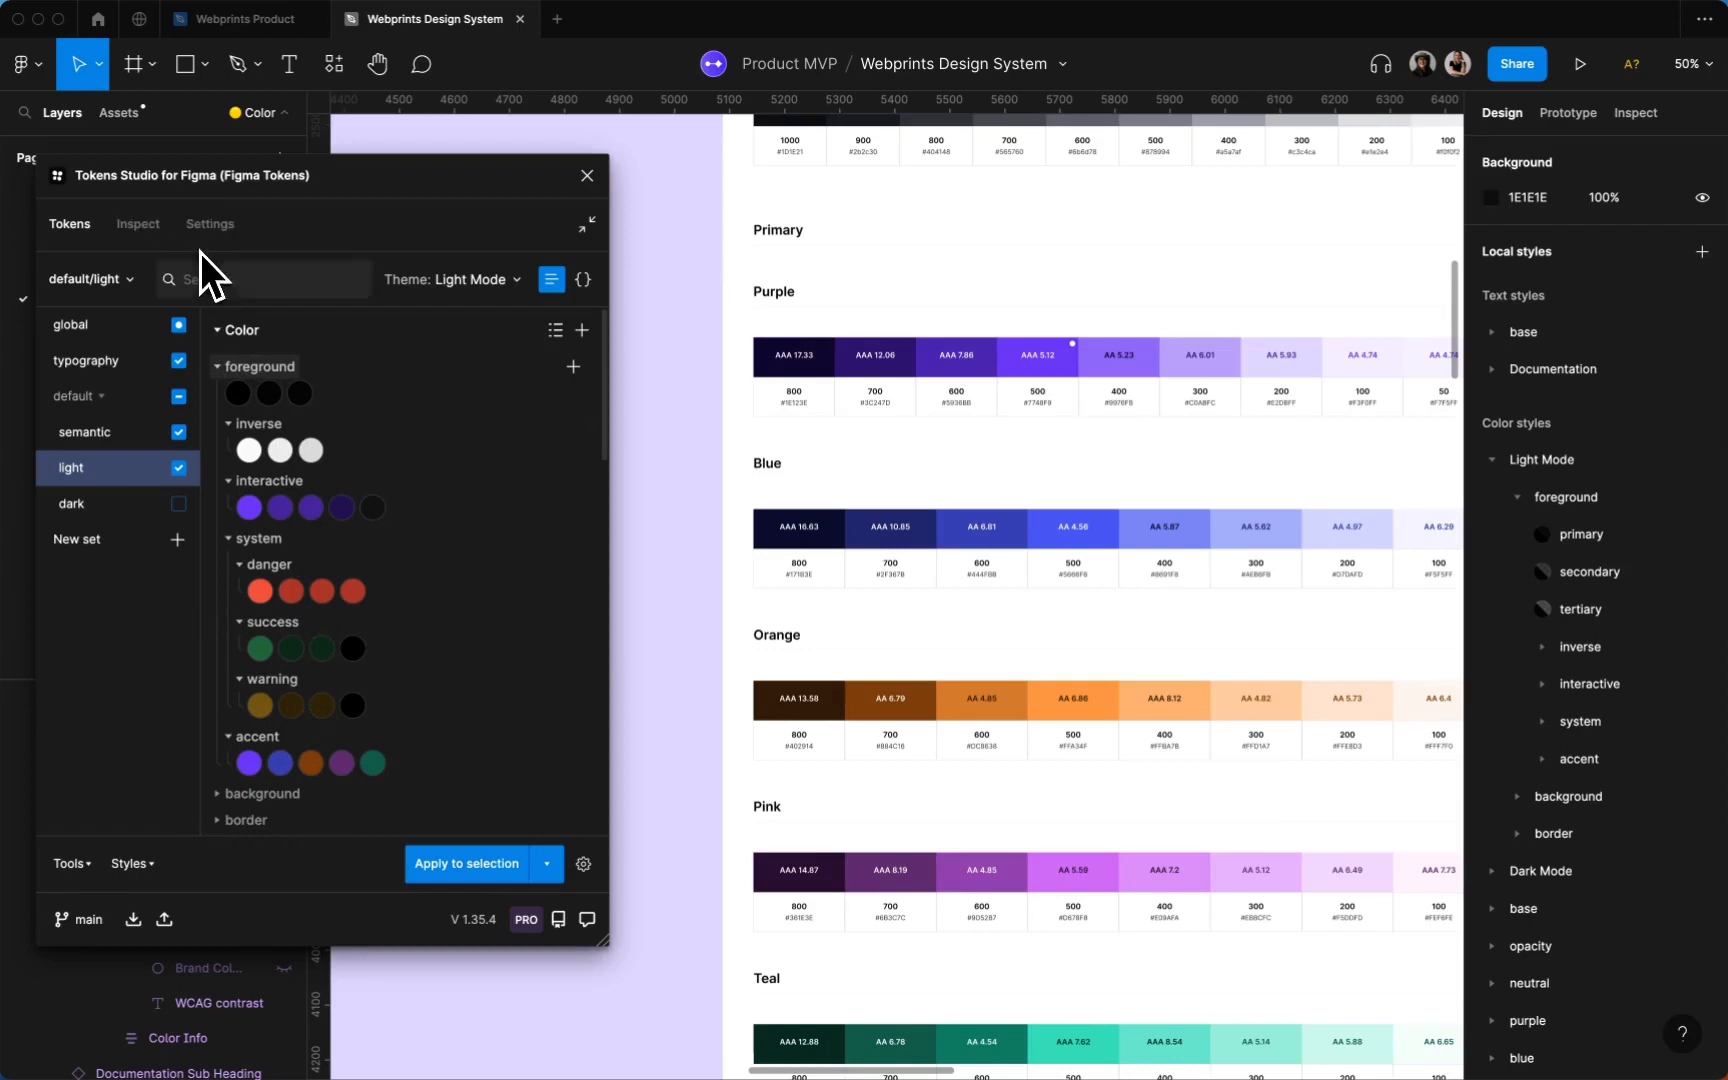
{"action": "mouse_move", "coordinate": [268, 392]}
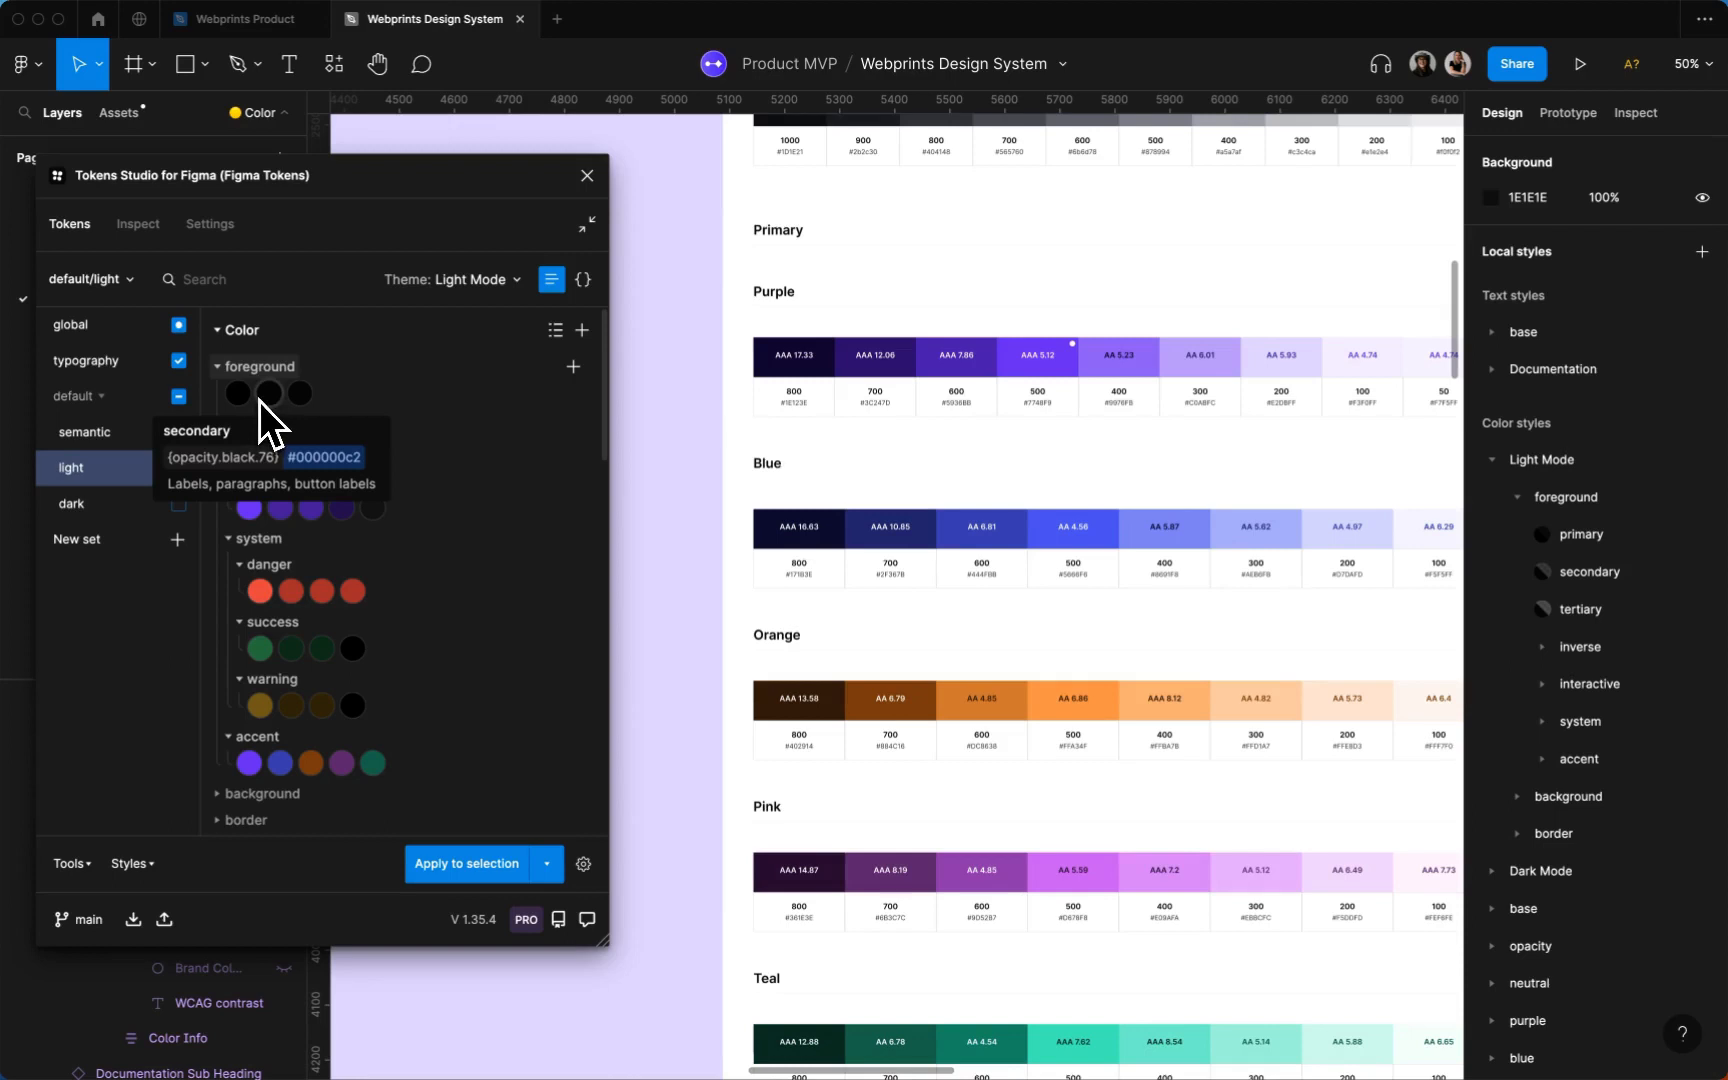
{"action": "mouse_move", "coordinate": [274, 432]}
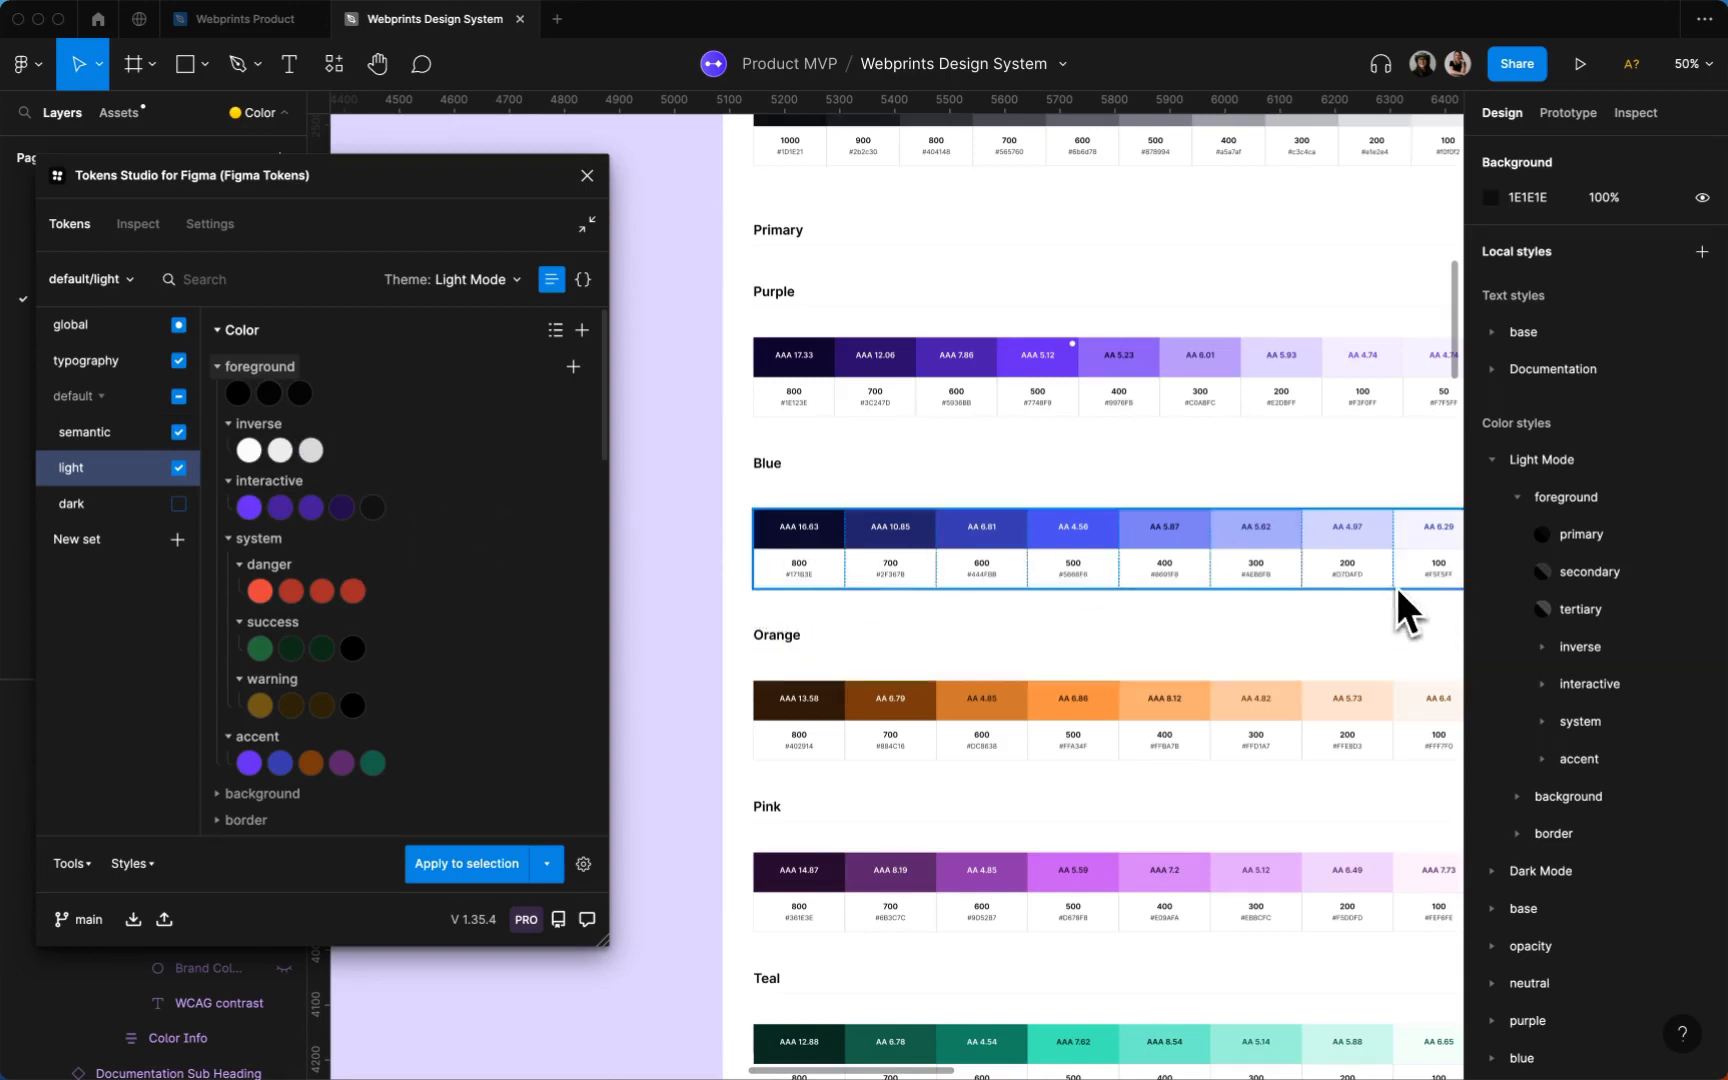
{"action": "mouse_move", "coordinate": [236, 392]}
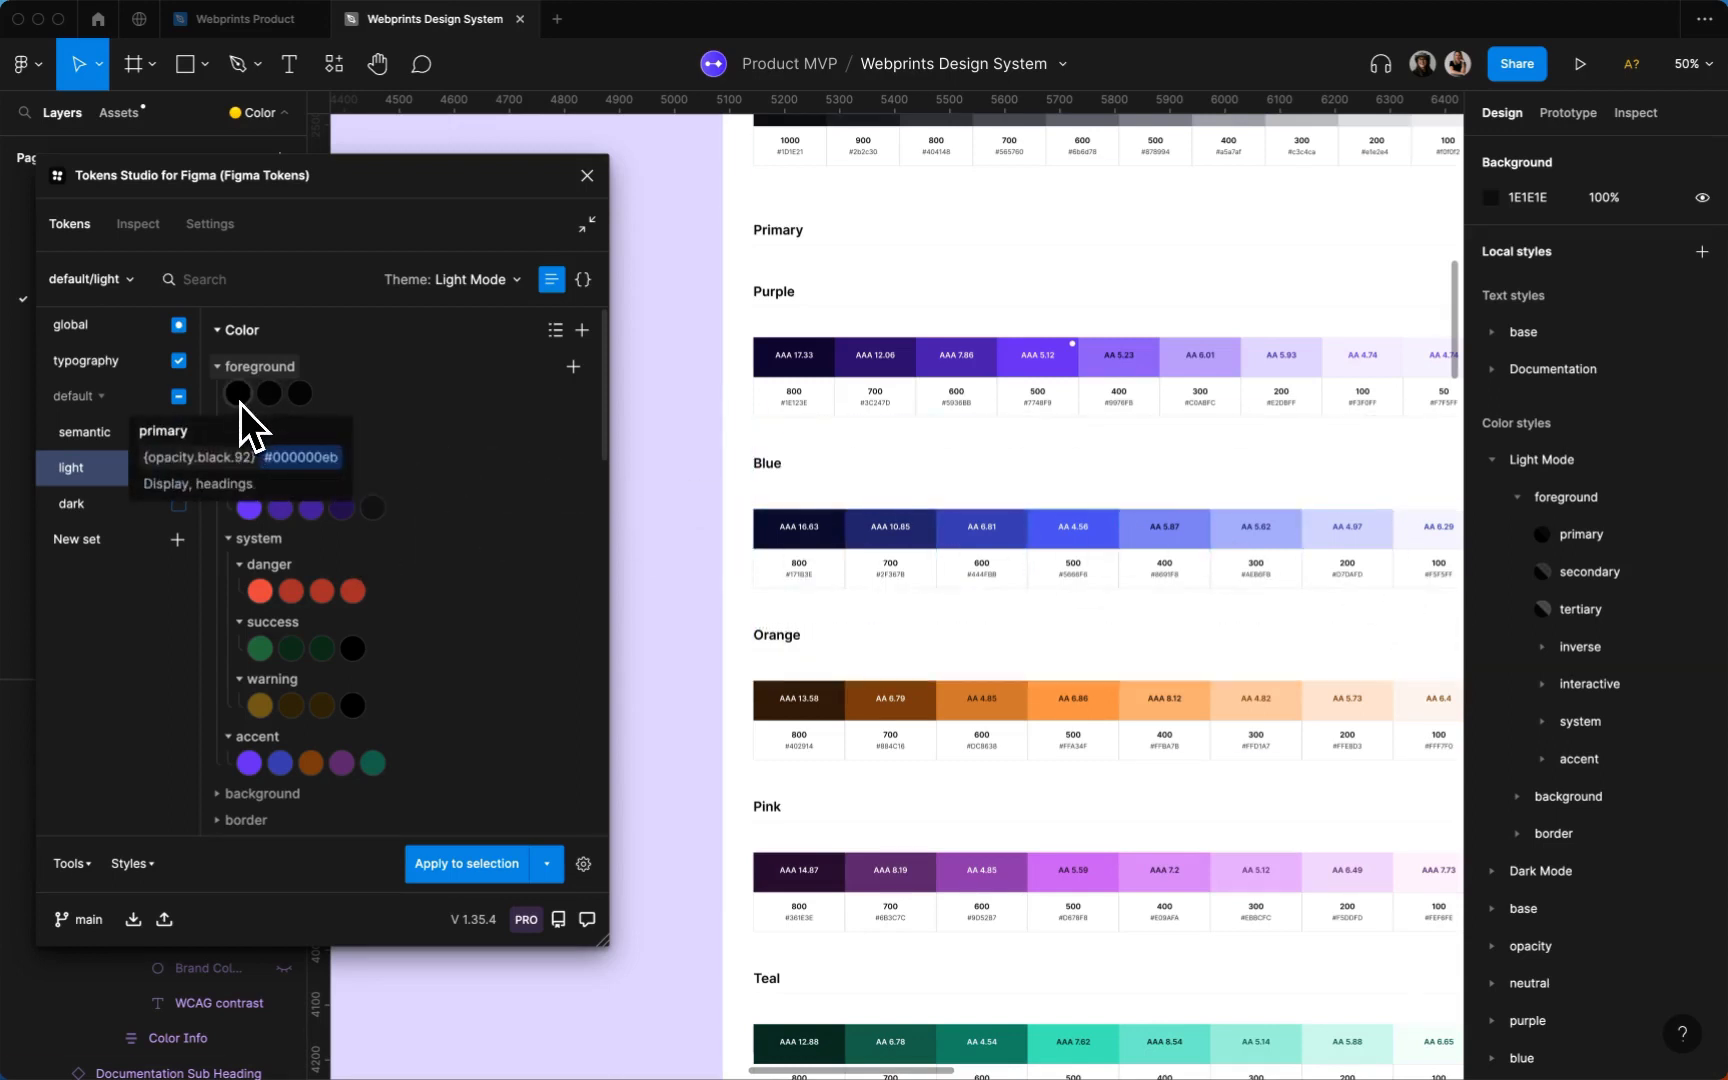
{"action": "mouse_move", "coordinate": [268, 392]}
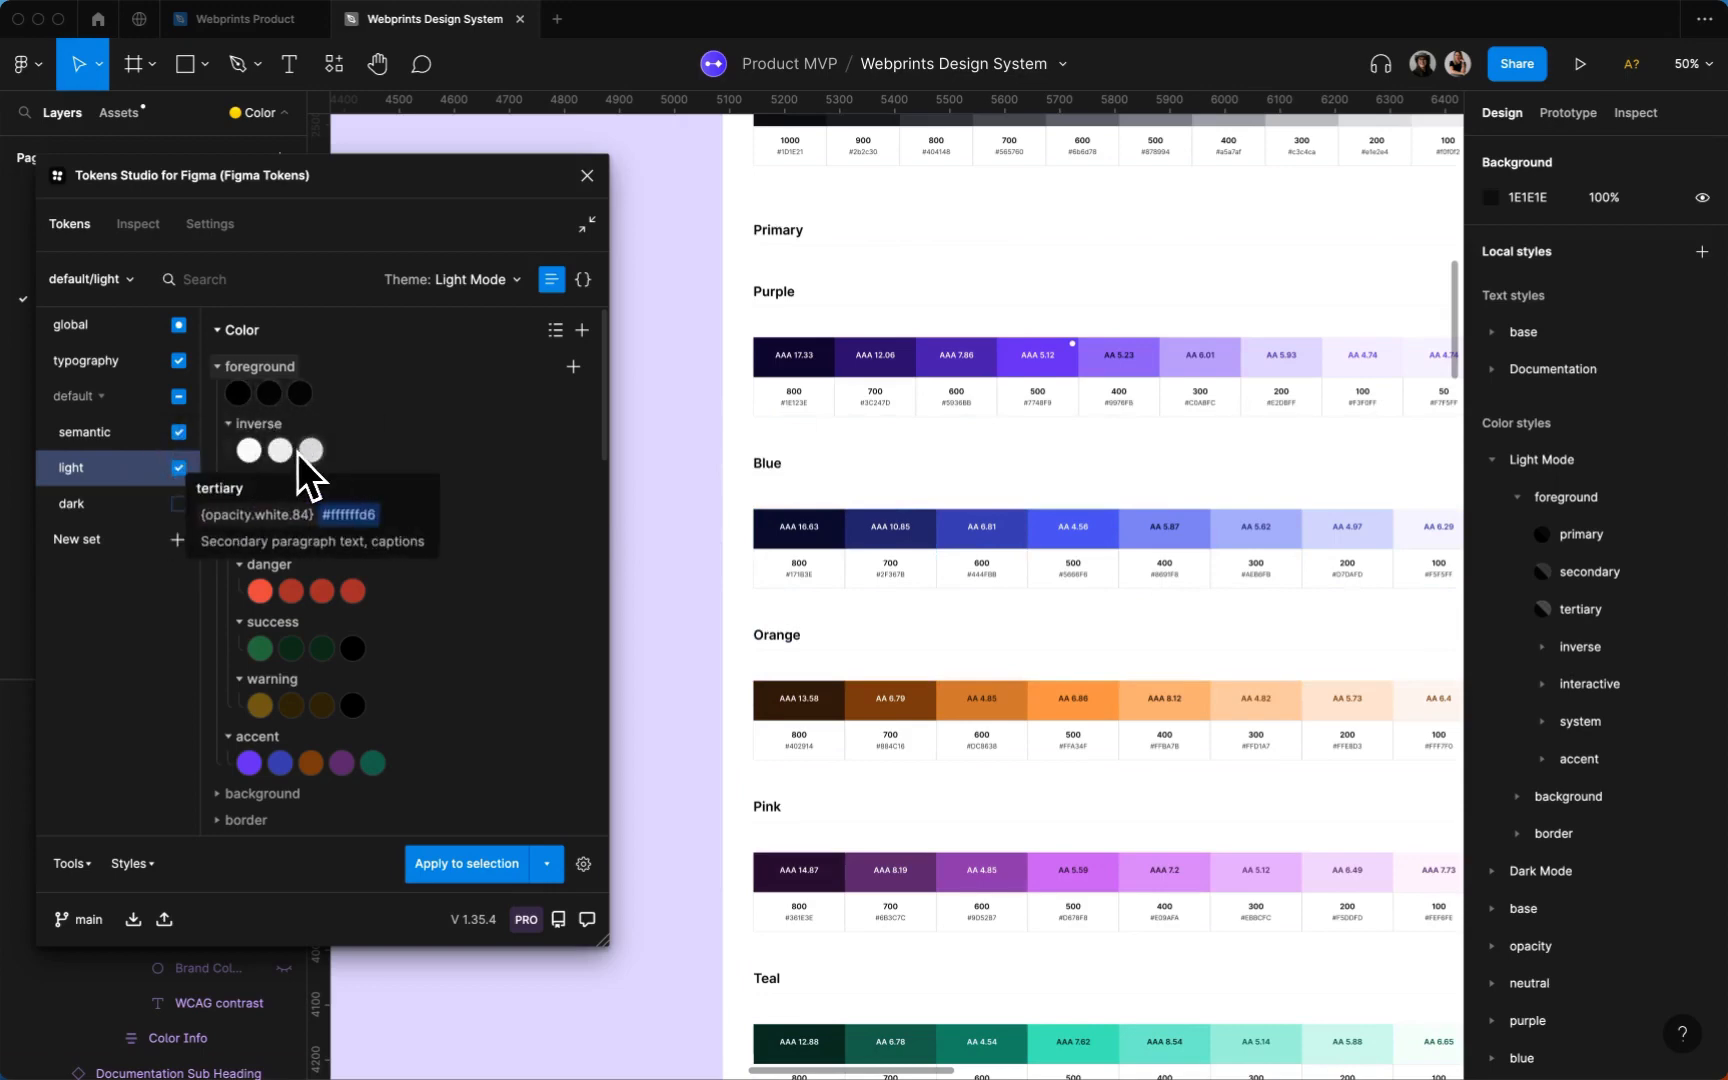
Create color-only styles from the light token set, leaving text styles out
{"action": "left_click", "coordinate": [210, 224]}
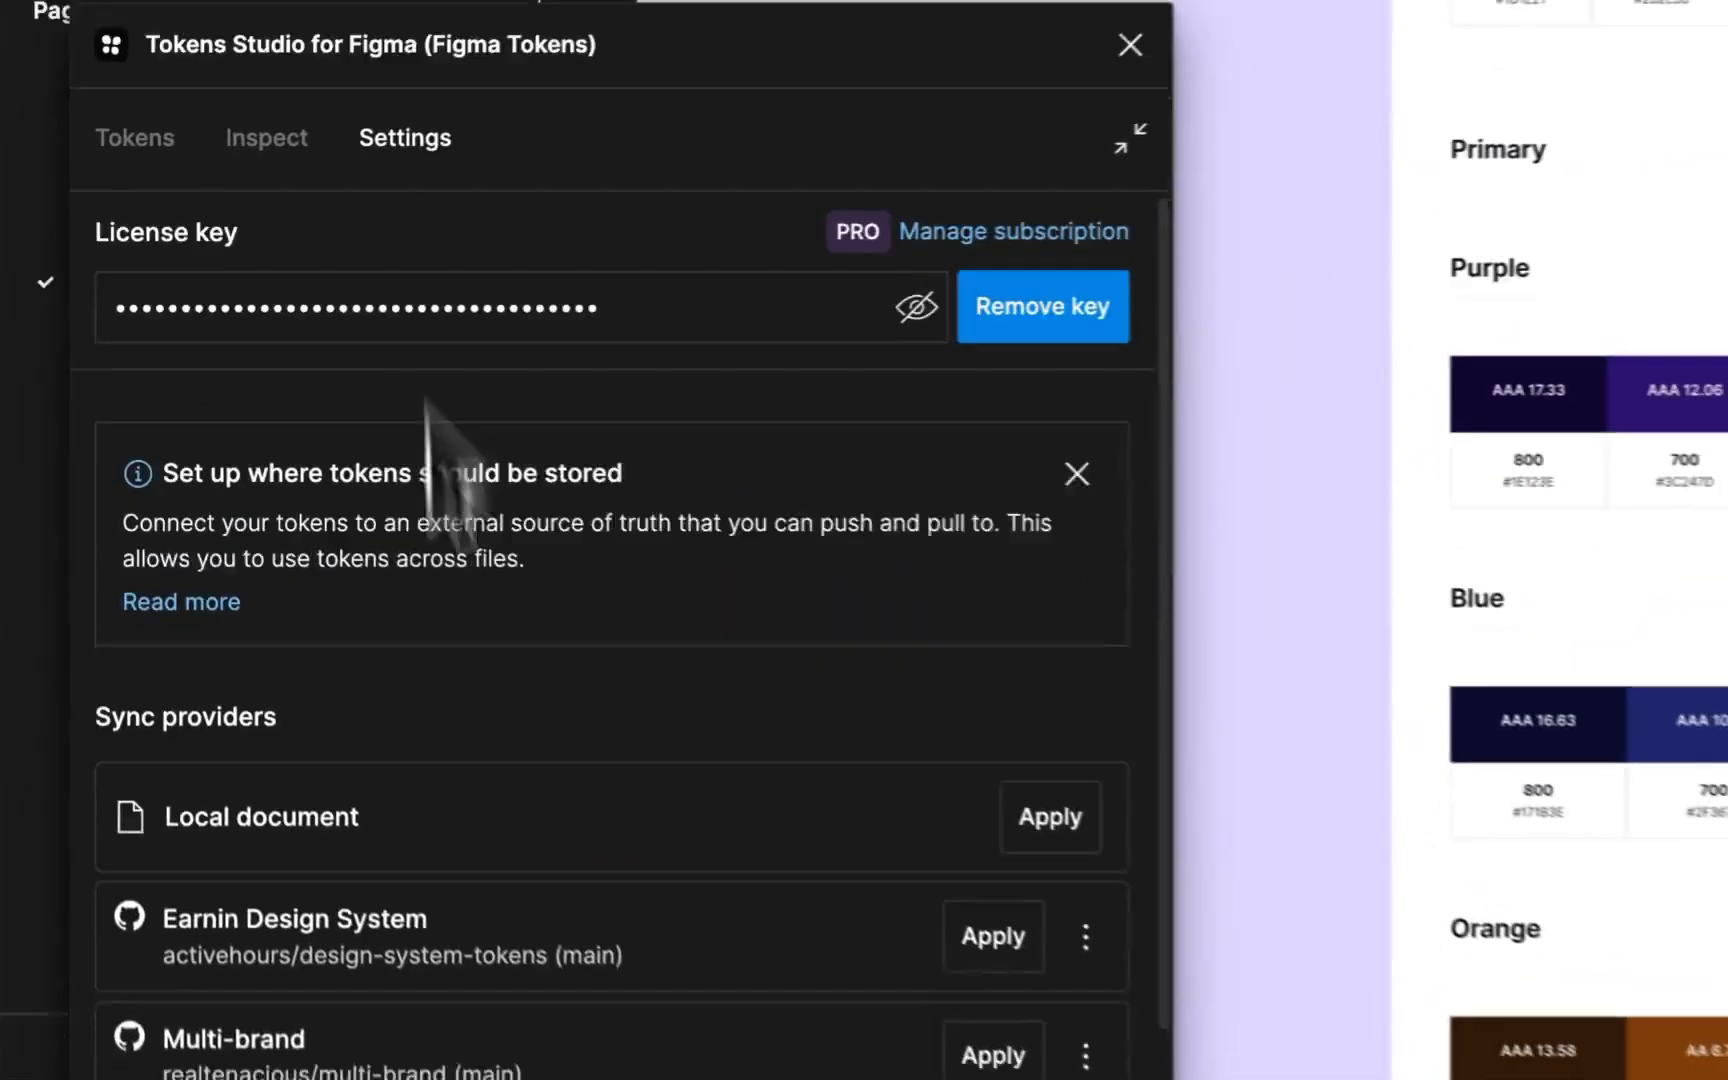
{"action": "left_click", "coordinate": [134, 136]}
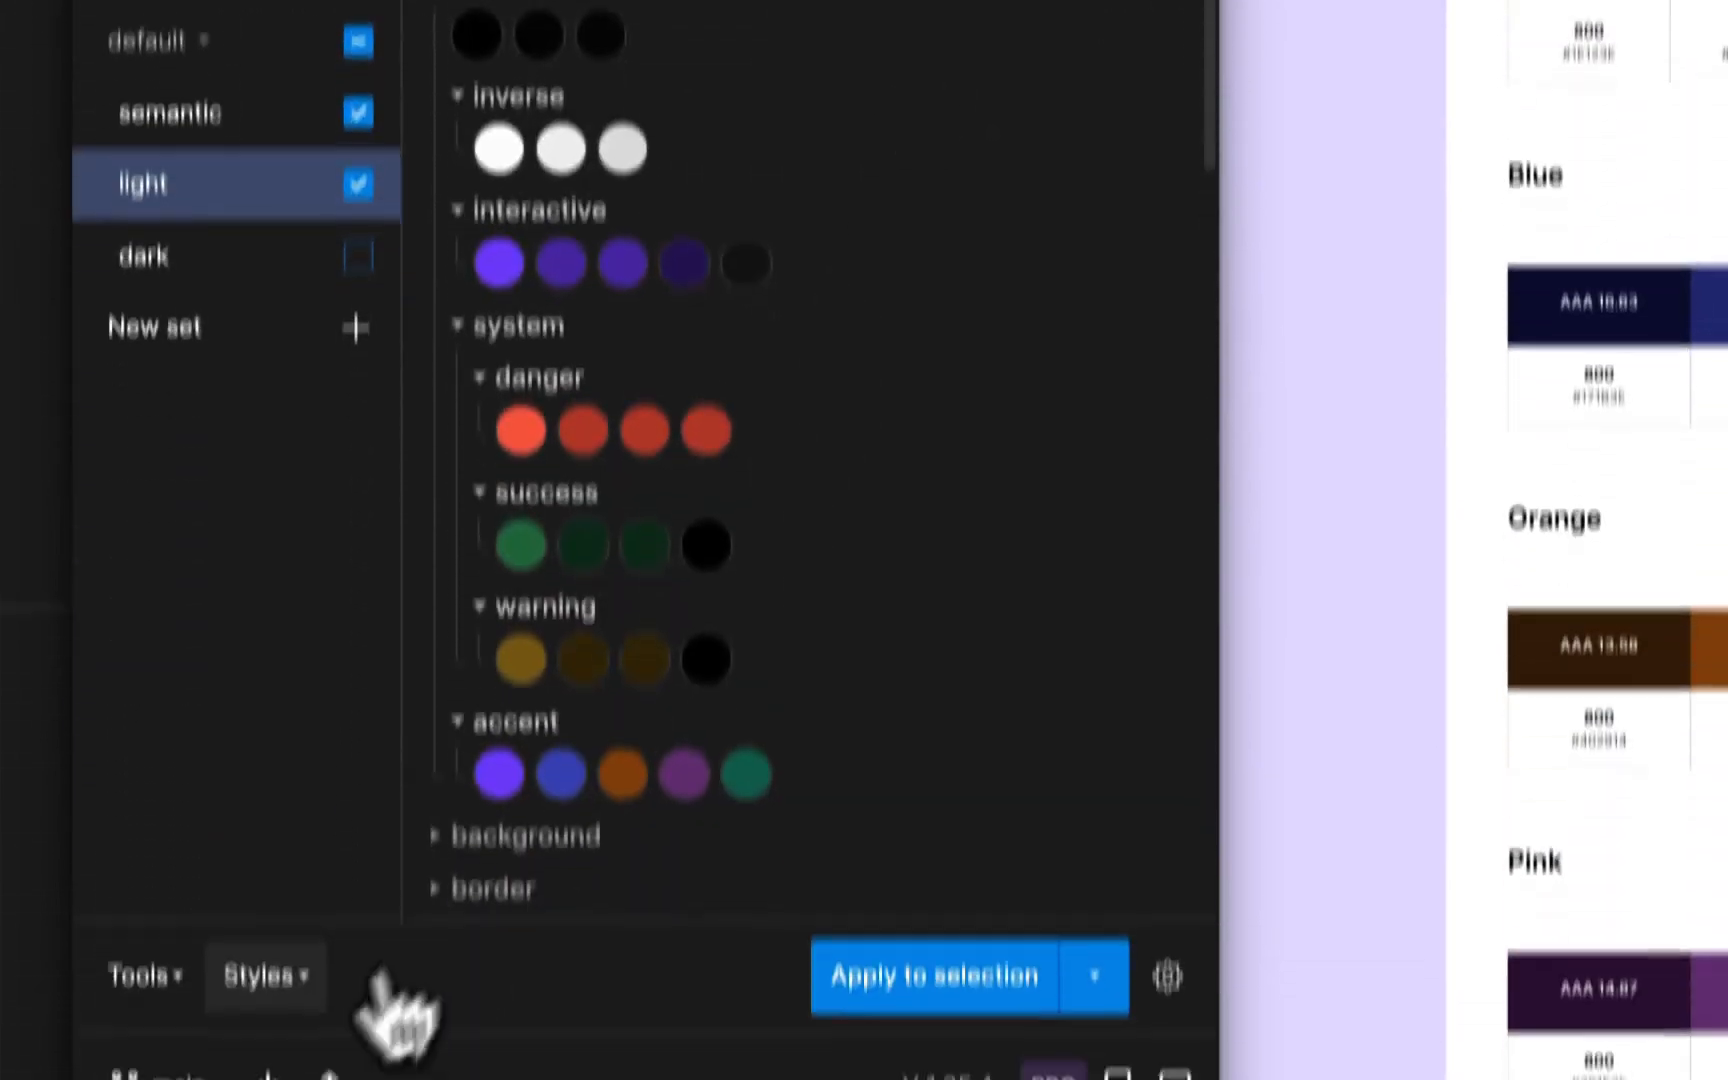
{"action": "left_click", "coordinate": [264, 976]}
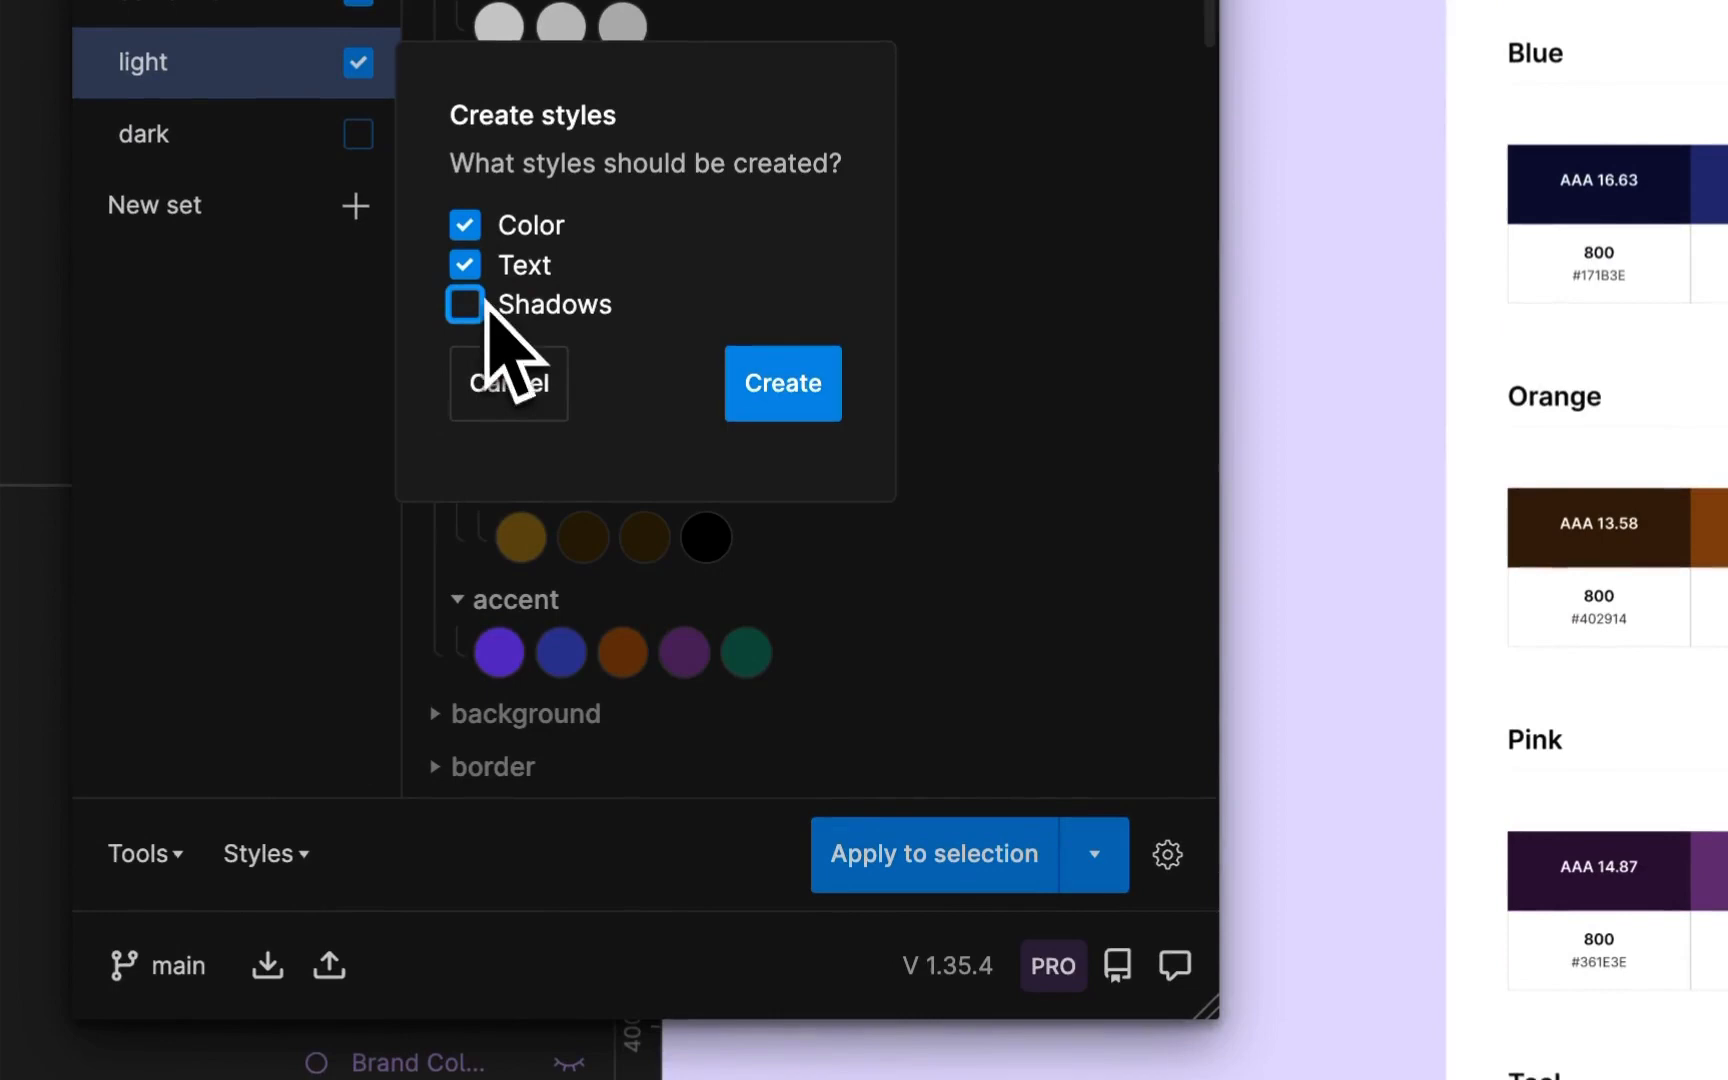
{"action": "left_click", "coordinate": [464, 264]}
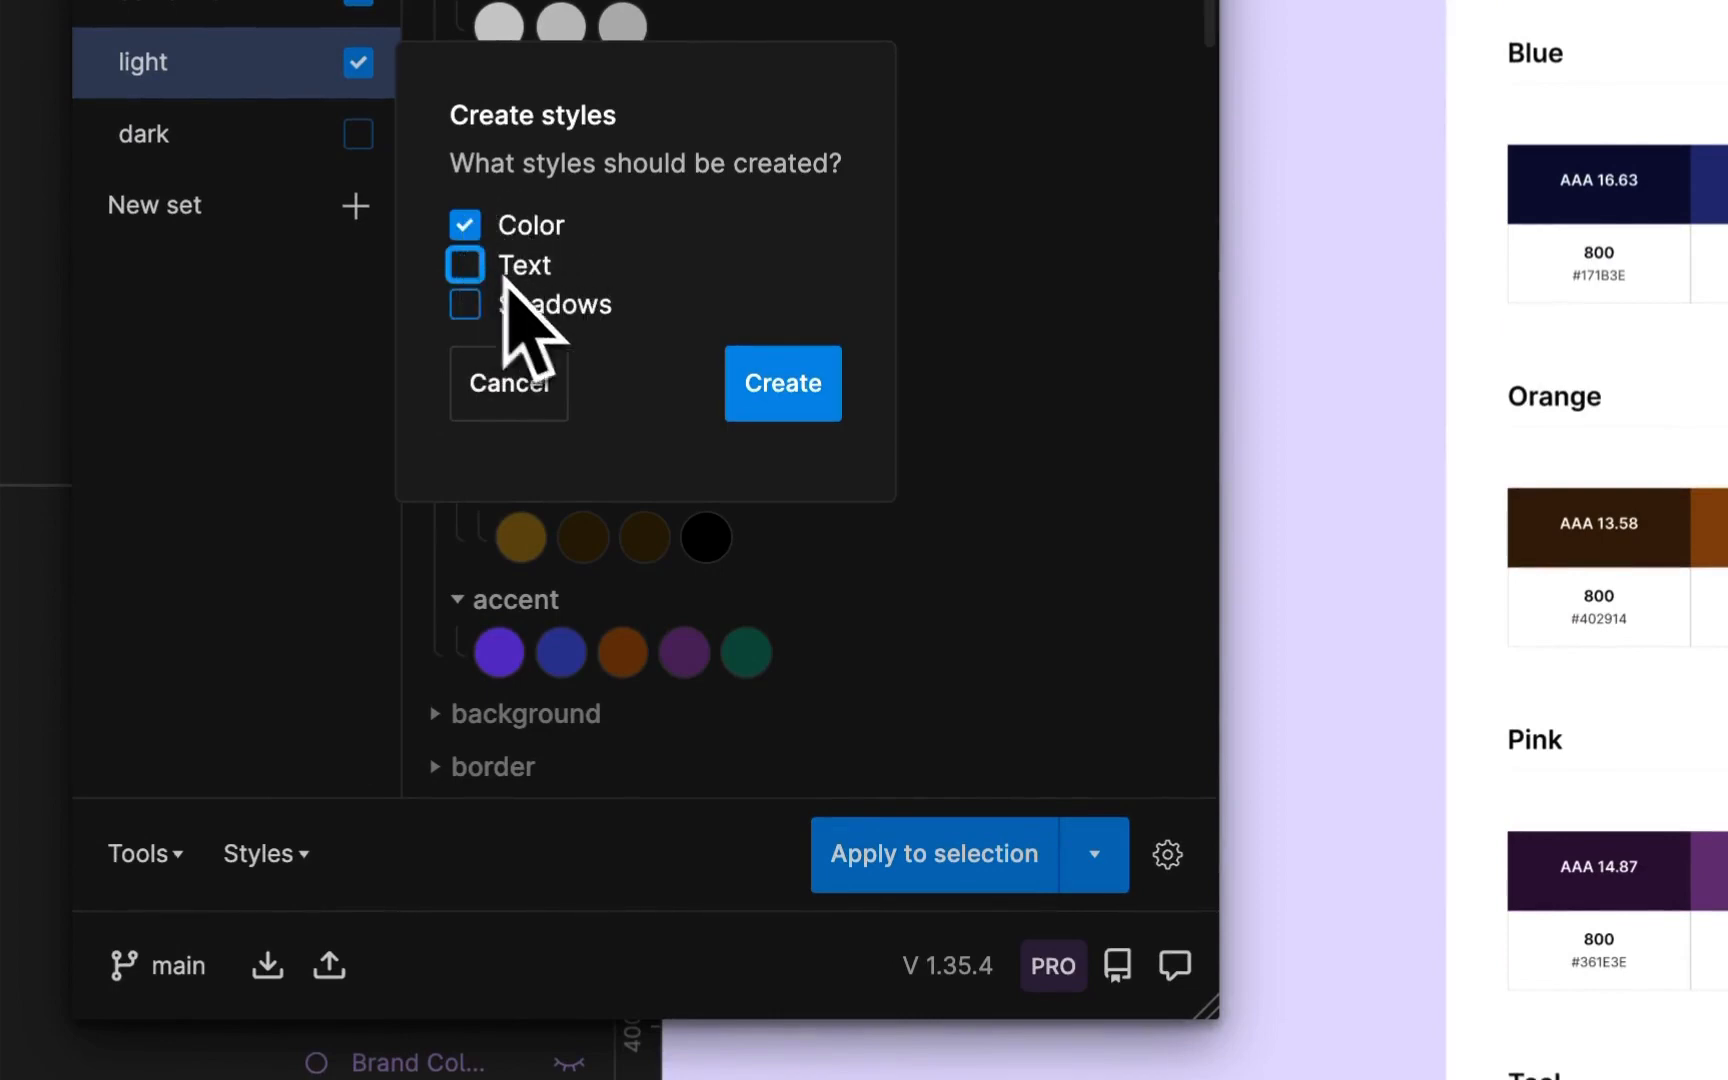
{"action": "left_click", "coordinate": [782, 384]}
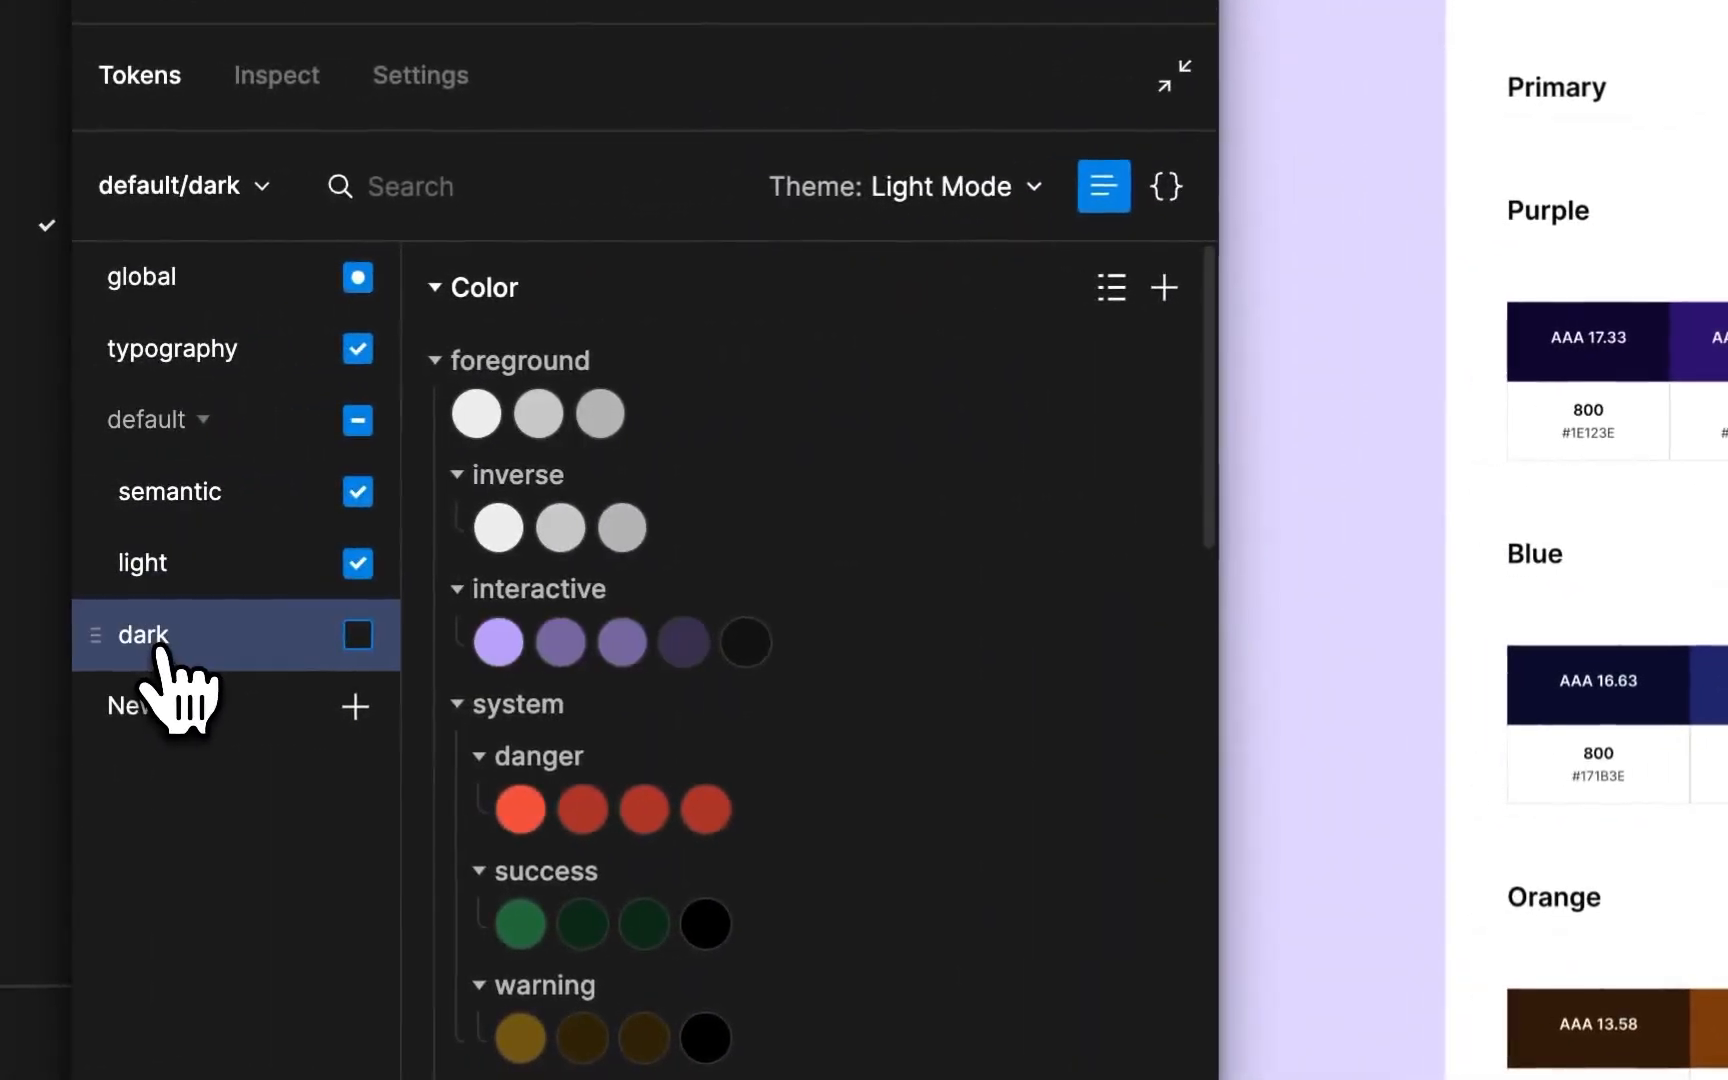
Enable the dark token set and create color styles from it as well
{"action": "left_click", "coordinate": [922, 186]}
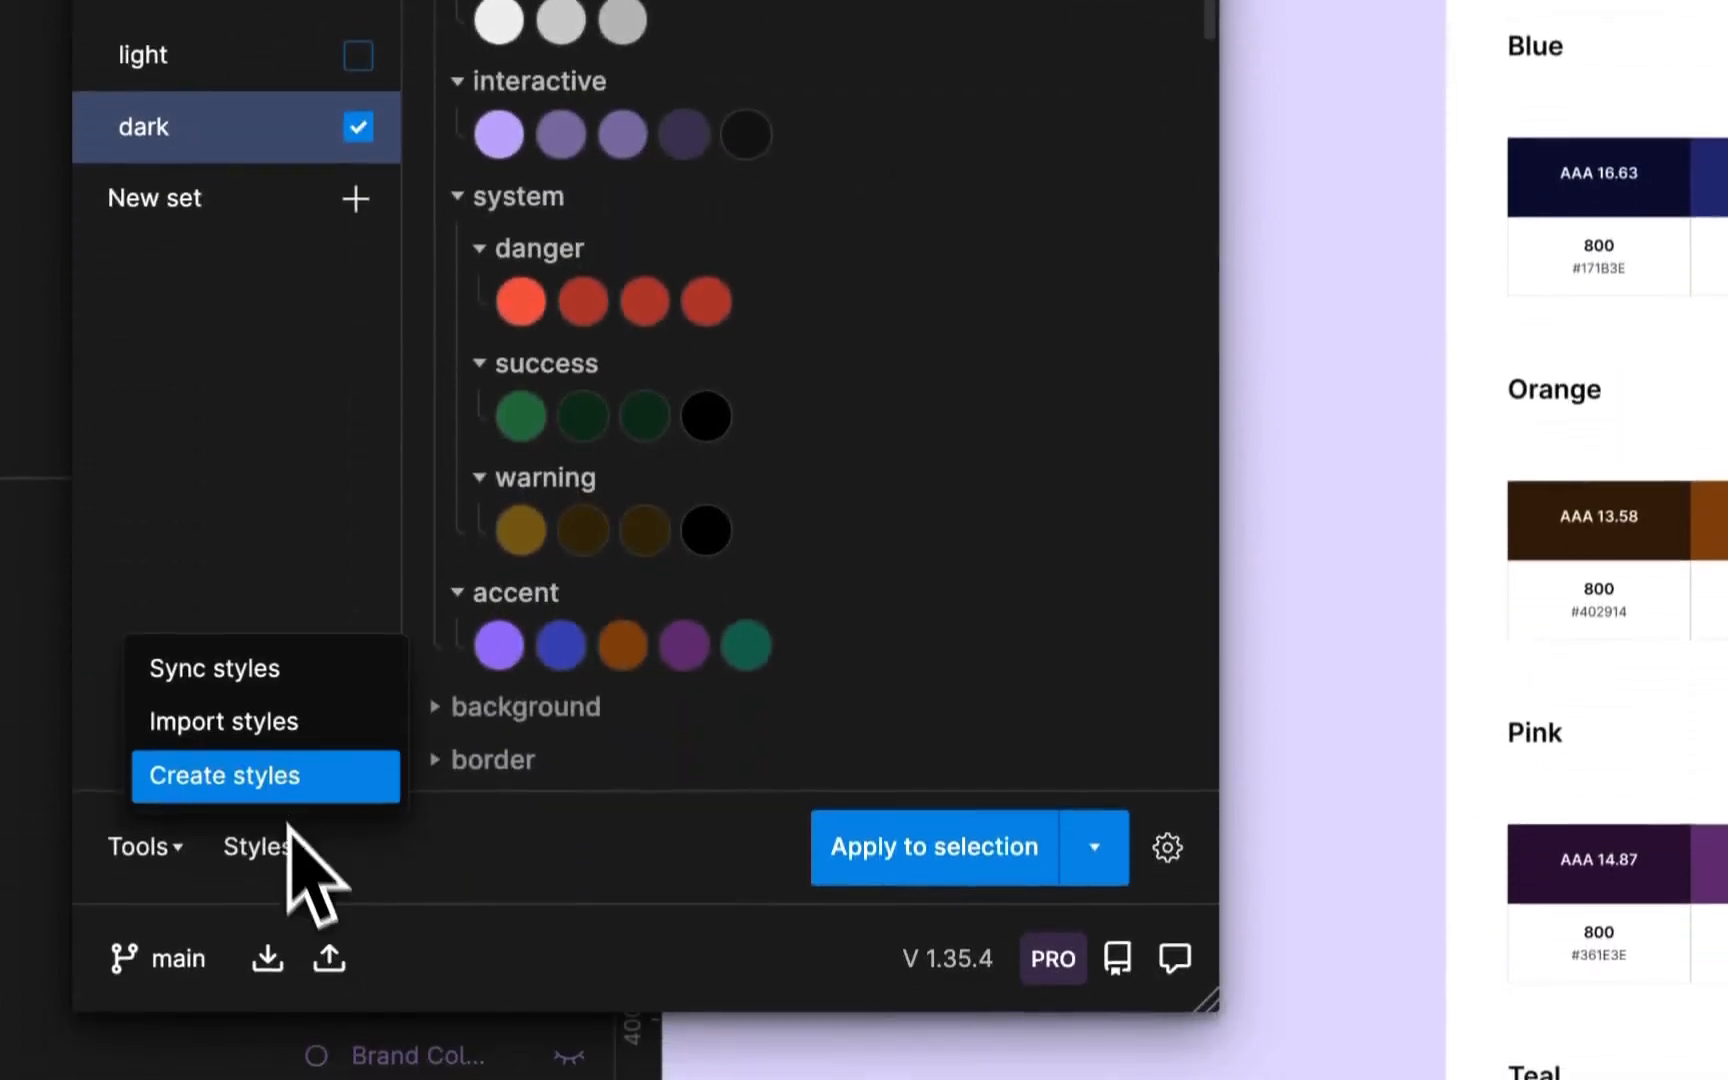
{"action": "left_click", "coordinate": [222, 774]}
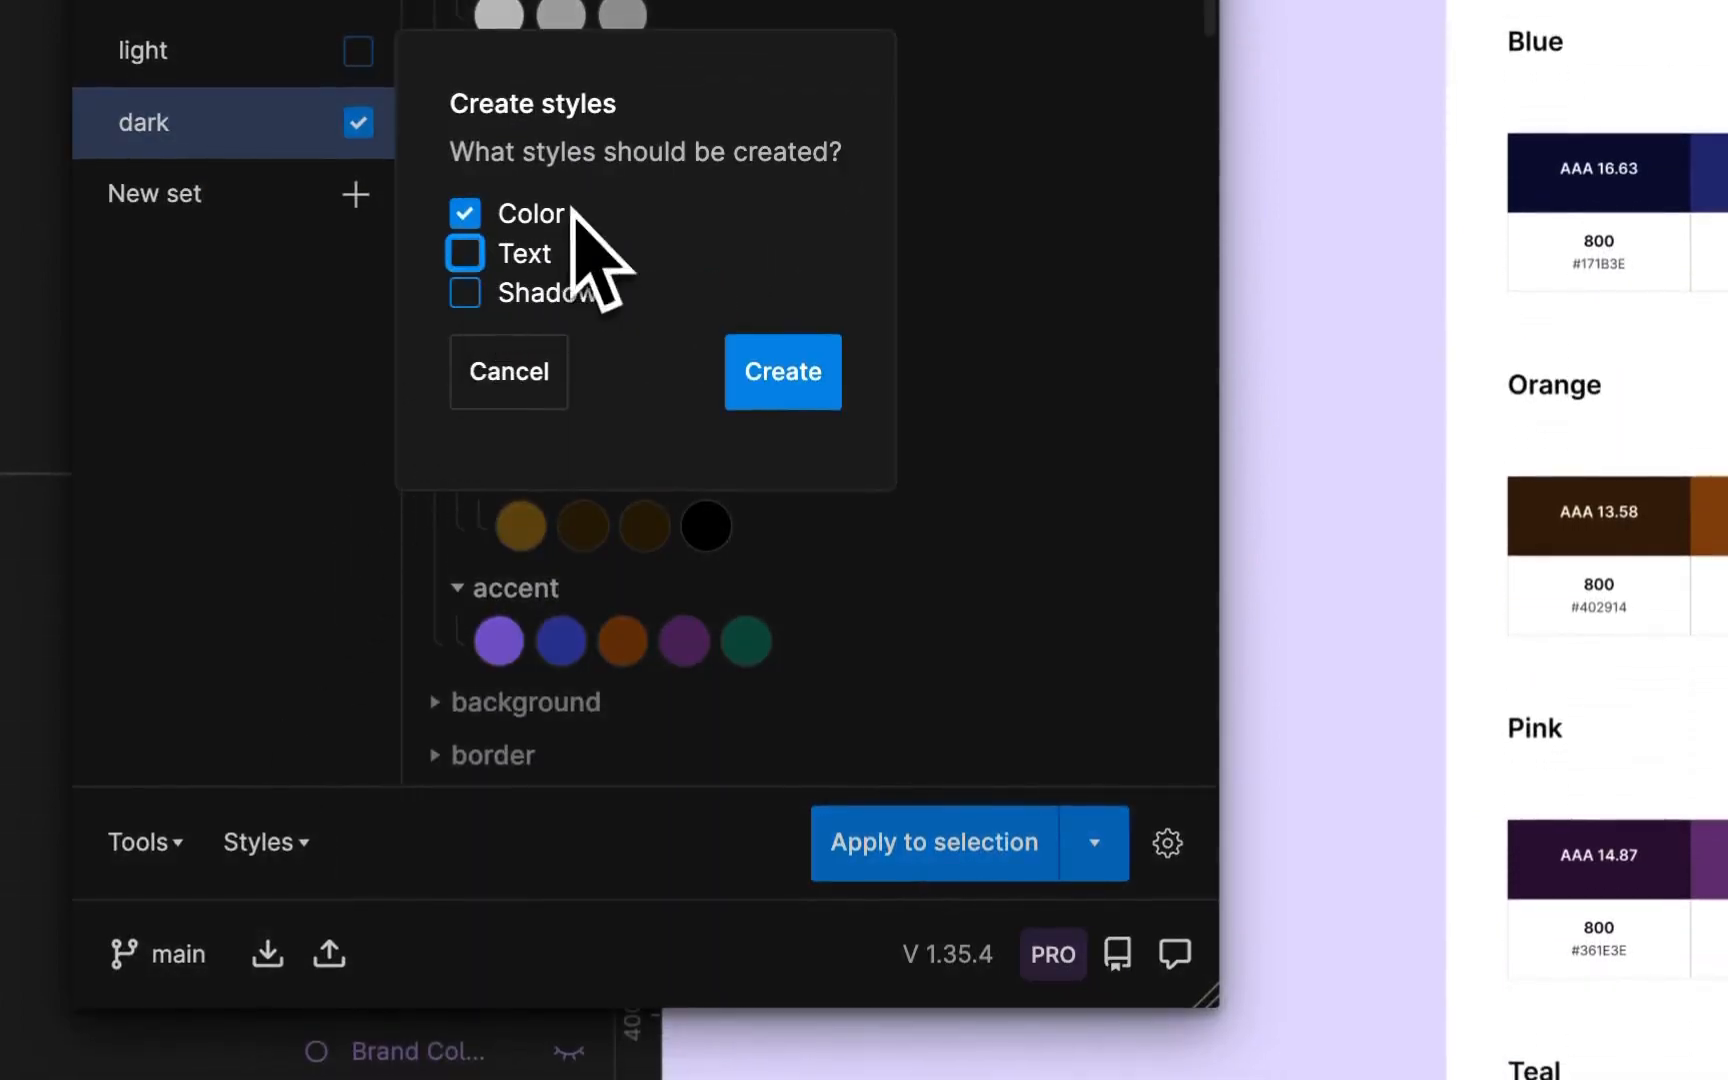
{"action": "left_click", "coordinate": [782, 372]}
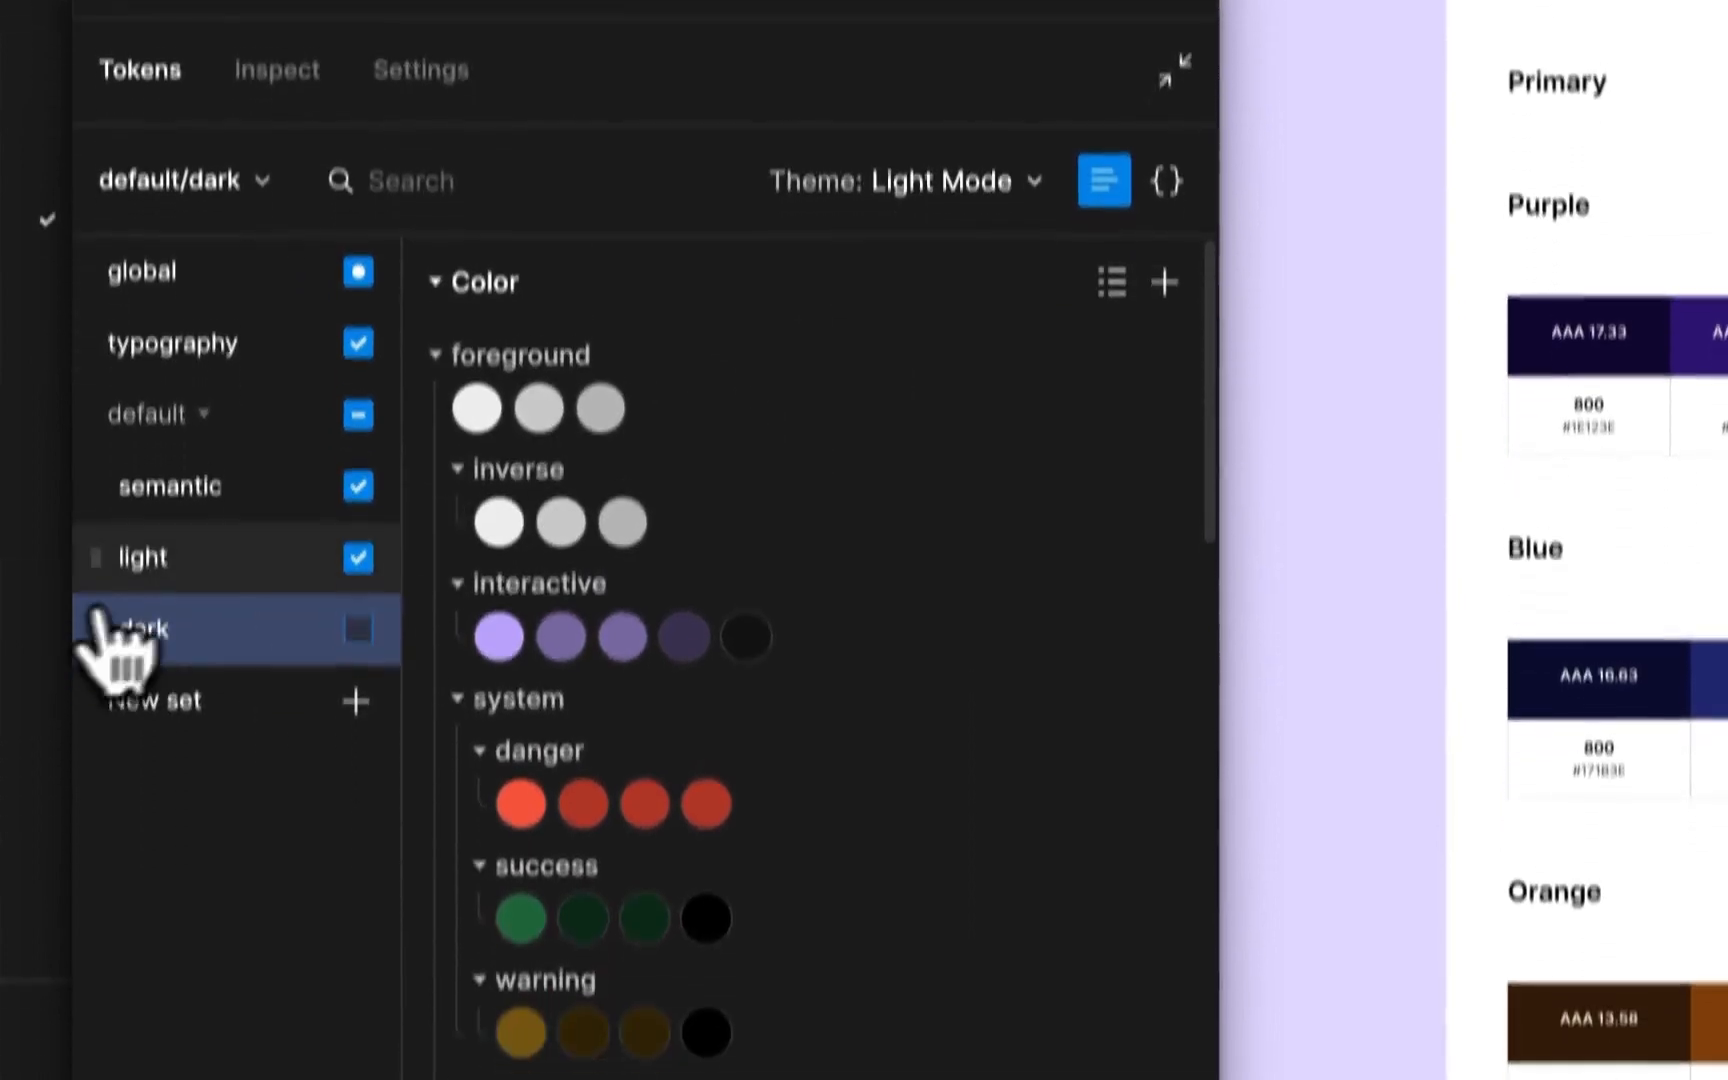
Toggle between the light and dark token sets to compare them
{"action": "left_click", "coordinate": [142, 556]}
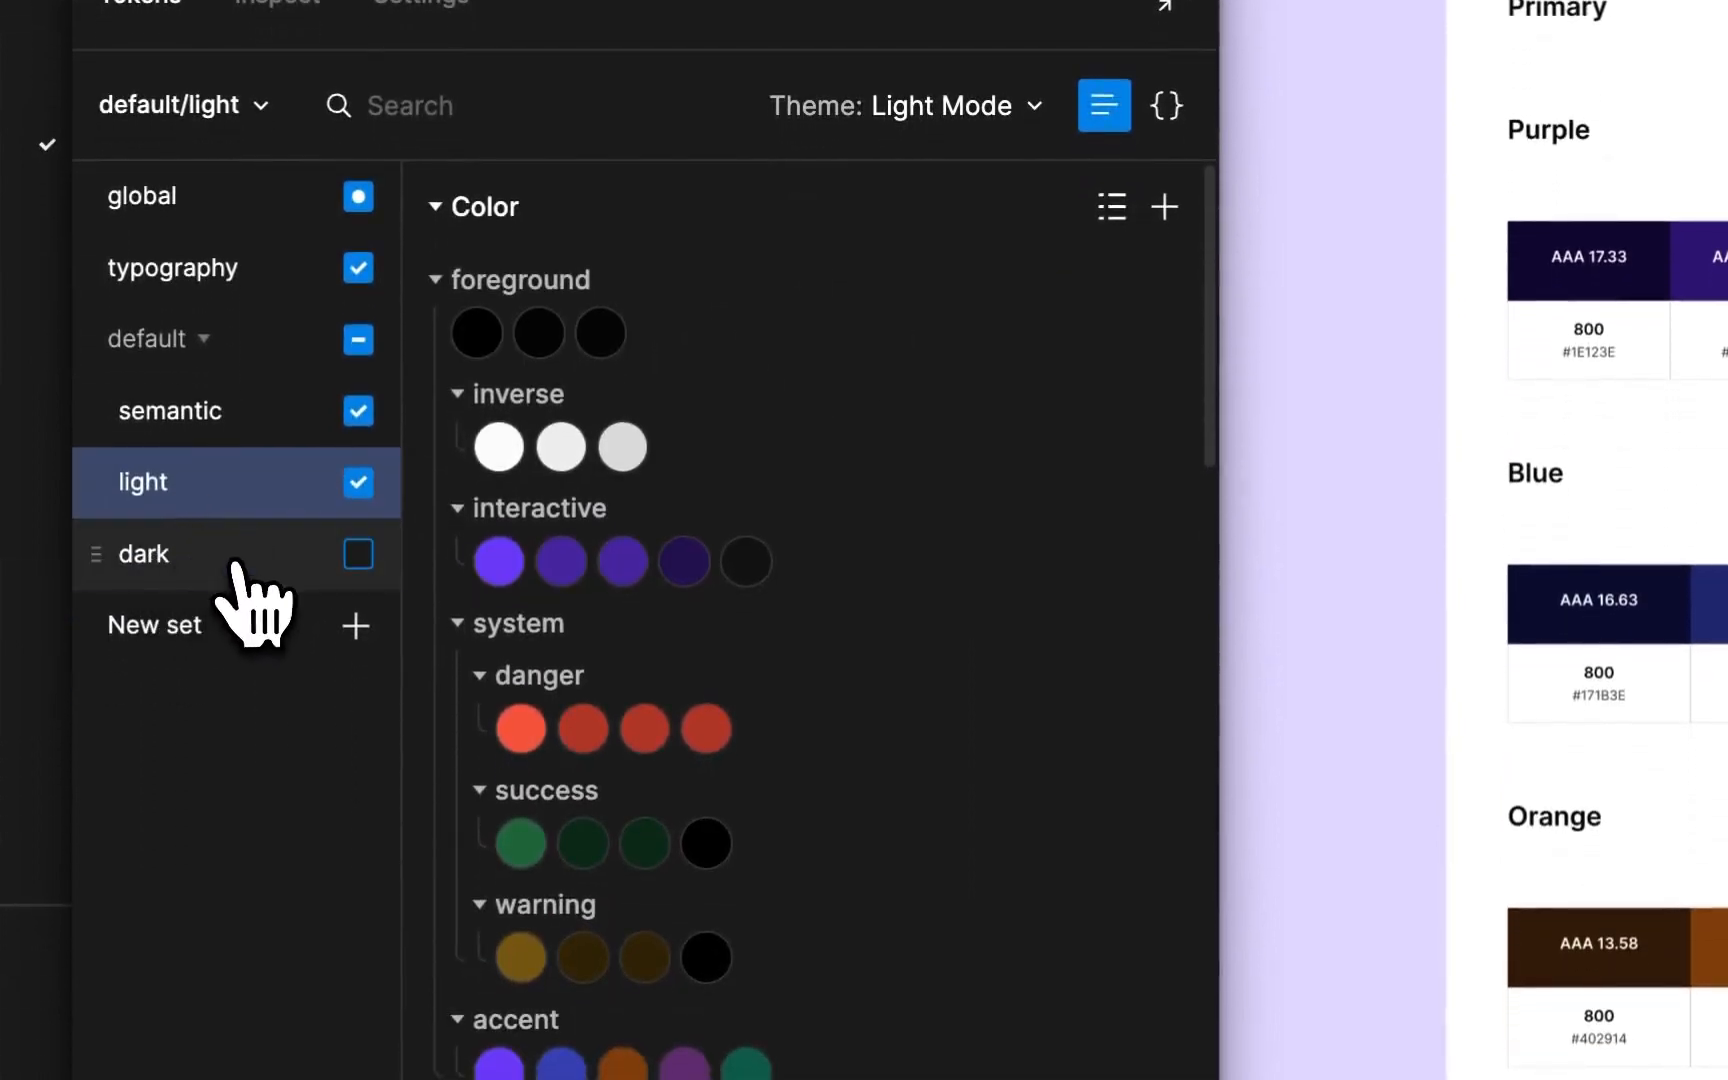
{"action": "left_click", "coordinate": [144, 554]}
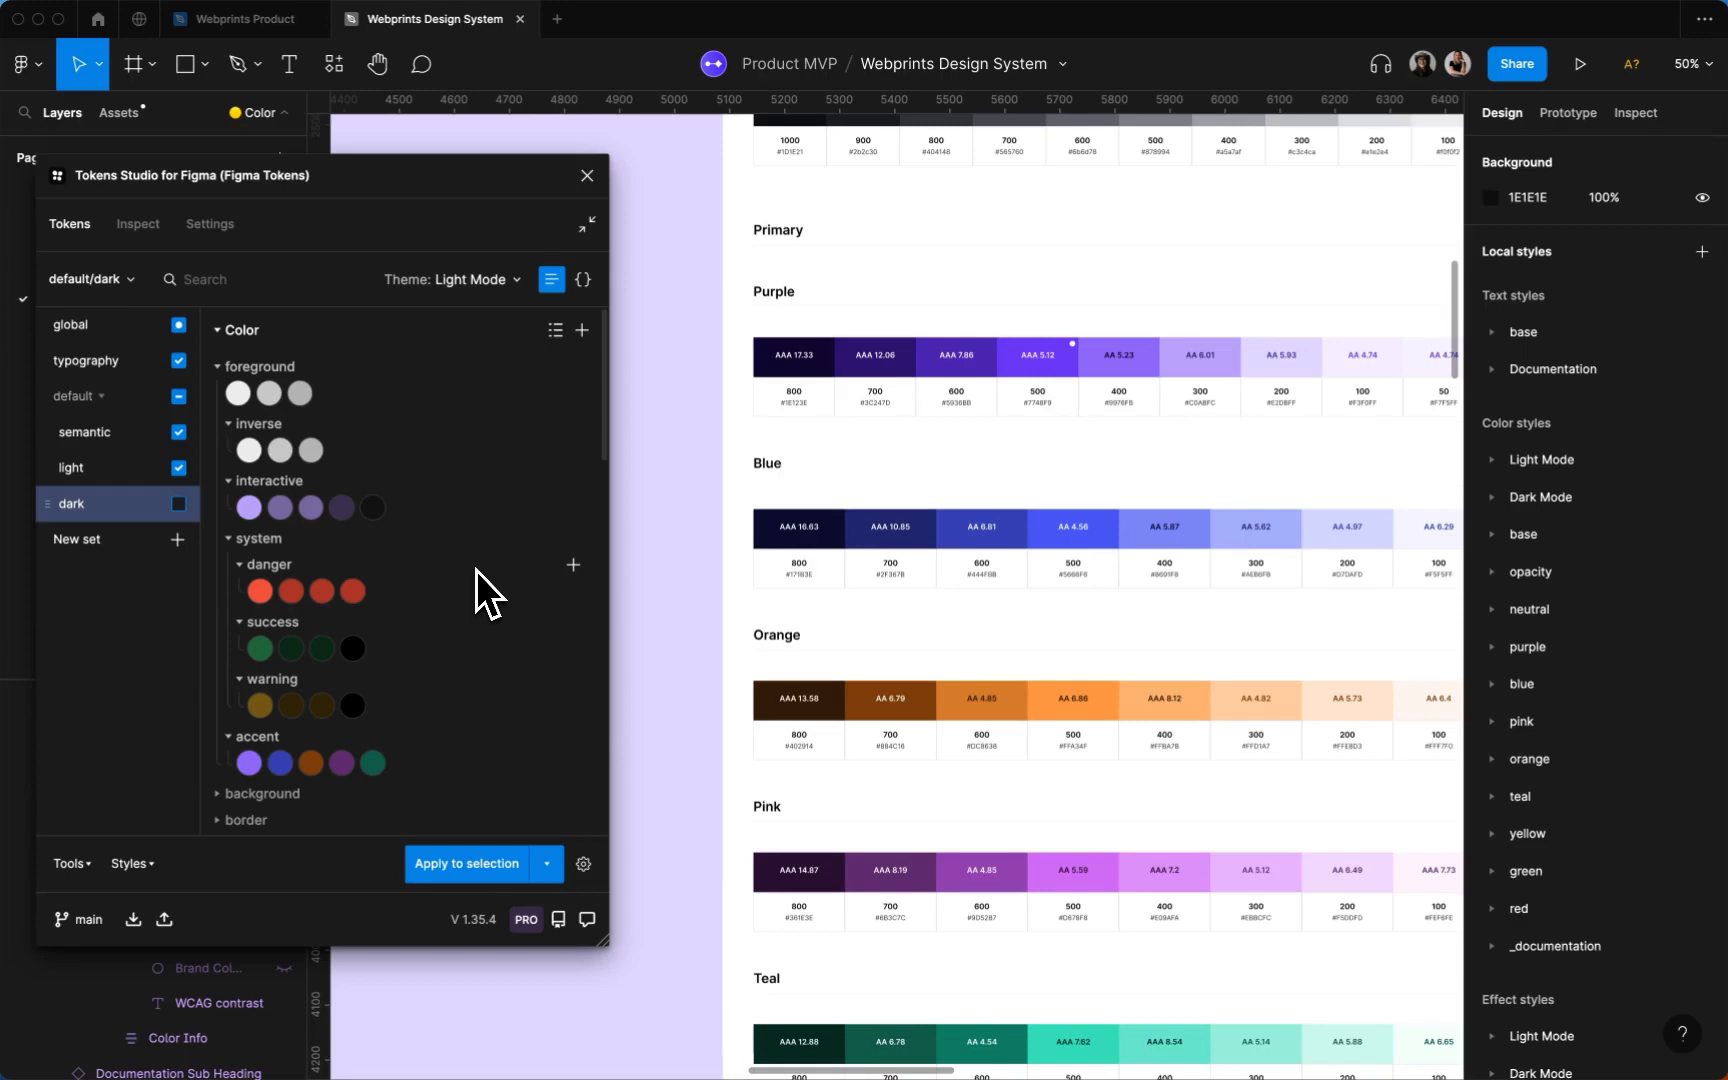
{"action": "mouse_move", "coordinate": [236, 392]}
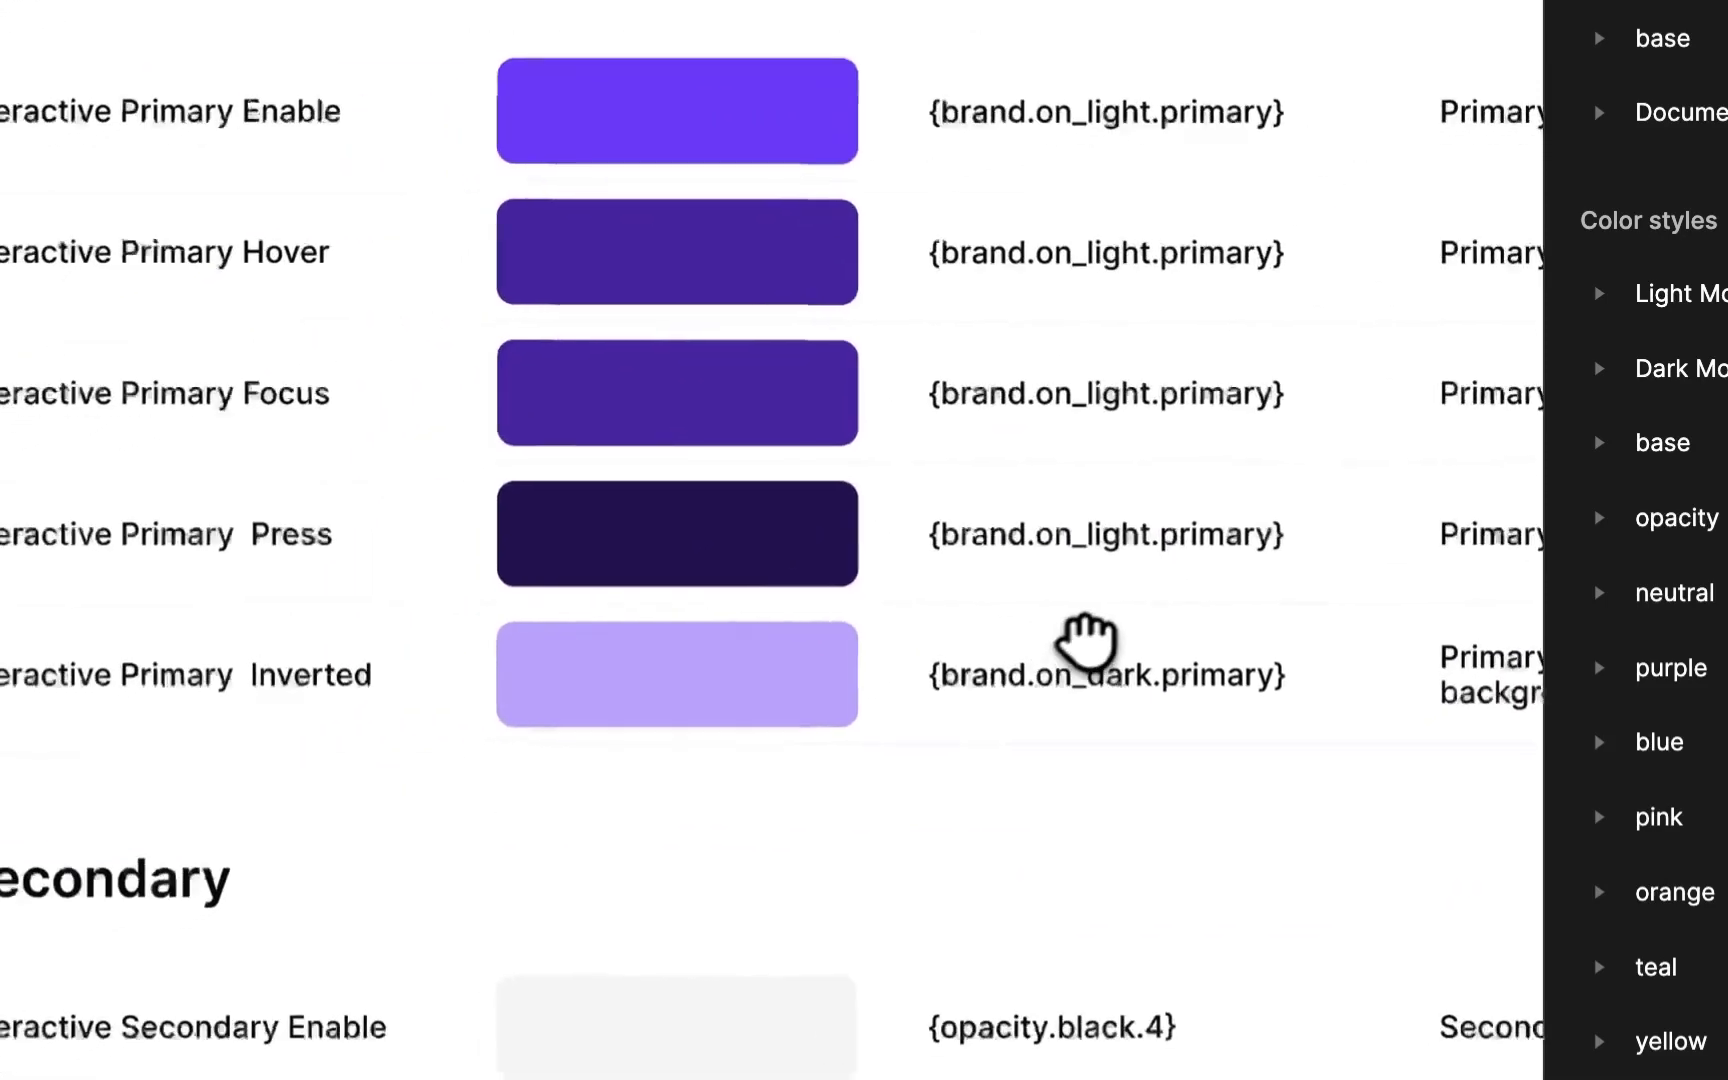
Scroll to the Interactive Primary swatches and expand the light set's background tokens
{"action": "scroll", "scroll_direction": "down", "scroll_amount": 3}
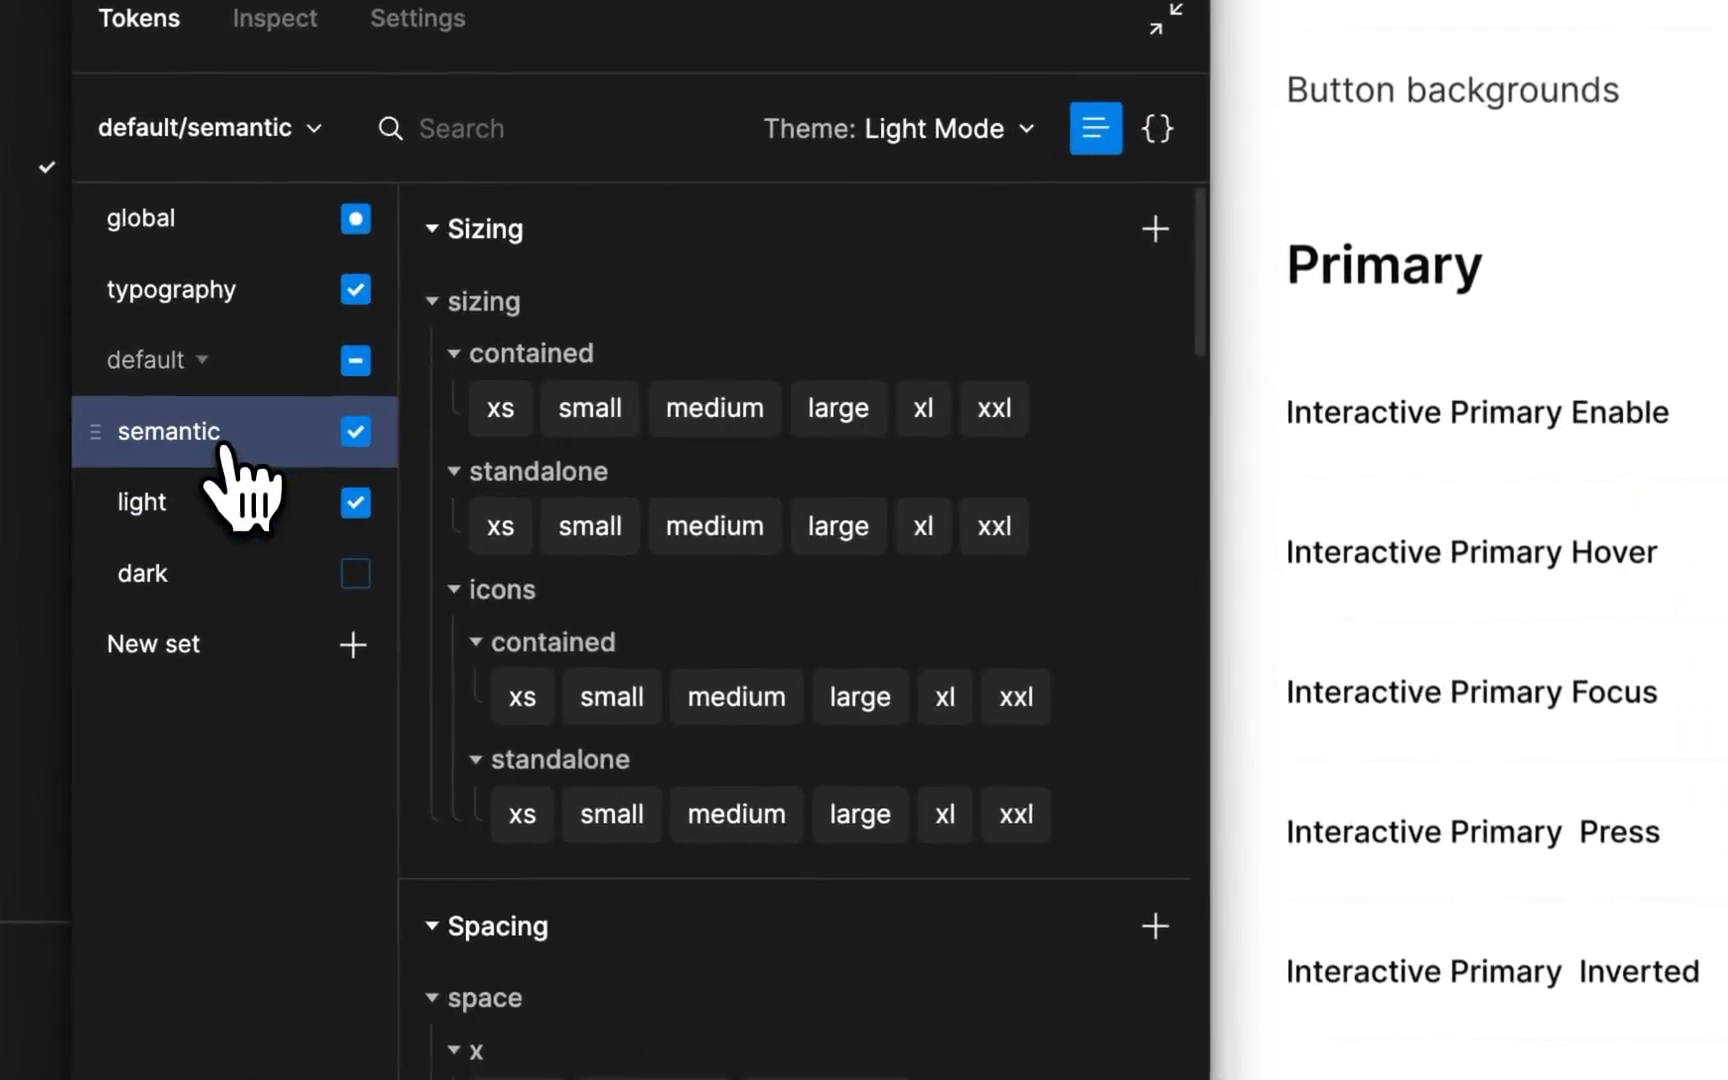
{"action": "scroll", "scroll_direction": "down", "scroll_amount": 3}
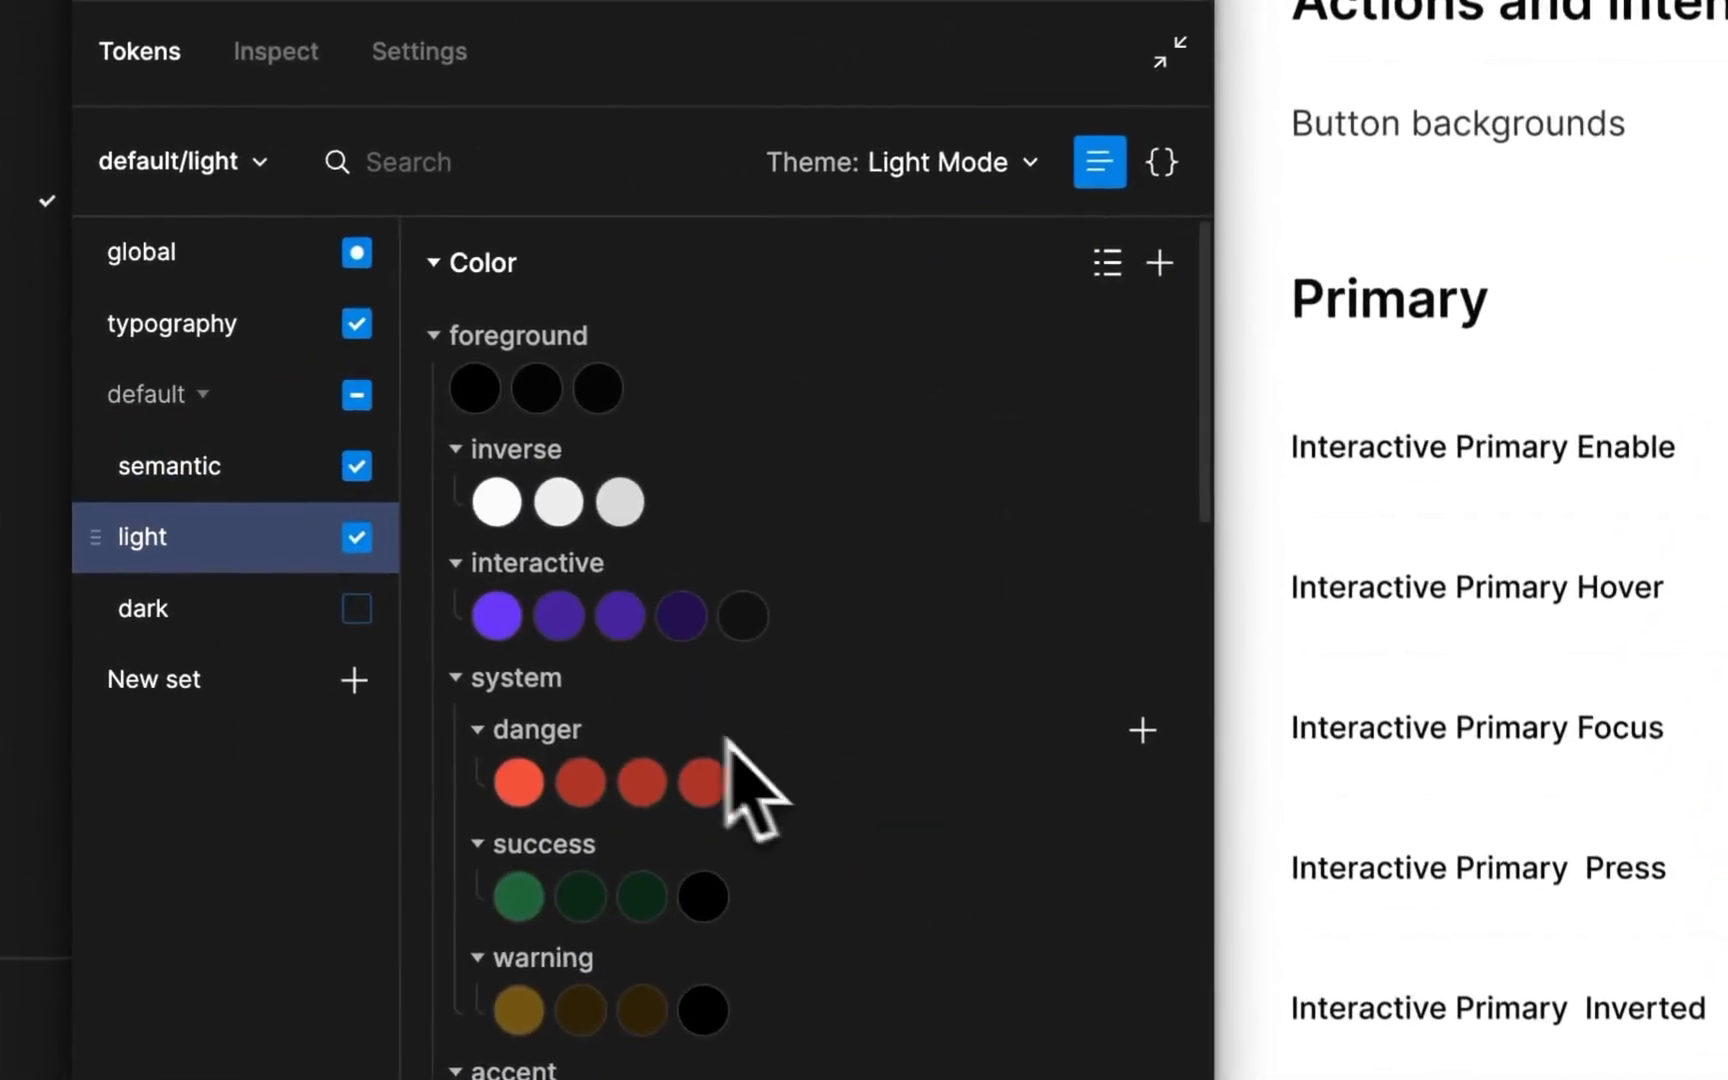
{"action": "left_click", "coordinate": [450, 336]}
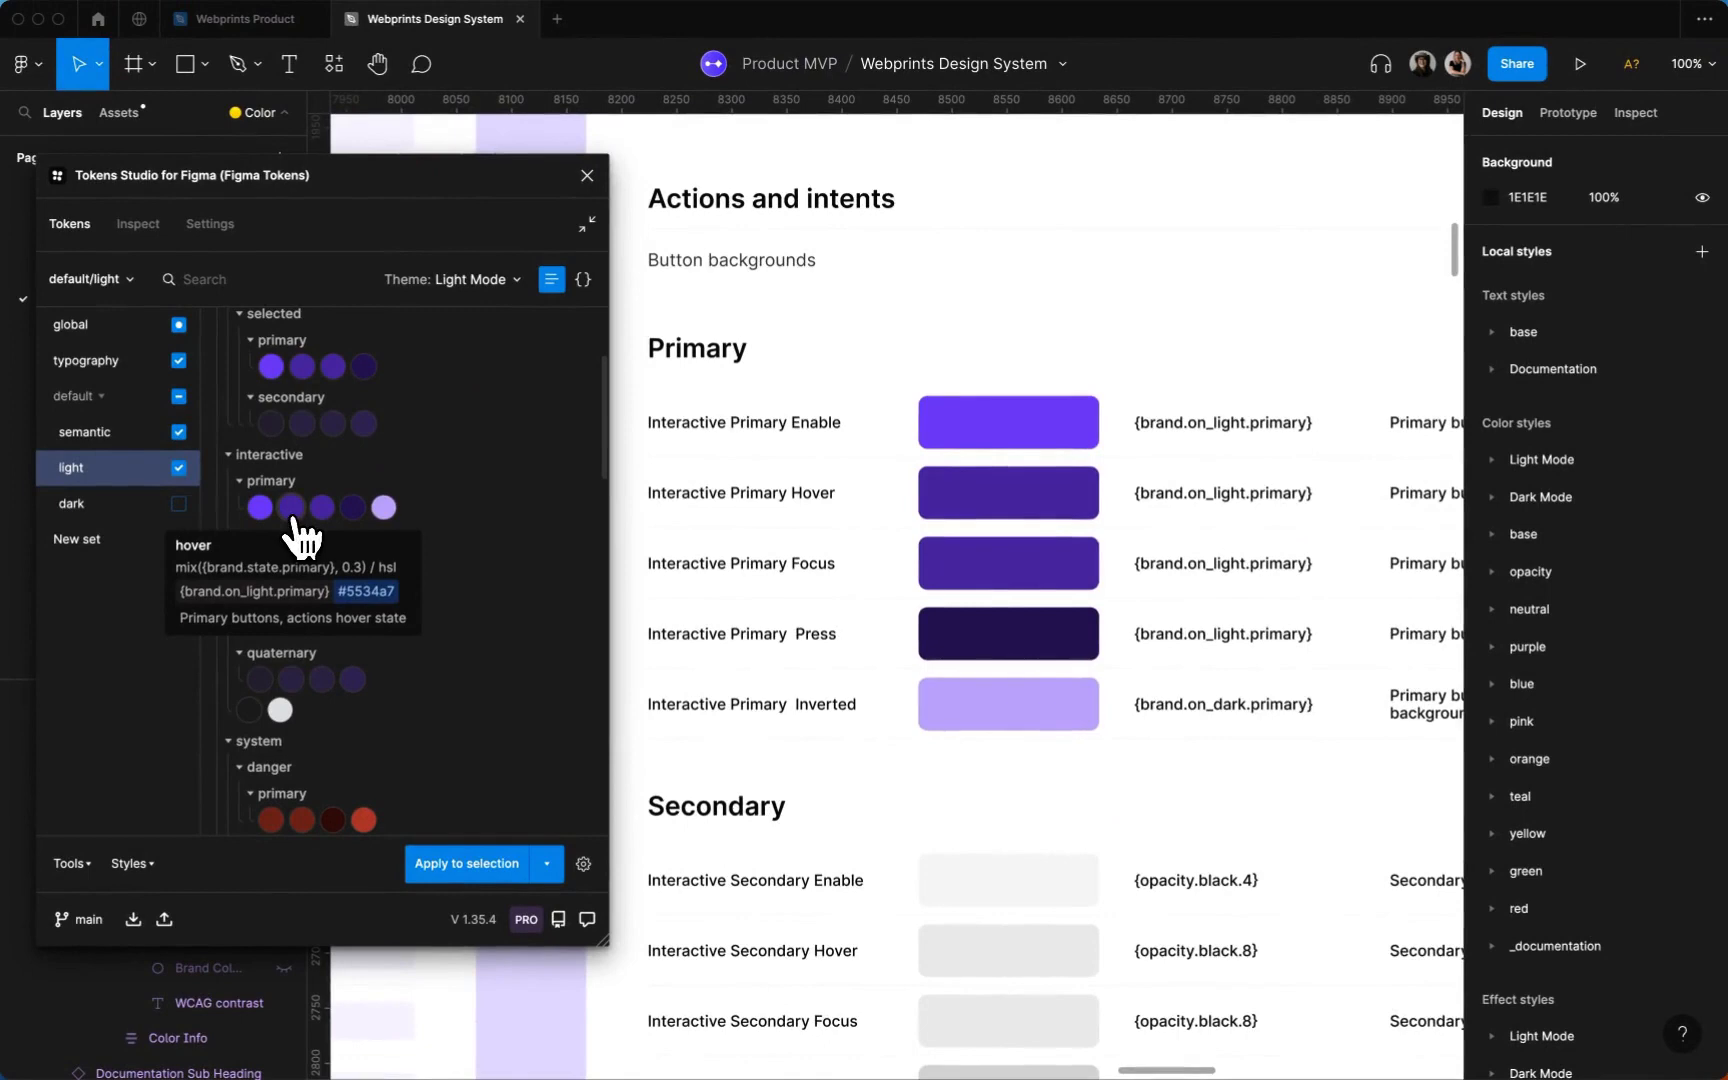
Inspect the hover background token's mixed-in brand colour and its mix ratio value
{"action": "right_click", "coordinate": [270, 506]}
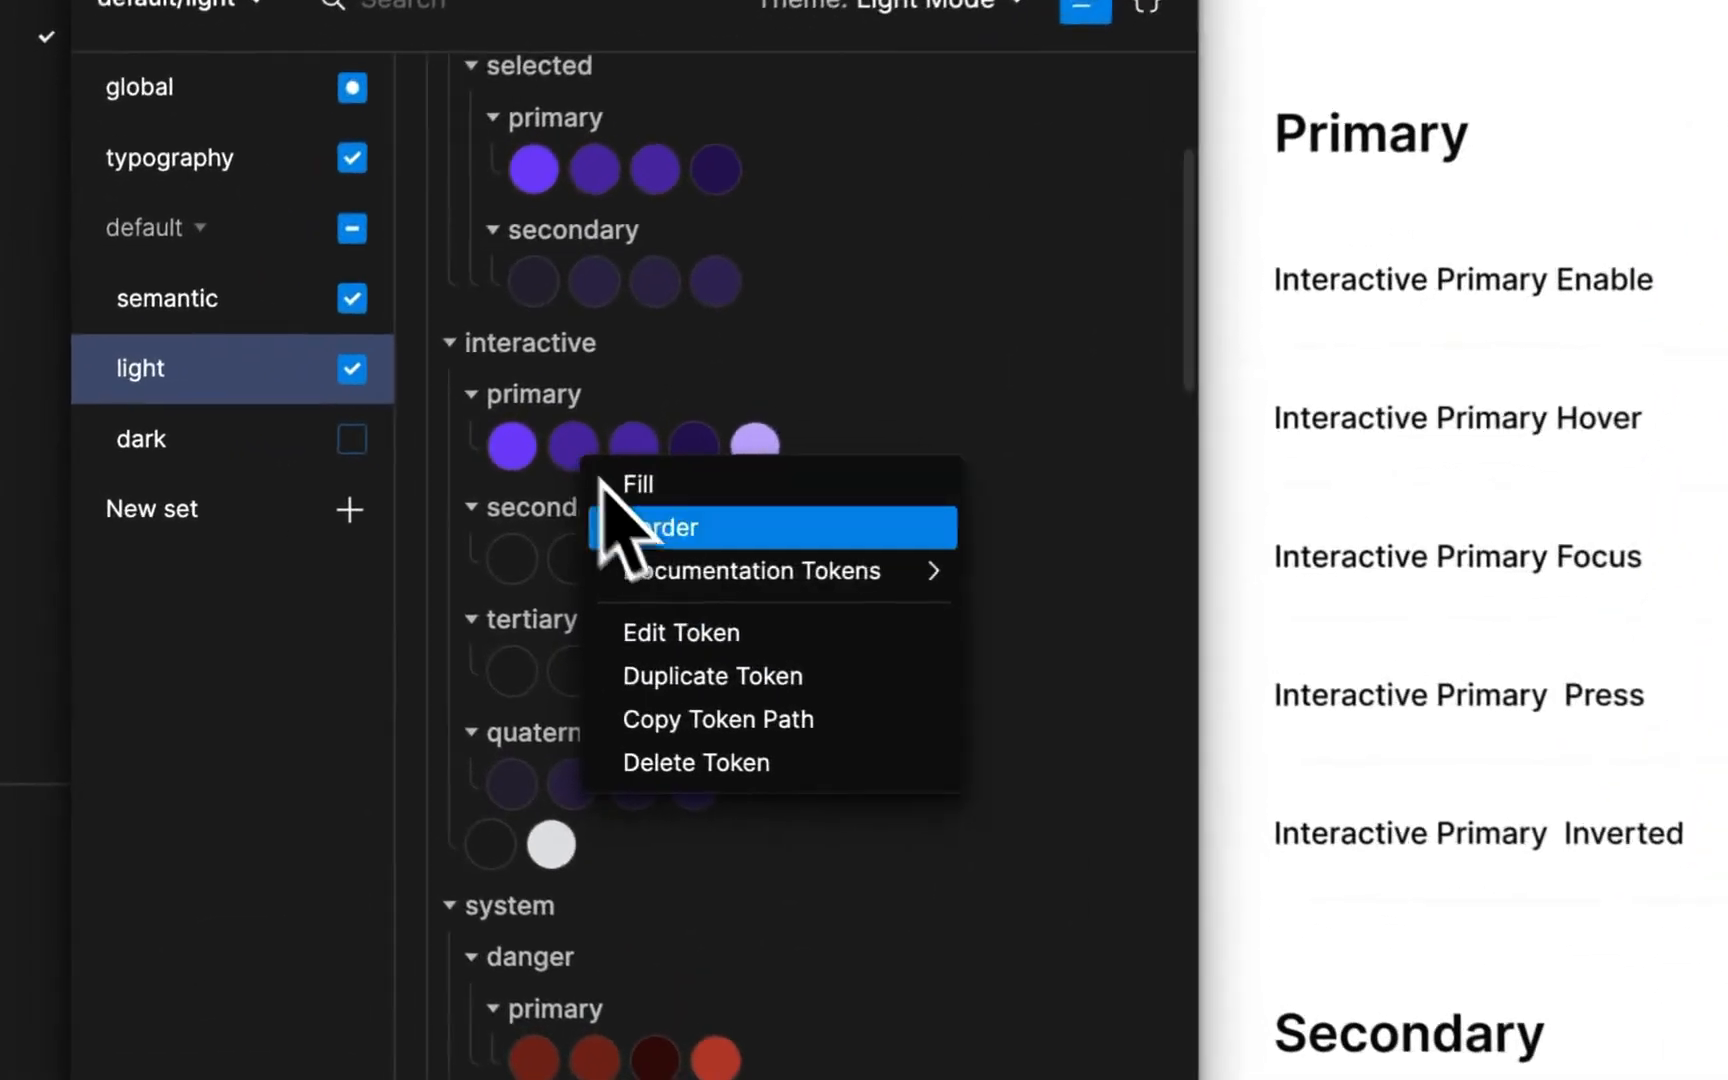
{"action": "left_click", "coordinate": [680, 632]}
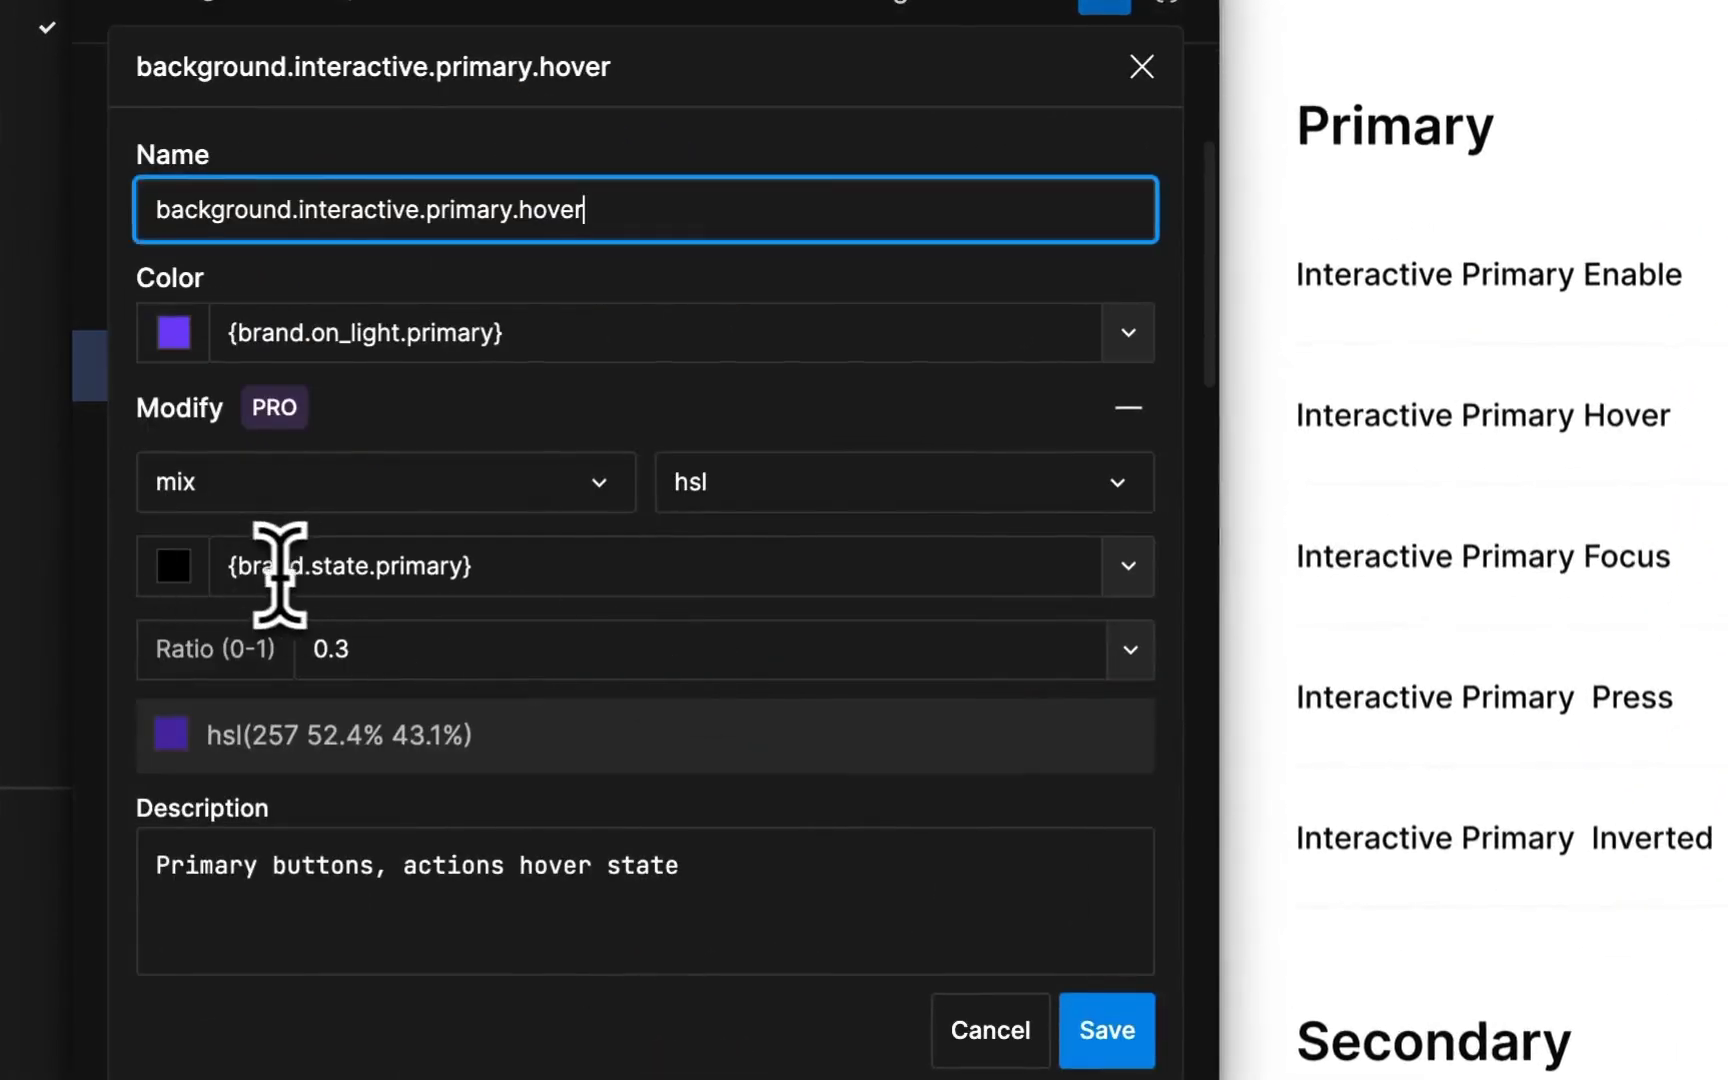
{"action": "left_click", "coordinate": [386, 482]}
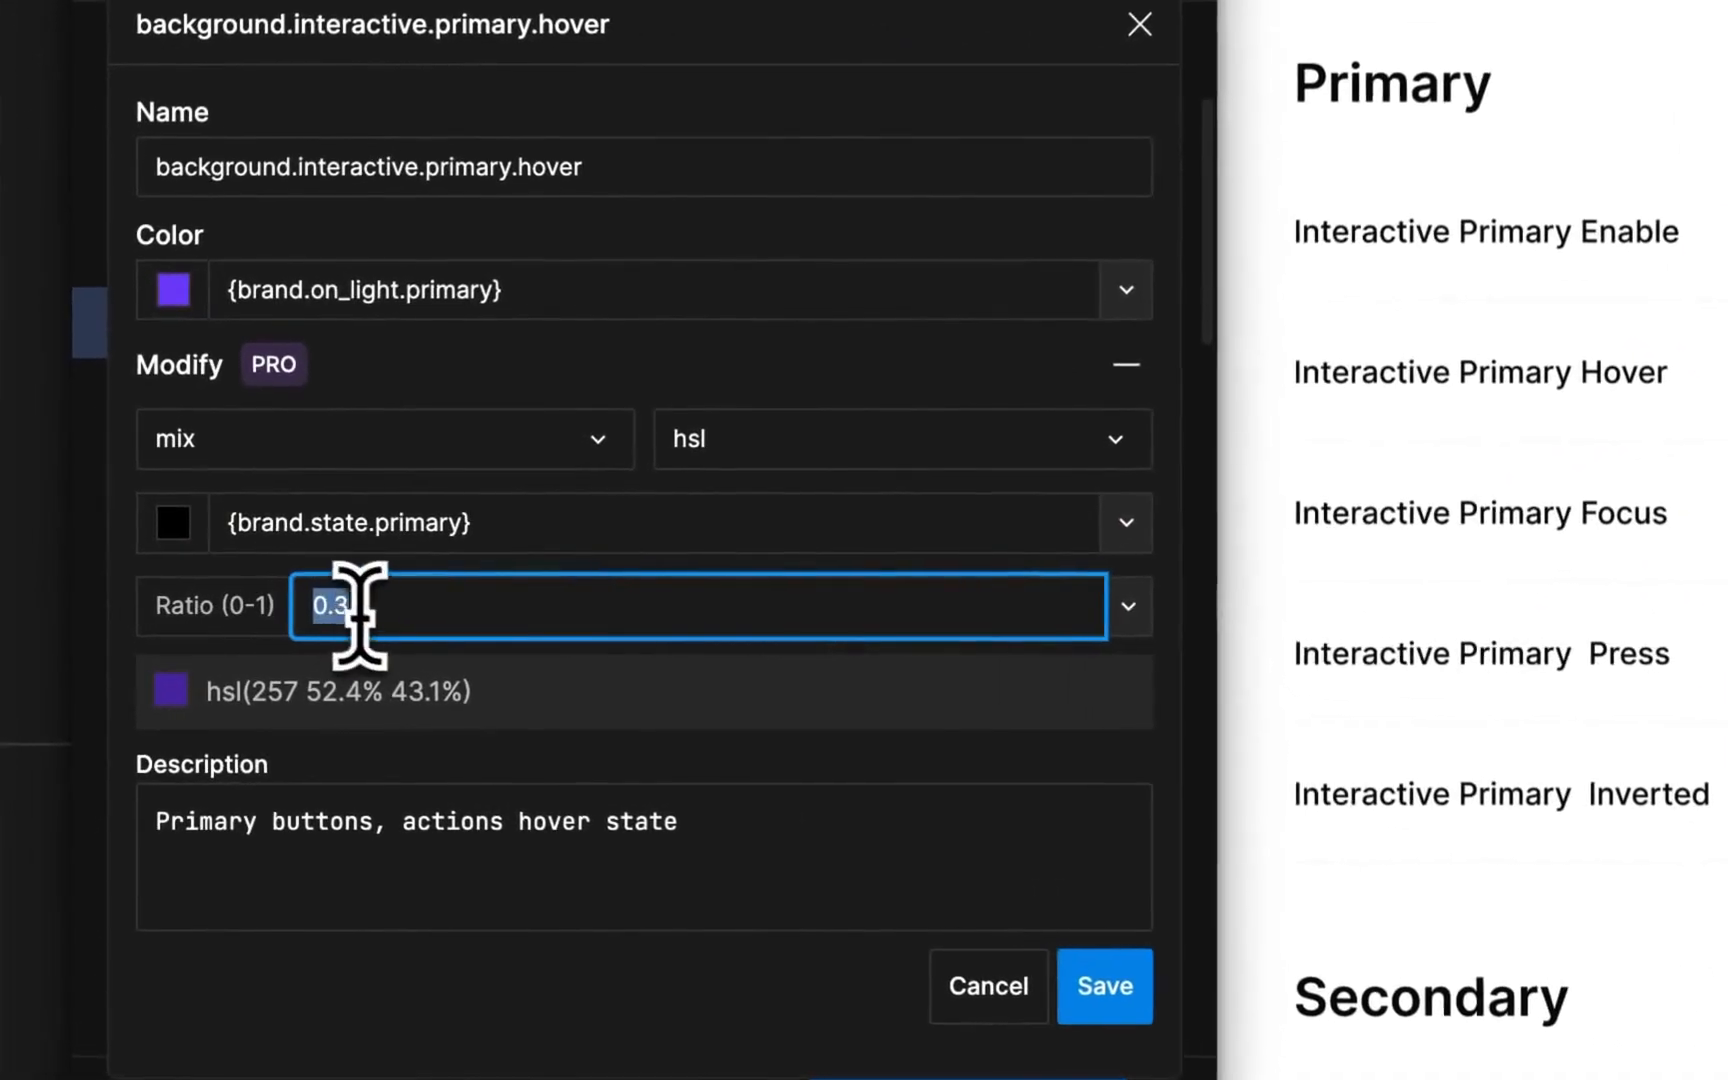
{"action": "left_click", "coordinate": [1104, 986]}
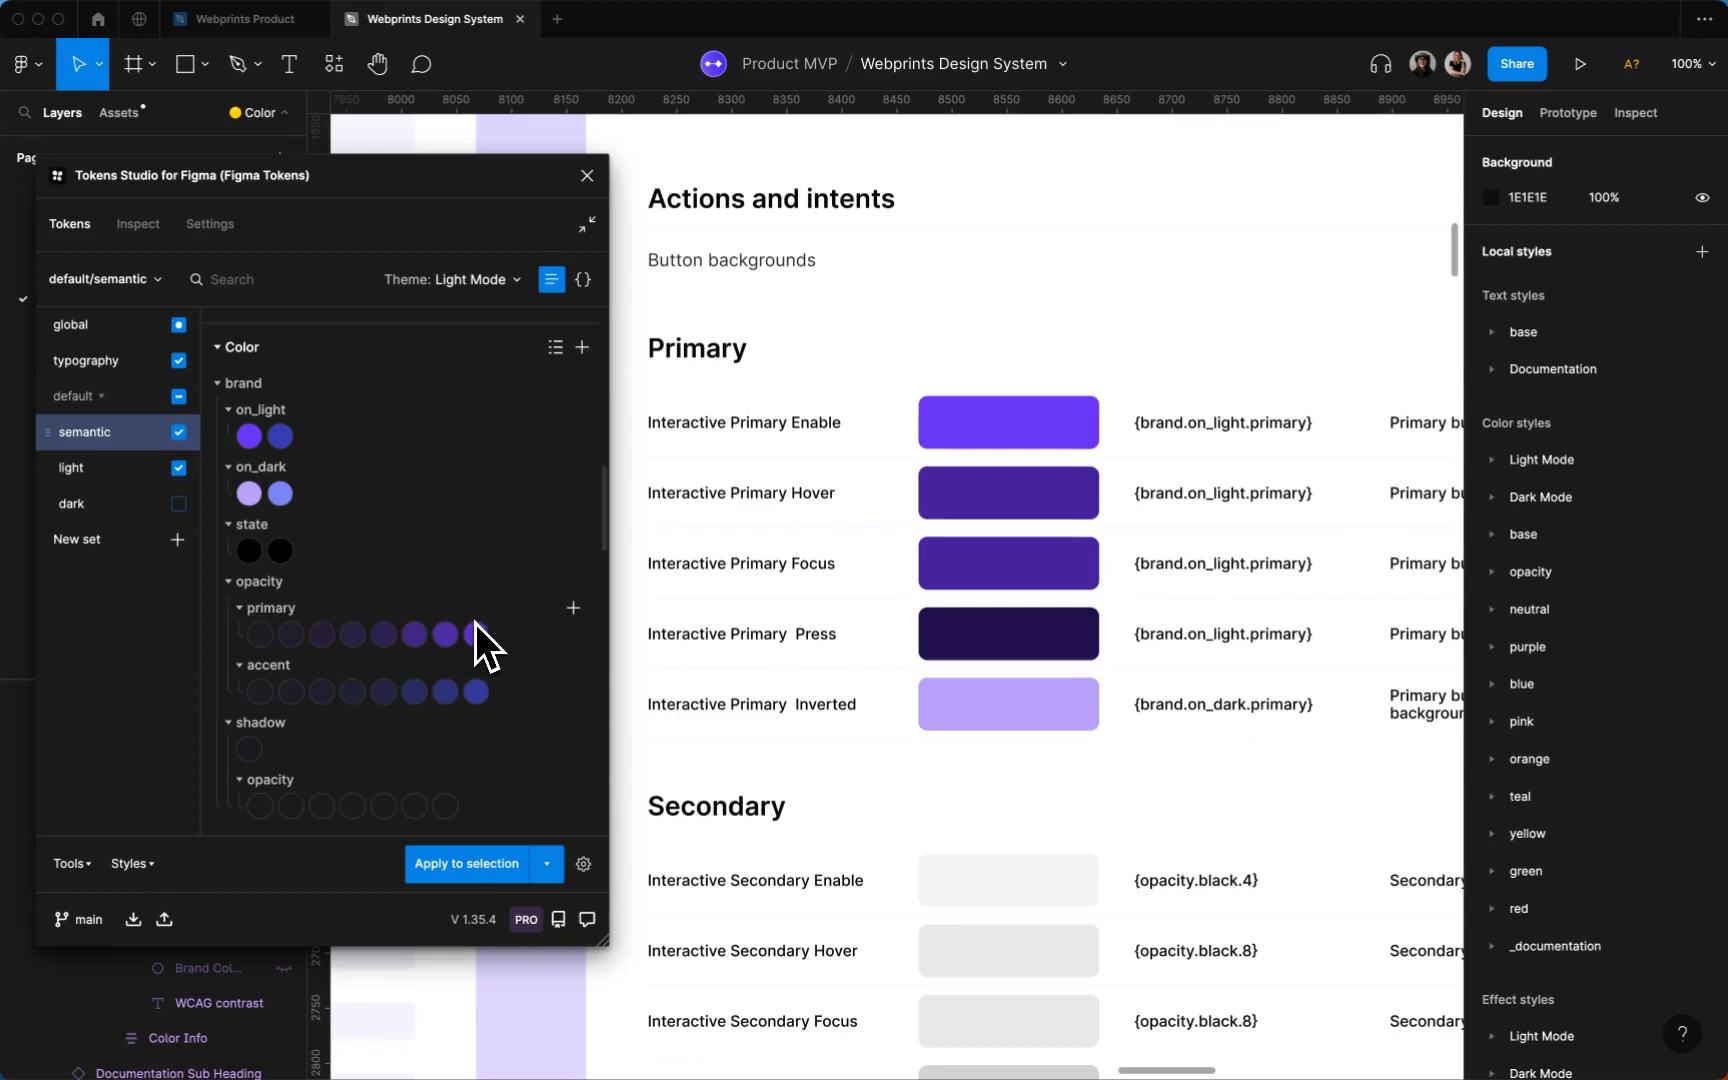
{"action": "mouse_move", "coordinate": [476, 634]}
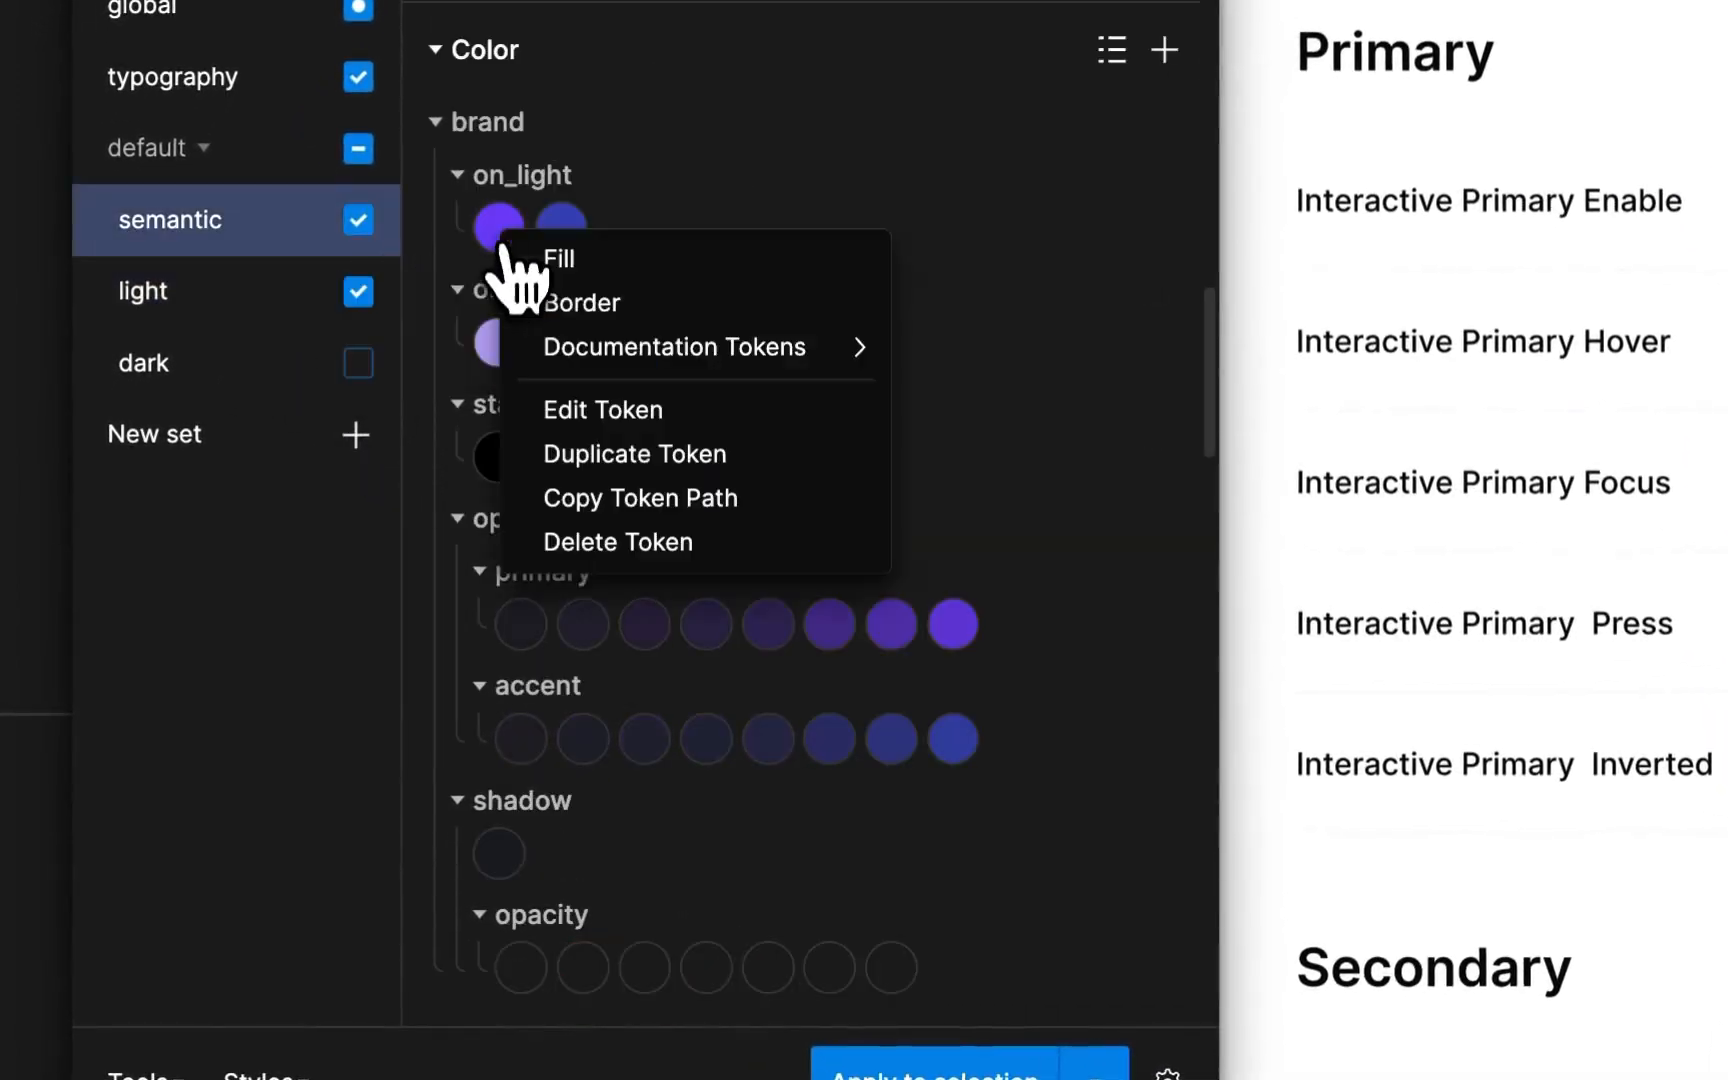
Set brand.on_light.primary to reference {blue.500} and save the change
{"action": "left_click", "coordinate": [602, 410]}
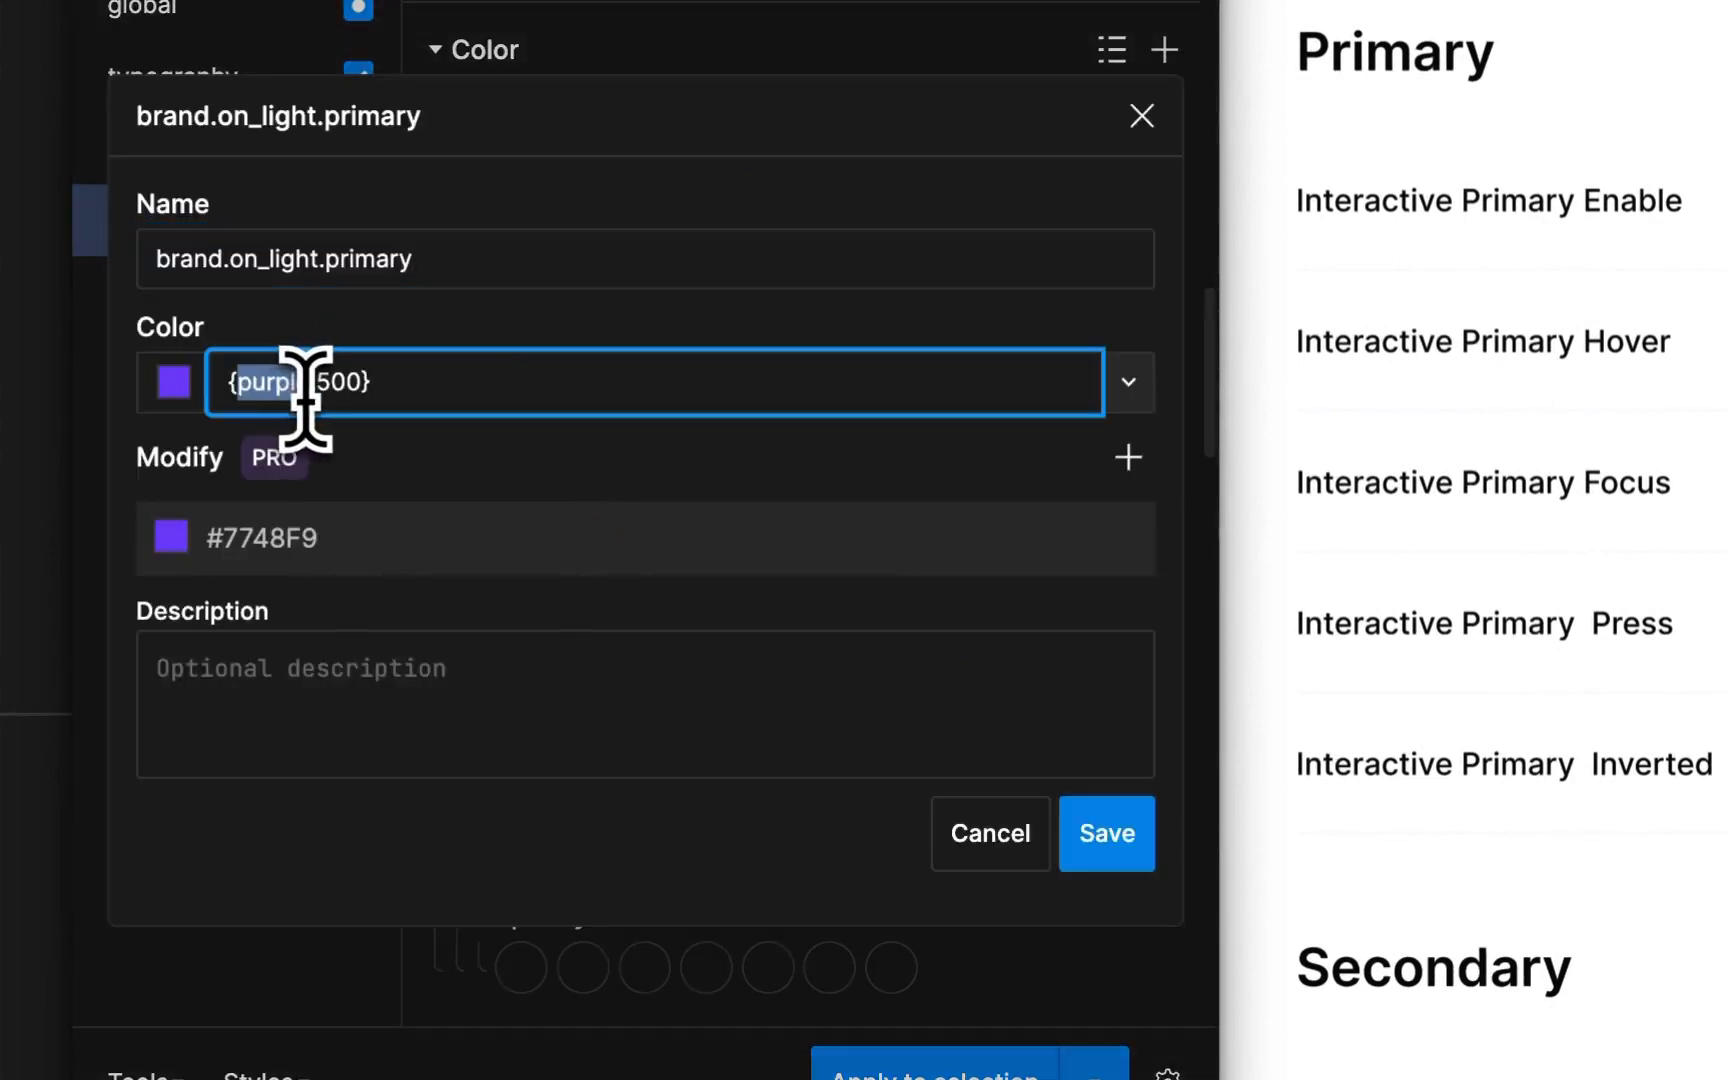
{"action": "type", "text": "{blue.500}"}
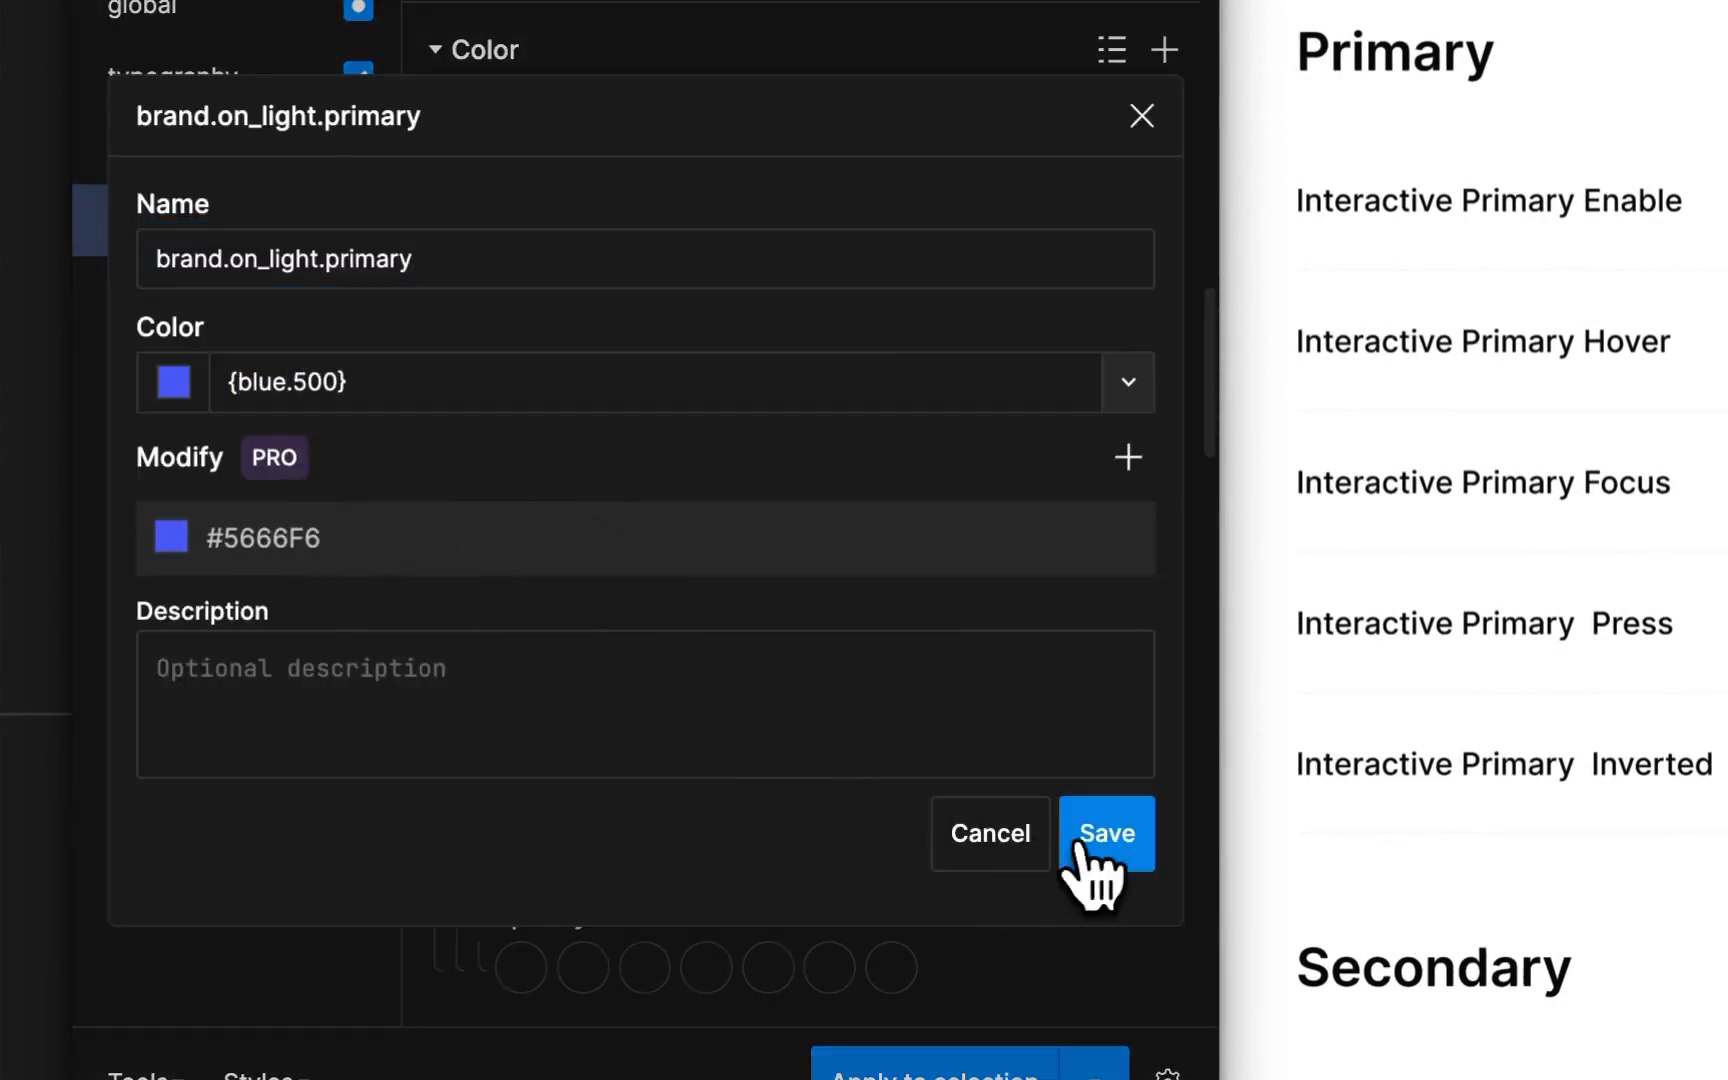
{"action": "left_click", "coordinate": [1104, 834]}
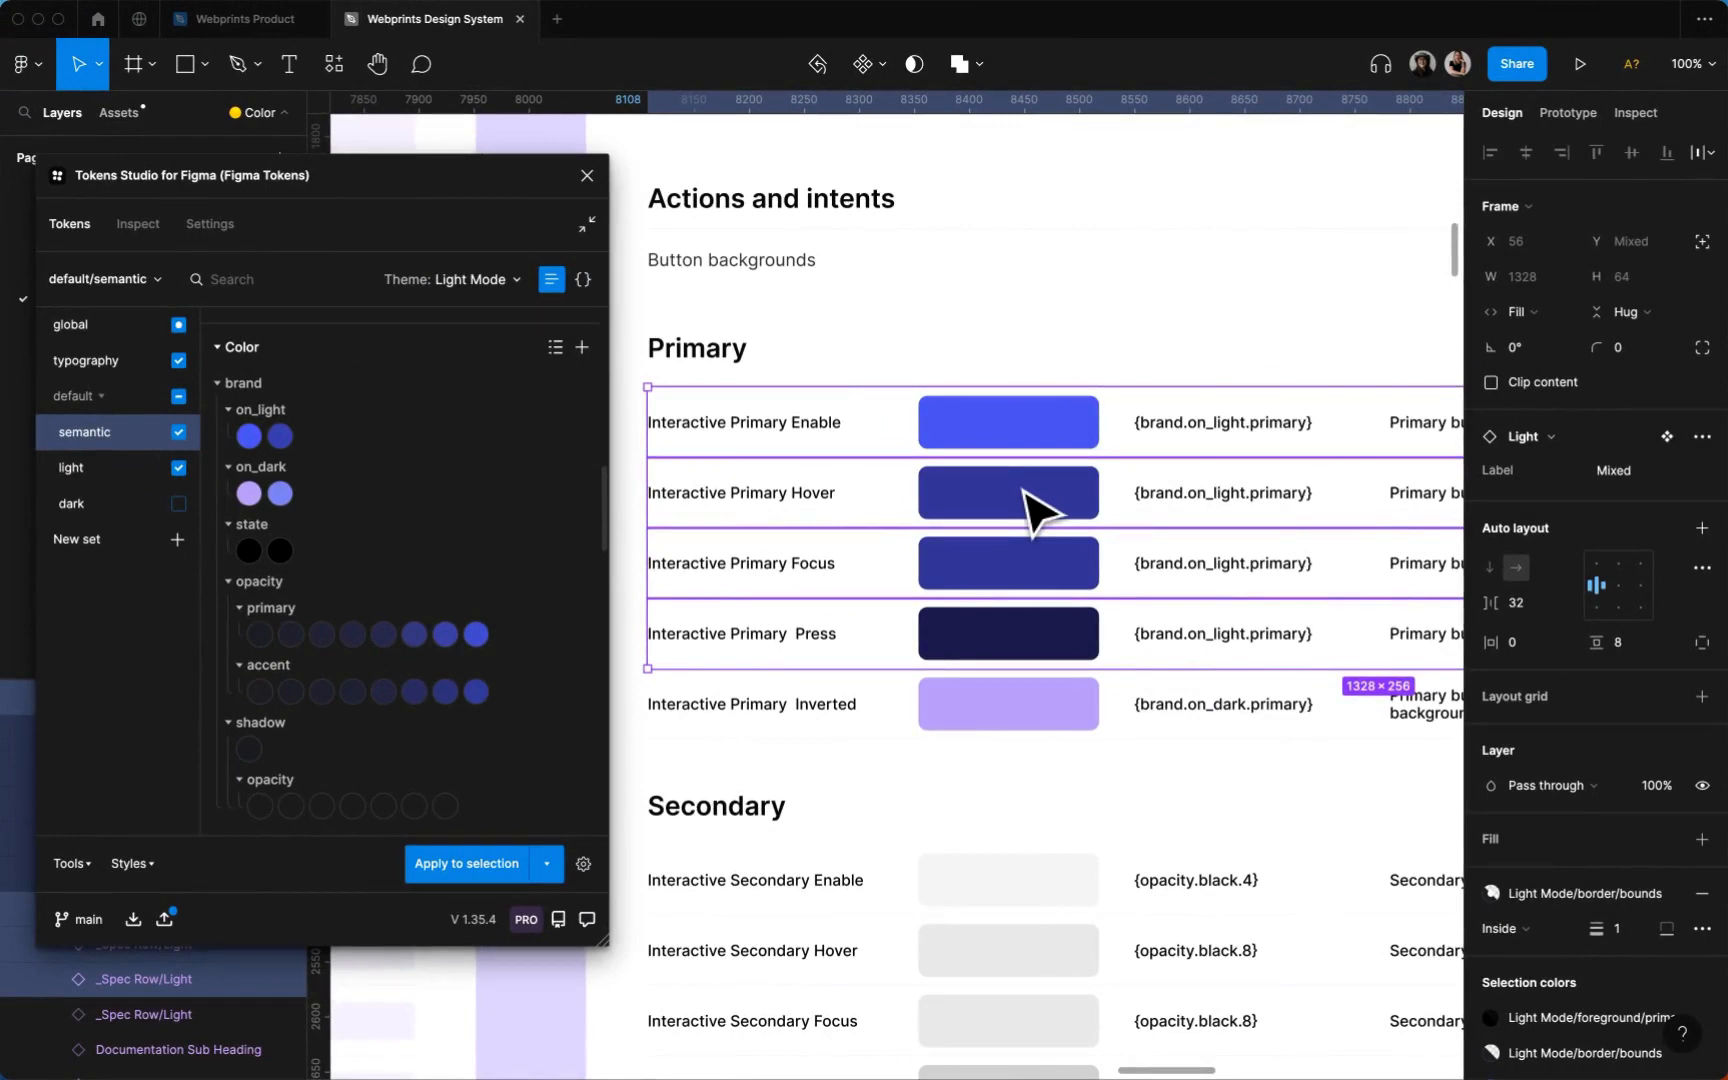
{"action": "mouse_move", "coordinate": [1124, 462]}
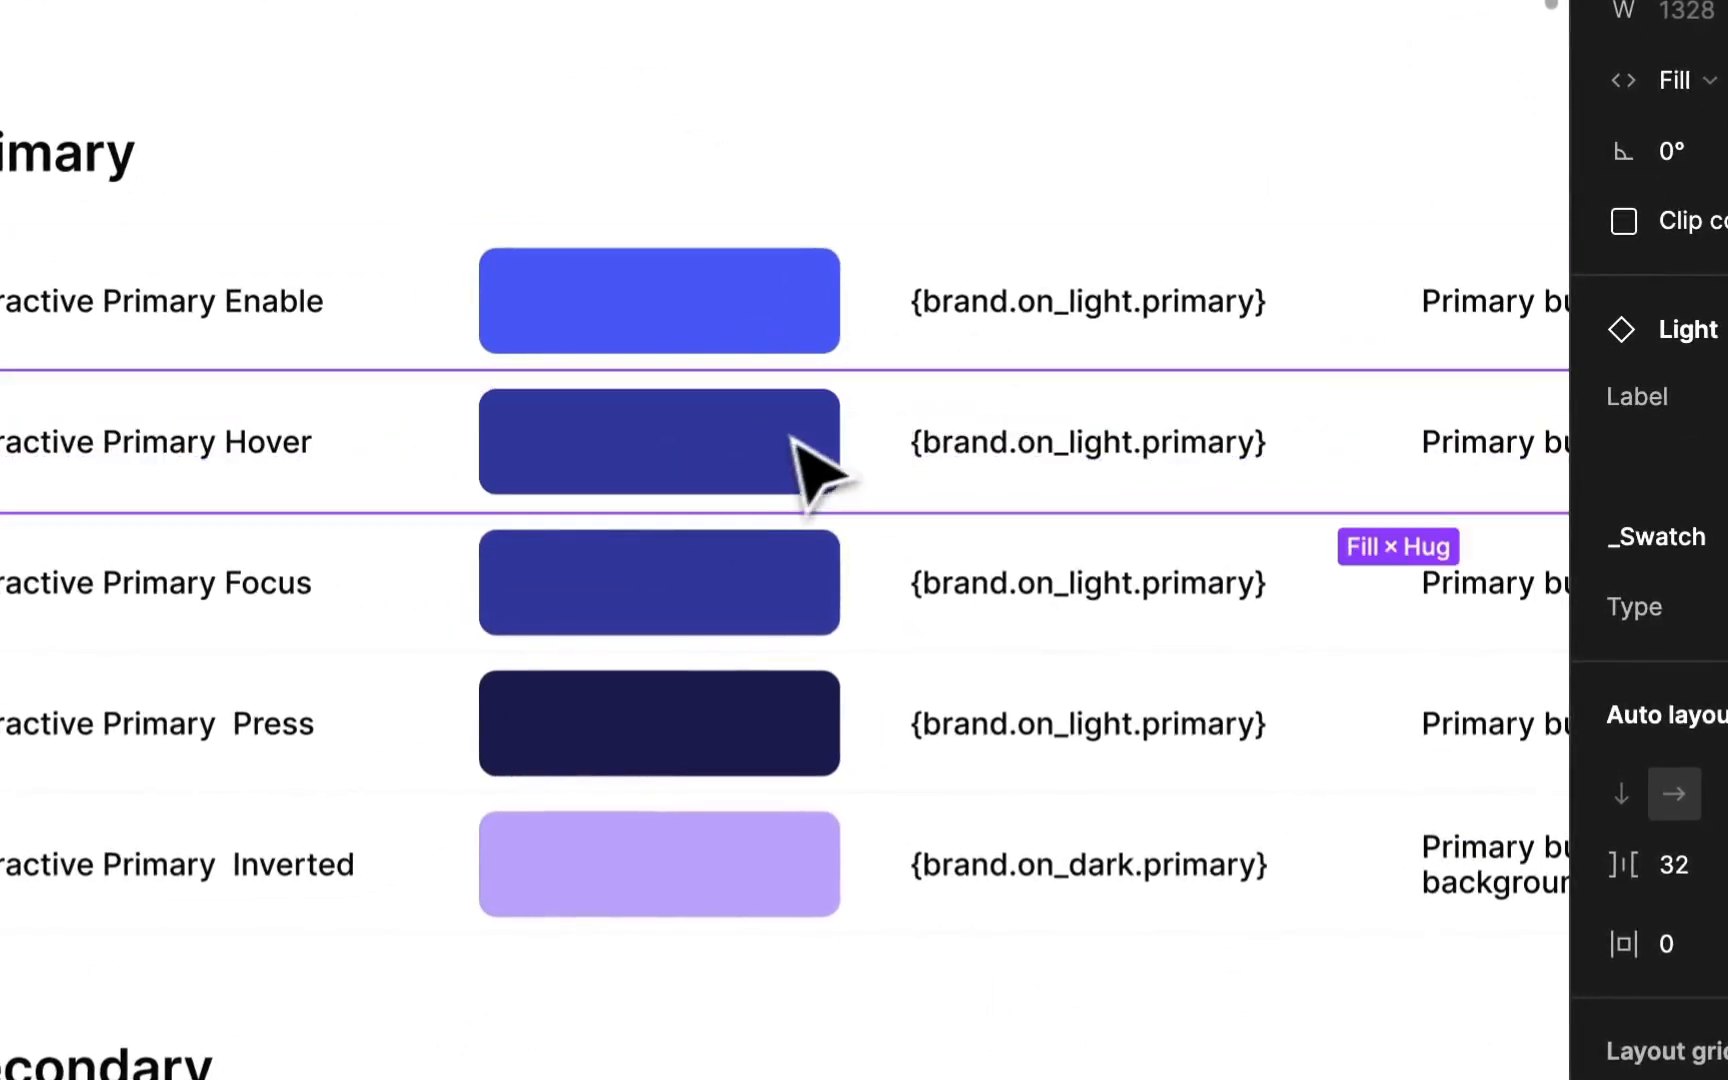
{"action": "left_click", "coordinate": [658, 722]}
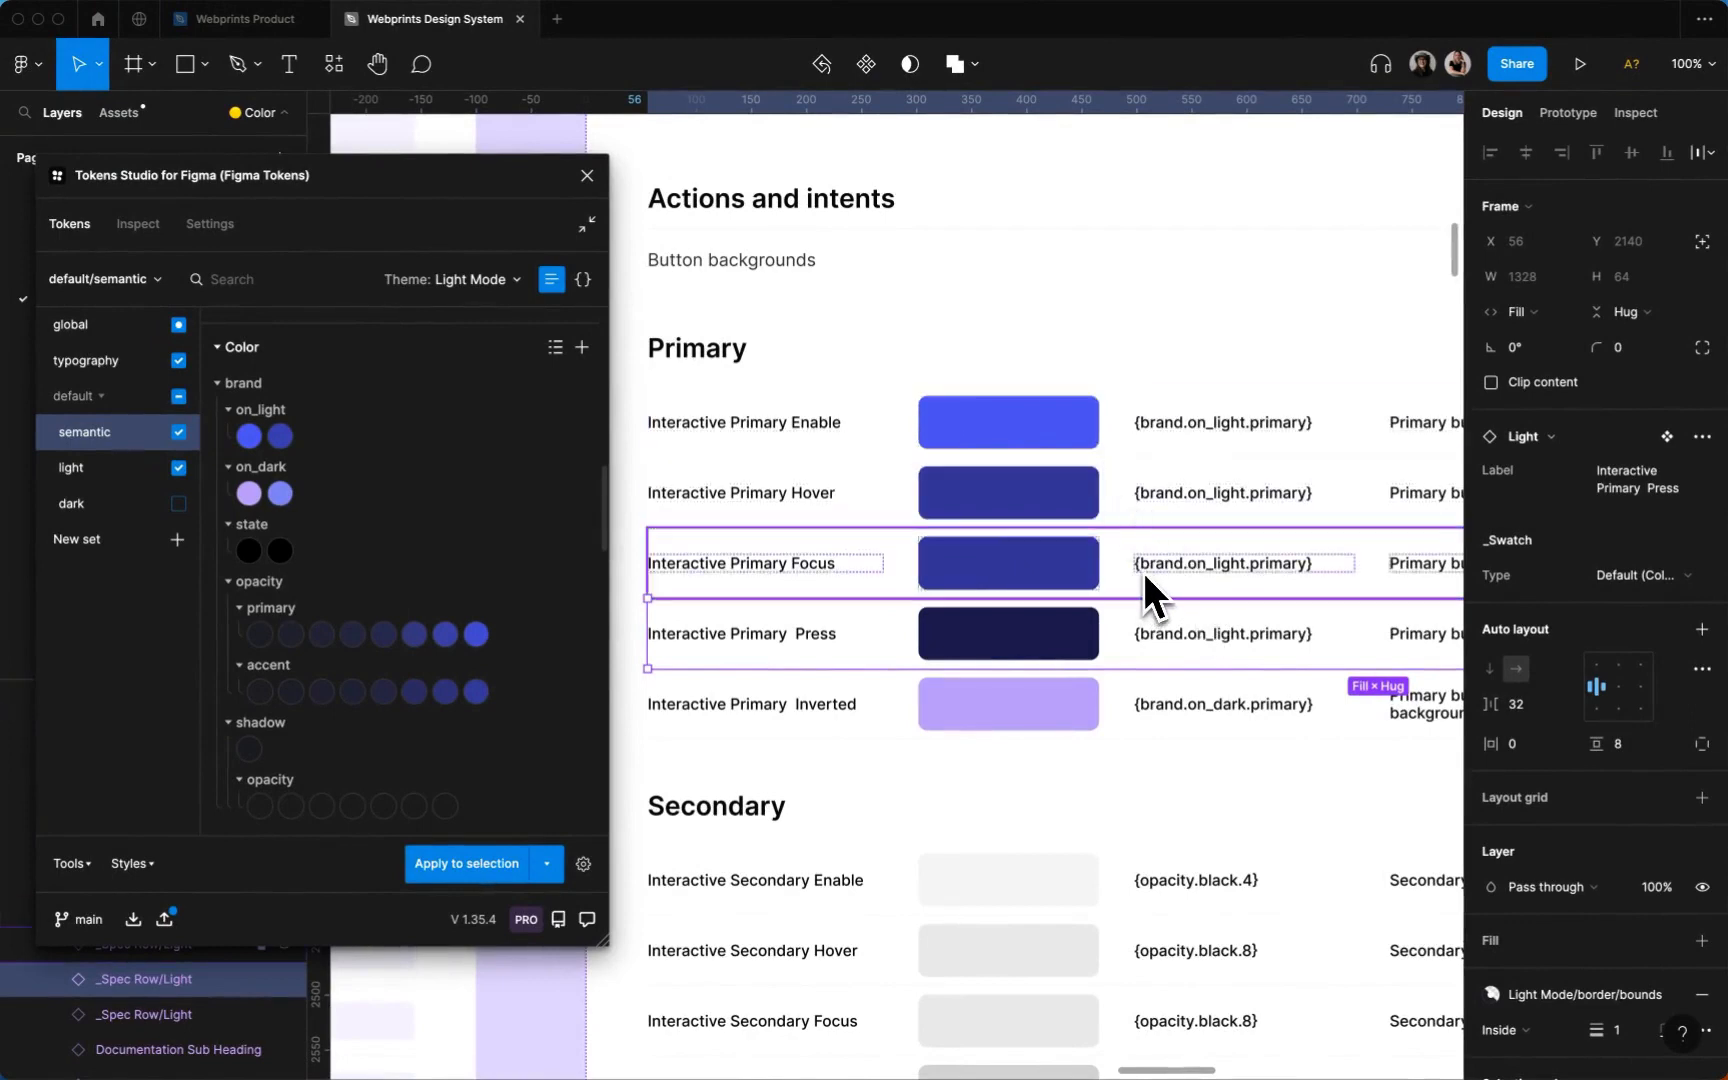
Restore brand.on_light.primary to reference {purple.500} and save the change
{"action": "right_click", "coordinate": [246, 436]}
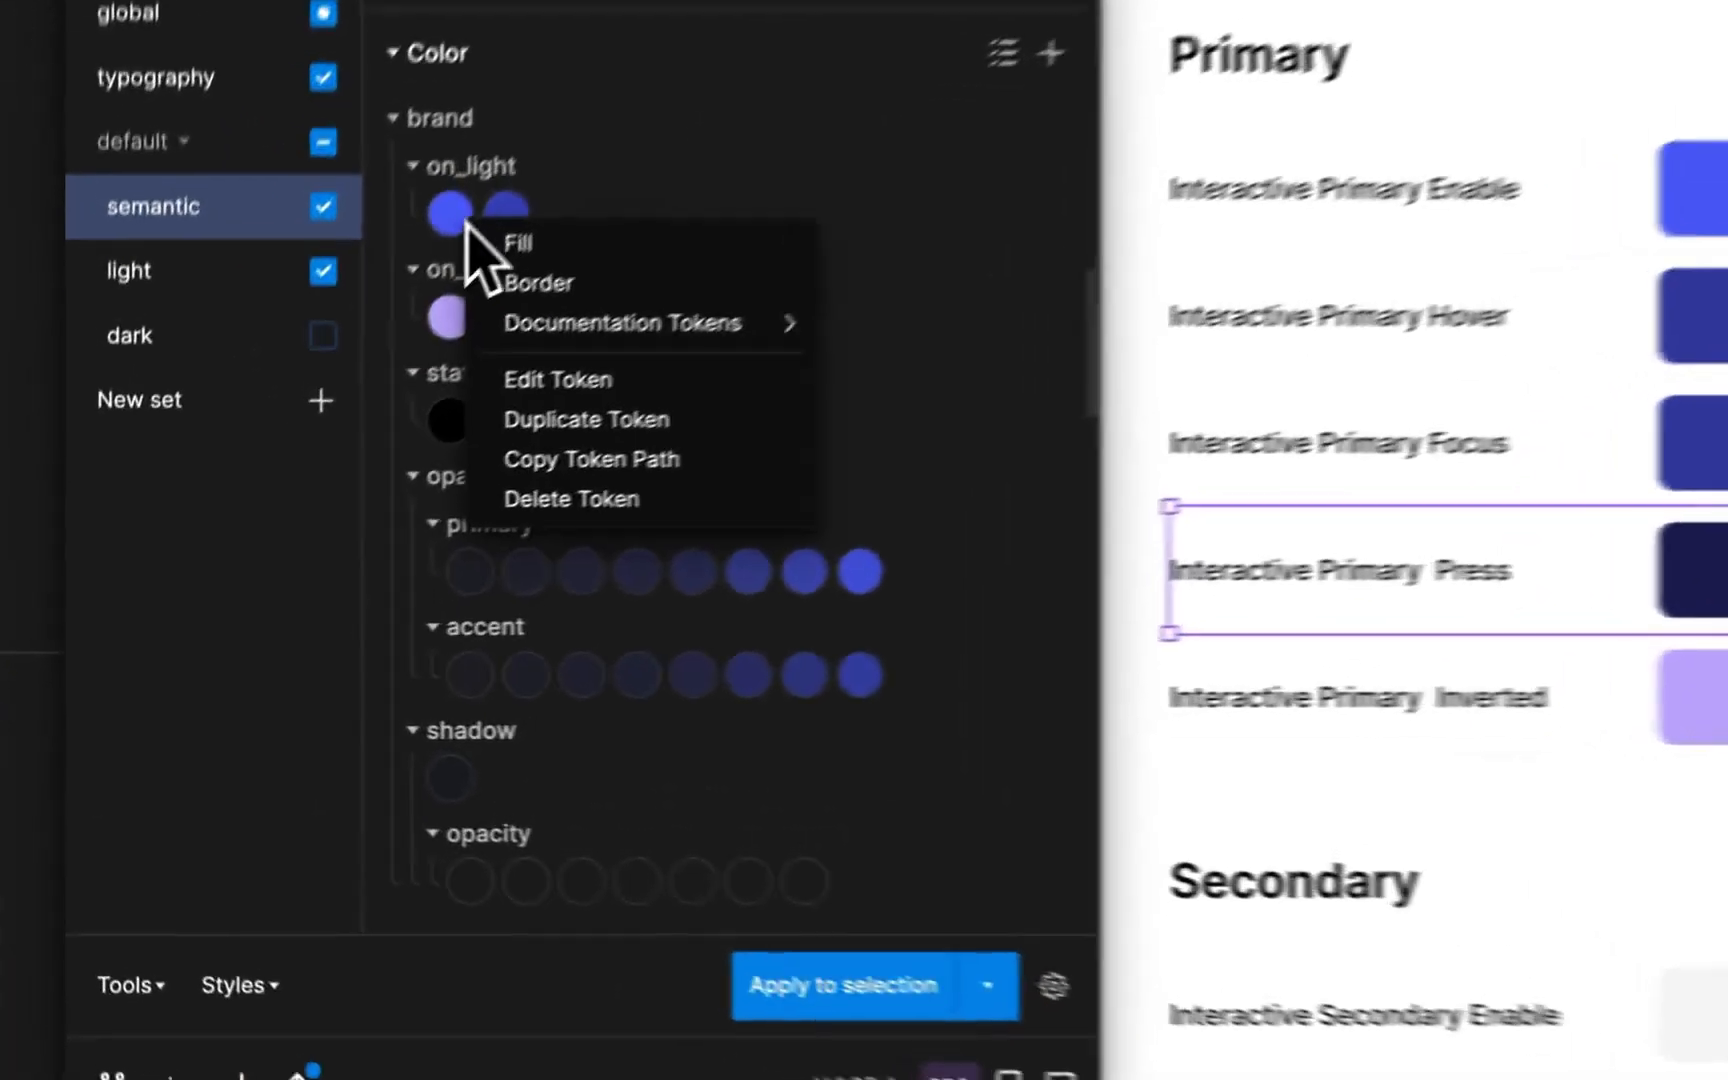
{"action": "left_click", "coordinate": [556, 380]}
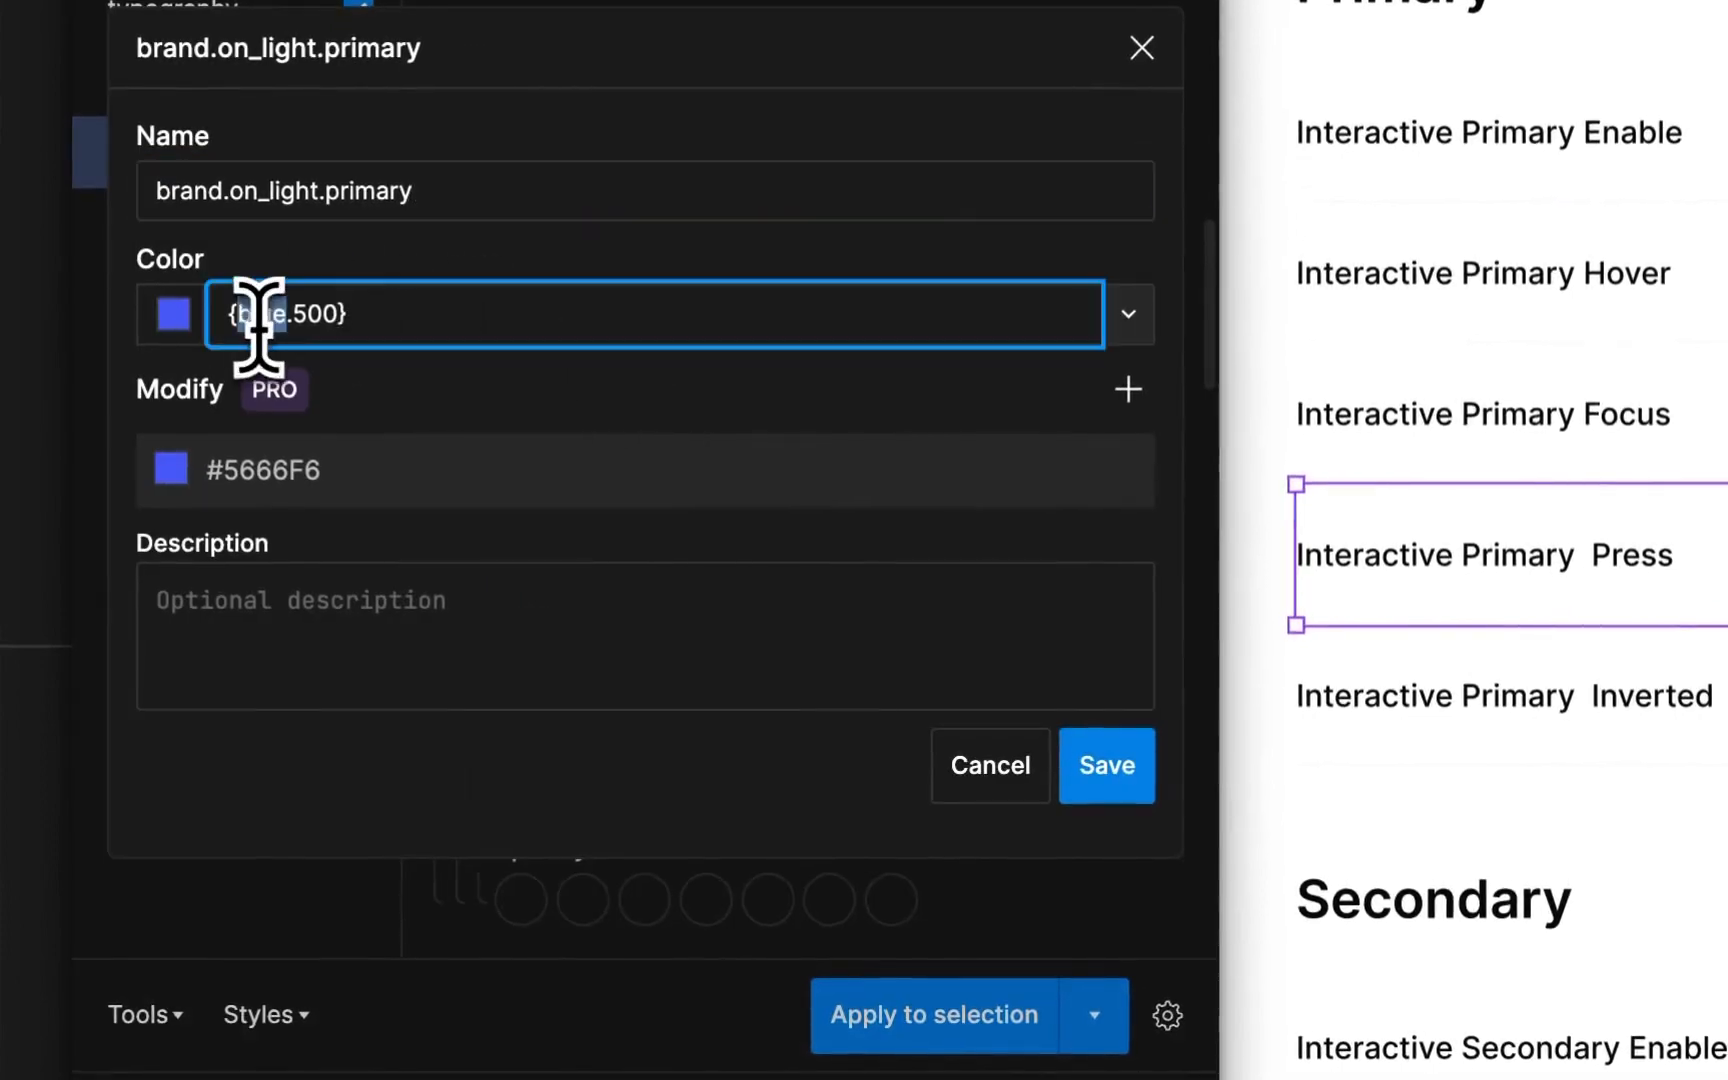
{"action": "type", "text": "{purple.500}"}
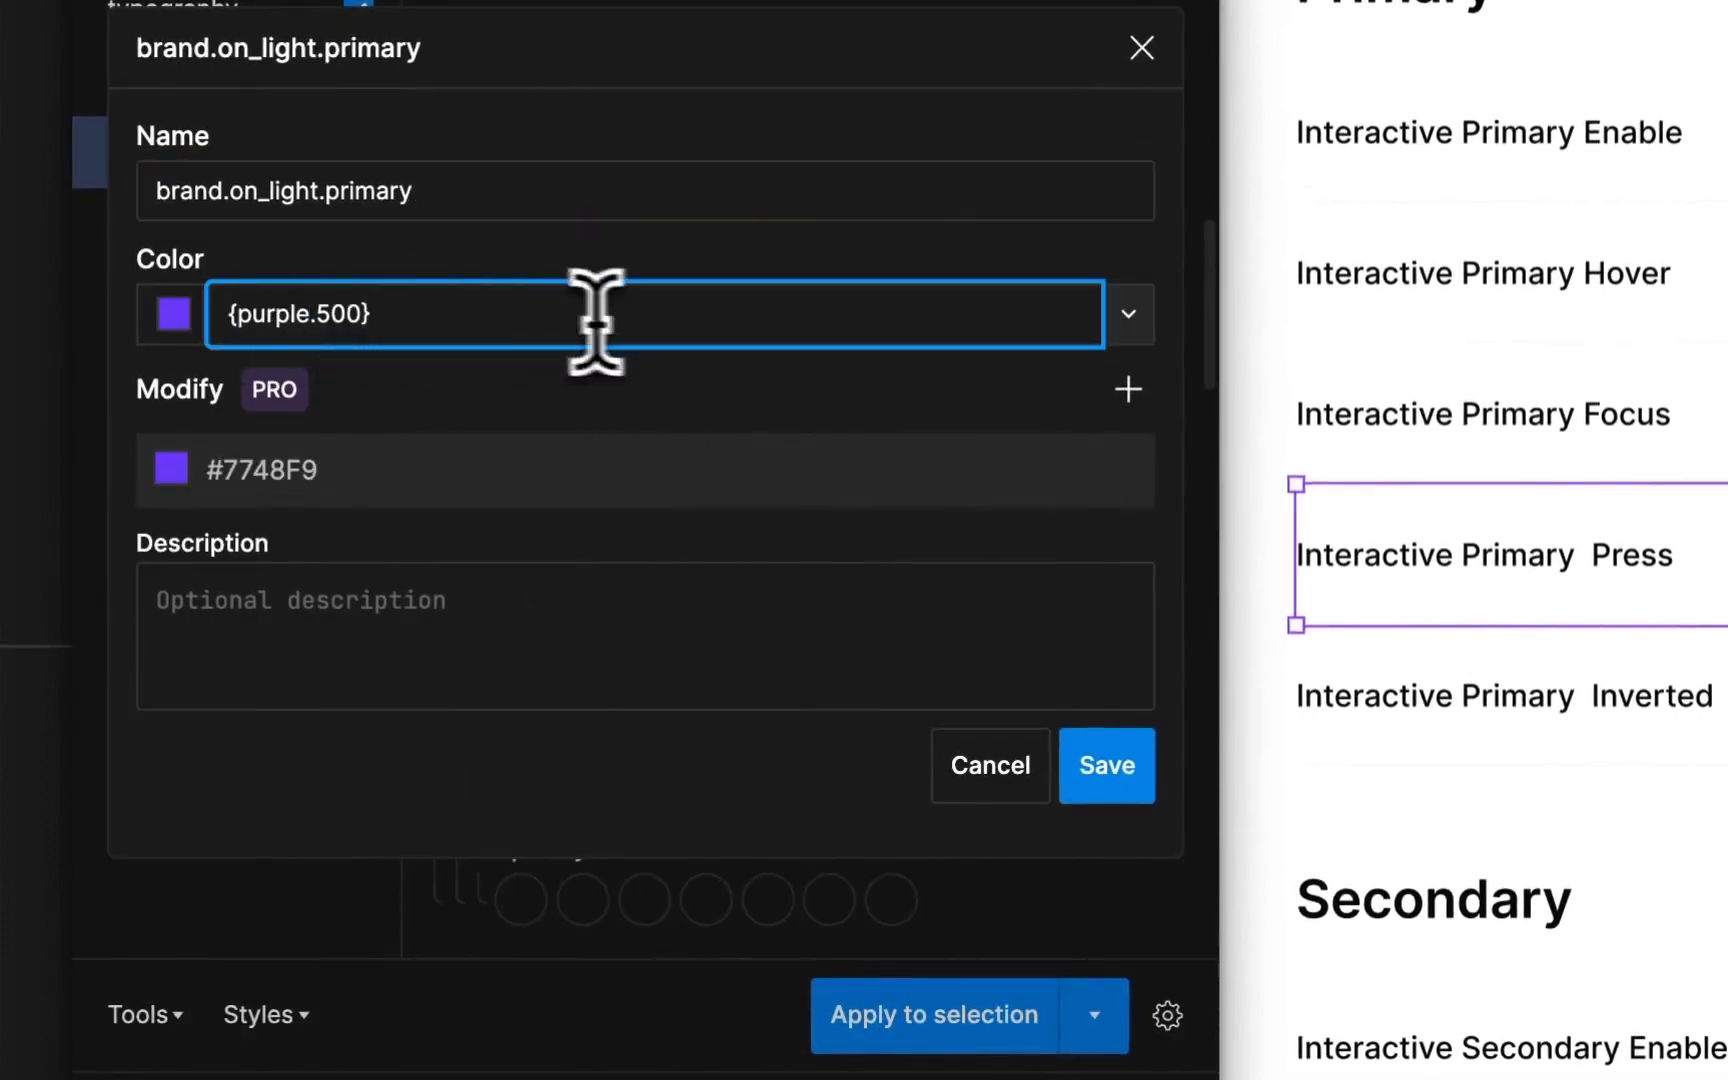
{"action": "left_click", "coordinate": [1106, 766]}
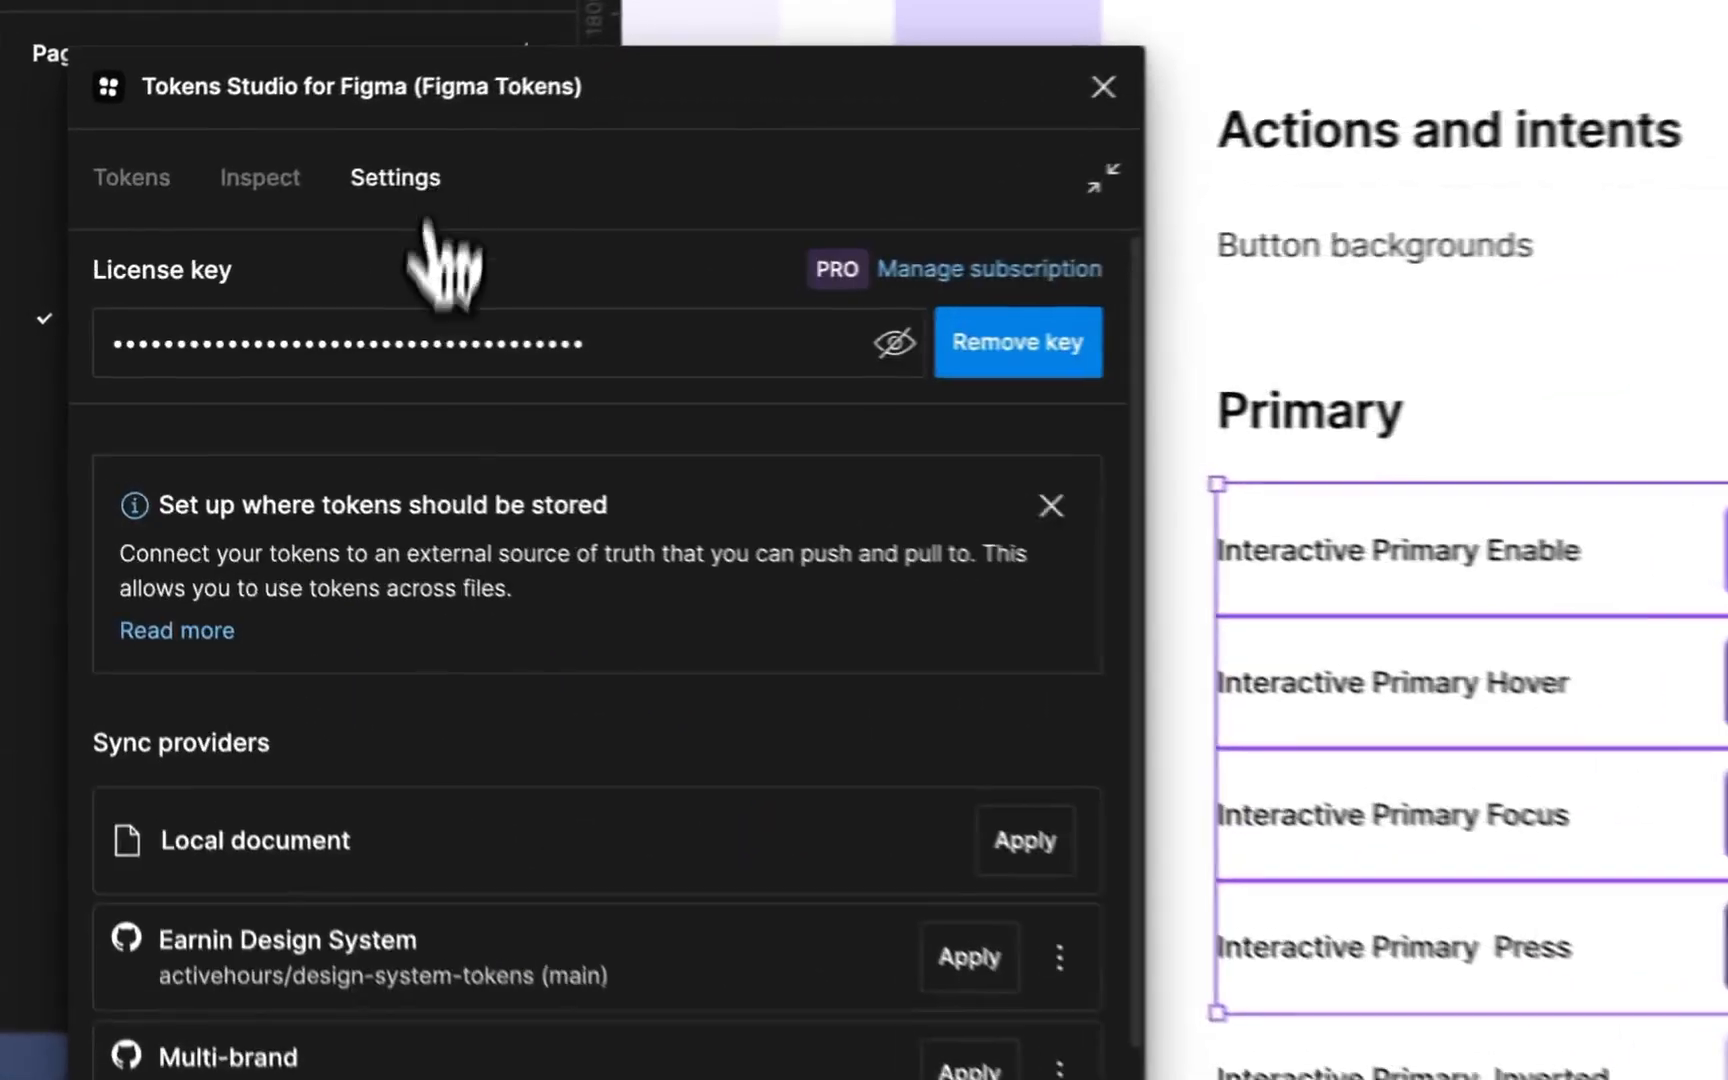
Review the token sync settings, inspect the Blue 500 swatch fill, and return to the global token set
{"action": "left_click", "coordinate": [132, 178]}
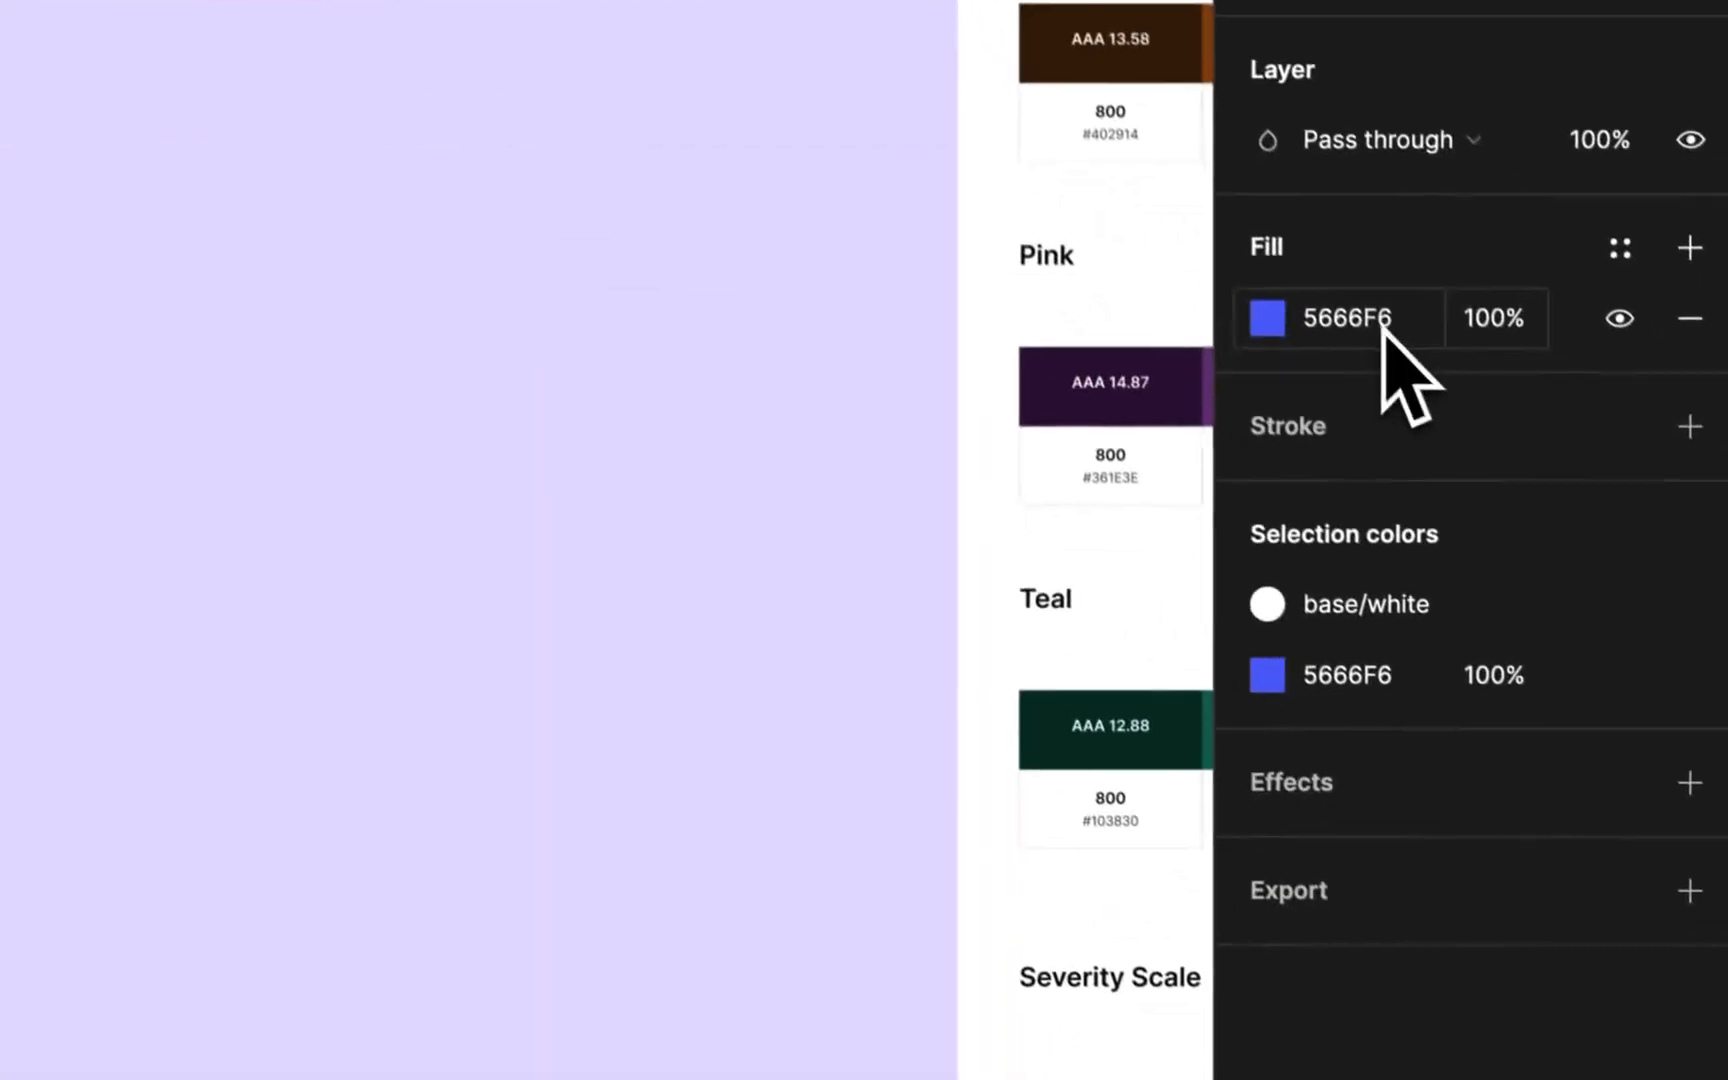
{"action": "left_click", "coordinate": [1268, 318]}
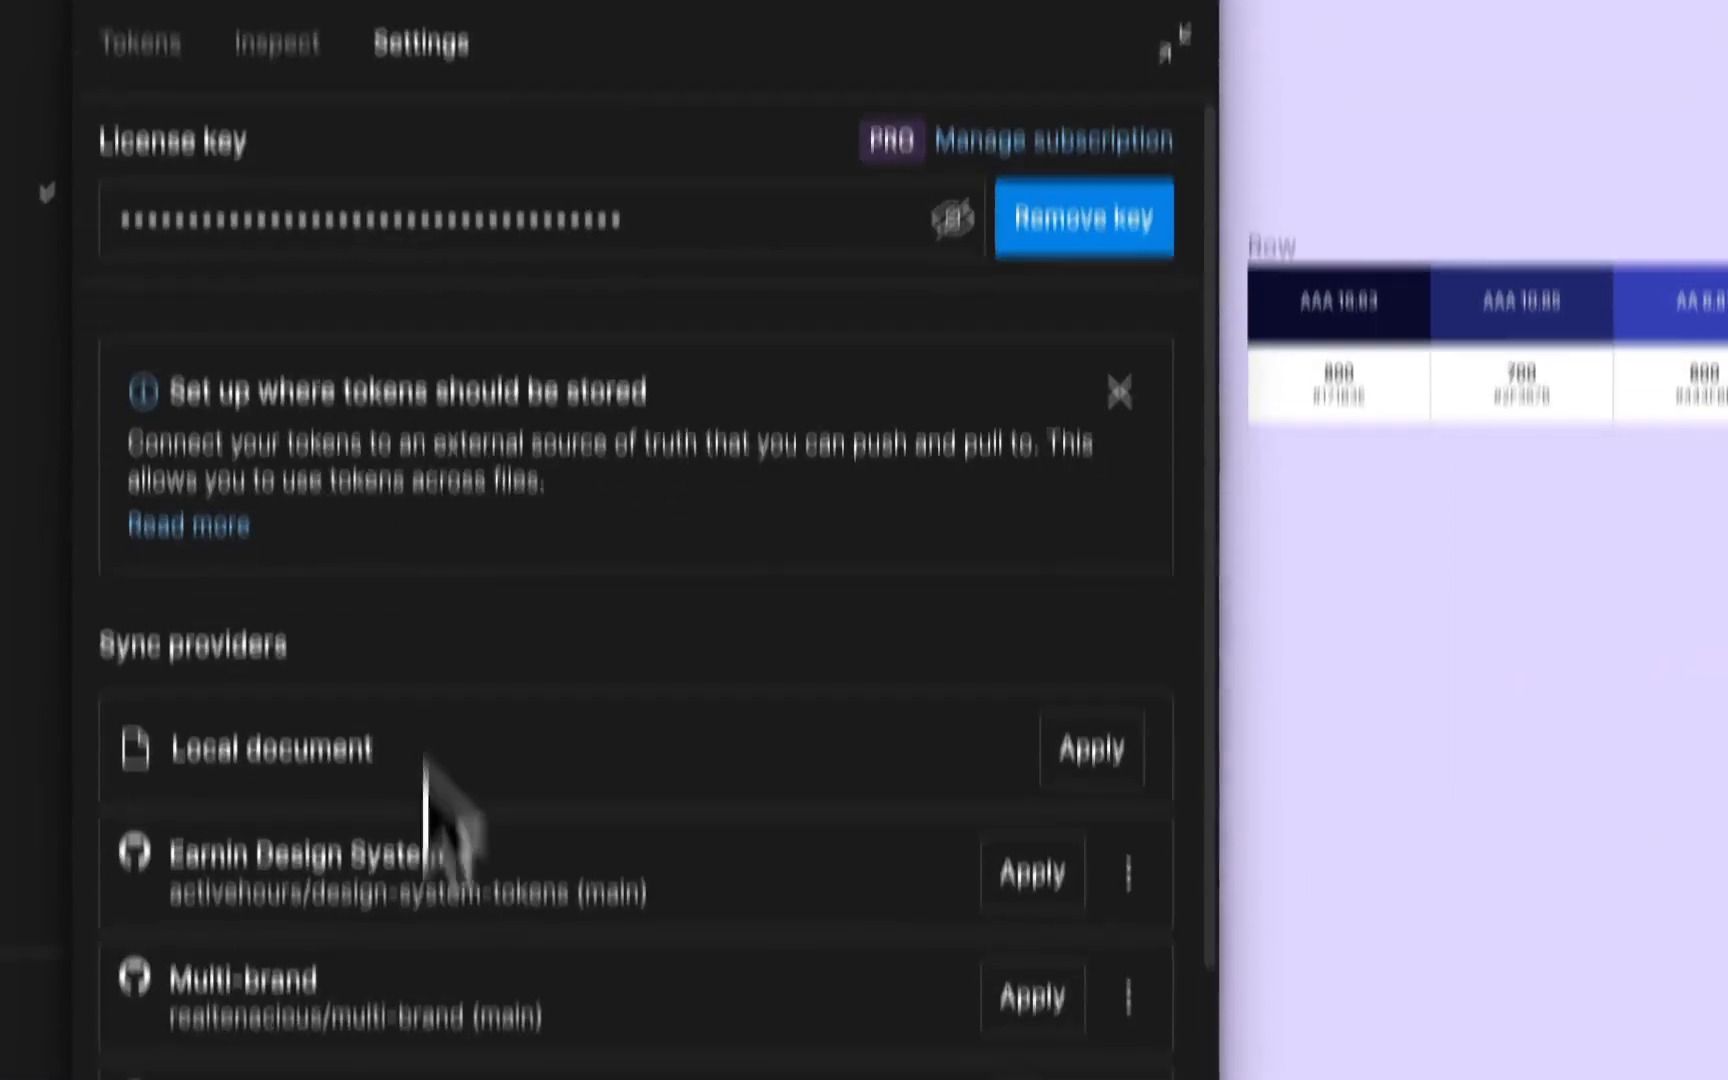
{"action": "left_click", "coordinate": [138, 154]}
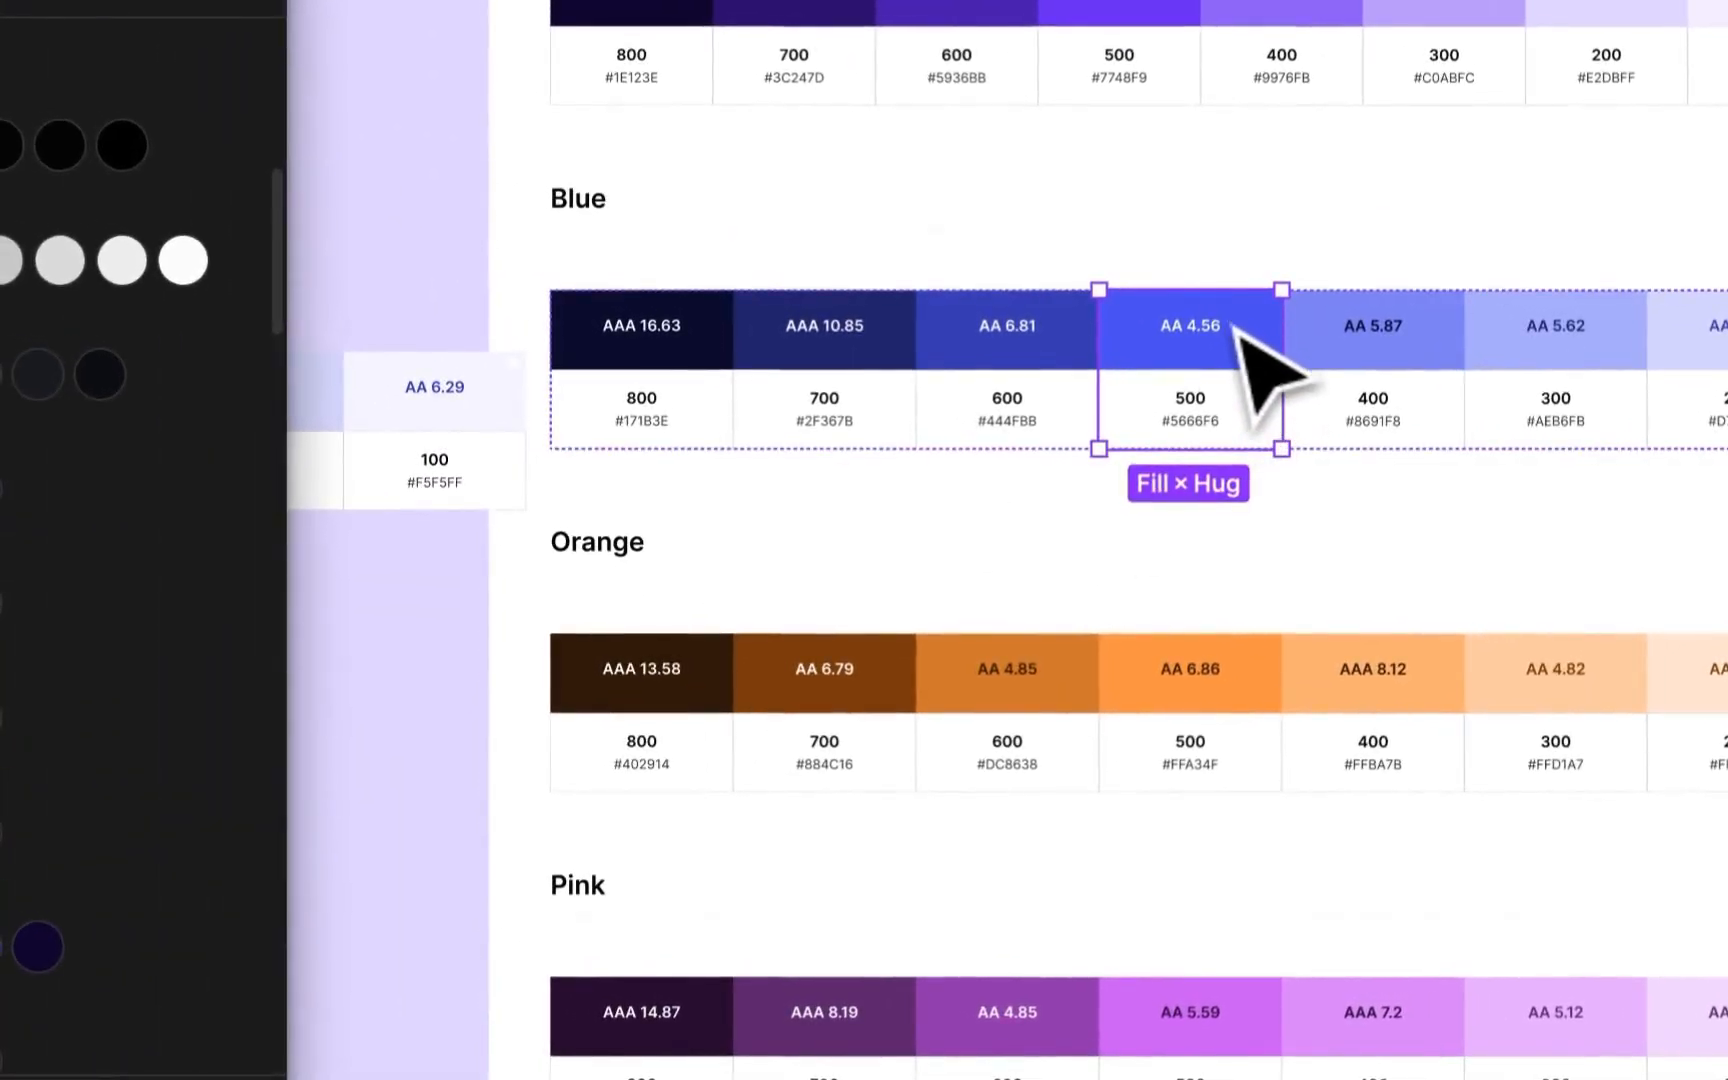
{"action": "mouse_move", "coordinate": [518, 804]}
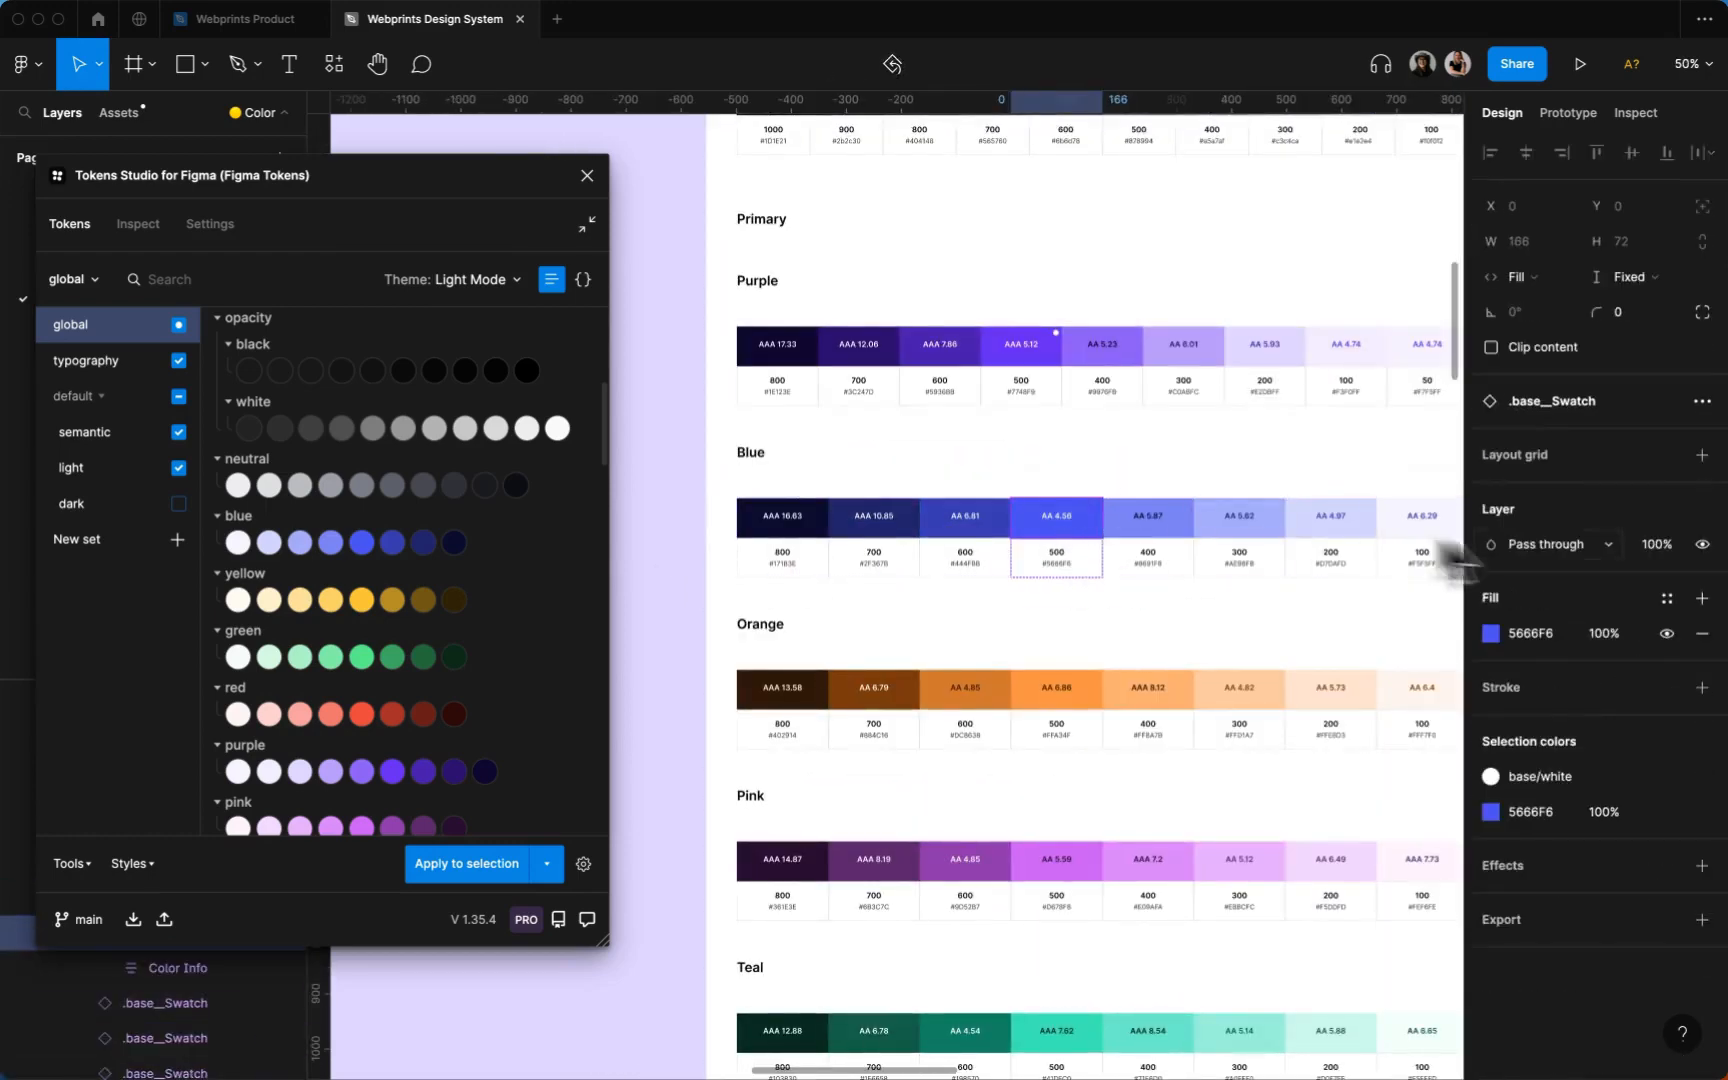
Browse the swatch's colour styles and navigate to the Light Mode Foreground frame
{"action": "left_click", "coordinate": [1666, 598]}
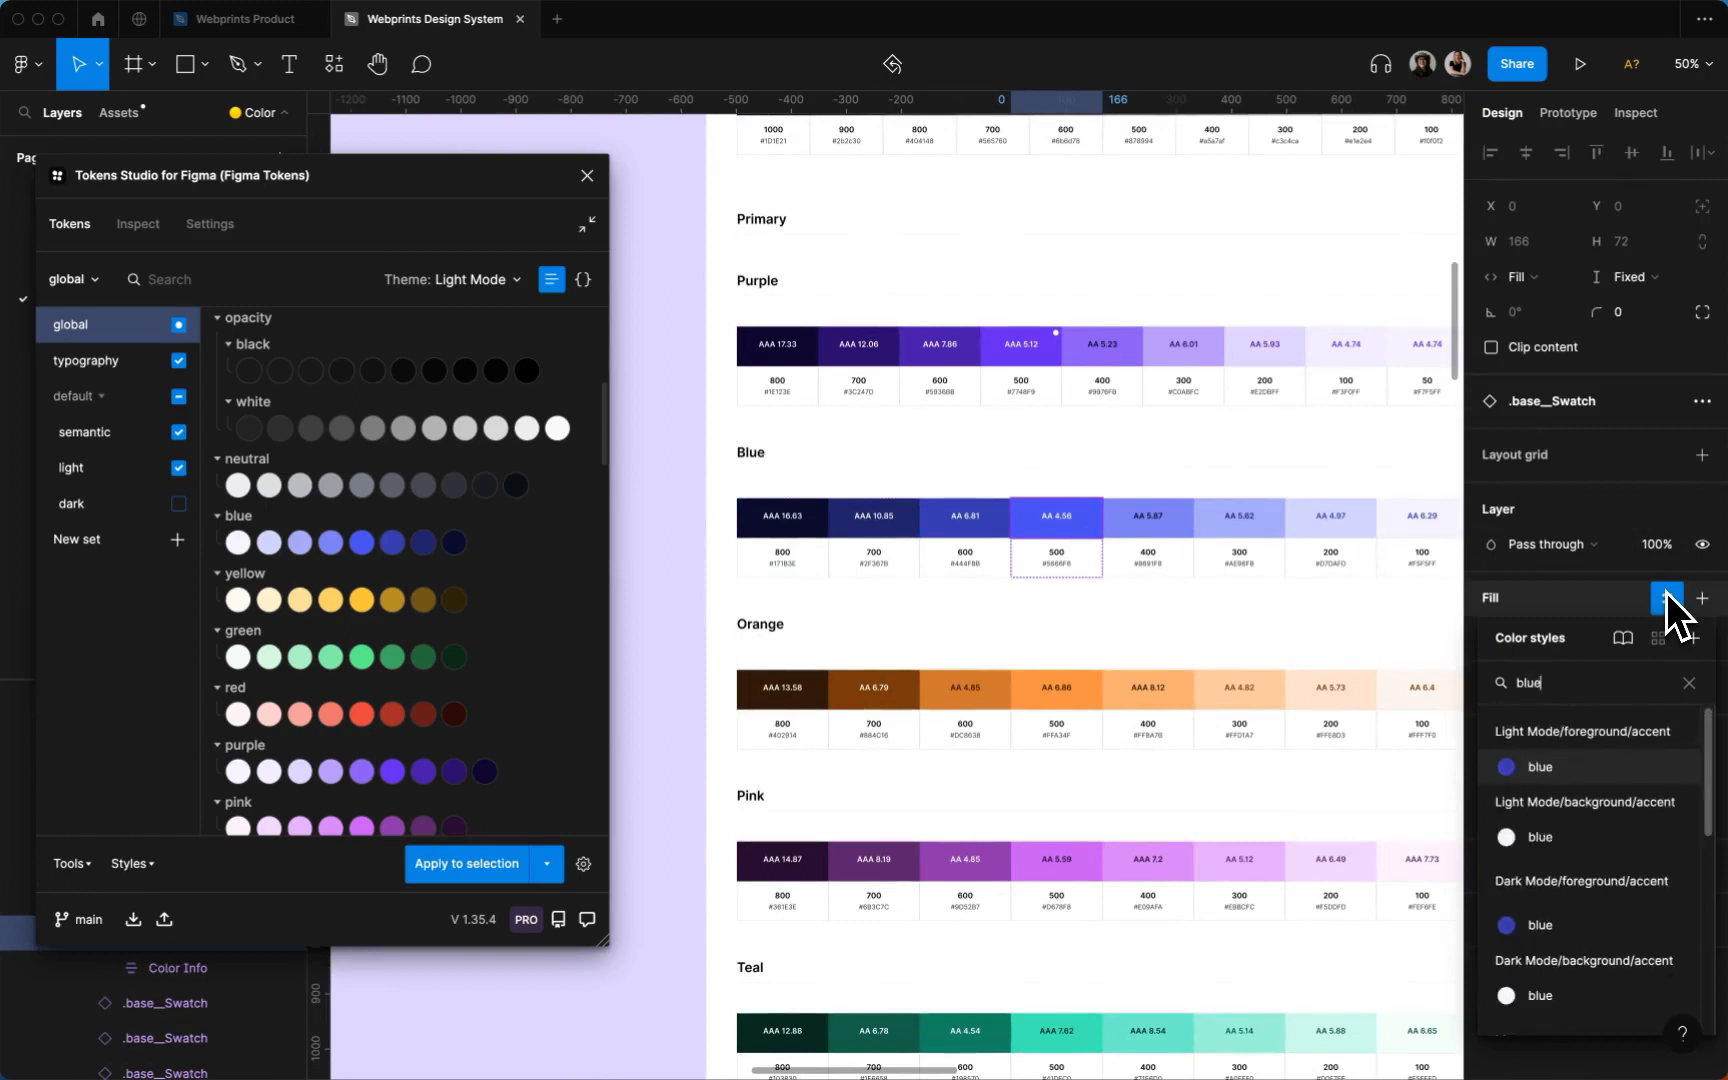
{"action": "left_click", "coordinate": [1542, 766]}
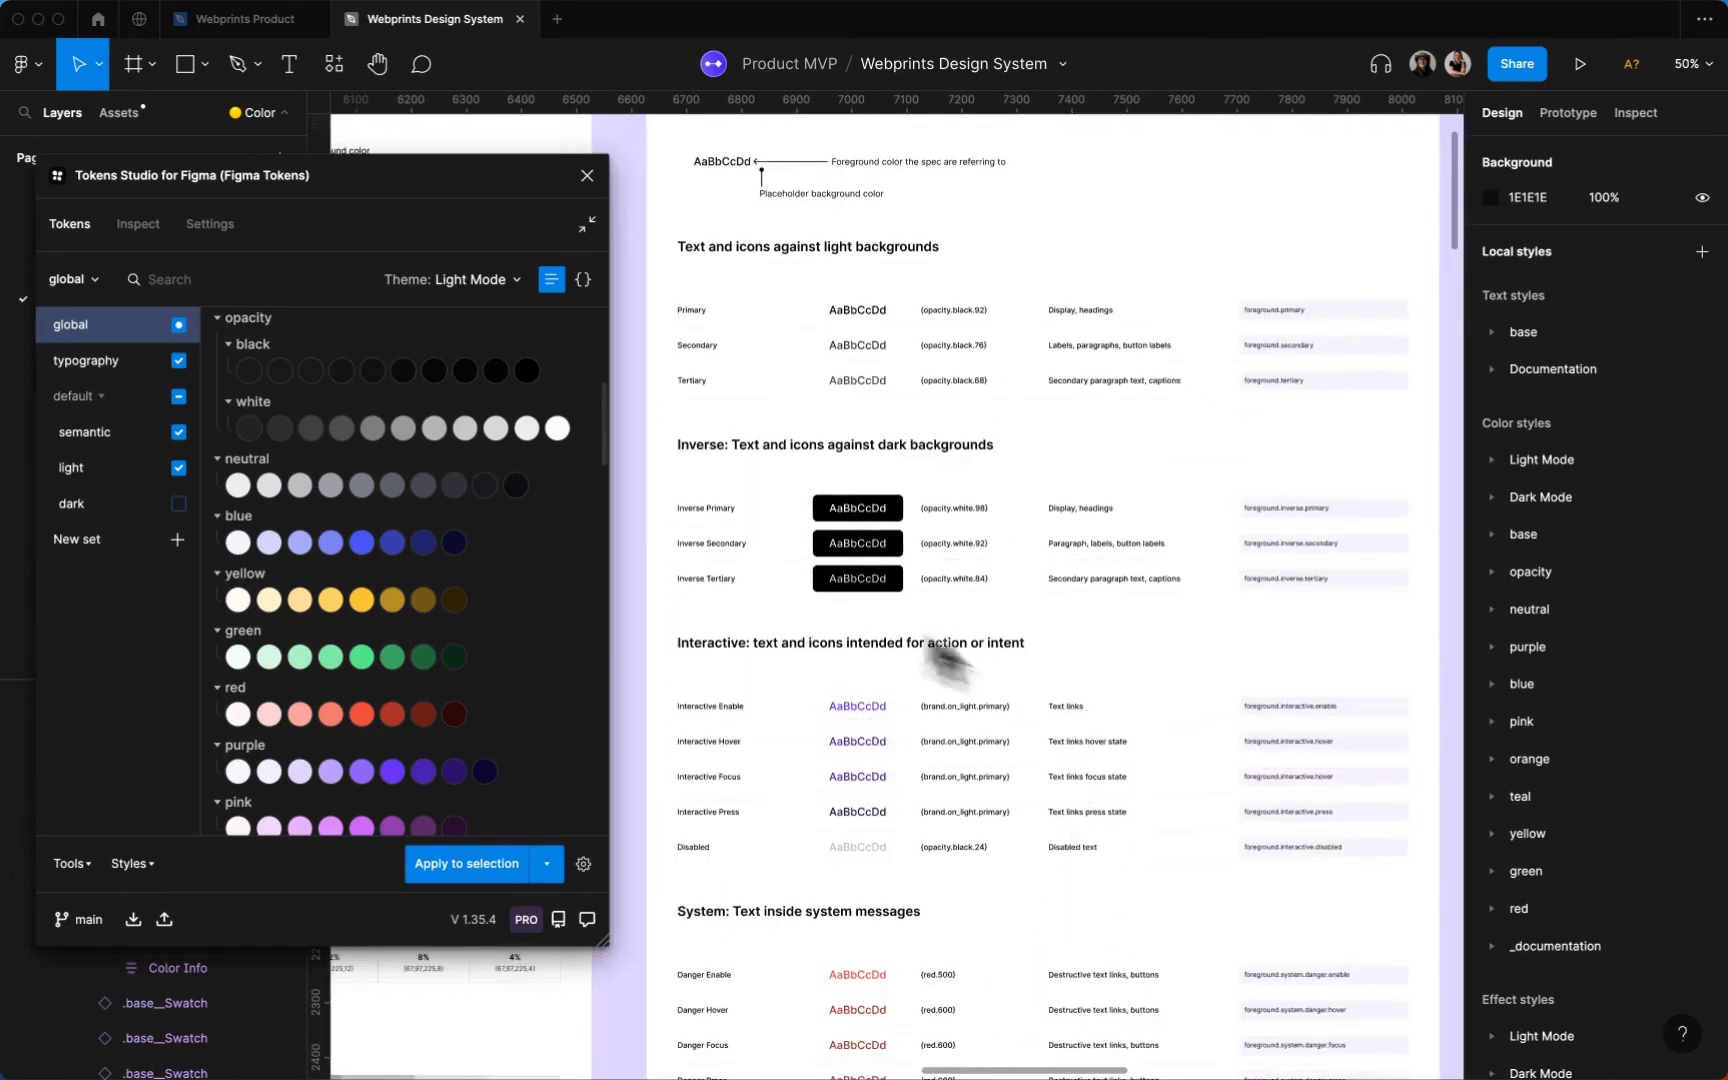
Switch to the light set and expand its foreground group to review interactive and system colour tokens
{"action": "left_click", "coordinate": [70, 468]}
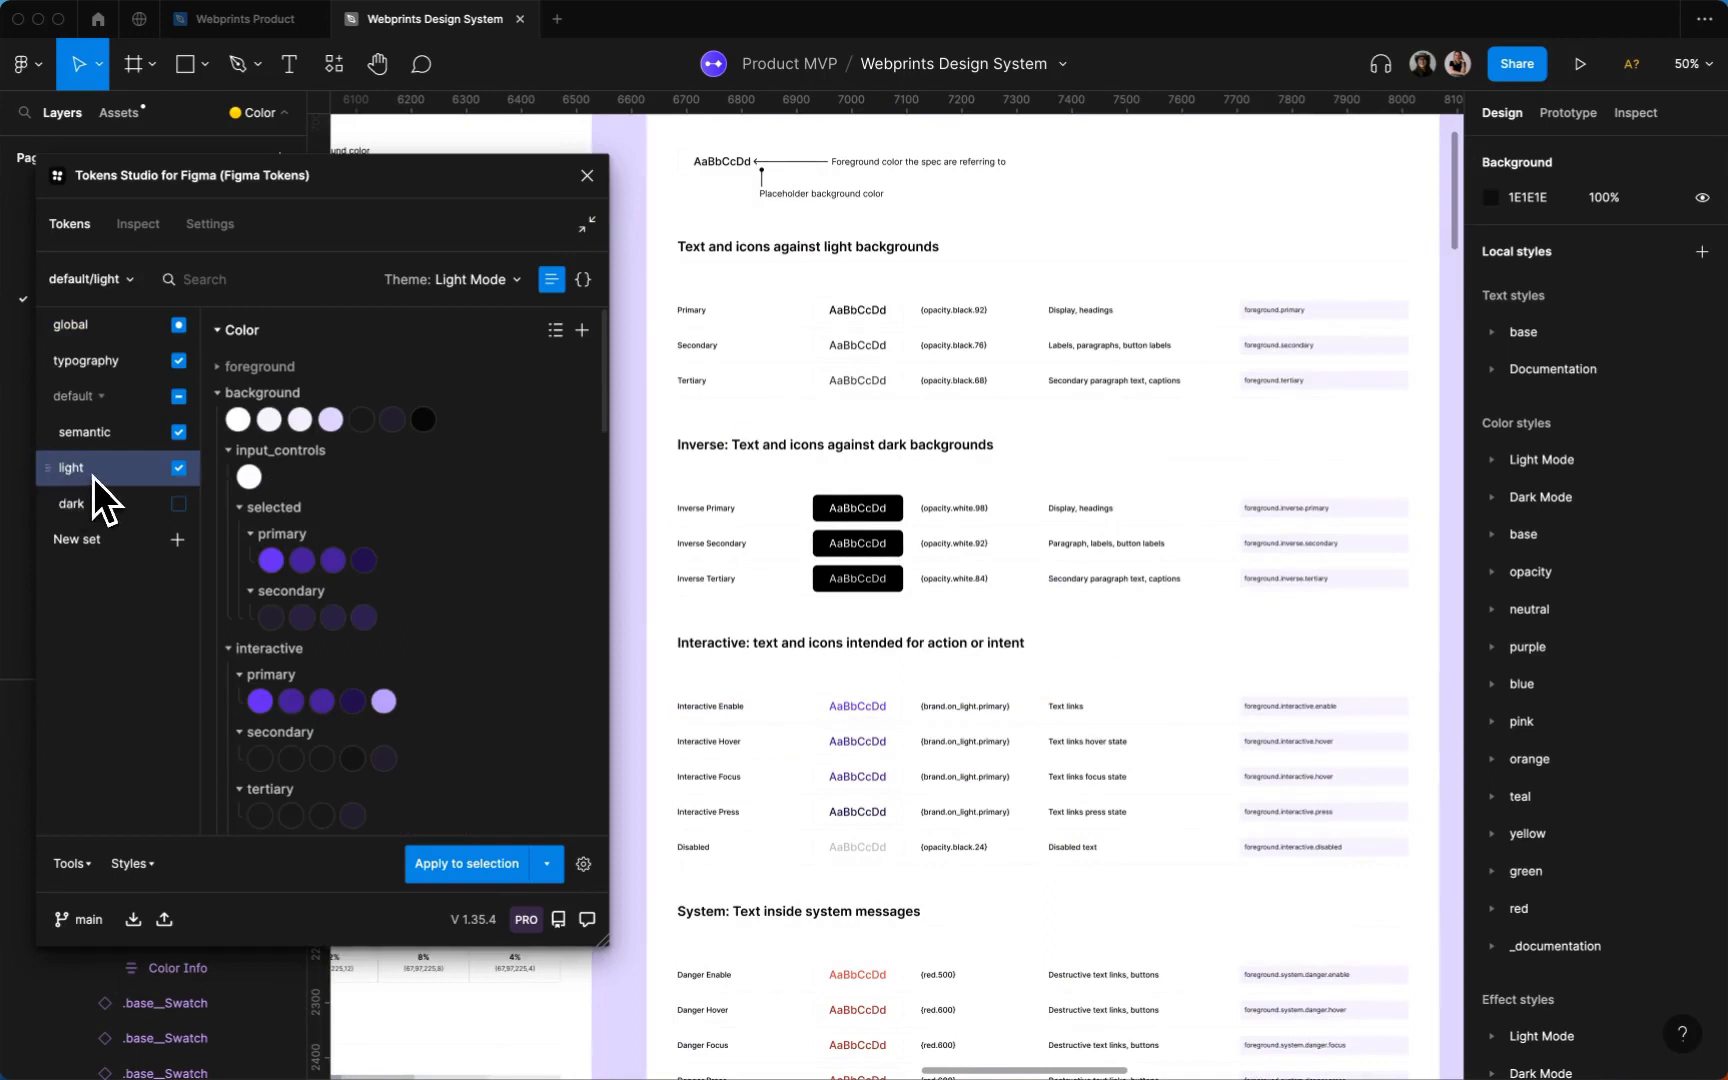
{"action": "left_click", "coordinate": [228, 366]}
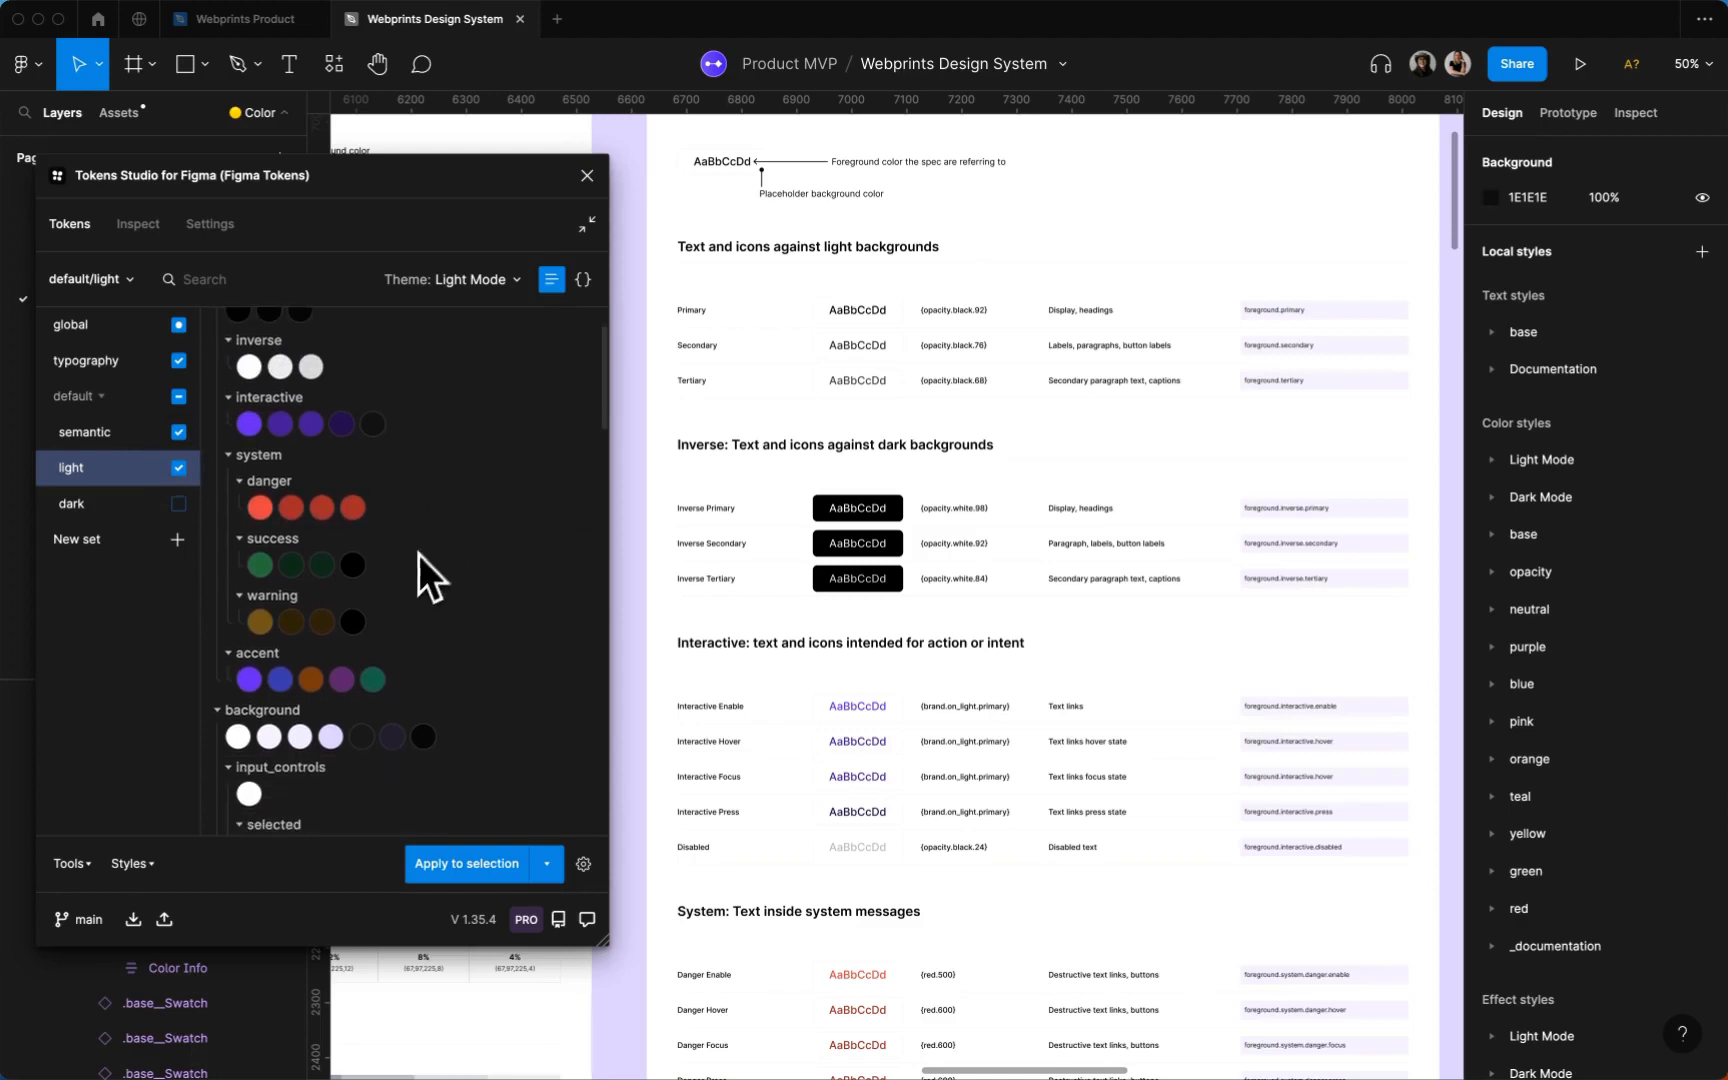
{"action": "scroll", "scroll_direction": "down", "scroll_amount": 3}
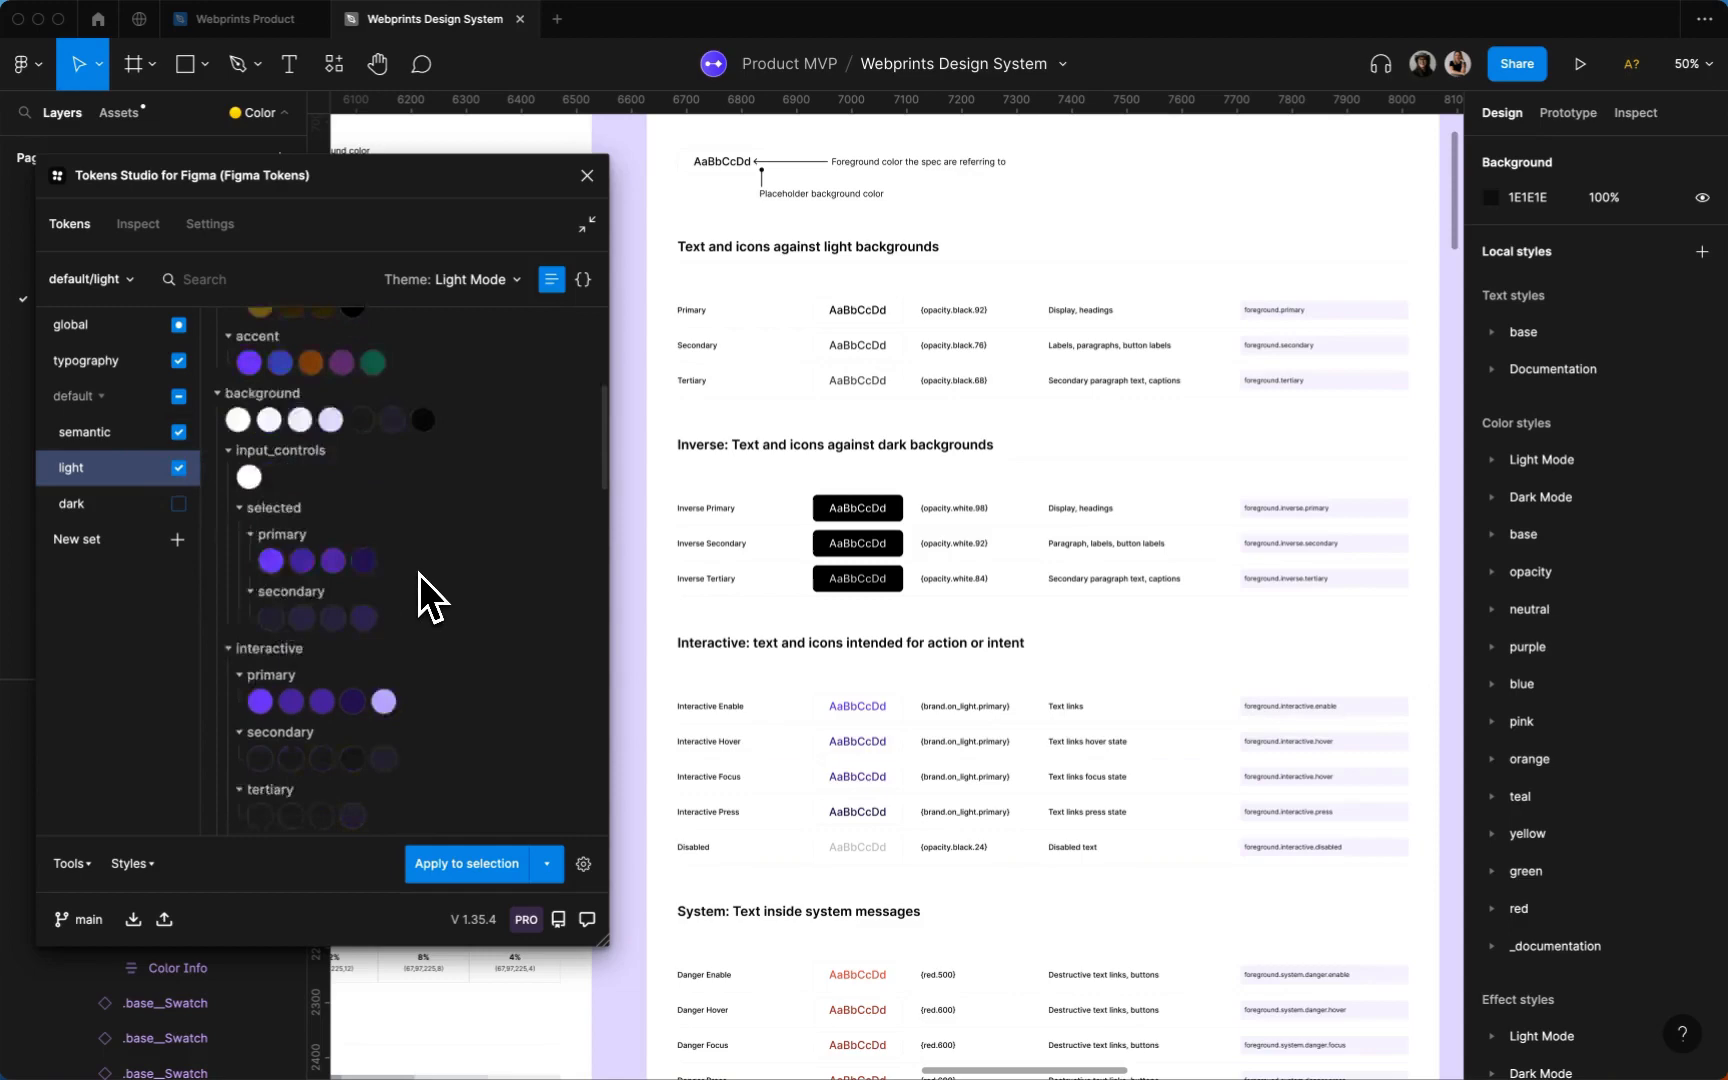
{"action": "scroll", "scroll_direction": "down", "scroll_amount": 3}
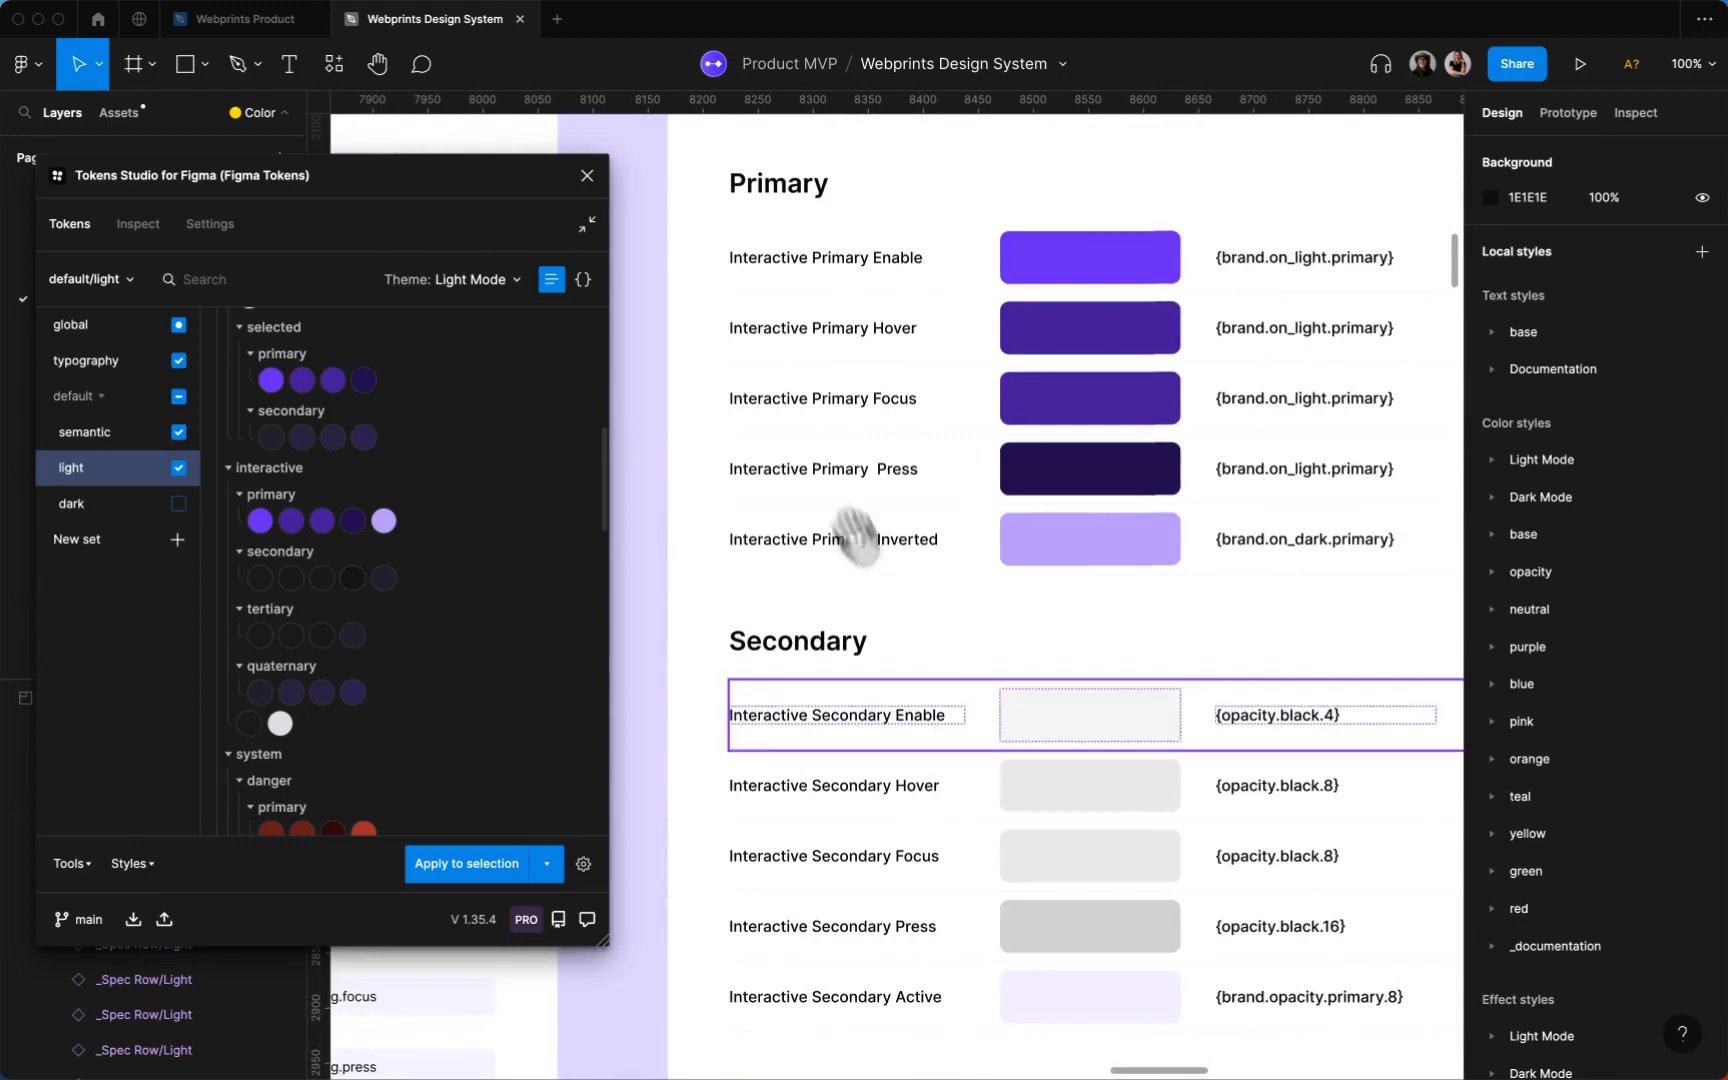
Scroll the canvas down to the Tertiary, Quaternary and Disabled interactive swatch specs
{"action": "scroll", "scroll_direction": "down", "scroll_amount": 3}
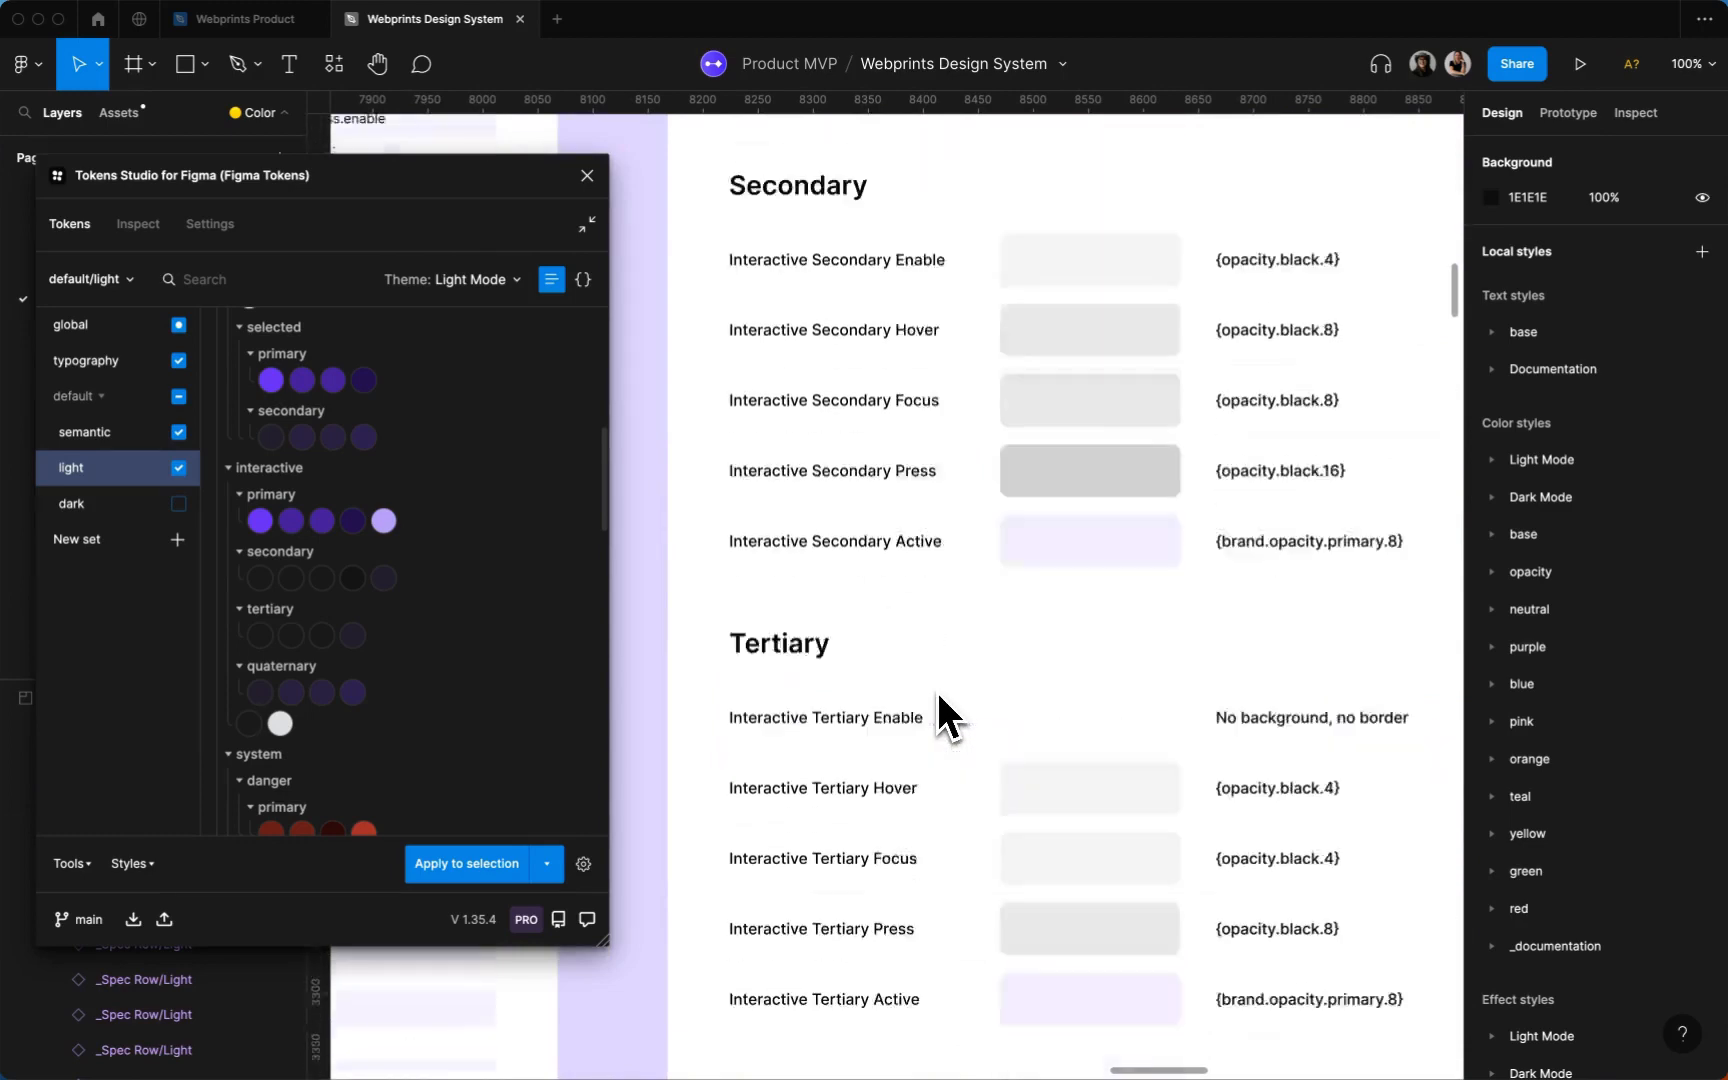
{"action": "scroll", "scroll_direction": "down", "scroll_amount": 3}
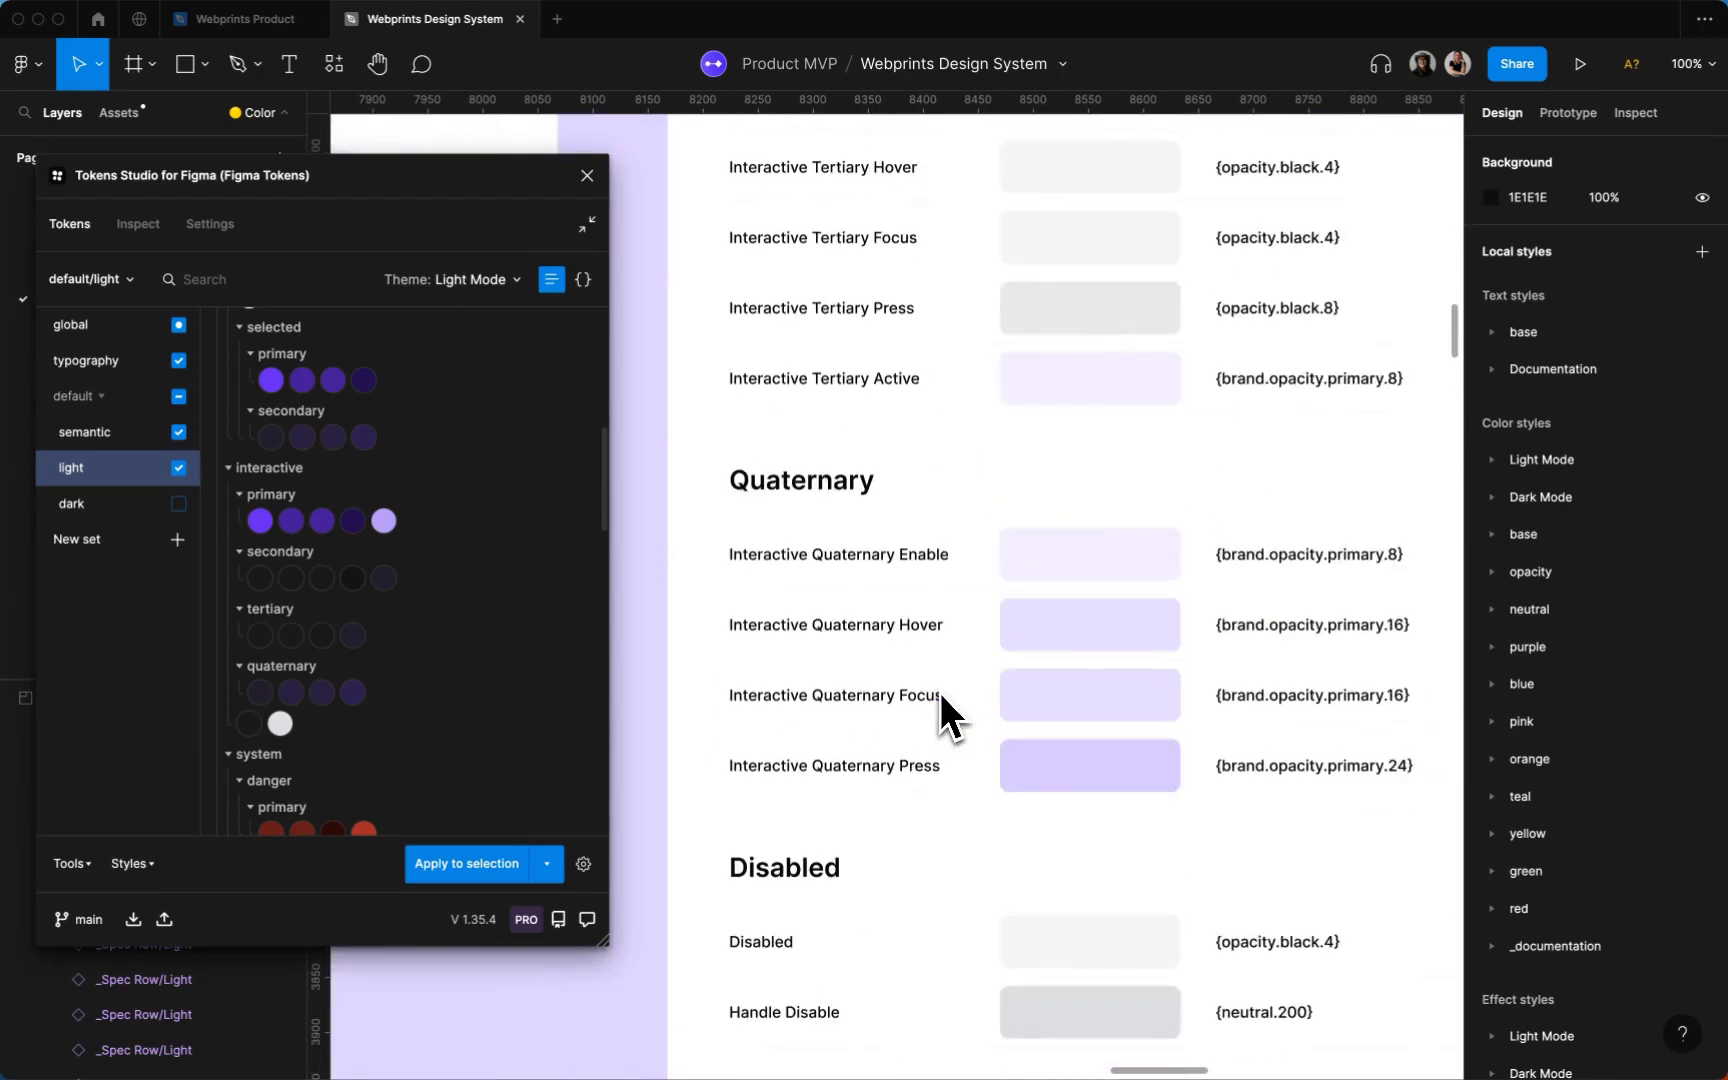
{"action": "mouse_move", "coordinate": [304, 452]}
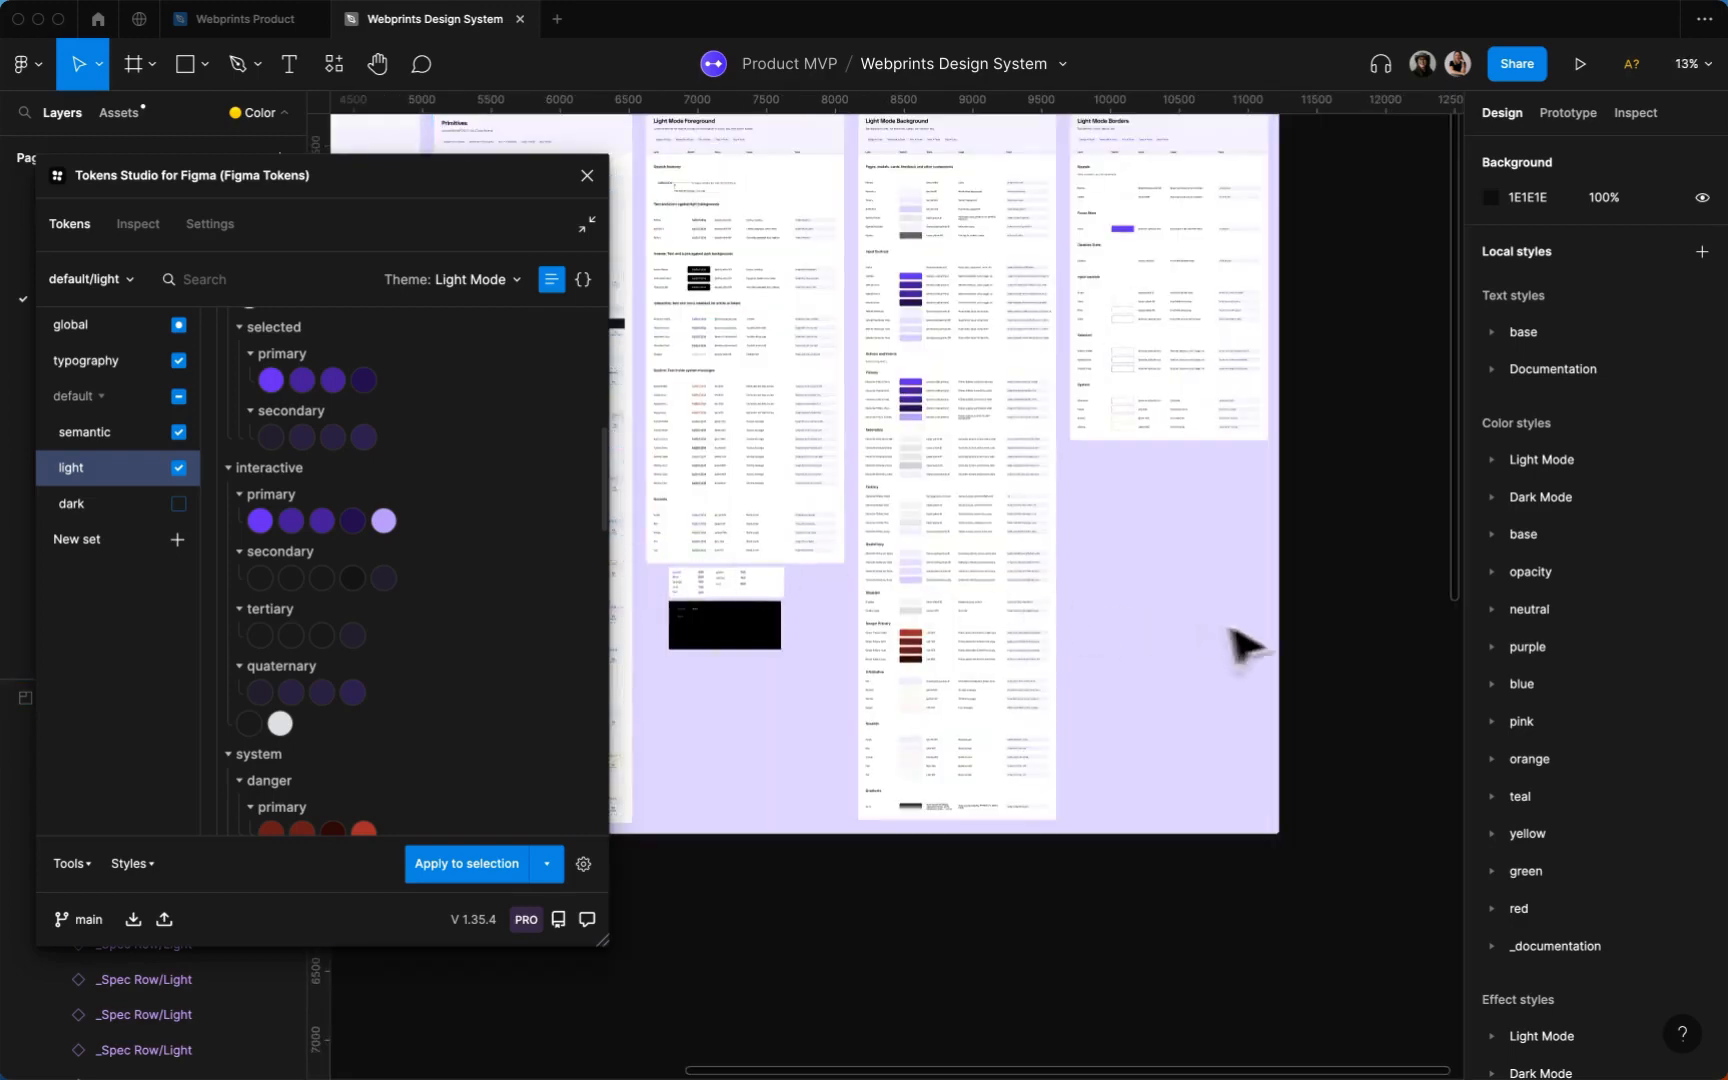
Pan the zoomed-out canvas to centre the Light Mode Foreground, Background and Borders frames
{"action": "left_click_drag", "start_coordinate": [1246, 644], "coordinate": [1386, 648]}
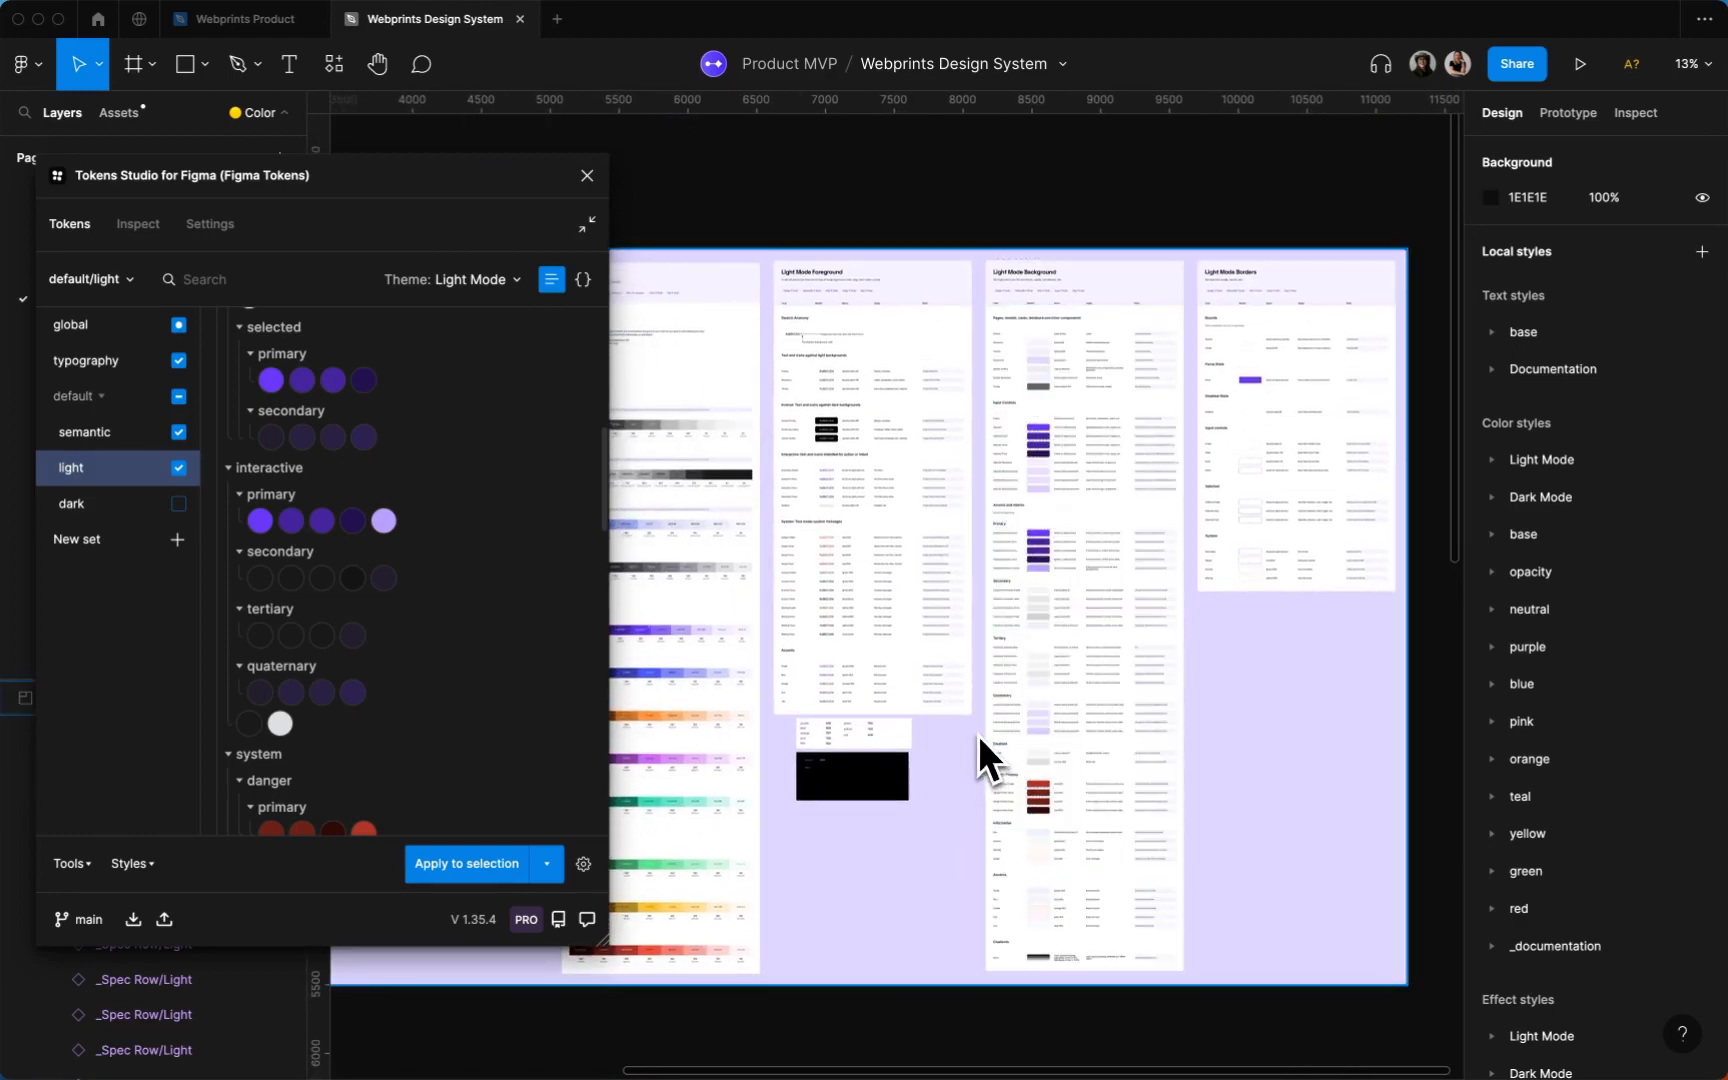
{"action": "mouse_move", "coordinate": [904, 750]}
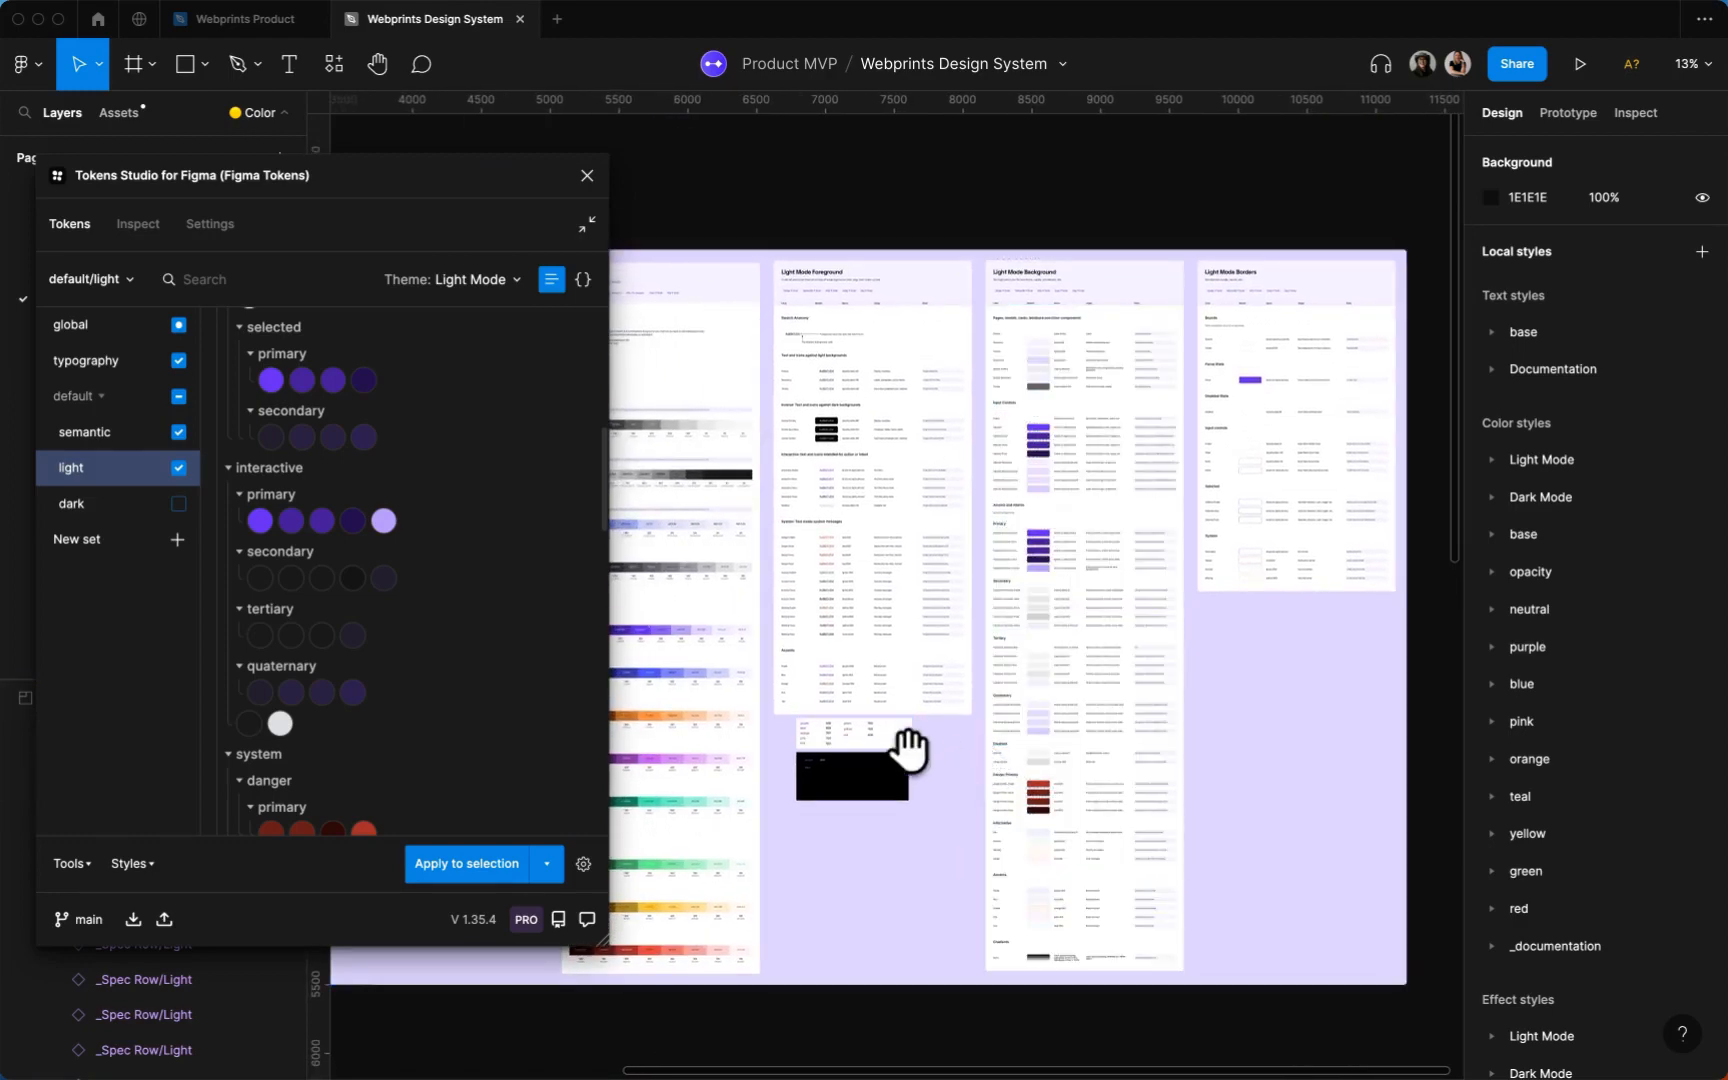